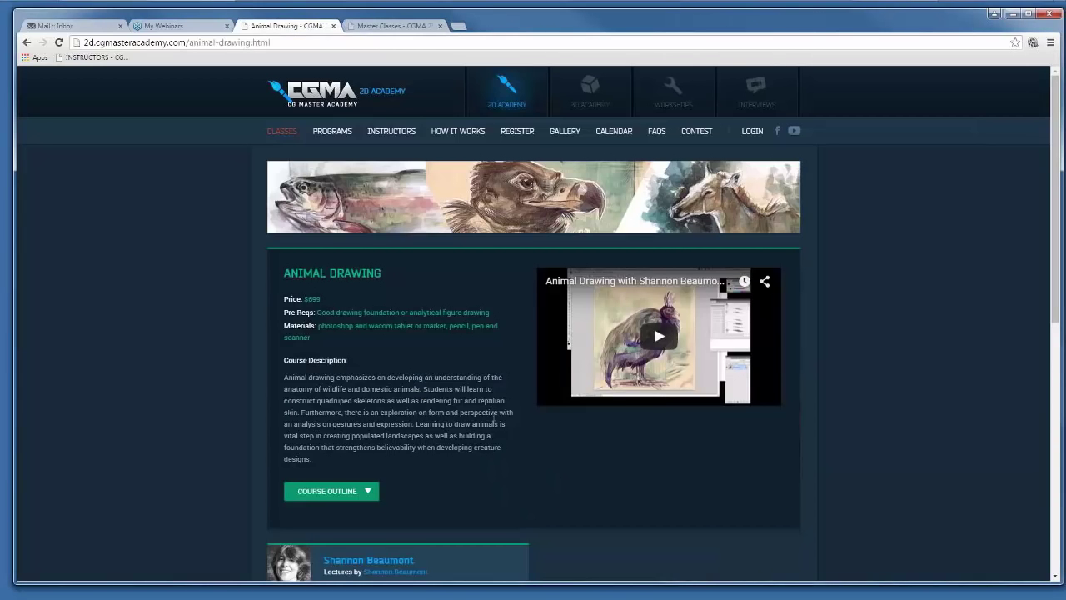
Scroll through the CGMA Animal Drawing course page, then switch to the Master Classes tab
scroll("down", 3)
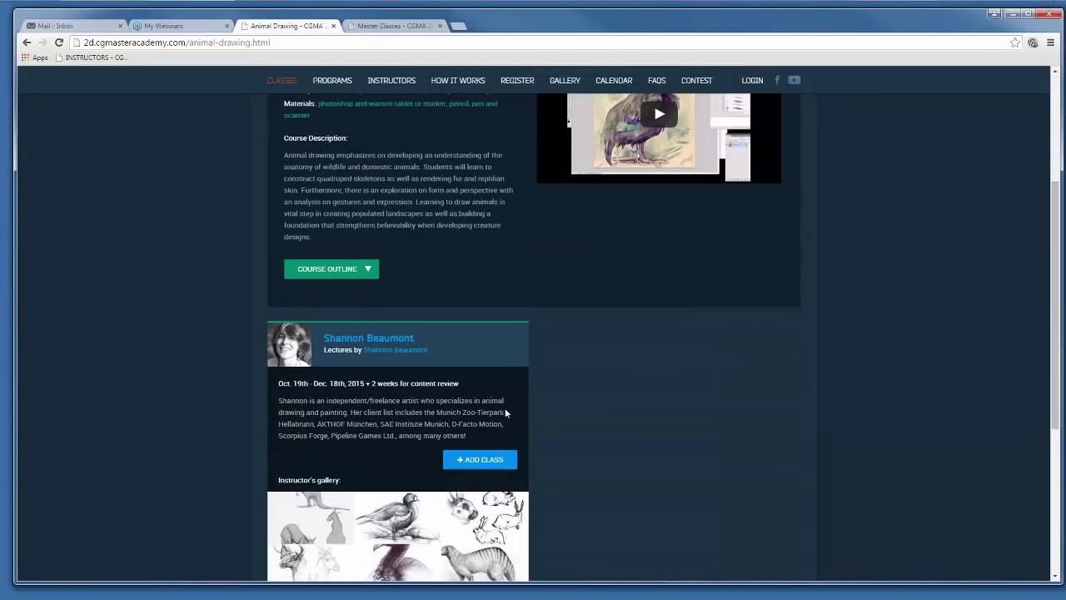
scroll("down", 3)
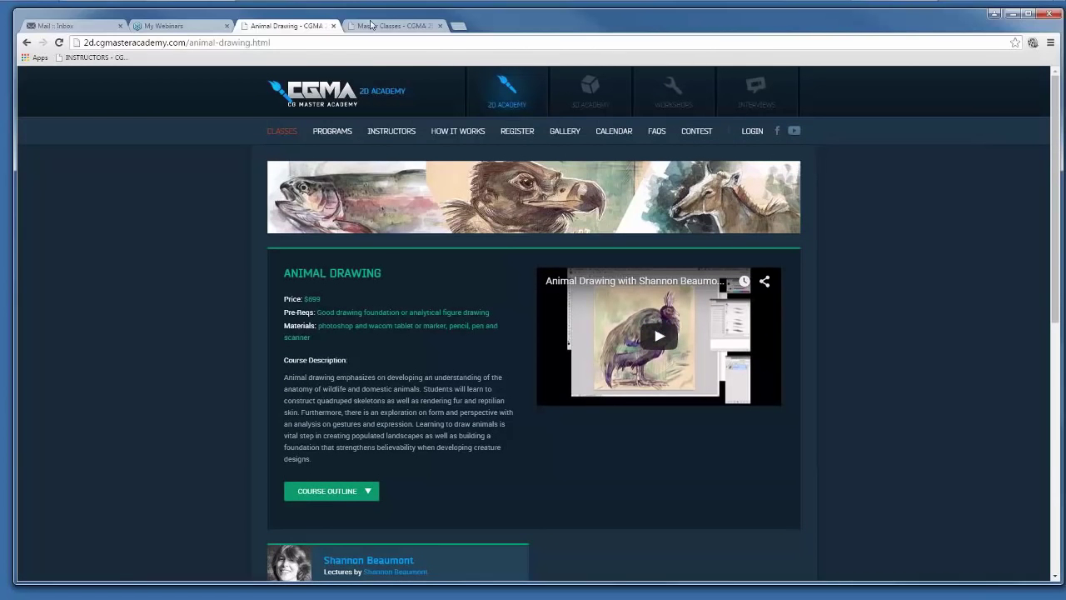
mouse_move(395, 25)
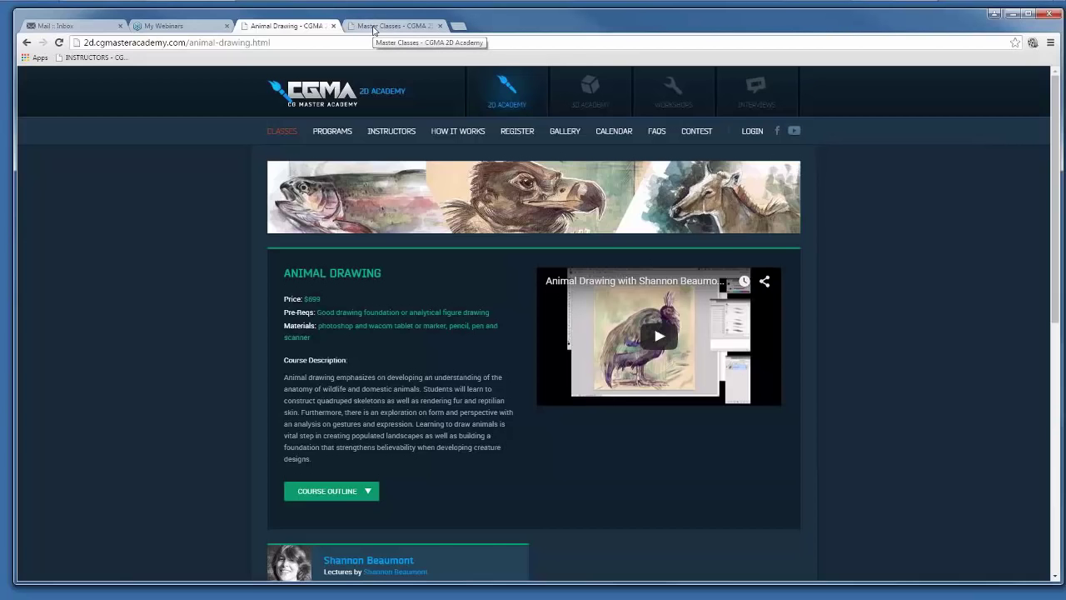
left_click(391, 25)
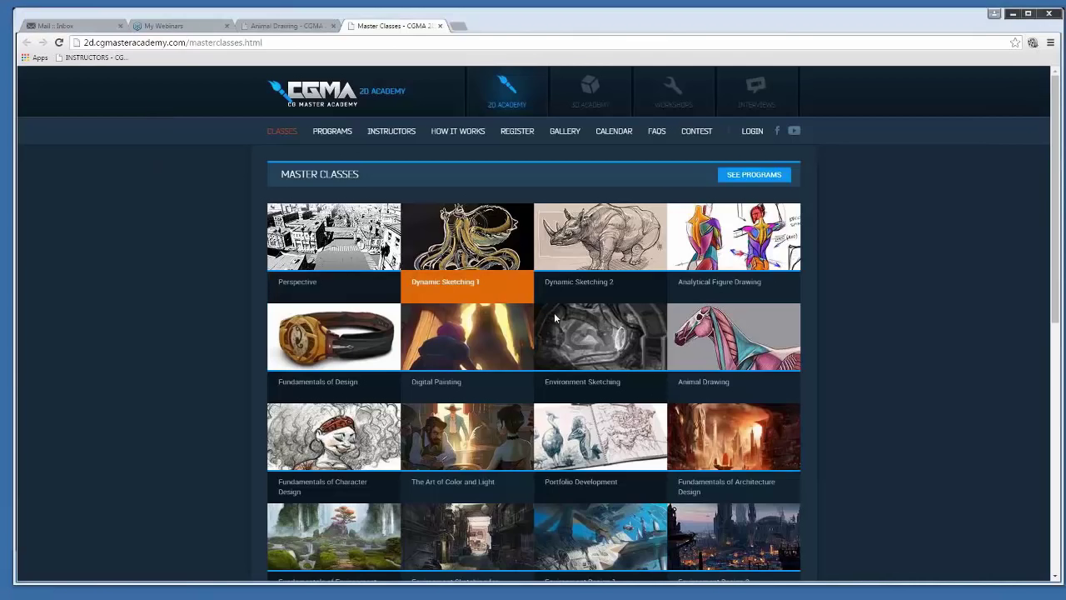
mouse_move(597, 386)
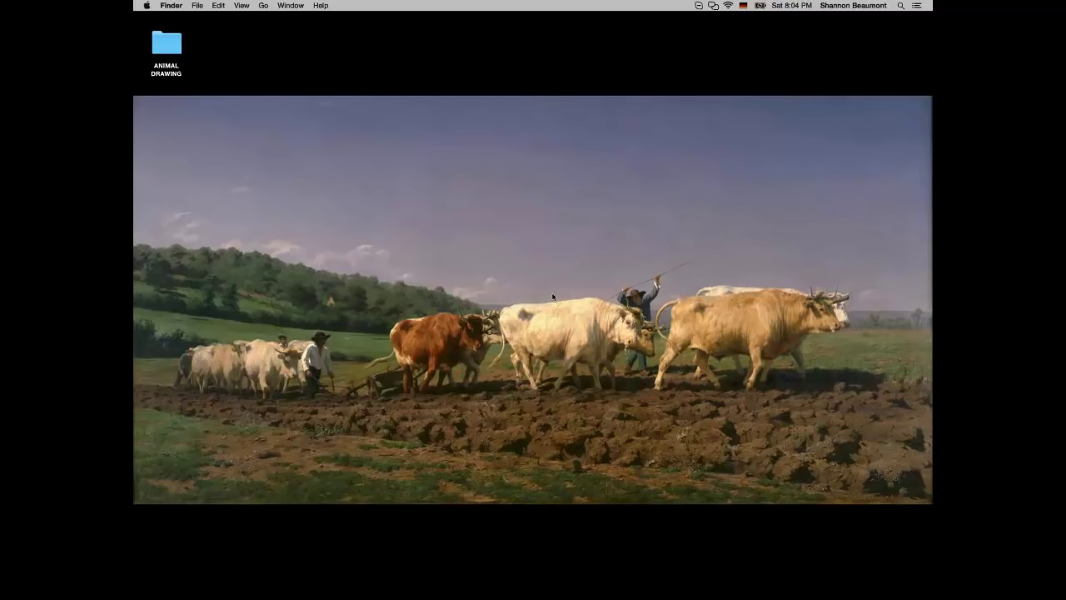
mouse_move(629, 356)
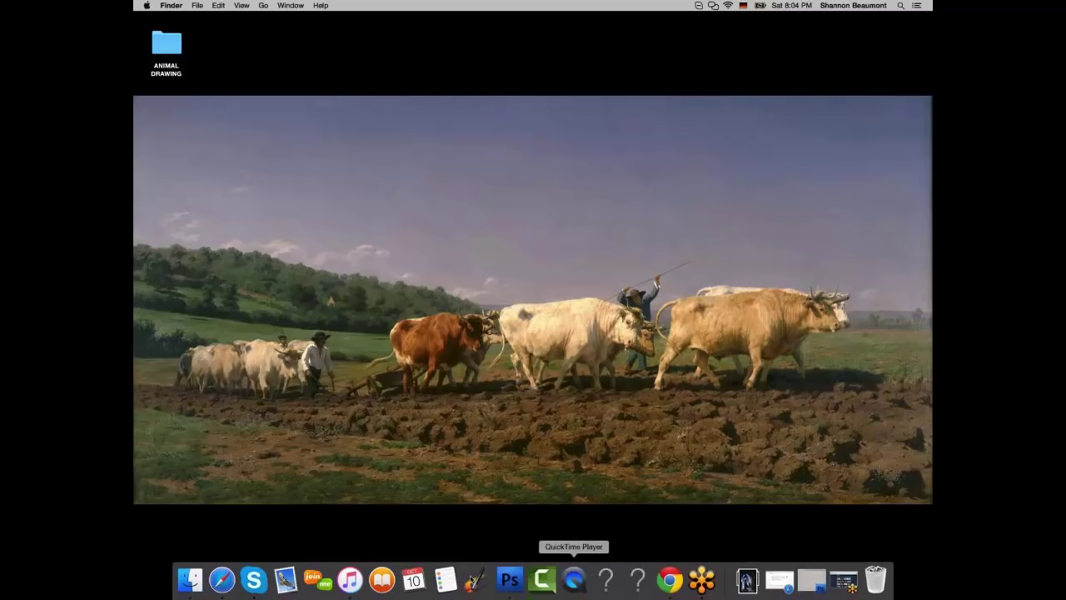
Switch to the Finder desktop showing the ploughing-oxen painting wallpaper
left_click(508, 578)
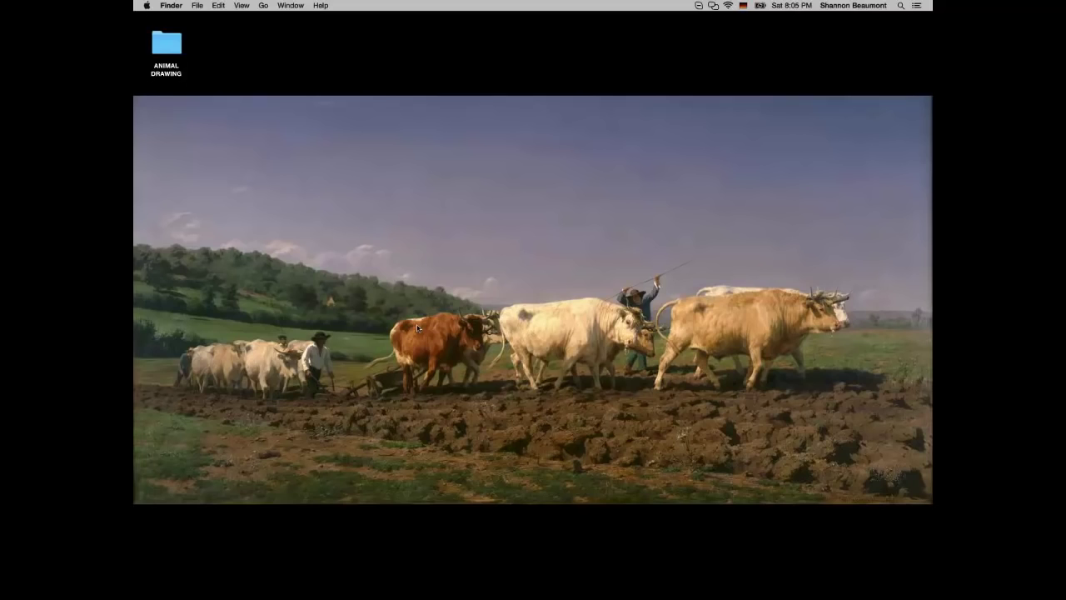
mouse_move(731, 321)
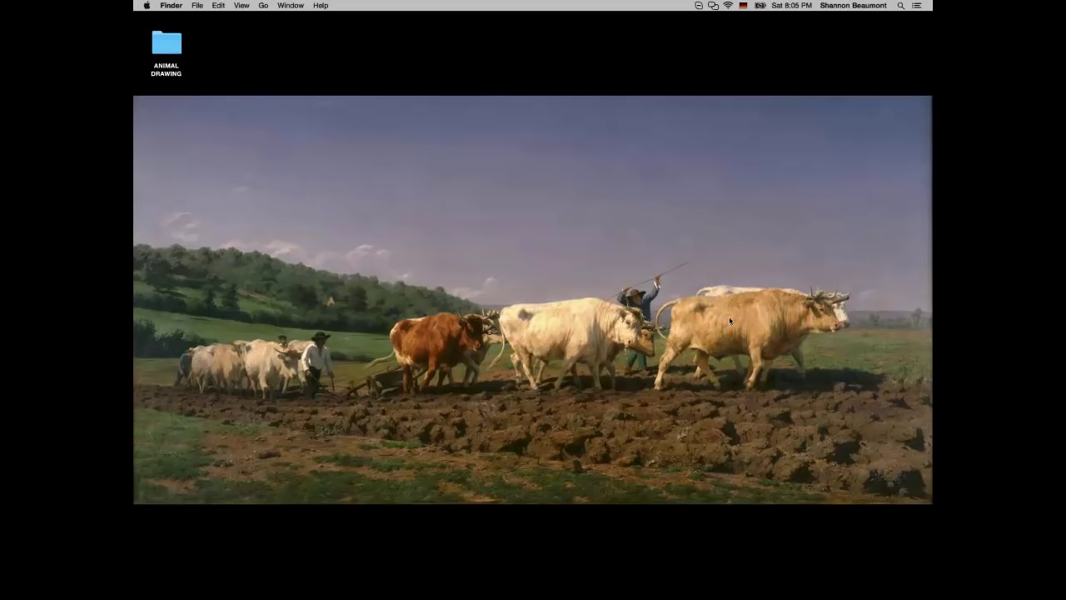
mouse_move(572, 401)
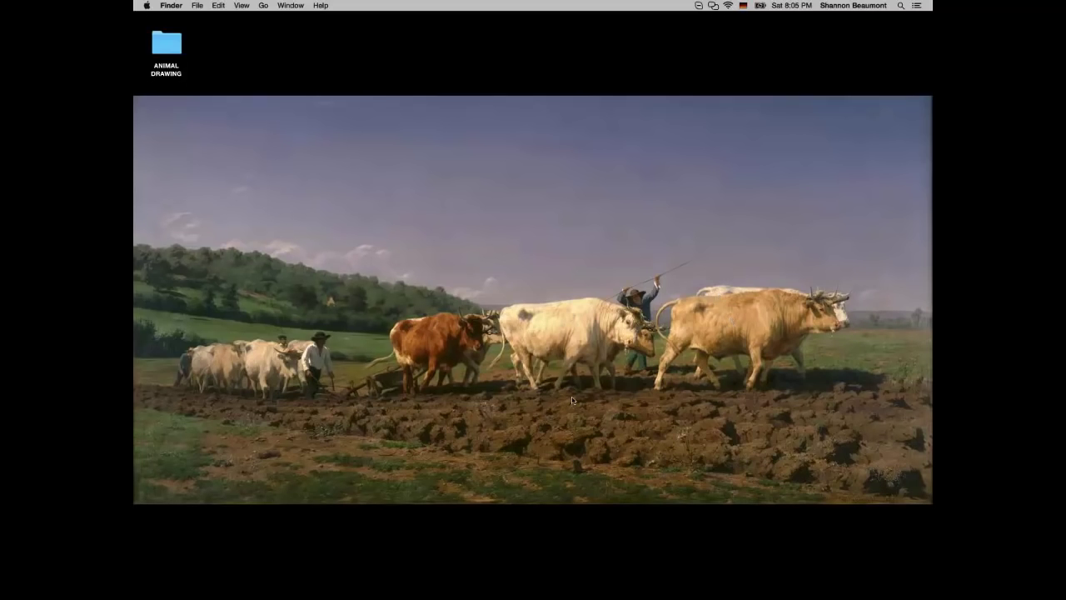
mouse_move(418, 326)
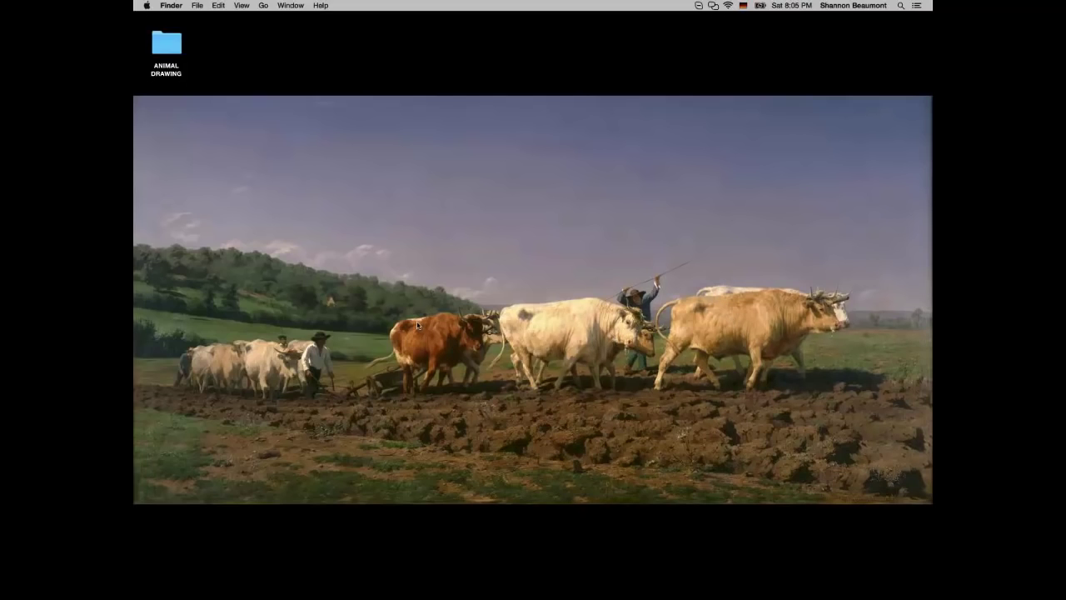
mouse_move(484, 147)
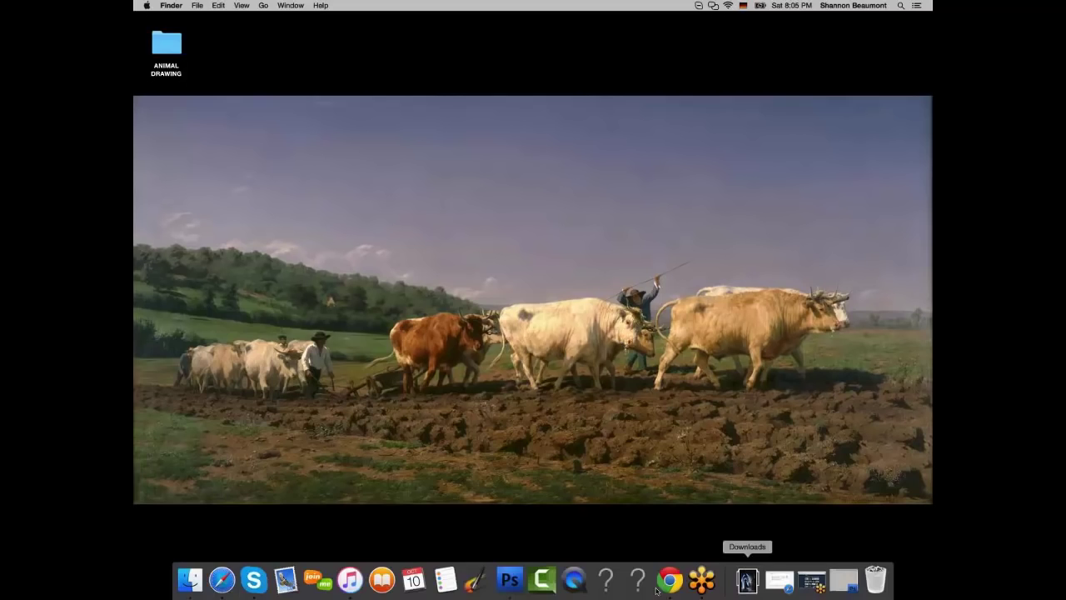
mouse_move(670, 578)
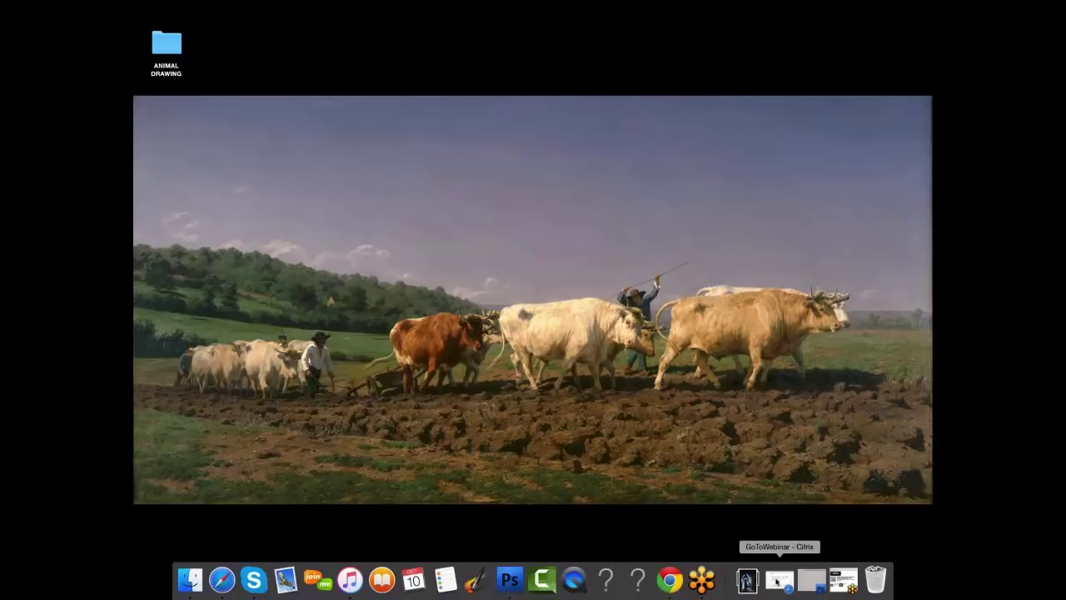
Search 'rosa bon' in Safari and load Rosa Bonheur's Wikipedia page
left_click(779, 578)
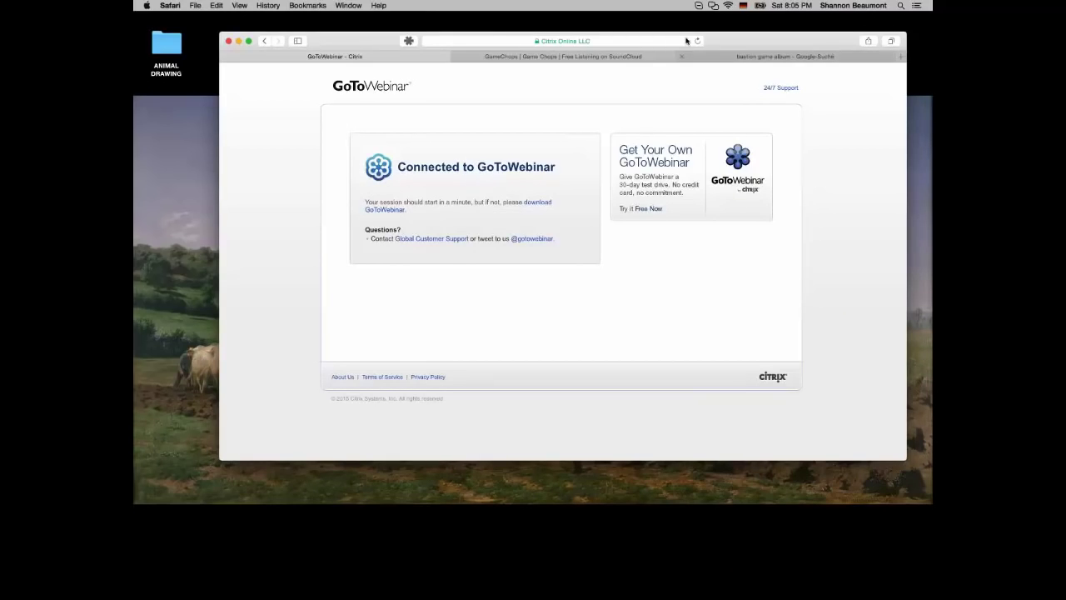
left_click(785, 56)
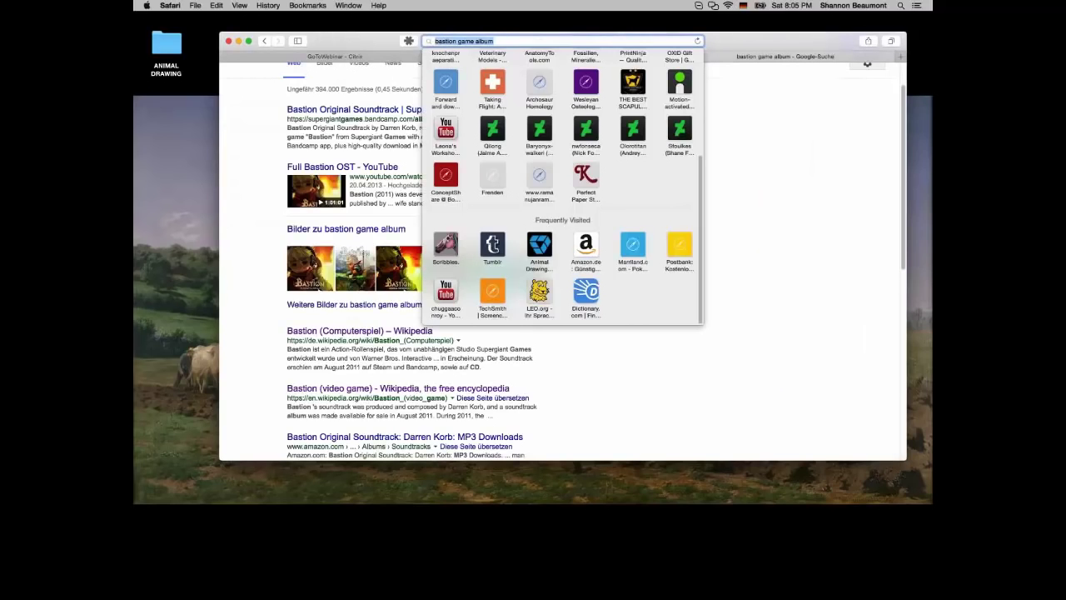
type("rosa")
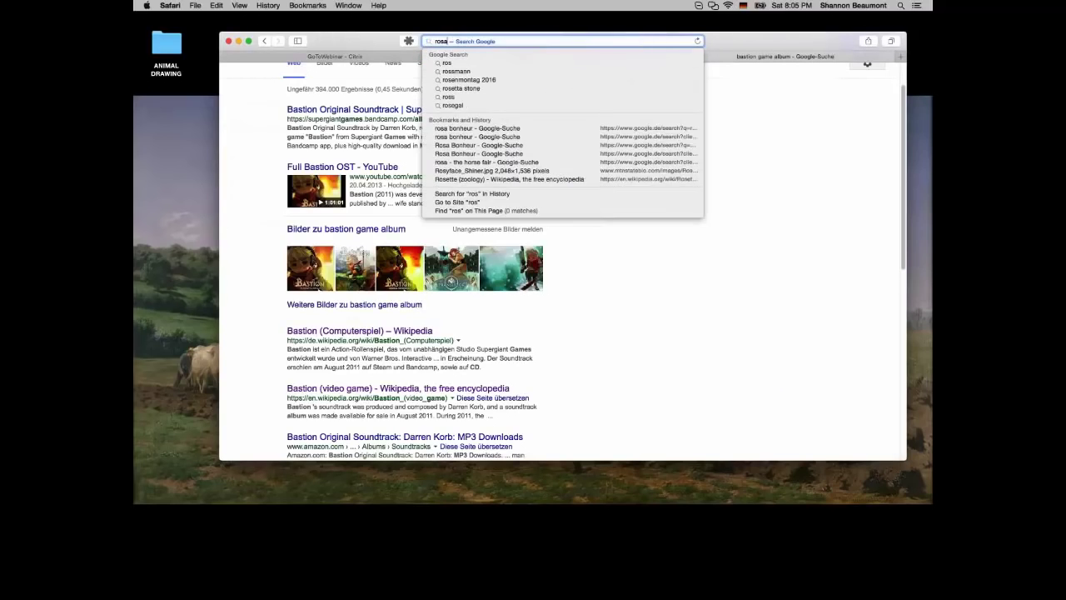
type("bon")
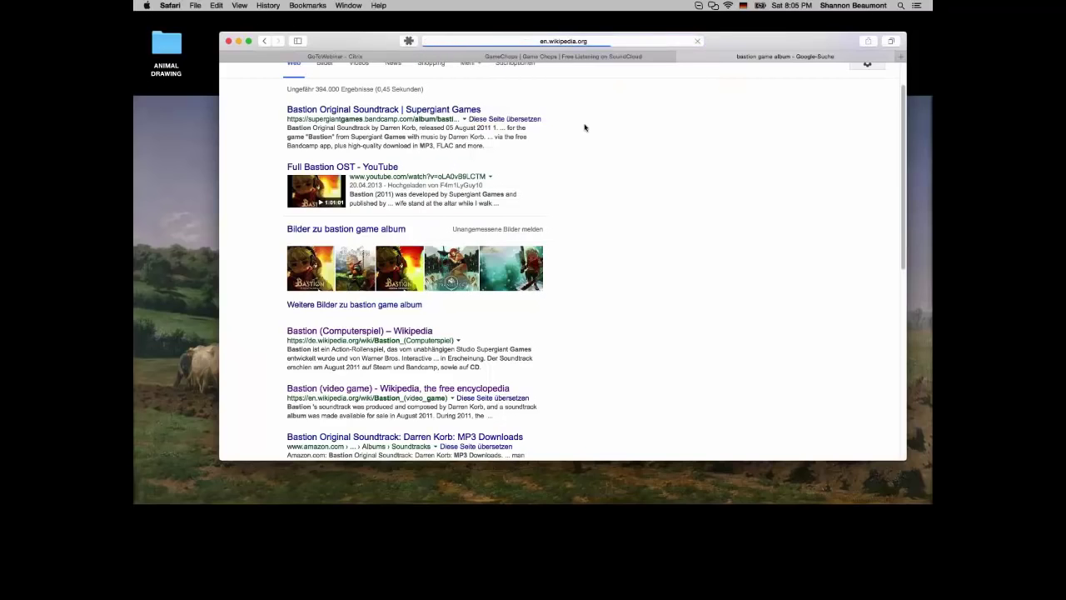
Enlarge The Horse Fair painting from Rosa Bonheur's Wikipedia article
left_click(784, 56)
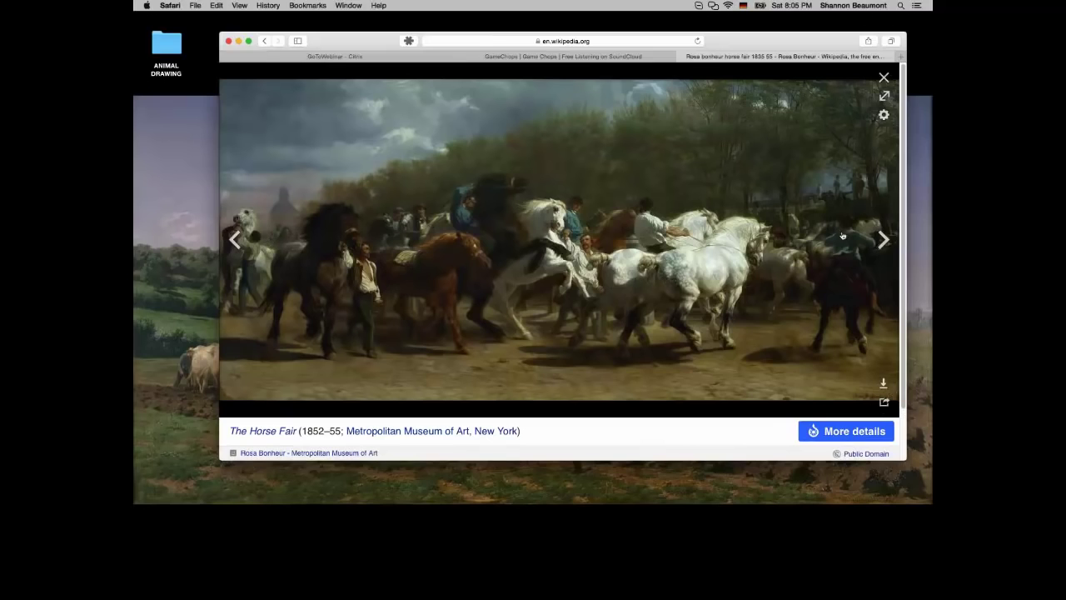
mouse_move(703, 260)
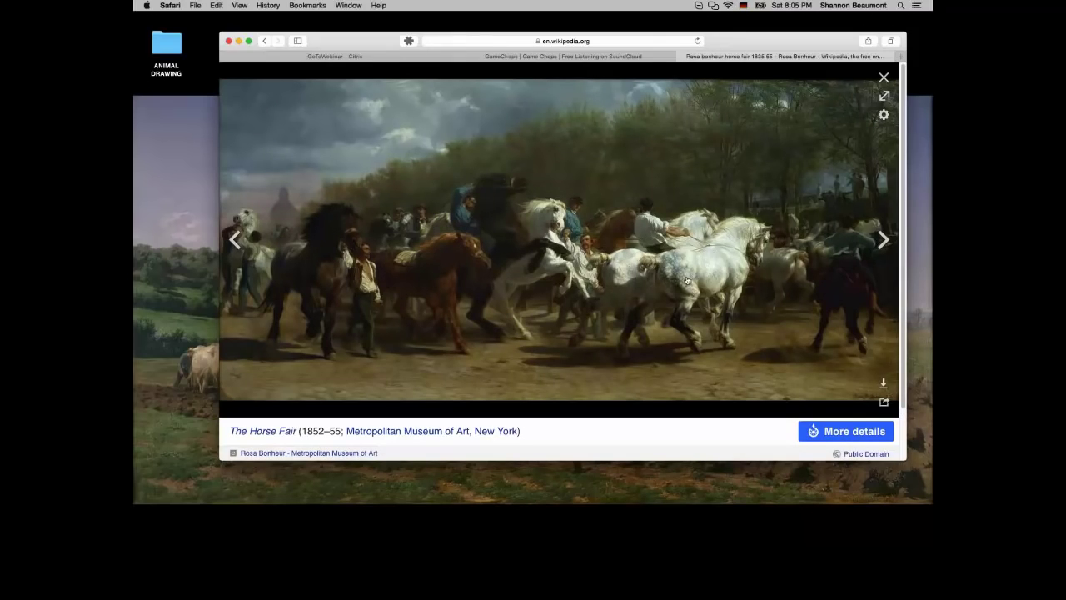
mouse_move(412, 250)
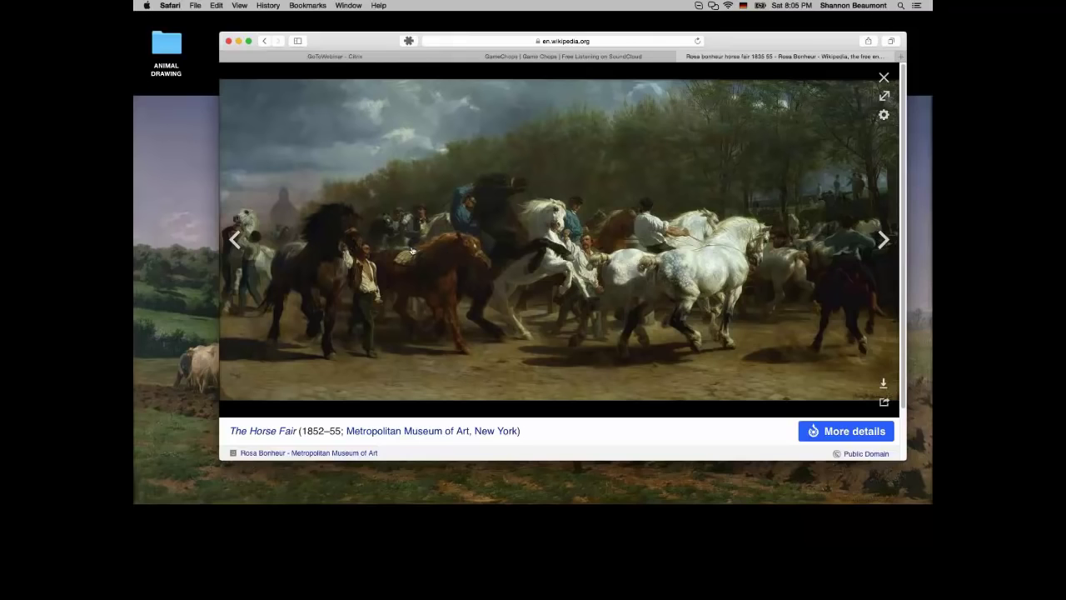
mouse_move(411, 254)
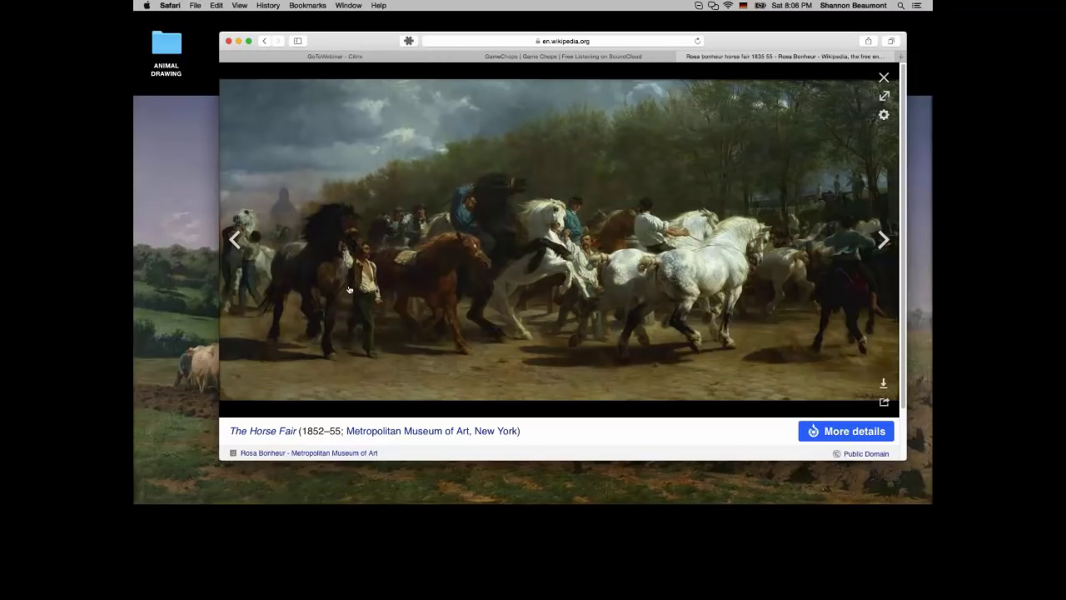
mouse_move(272, 192)
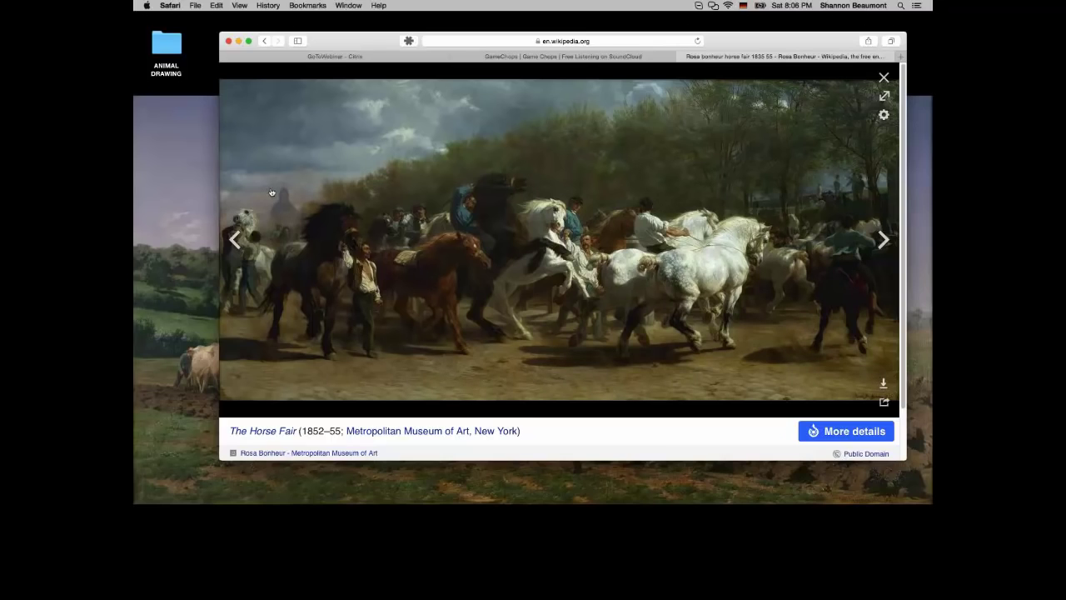
mouse_move(392, 231)
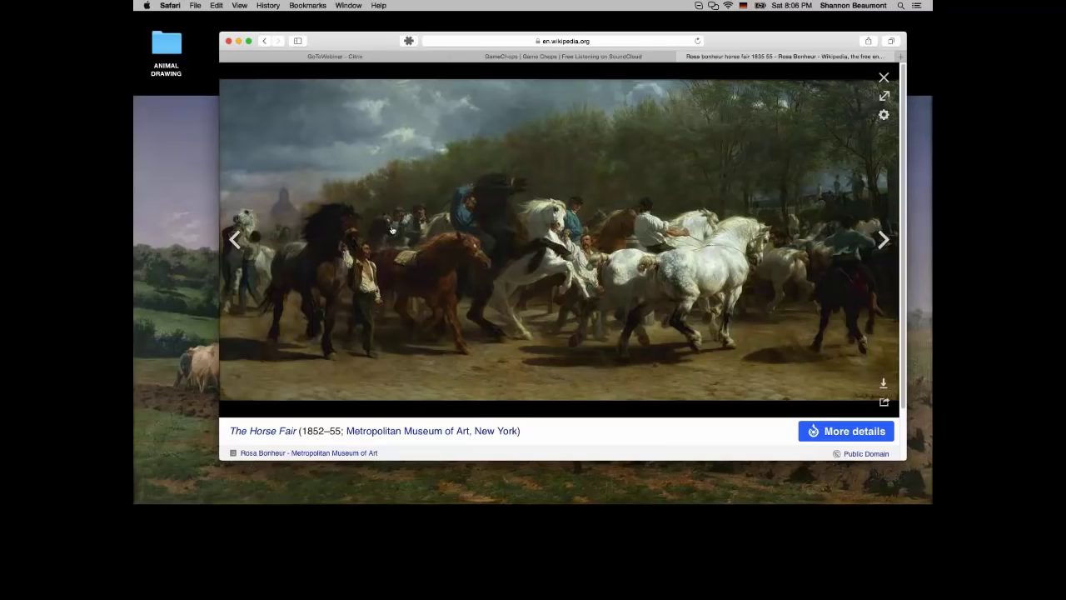
mouse_move(304, 142)
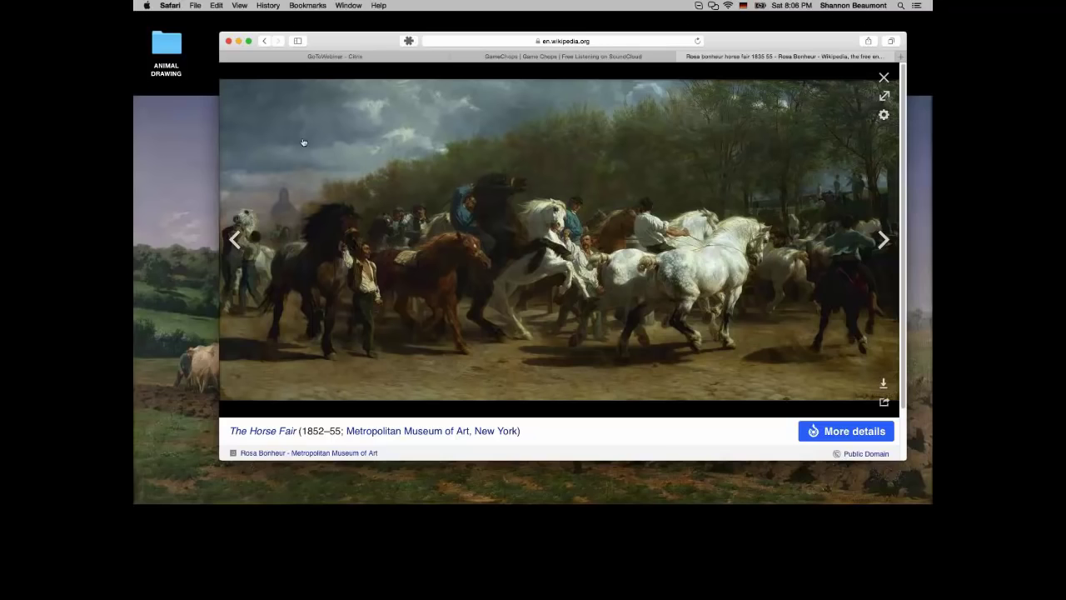
mouse_move(328, 40)
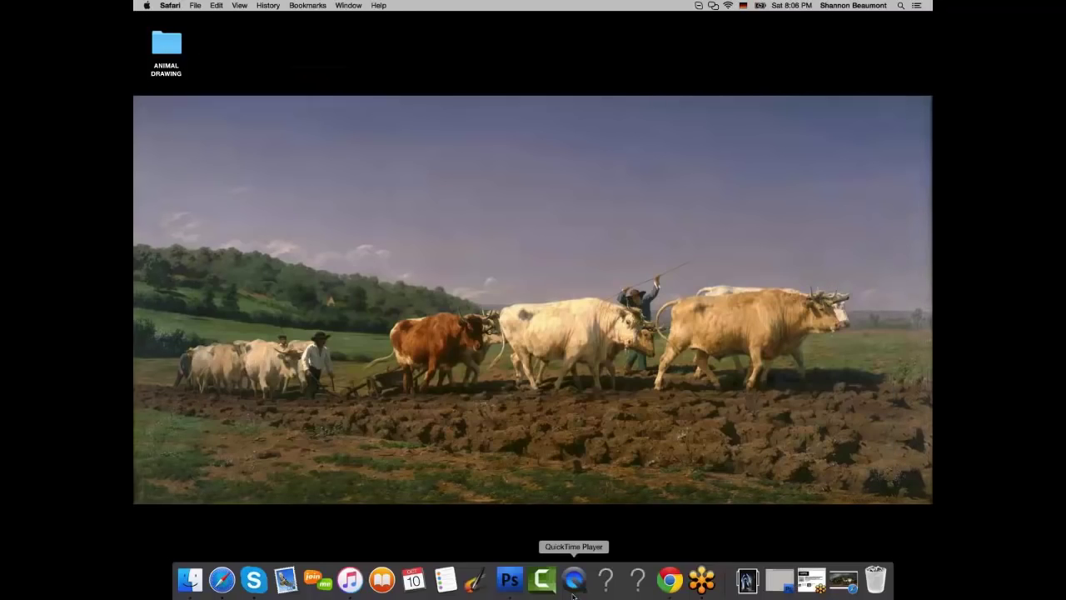
Bring Photoshop forward with the blank Interview1.psd canvas and its four layers
left_click(508, 579)
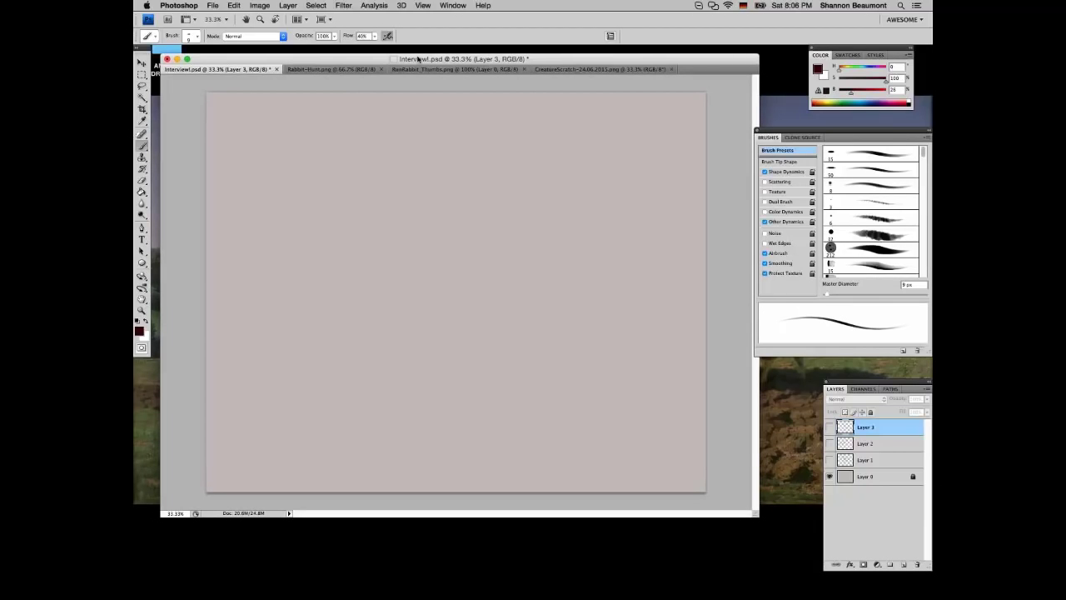
mouse_move(454, 69)
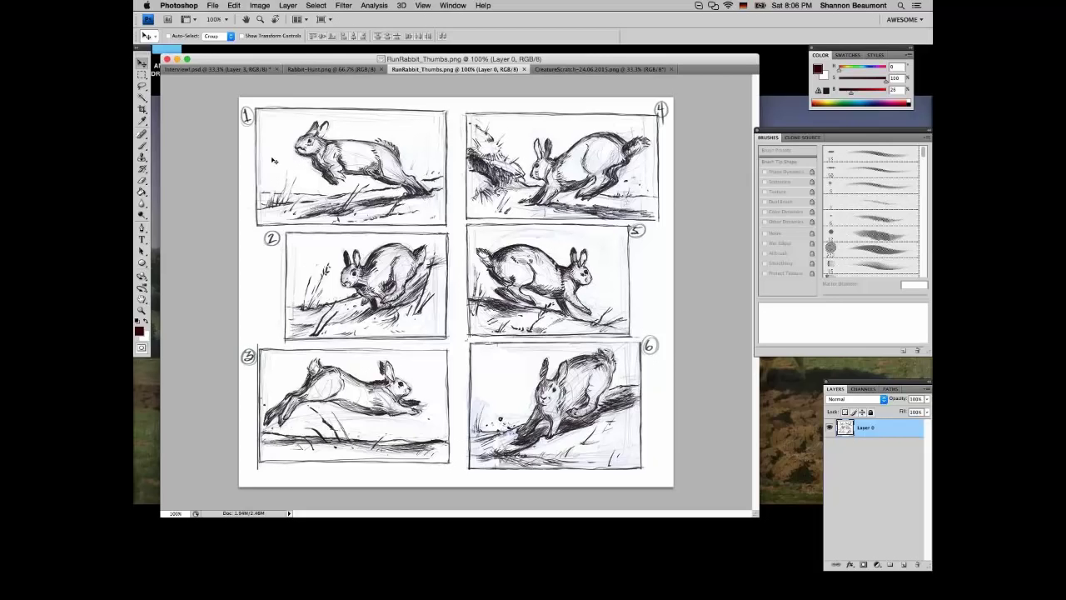
mouse_move(460, 160)
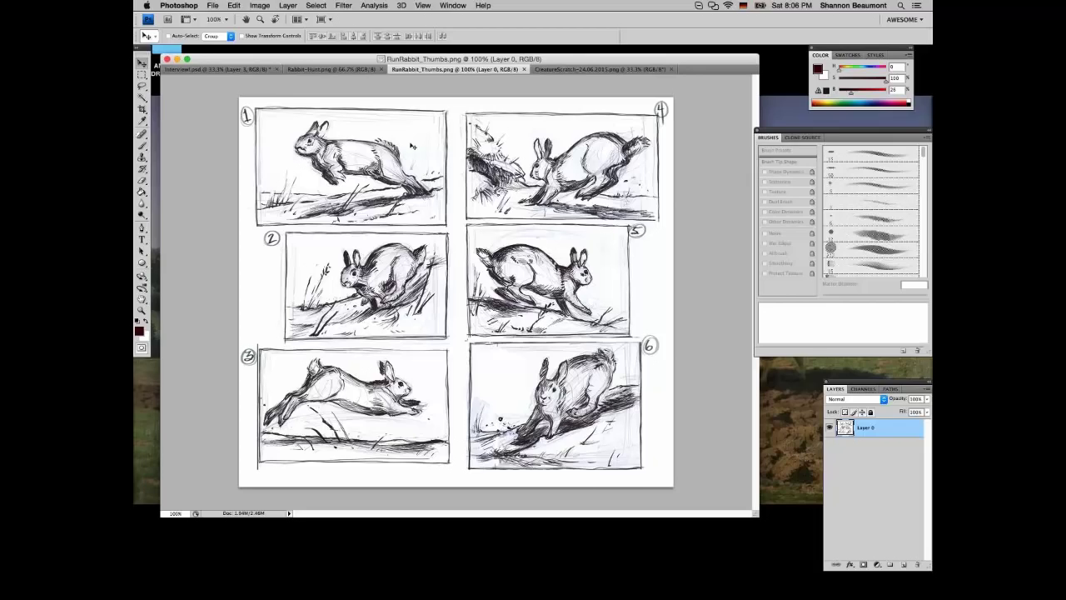
mouse_move(412, 151)
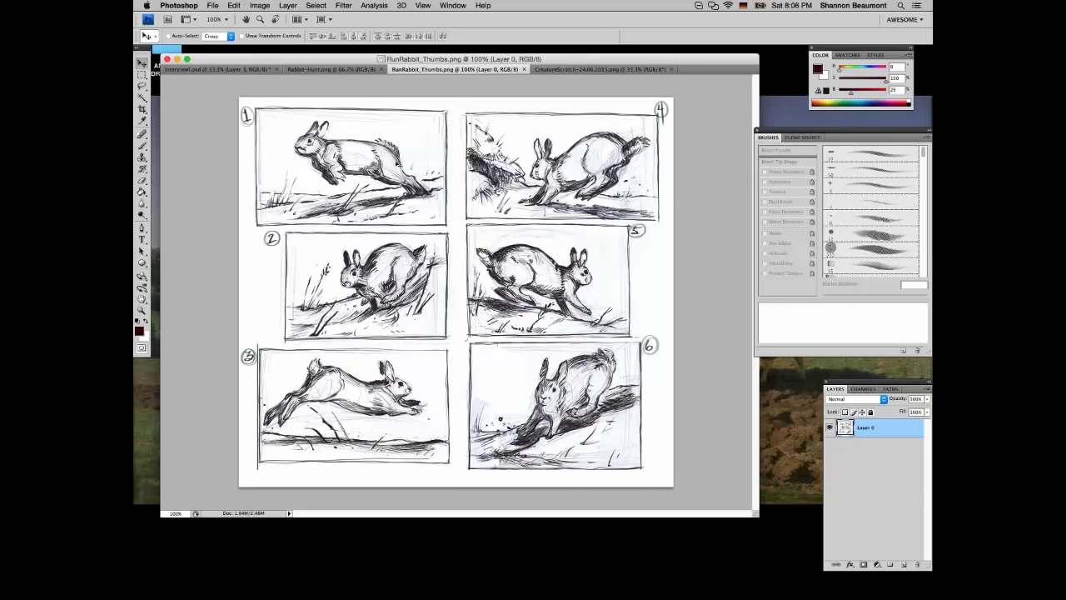
mouse_move(439, 171)
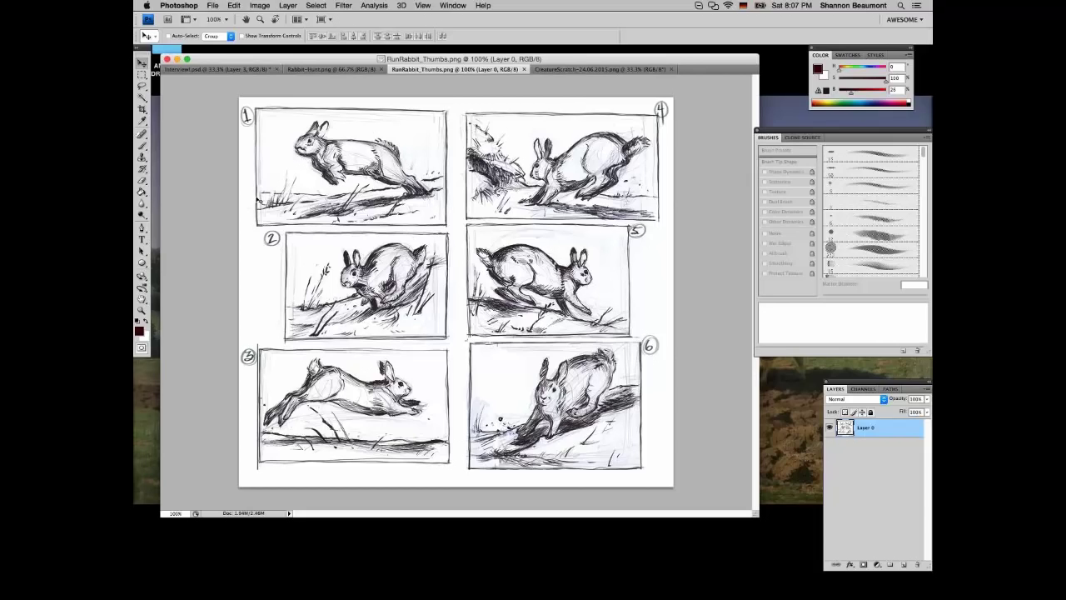
mouse_move(465, 244)
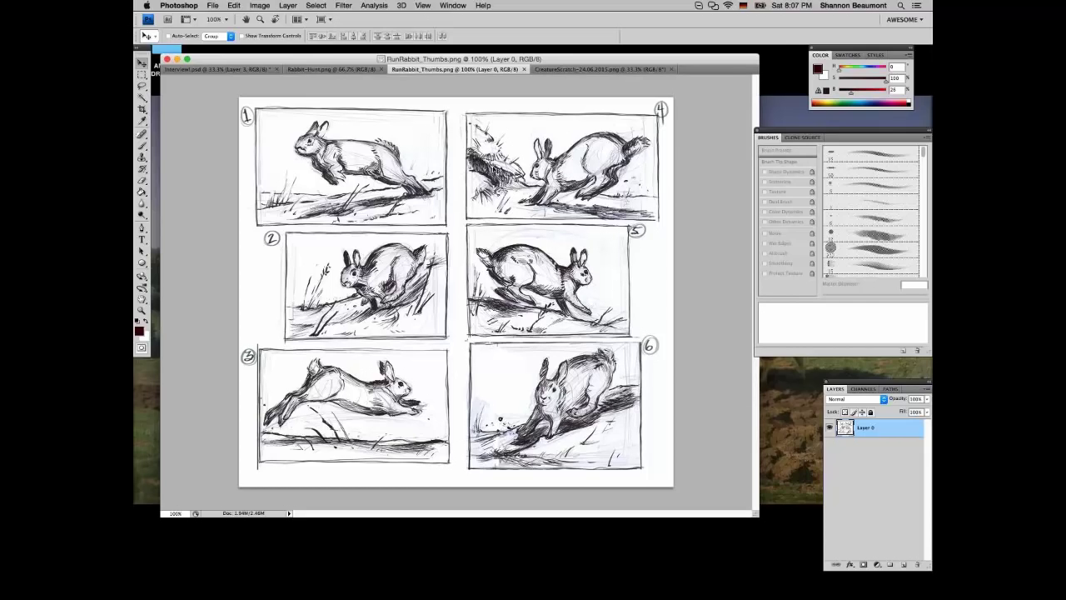
mouse_move(631, 380)
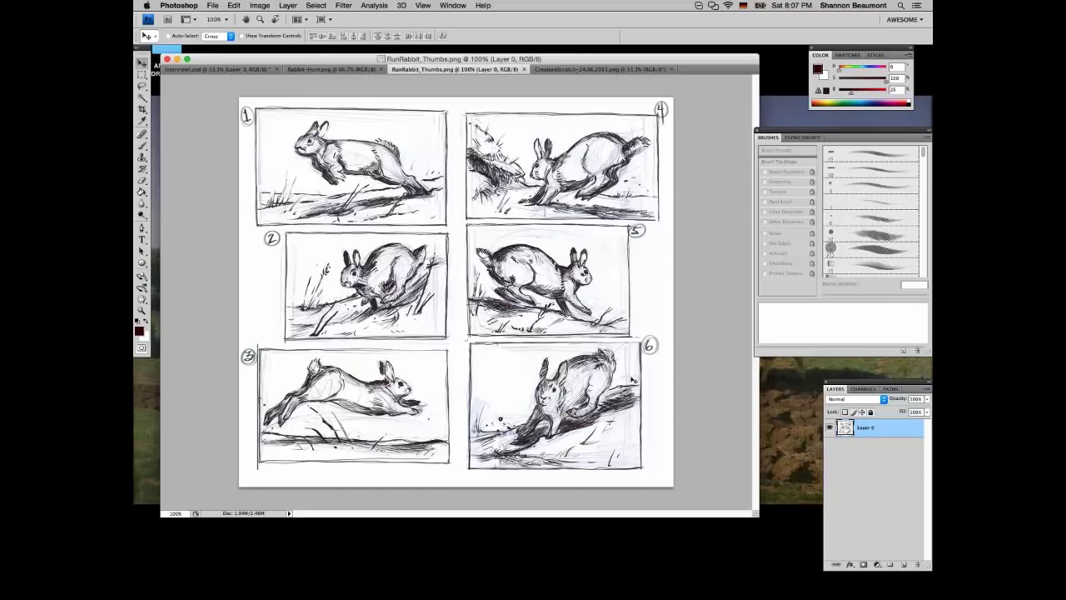
mouse_move(397, 366)
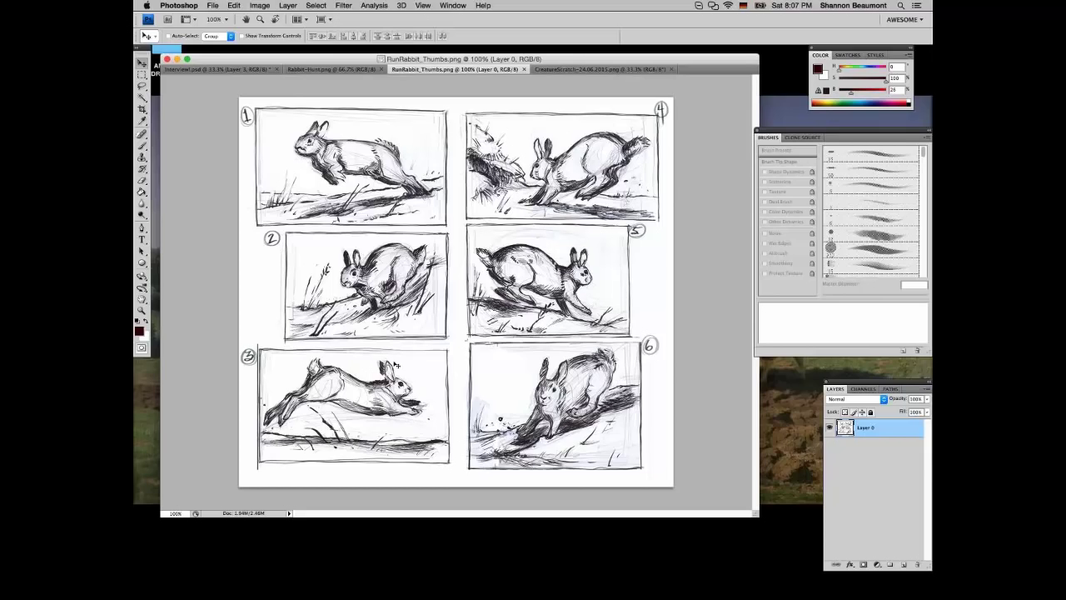
mouse_move(379, 387)
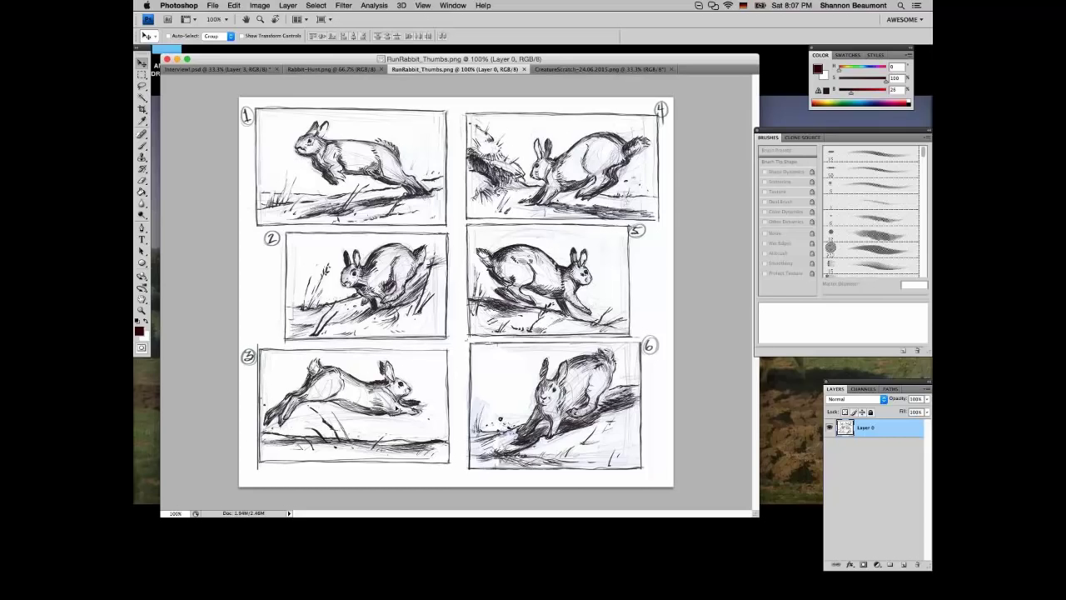
mouse_move(458, 400)
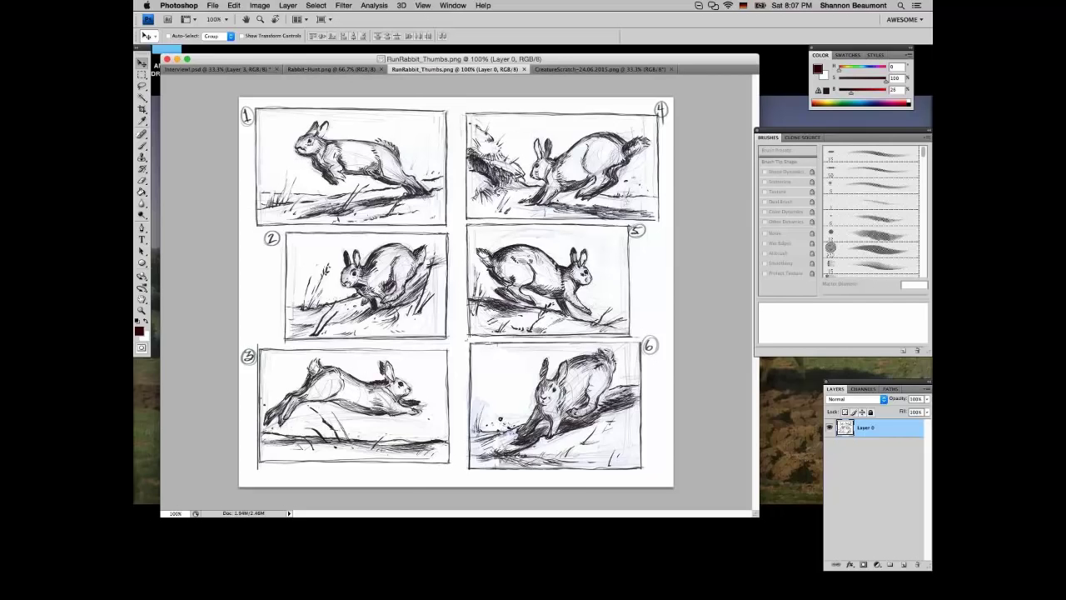
mouse_move(481, 340)
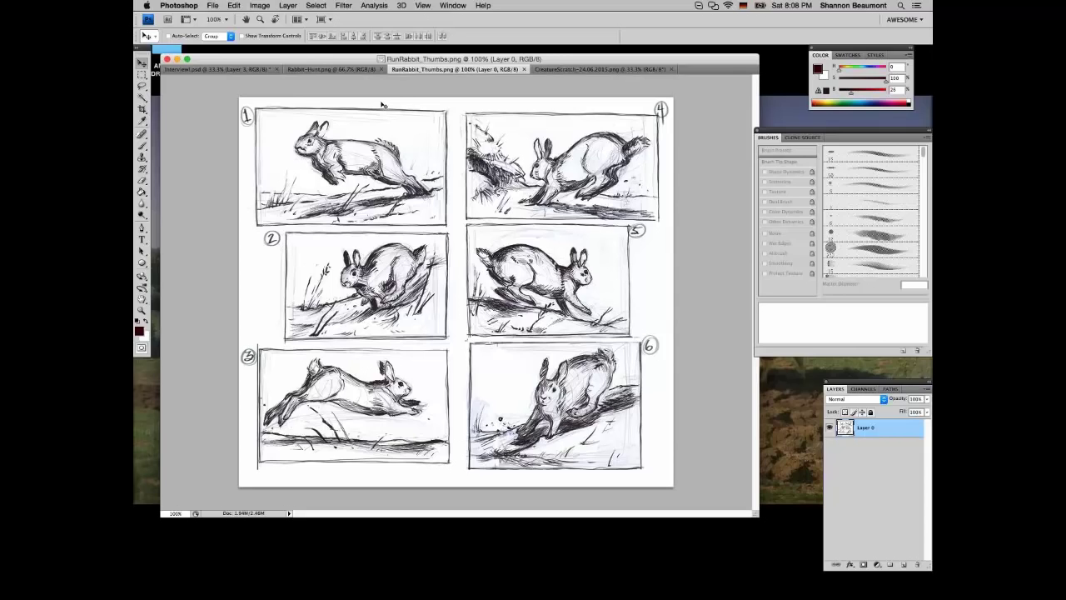
mouse_move(381, 107)
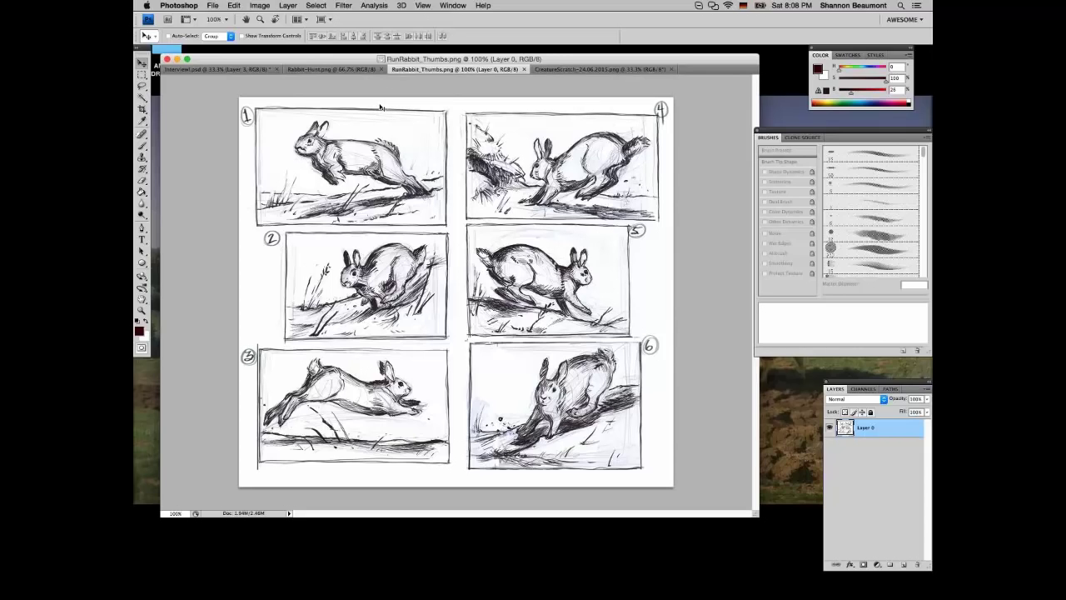
mouse_move(431, 122)
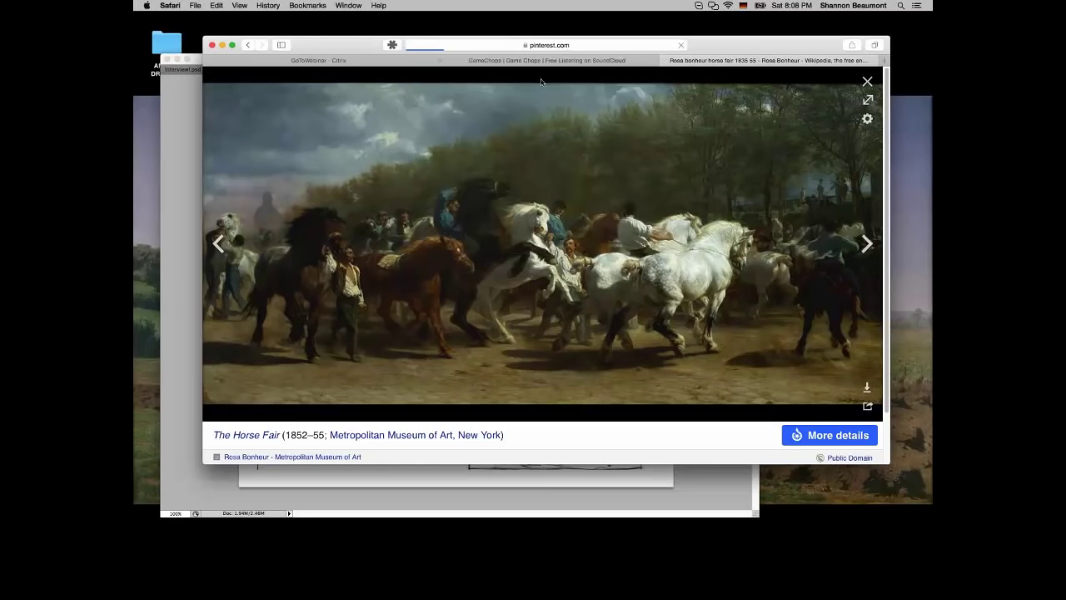
Close the enlarged Horse Fair view and scroll through the Pinterest animal reference boards
left_click(866, 81)
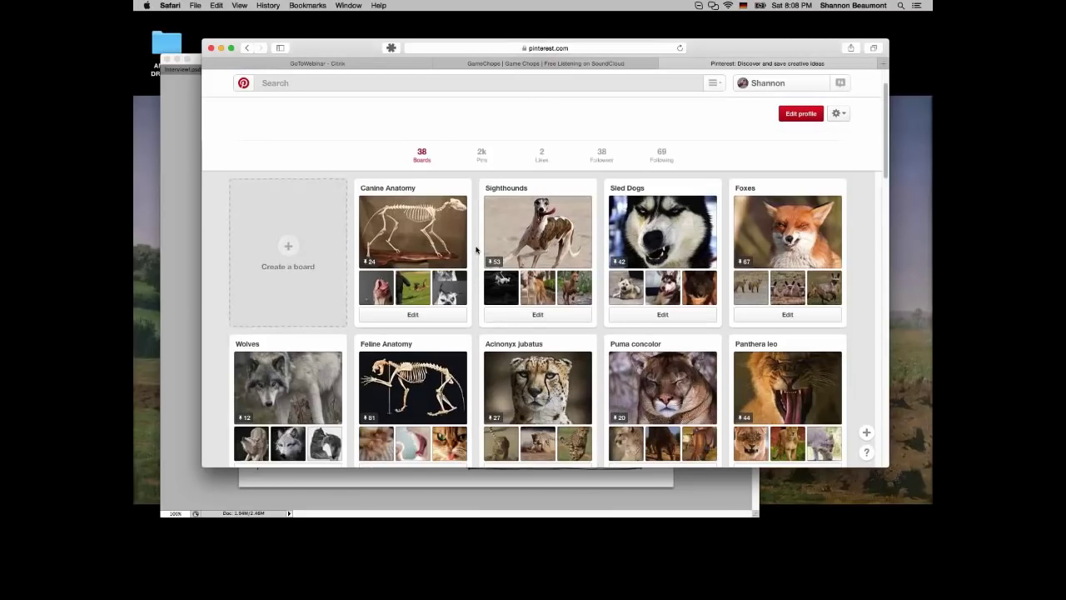
scroll("down", 3)
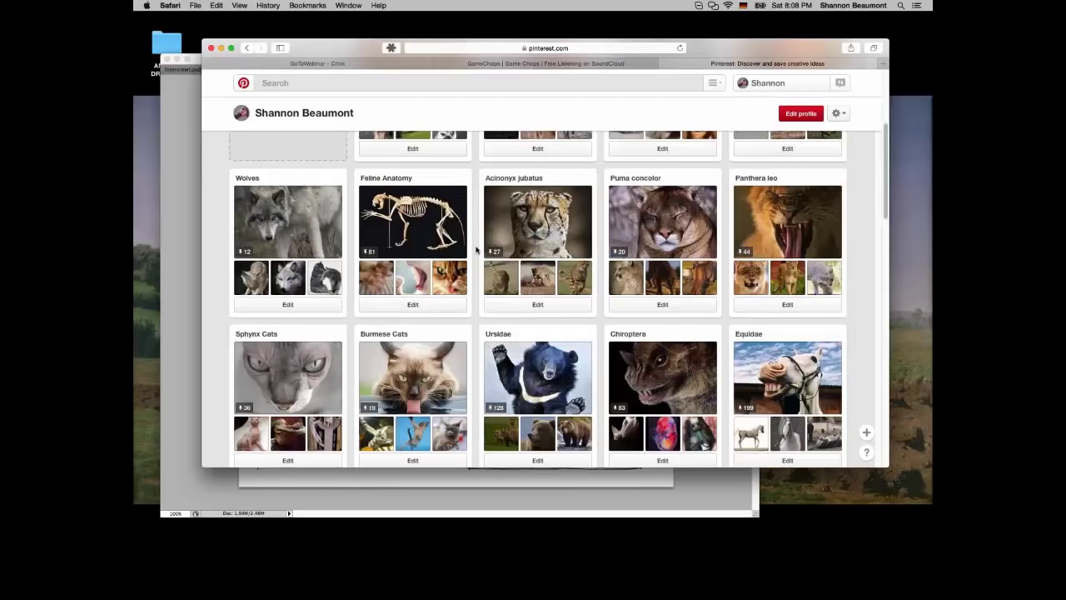
scroll("down", 3)
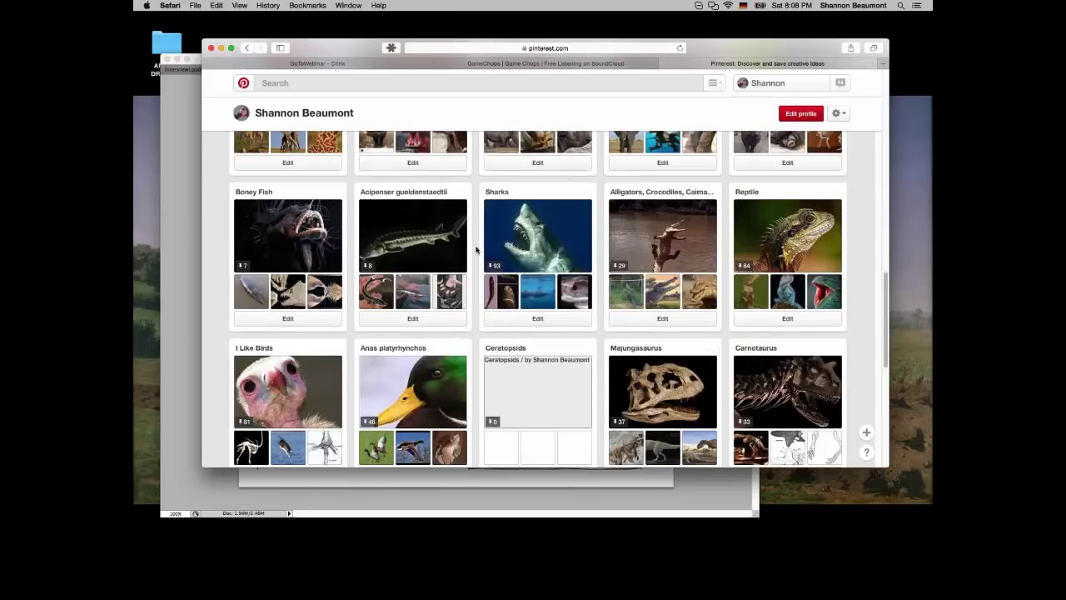
scroll("down", 3)
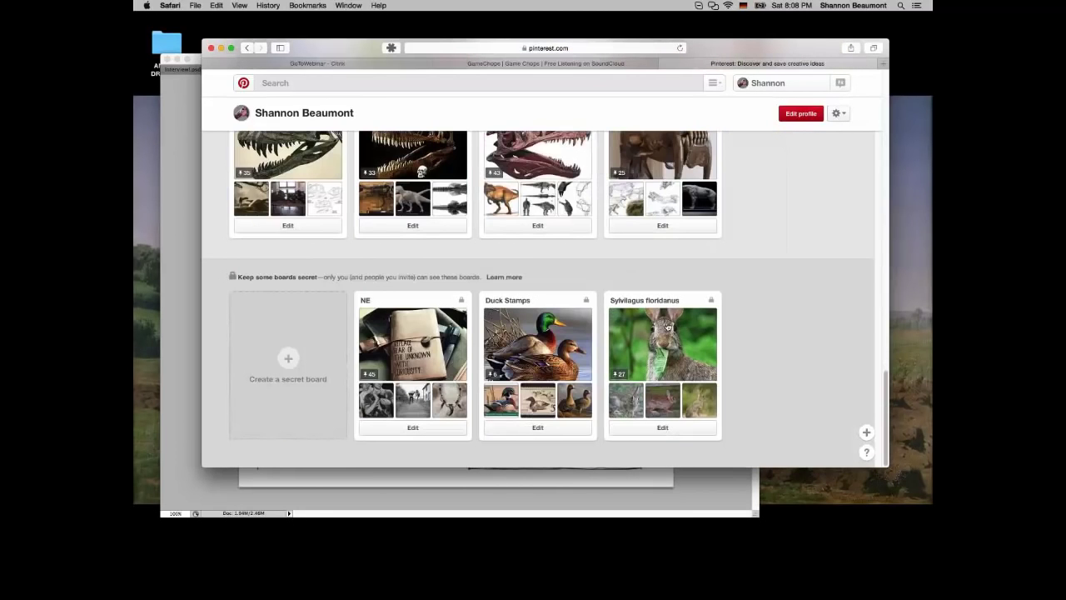
mouse_move(689, 330)
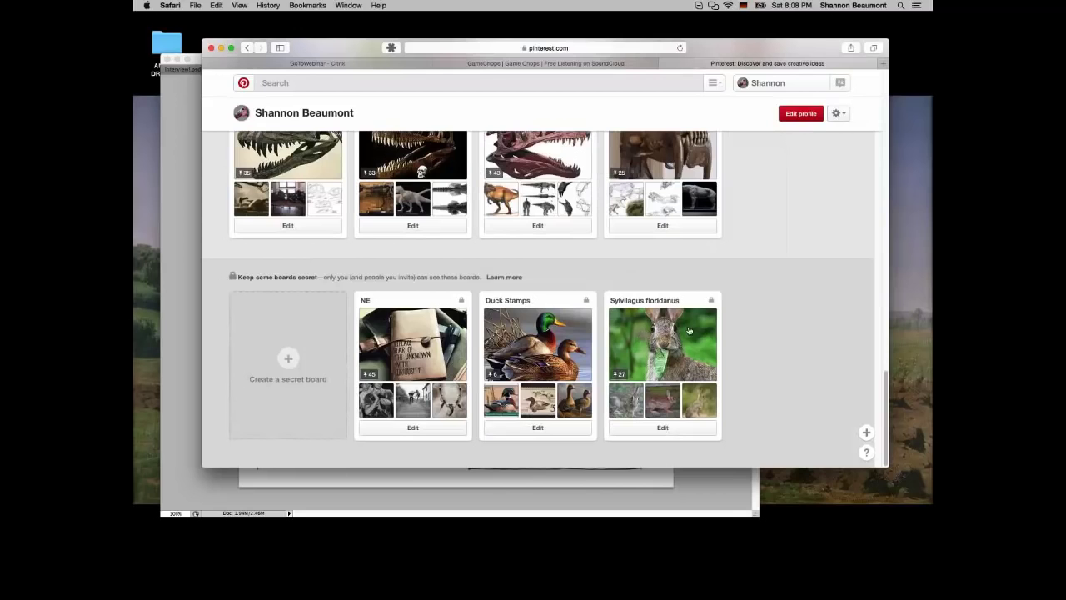
mouse_move(629, 363)
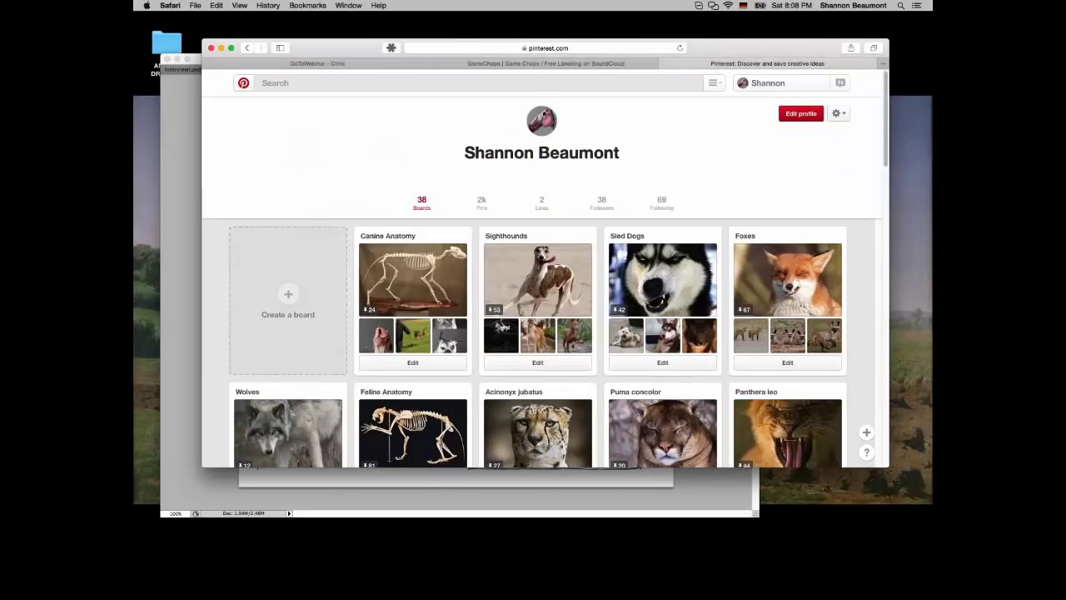
scroll("down", 3)
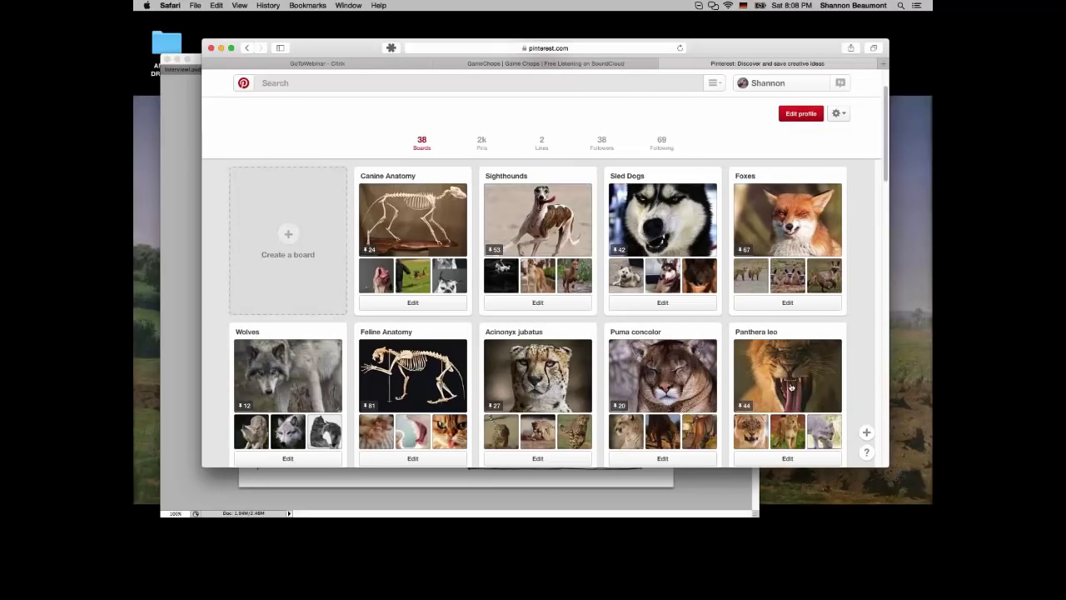
scroll("down", 3)
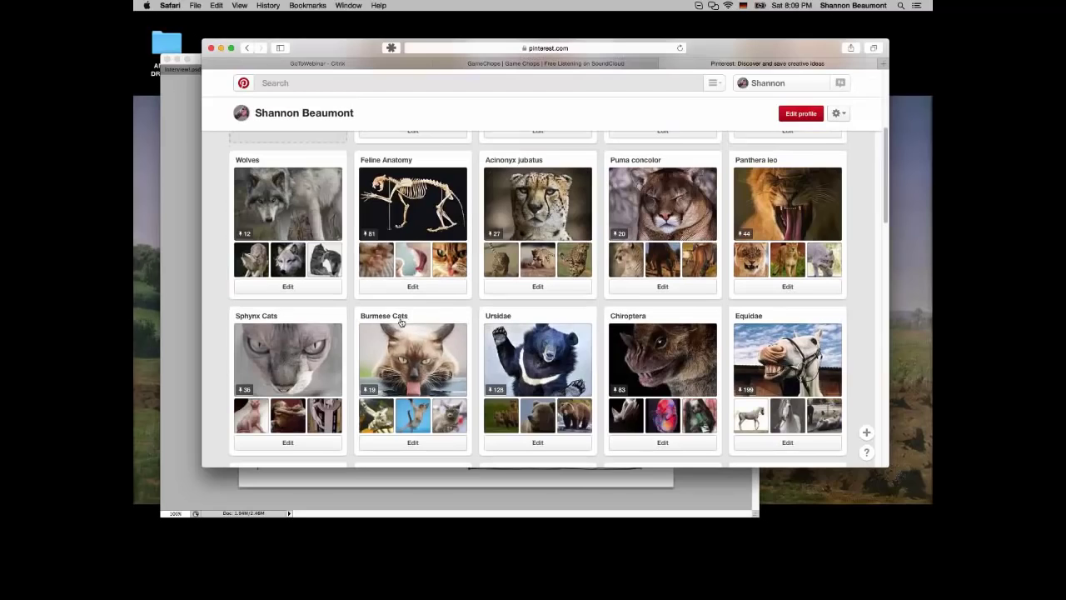
scroll("down", 3)
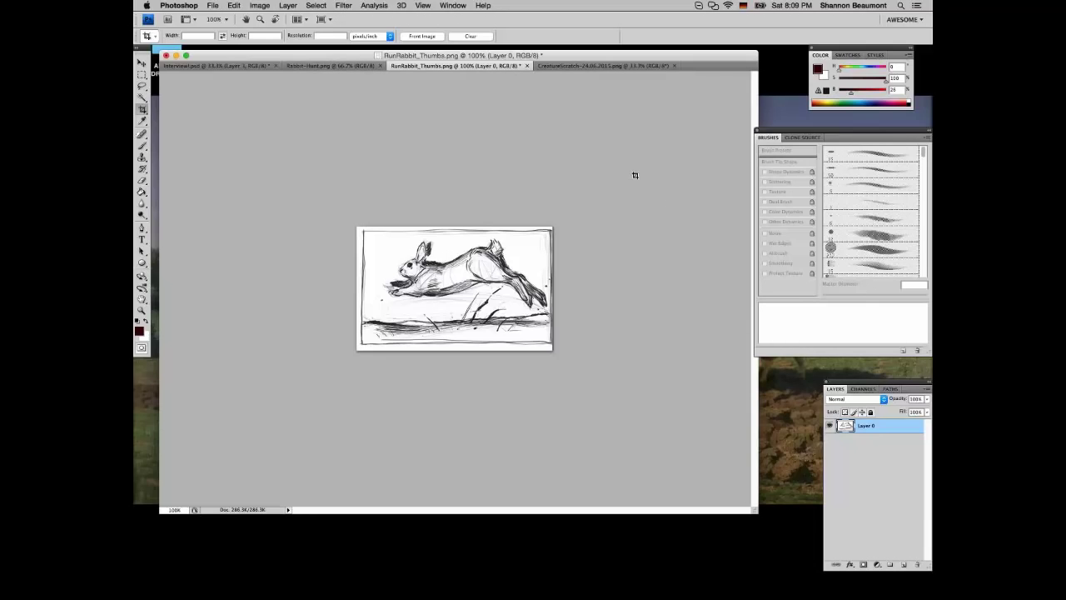
mouse_move(413, 117)
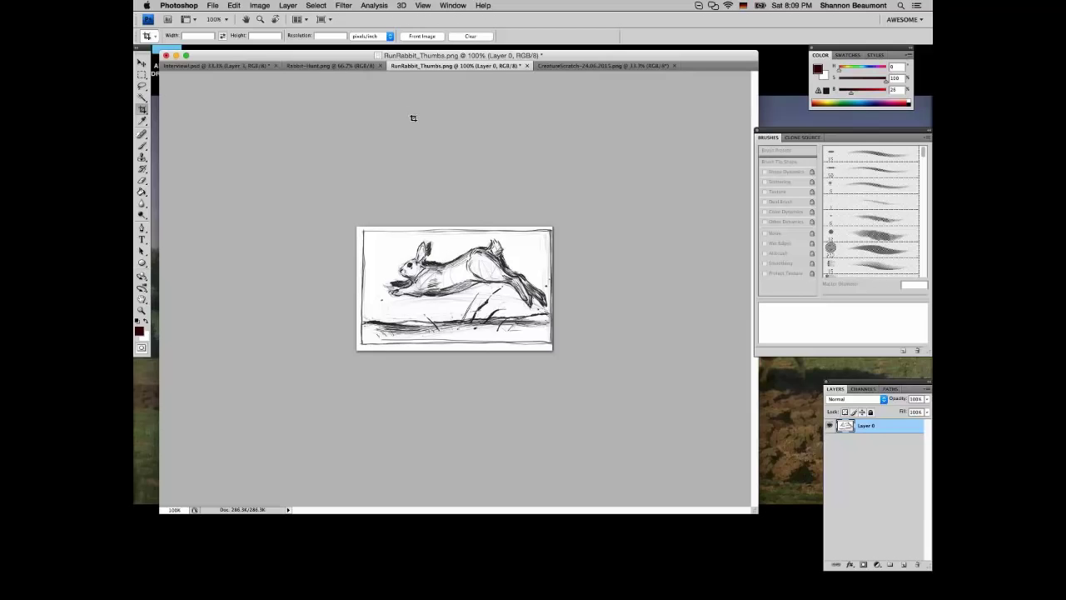
mouse_move(420, 190)
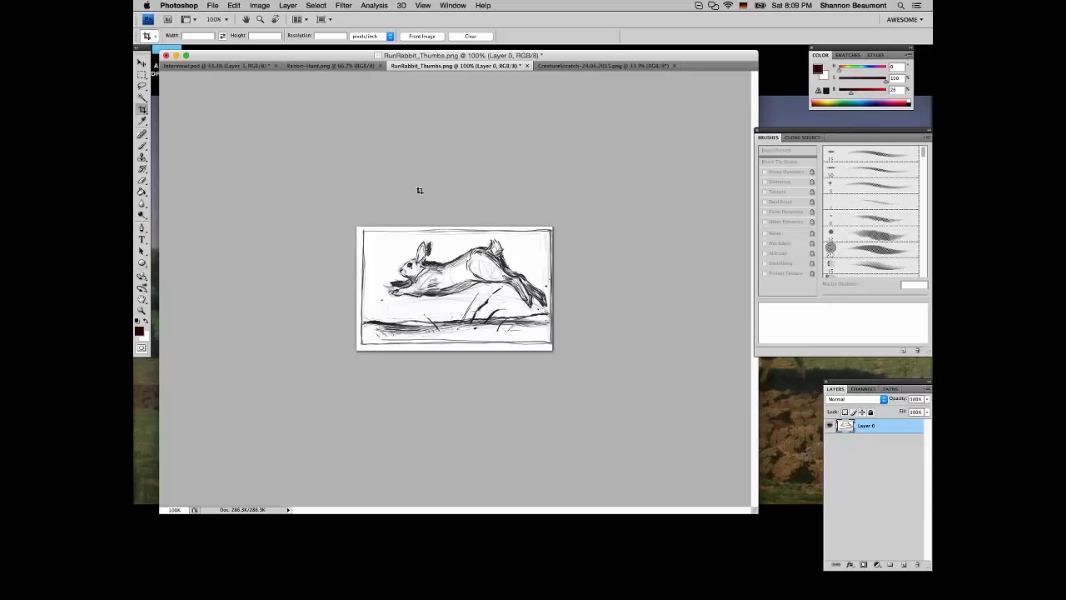
mouse_move(286, 204)
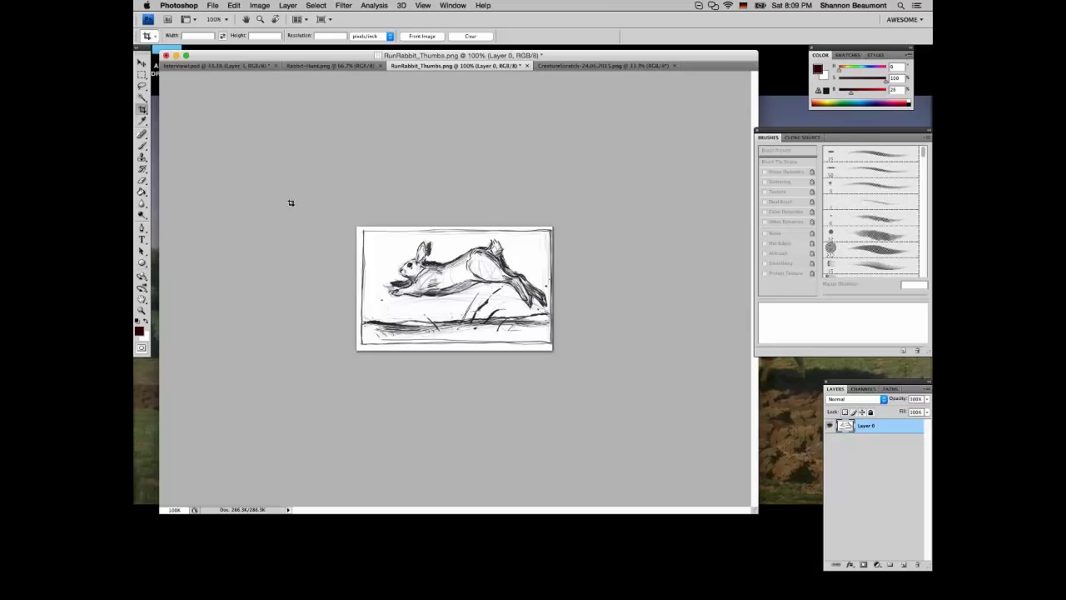
Finish cropping RunRabbit_Thumbs.png and switch to the Move tool
left_click(142, 63)
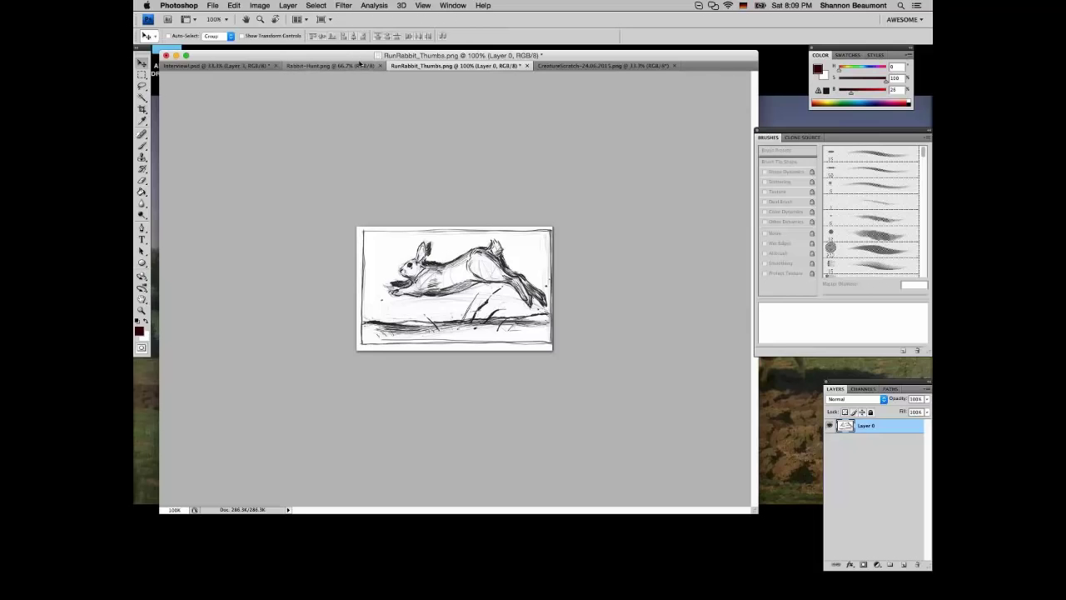
left_click(325, 66)
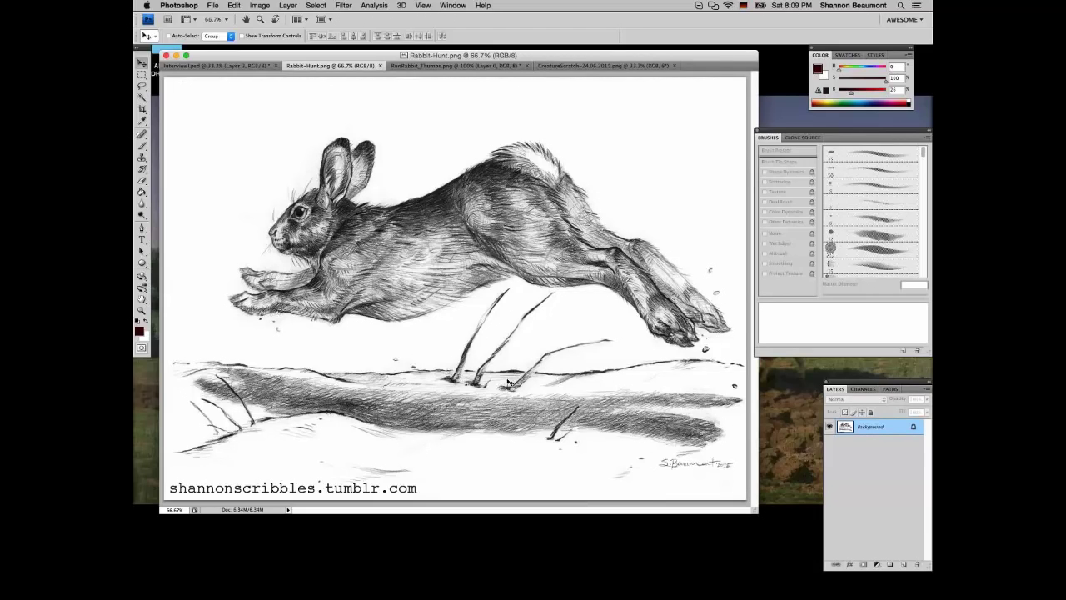
mouse_move(706, 364)
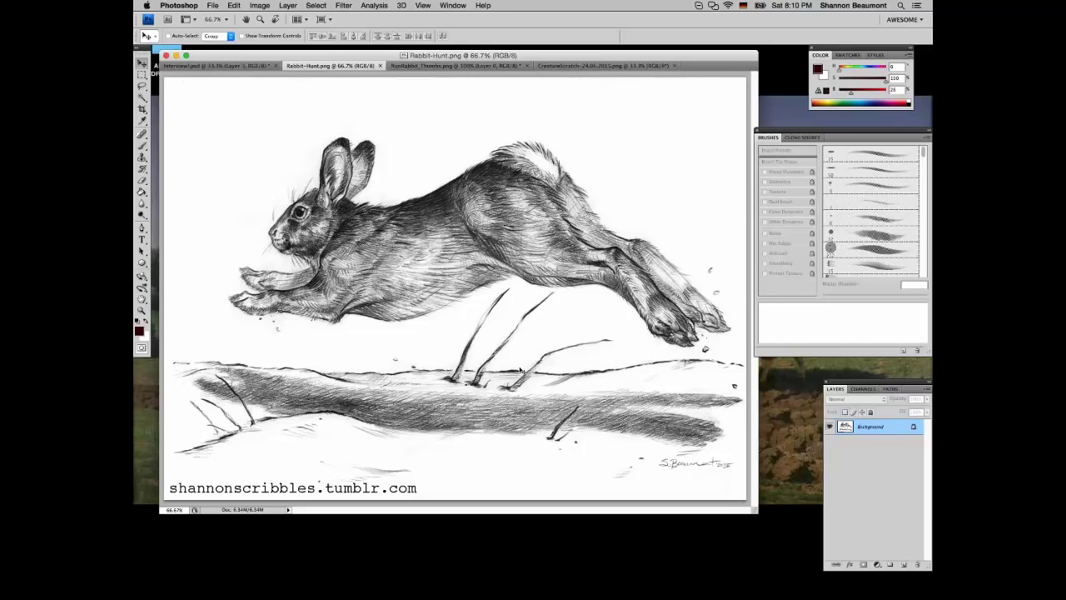
mouse_move(504, 381)
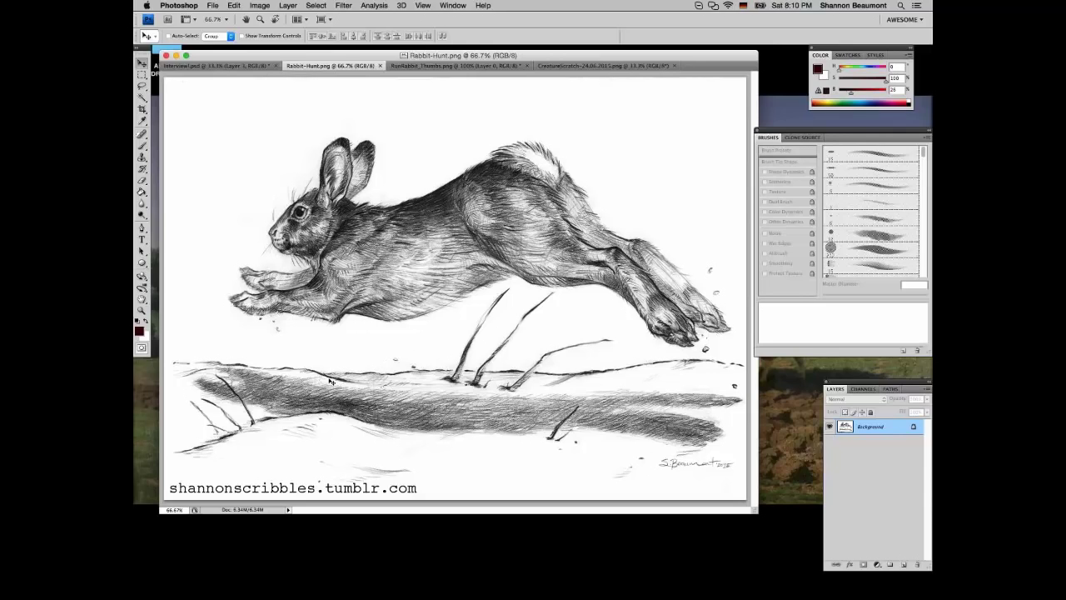
mouse_move(422, 377)
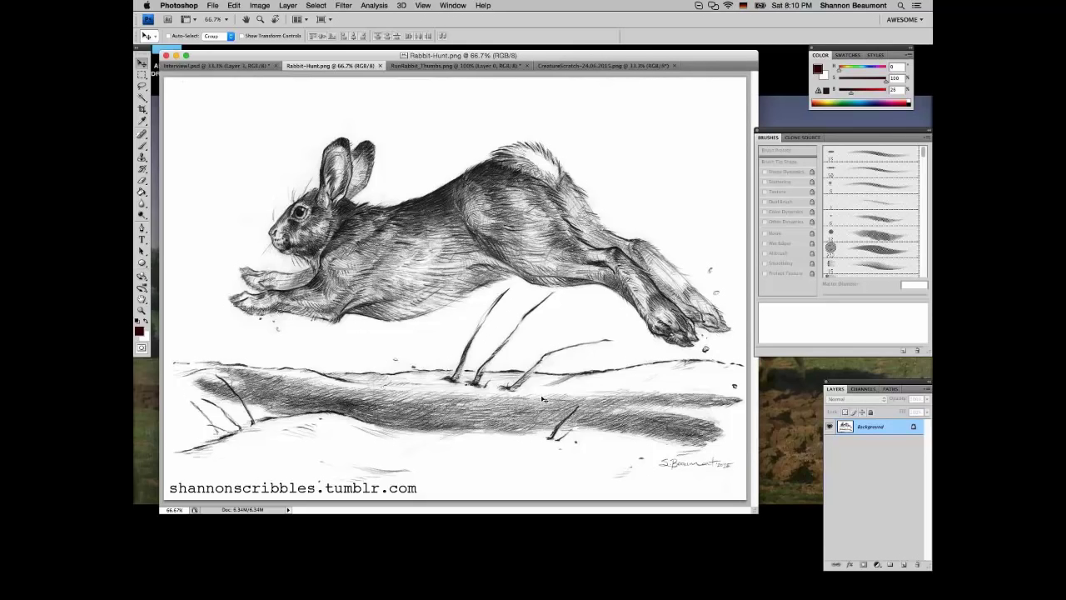
mouse_move(402, 214)
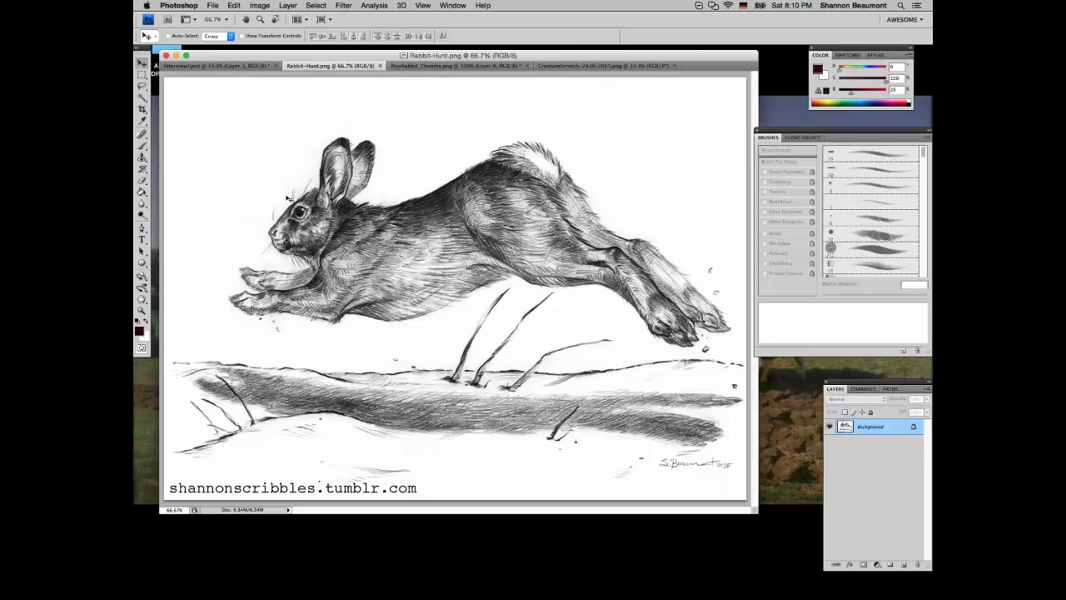
mouse_move(607, 94)
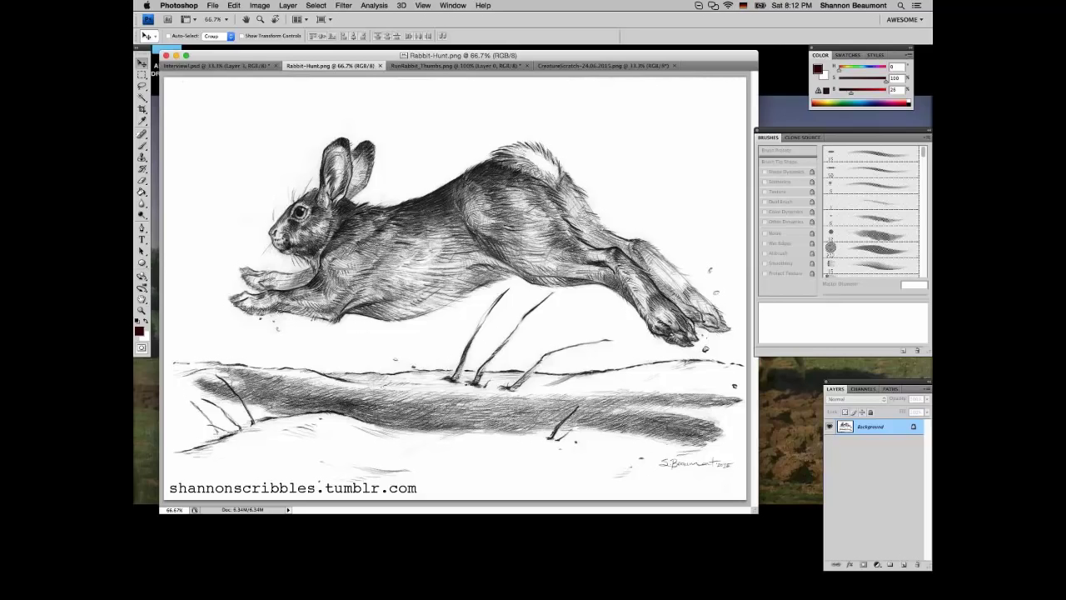
mouse_move(485, 87)
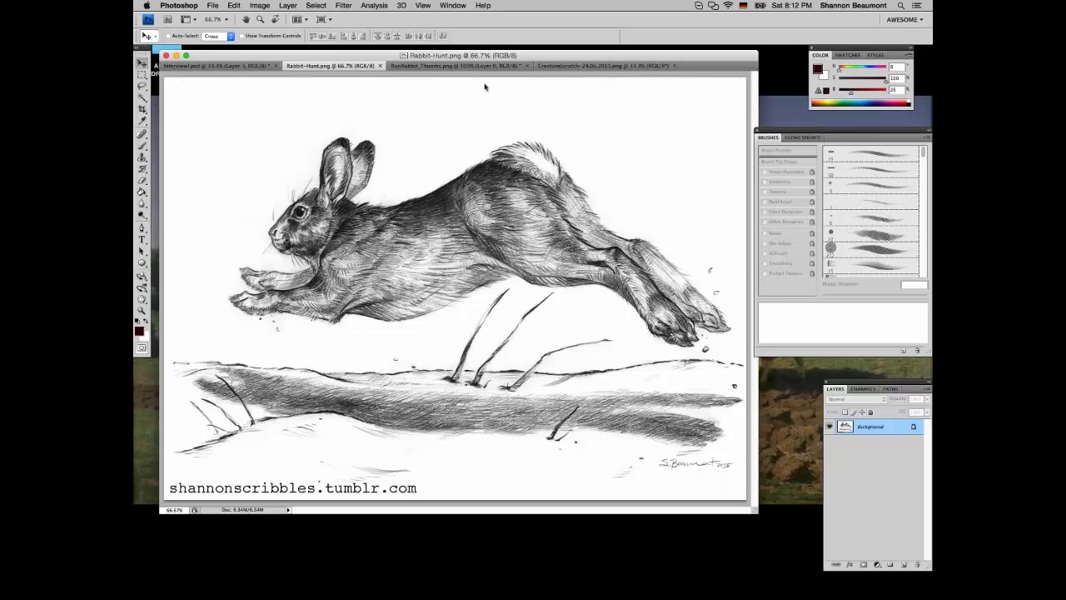
left_click(212, 66)
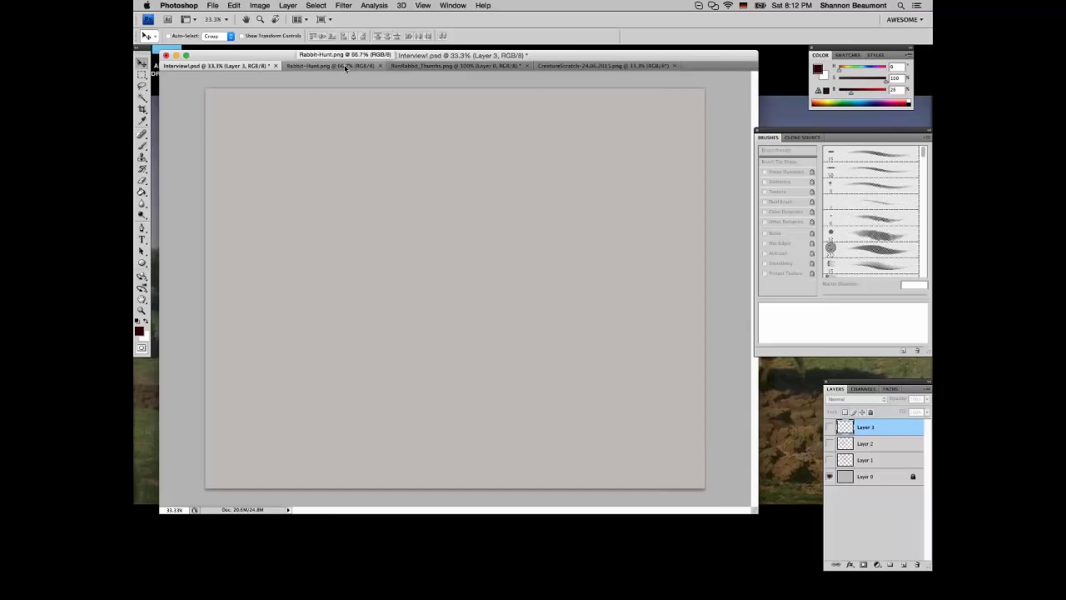
left_click(329, 66)
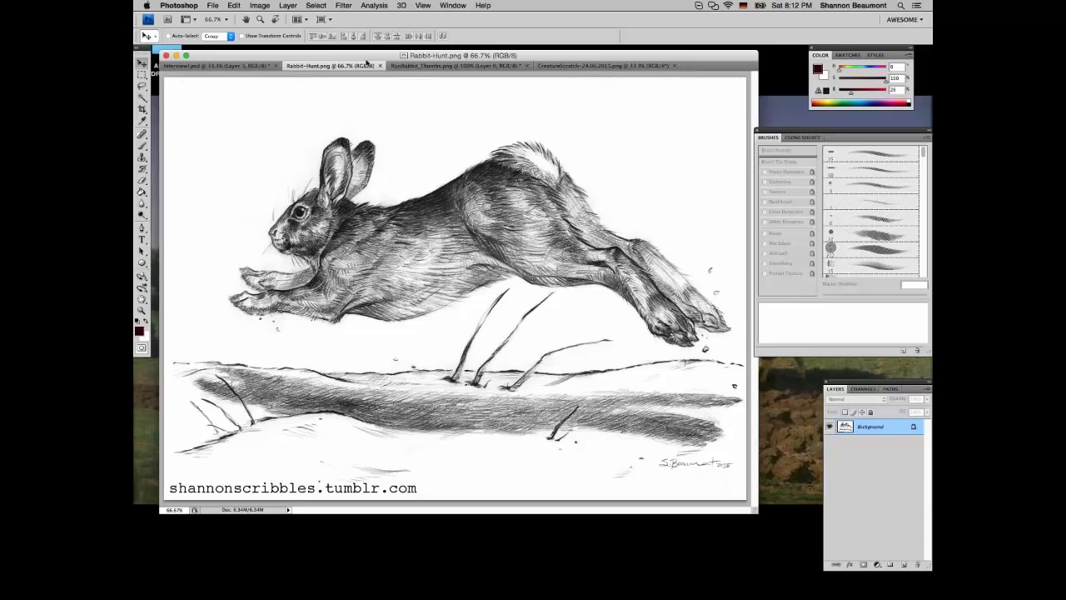
mouse_move(627, 326)
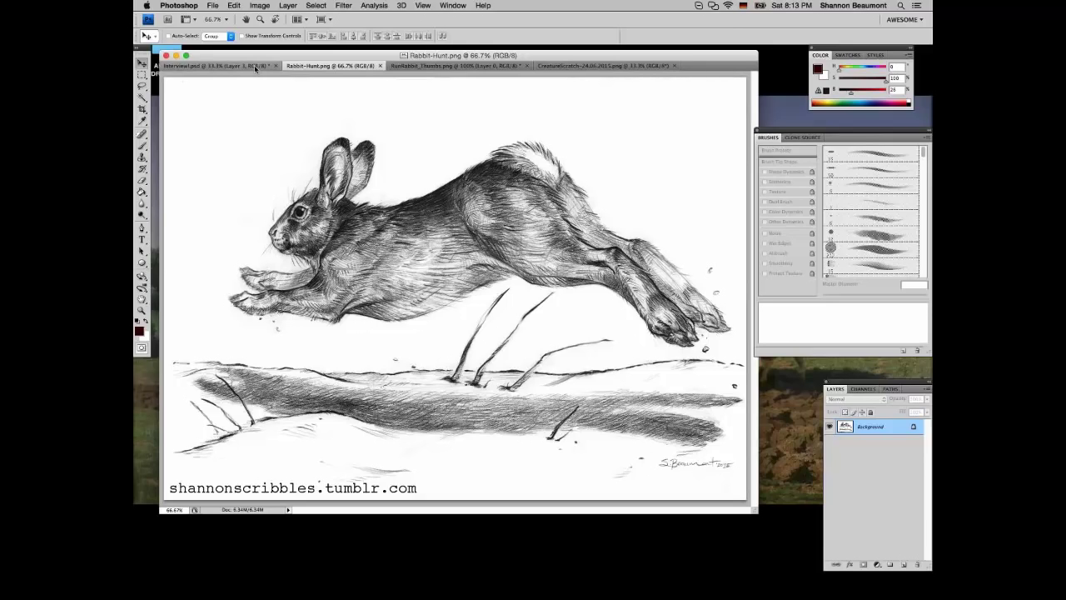
On the Interview1.psd canvas, show Layer 3 and brush a faint upper-left curve
left_click(208, 66)
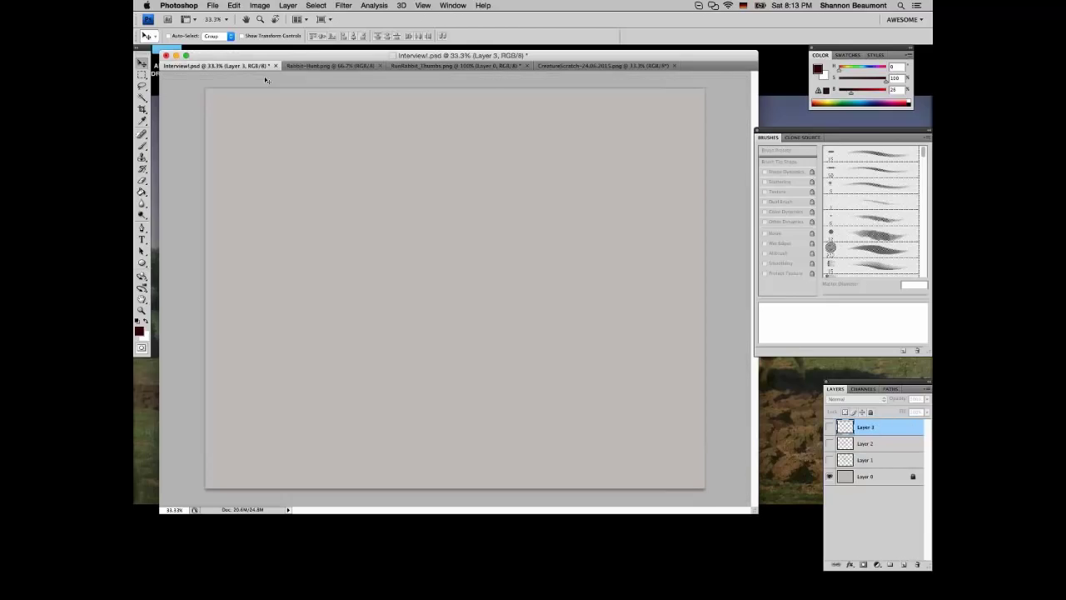
mouse_move(731, 504)
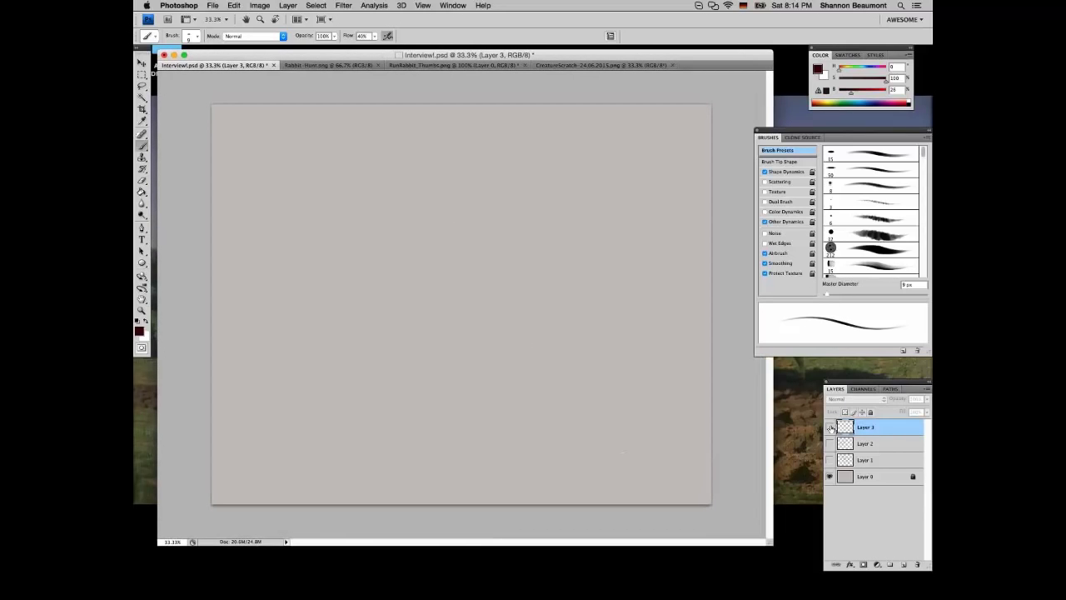
left_click(829, 427)
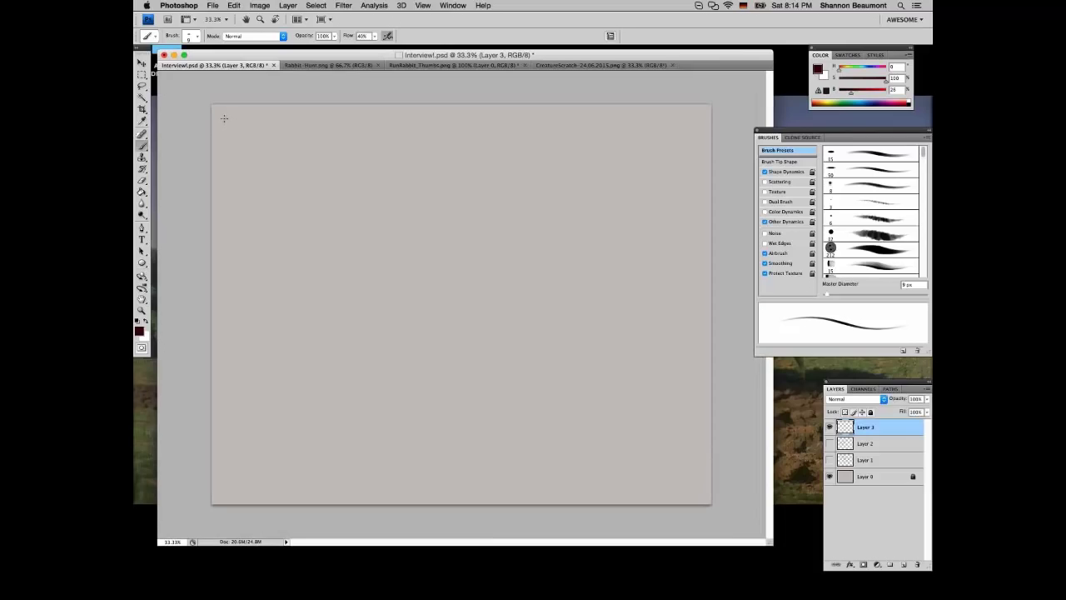
left_click_drag(227, 123, 241, 131)
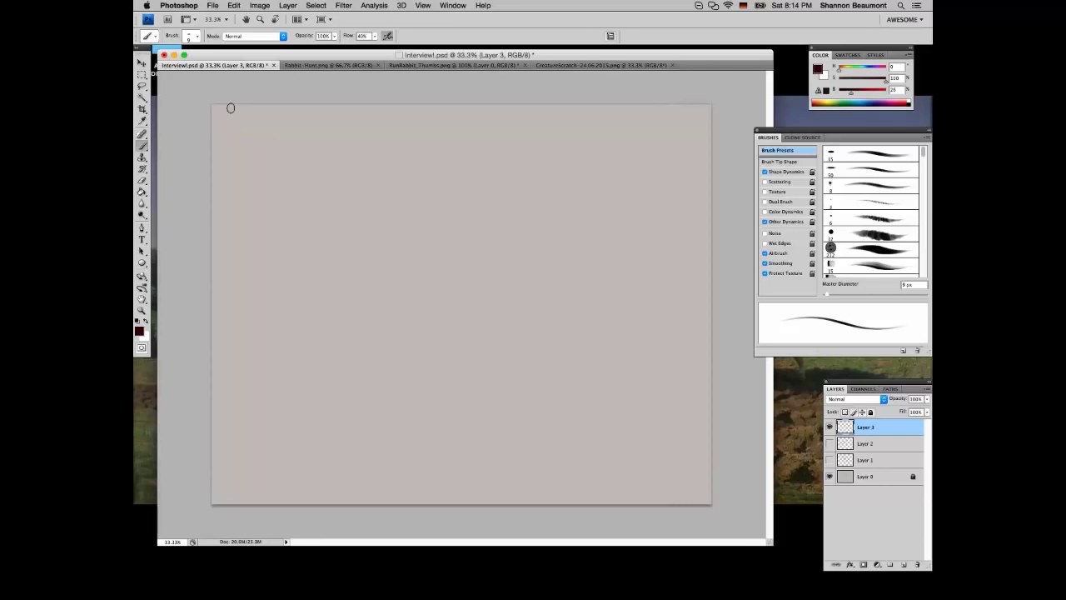
mouse_move(288, 190)
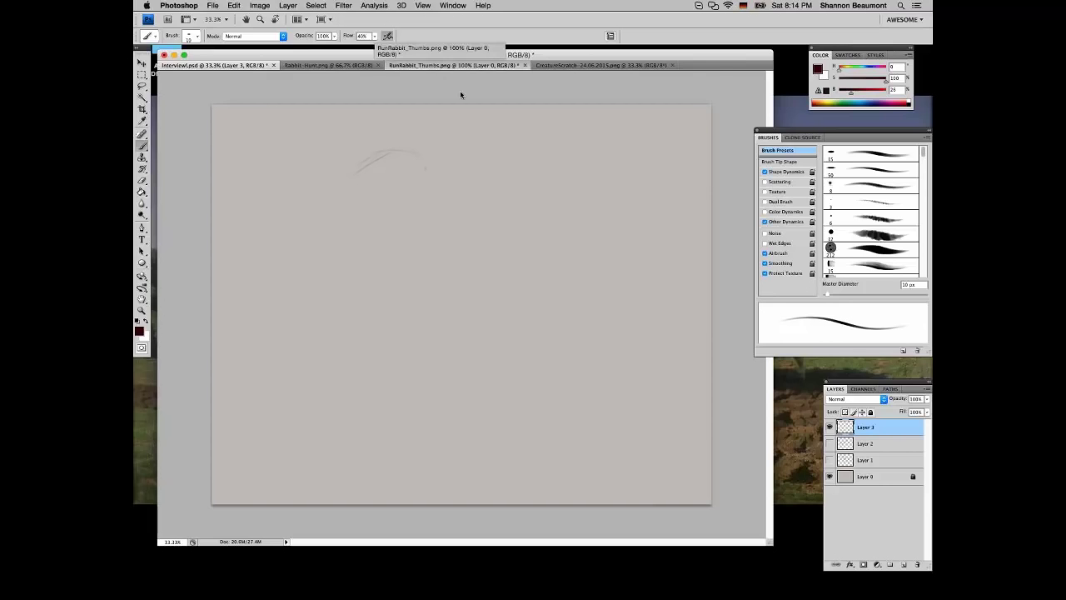
left_click(453, 65)
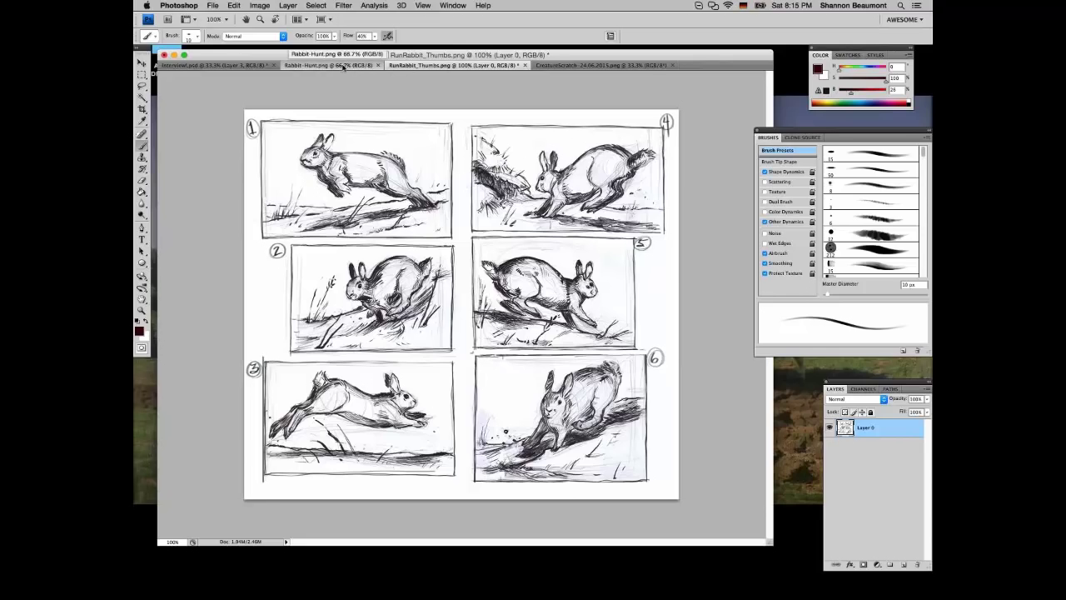
left_click(325, 65)
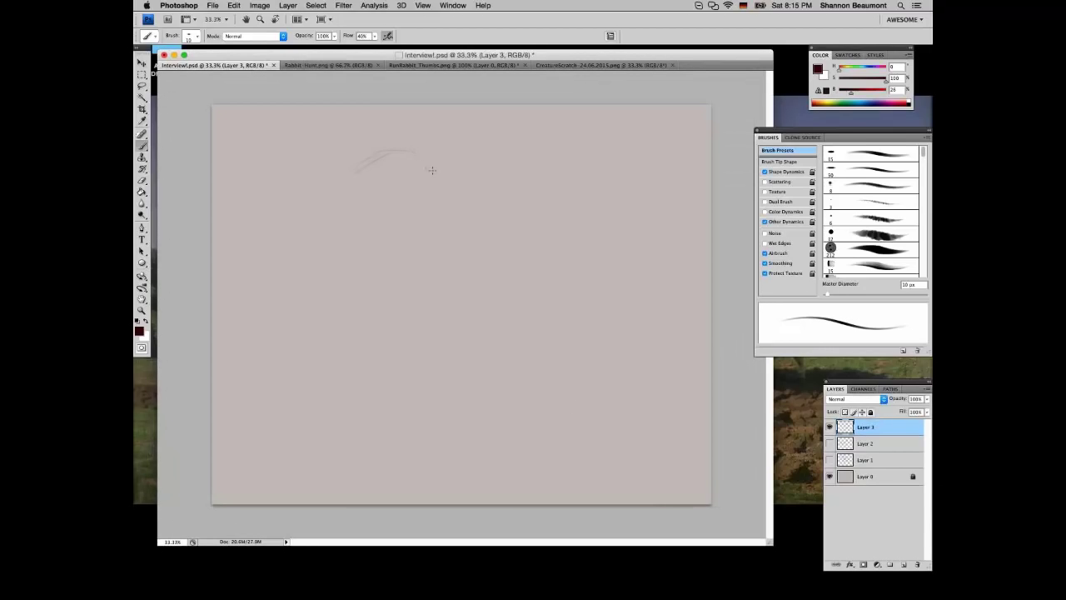
Add light strokes near the first curve and reinforce curves along the oval's right side
left_click_drag(431, 170, 344, 172)
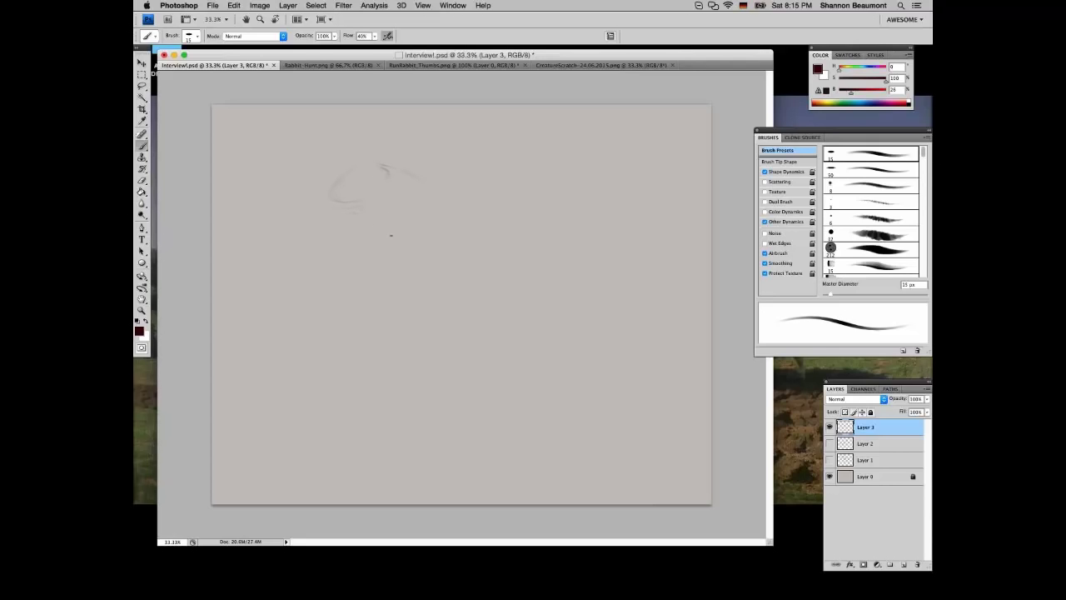
left_click_drag(392, 238, 433, 208)
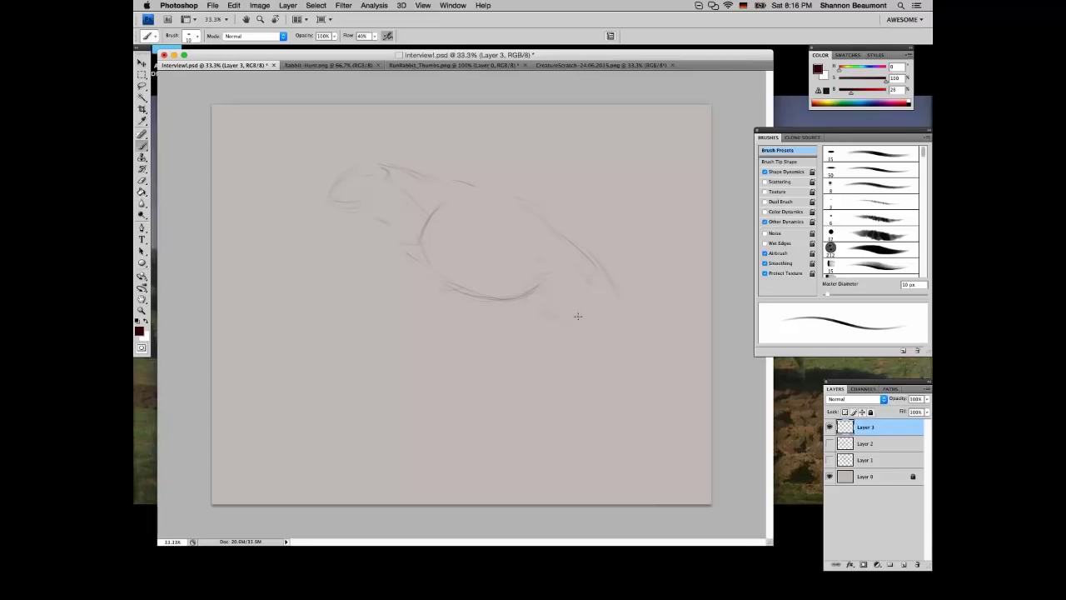
mouse_move(575, 322)
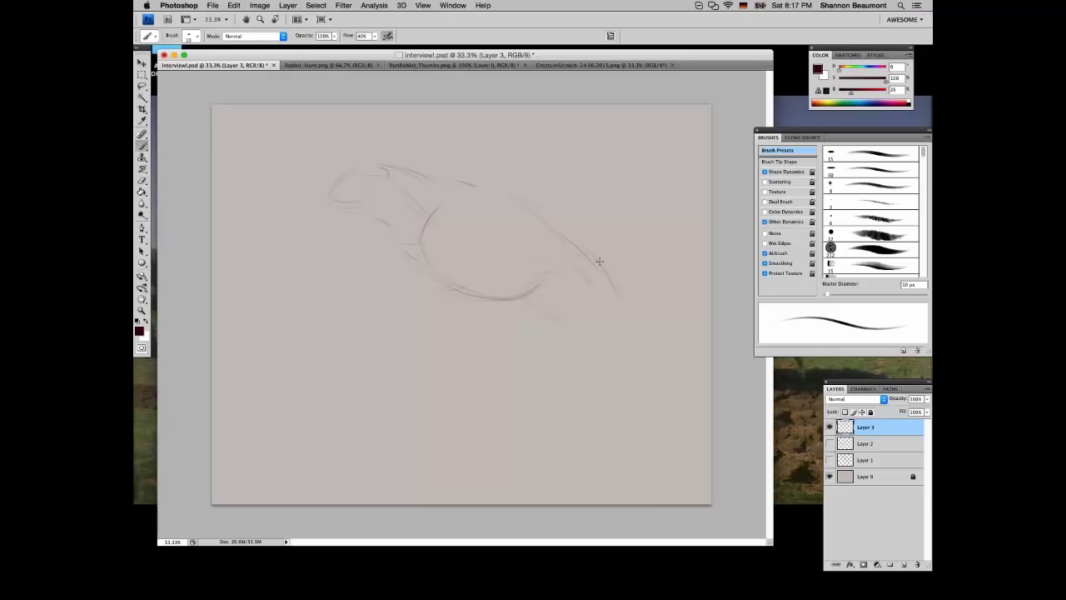
left_click_drag(600, 263, 613, 312)
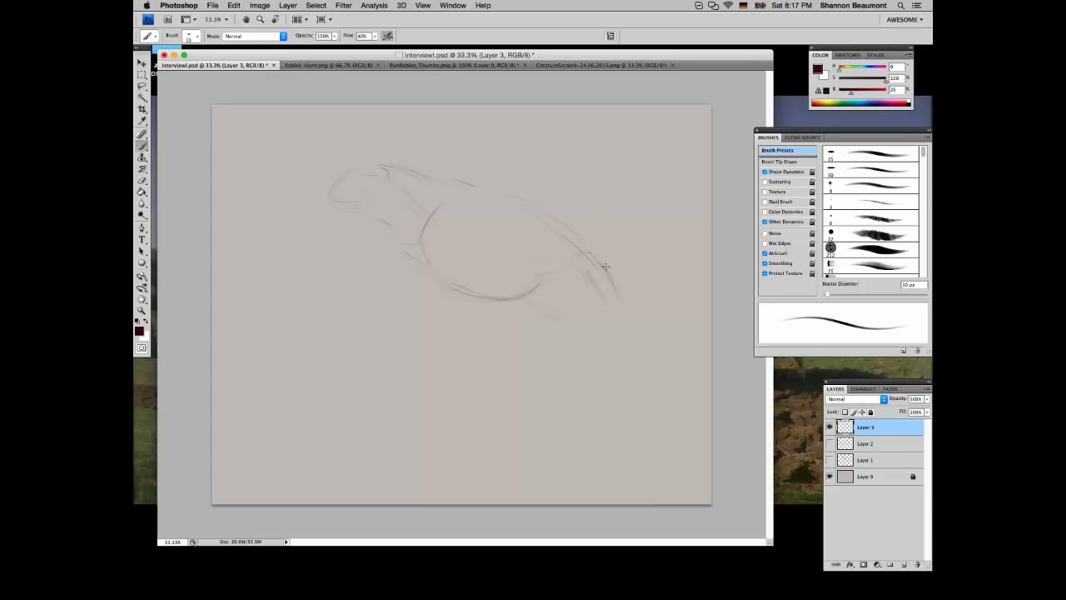
left_click_drag(607, 266, 620, 300)
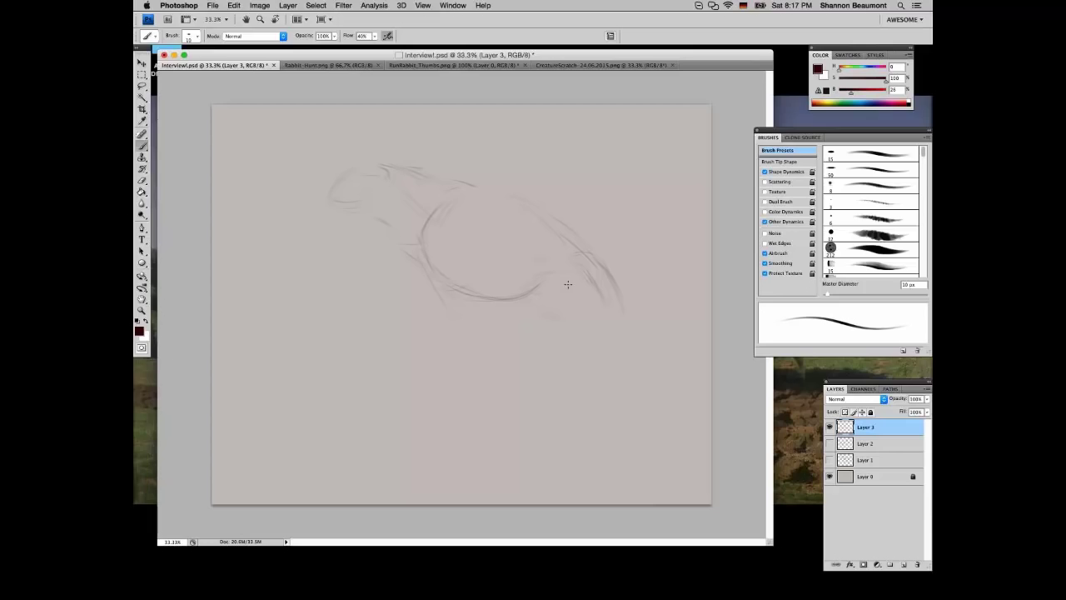
mouse_move(568, 276)
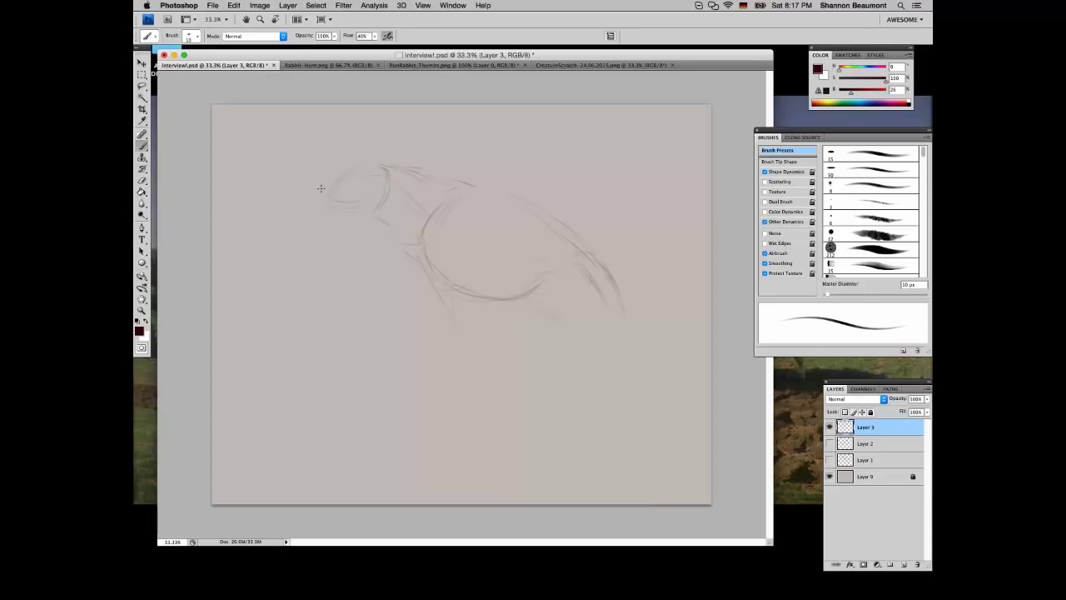
mouse_move(325, 217)
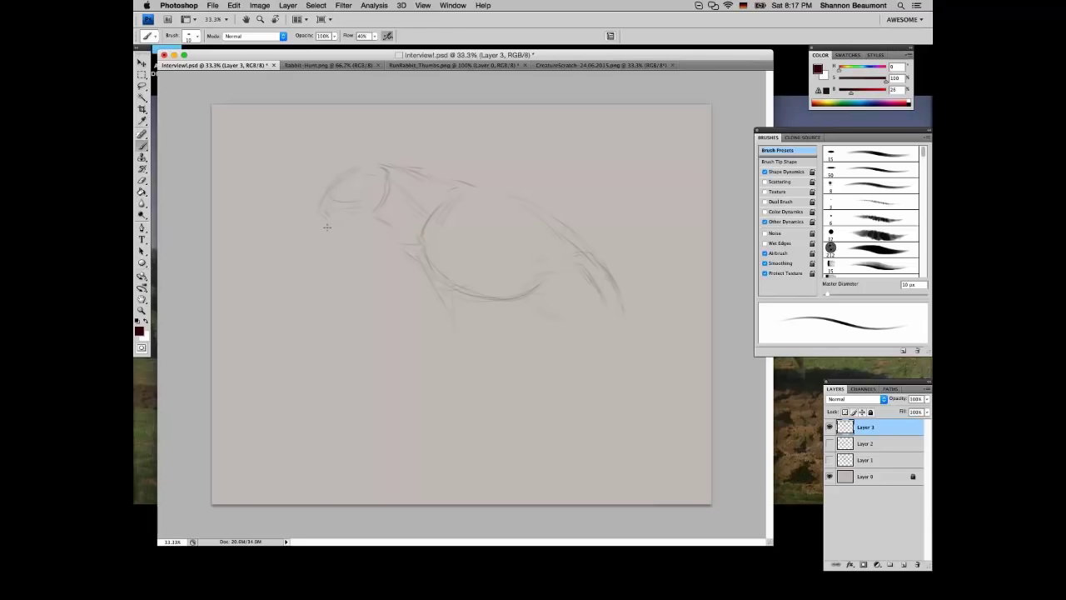
mouse_move(334, 204)
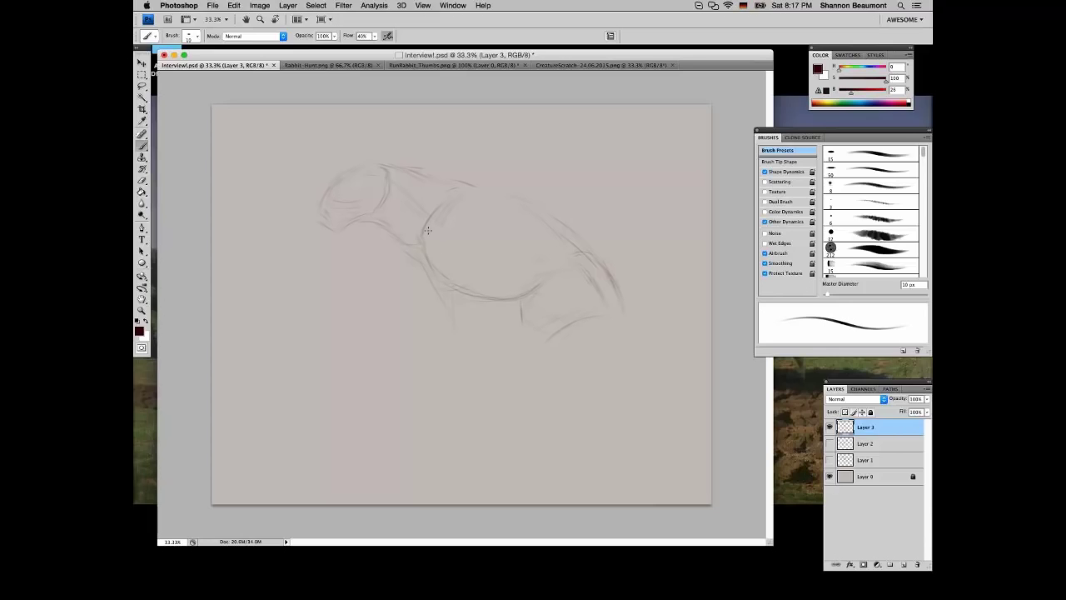
Refine the large oval's left edge and sketch lines down from its lower left
left_click_drag(428, 229, 456, 348)
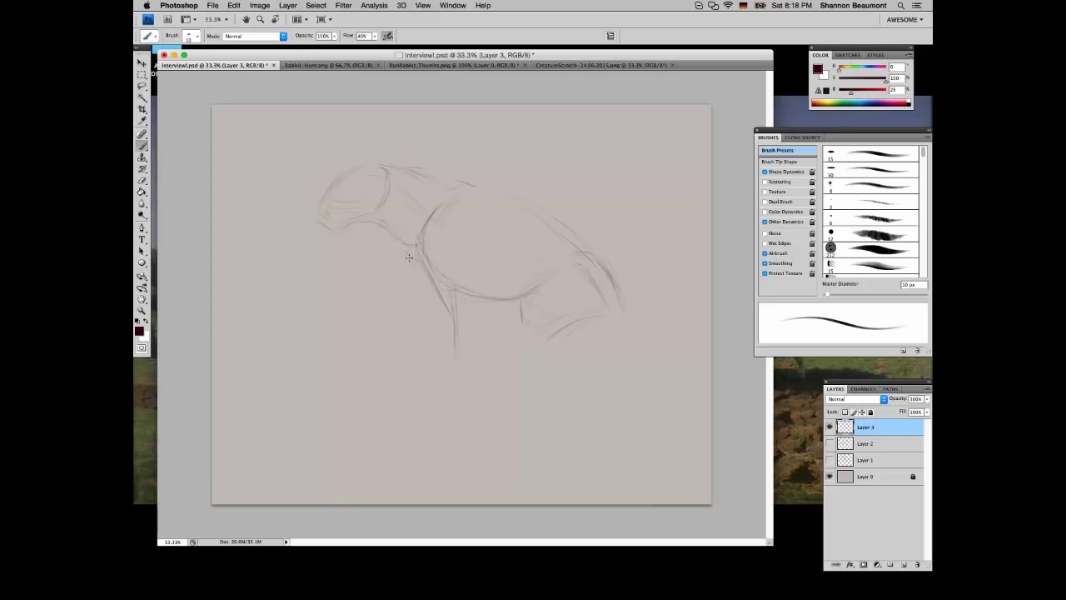
left_click_drag(409, 258, 458, 283)
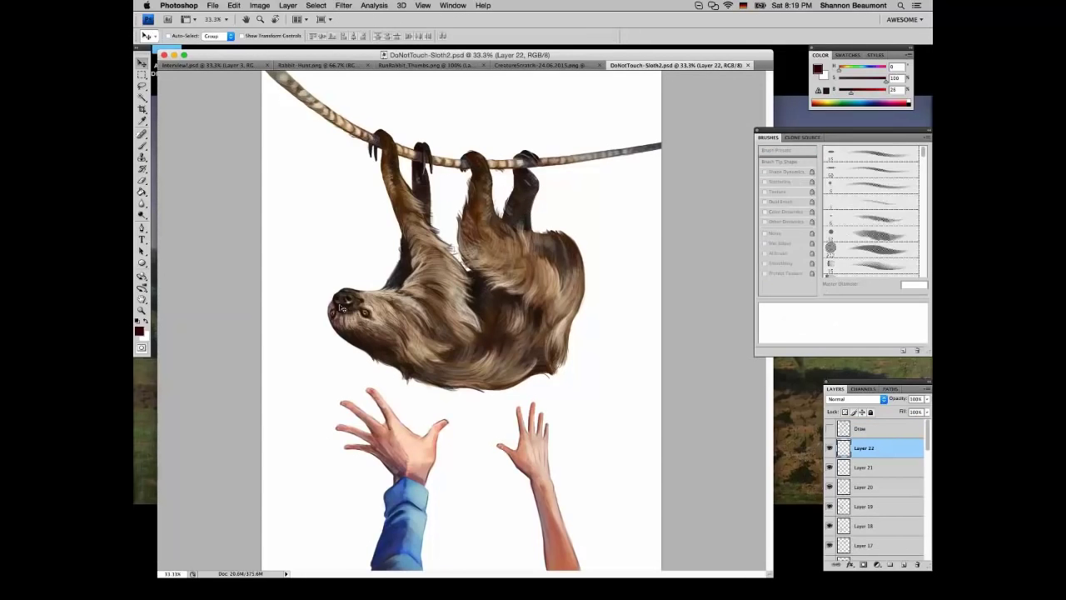
mouse_move(375, 327)
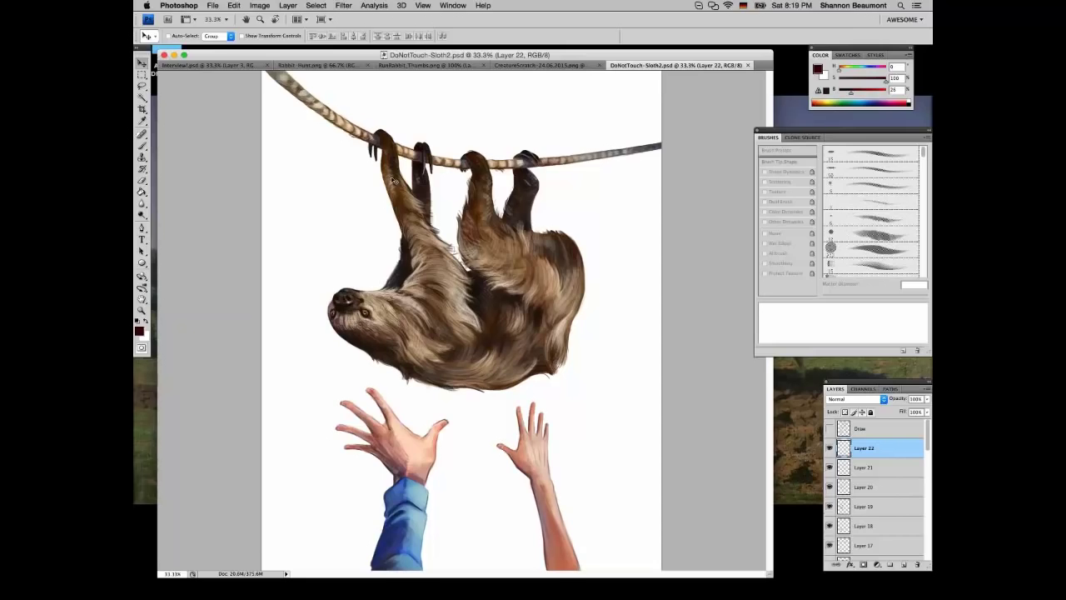
mouse_move(370, 315)
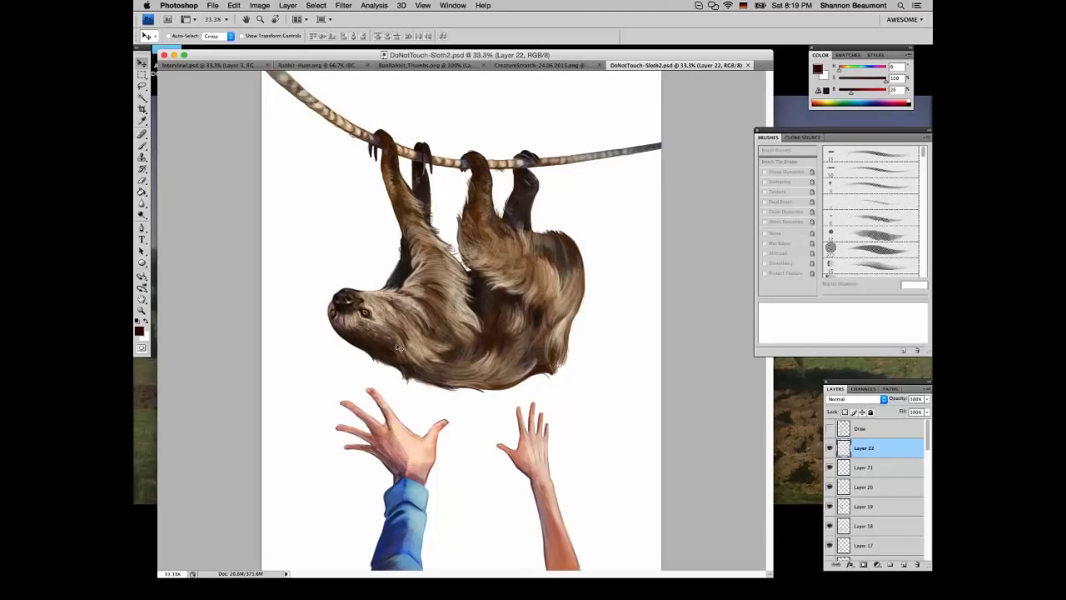
mouse_move(681, 276)
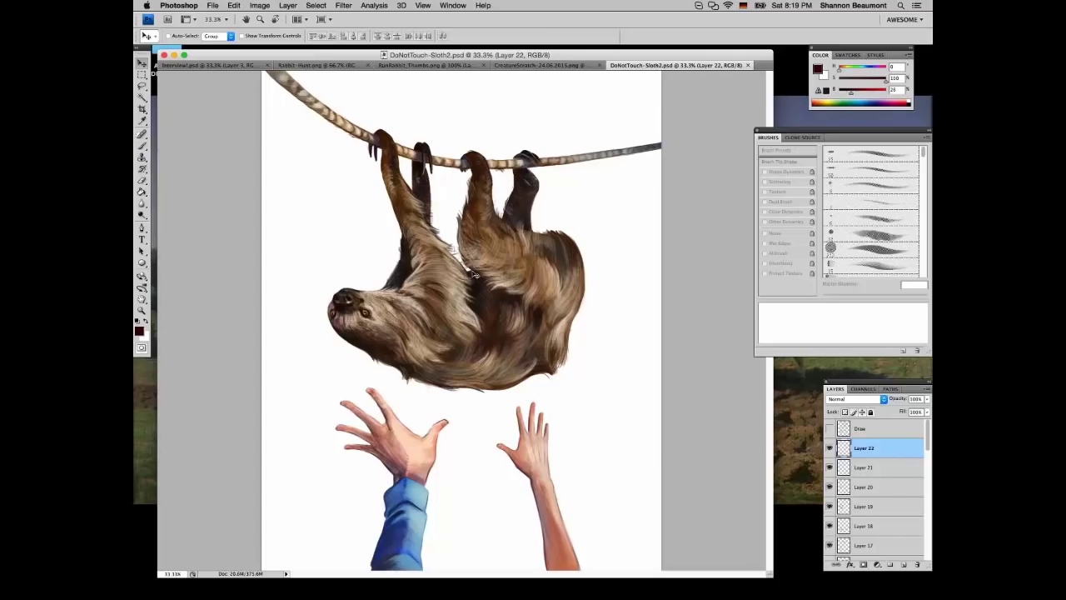
mouse_move(373, 227)
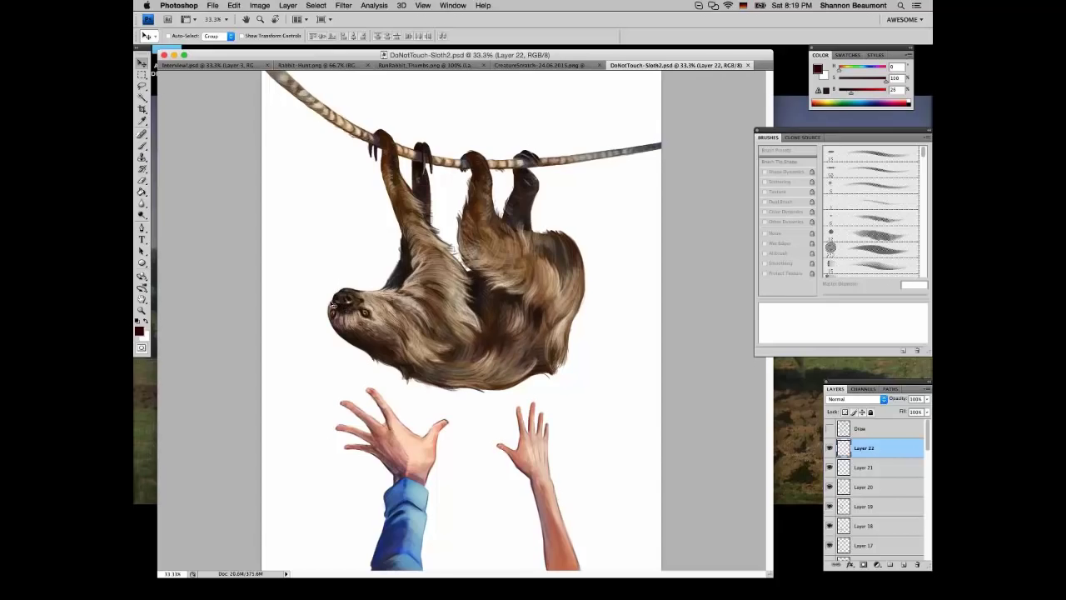
mouse_move(388, 230)
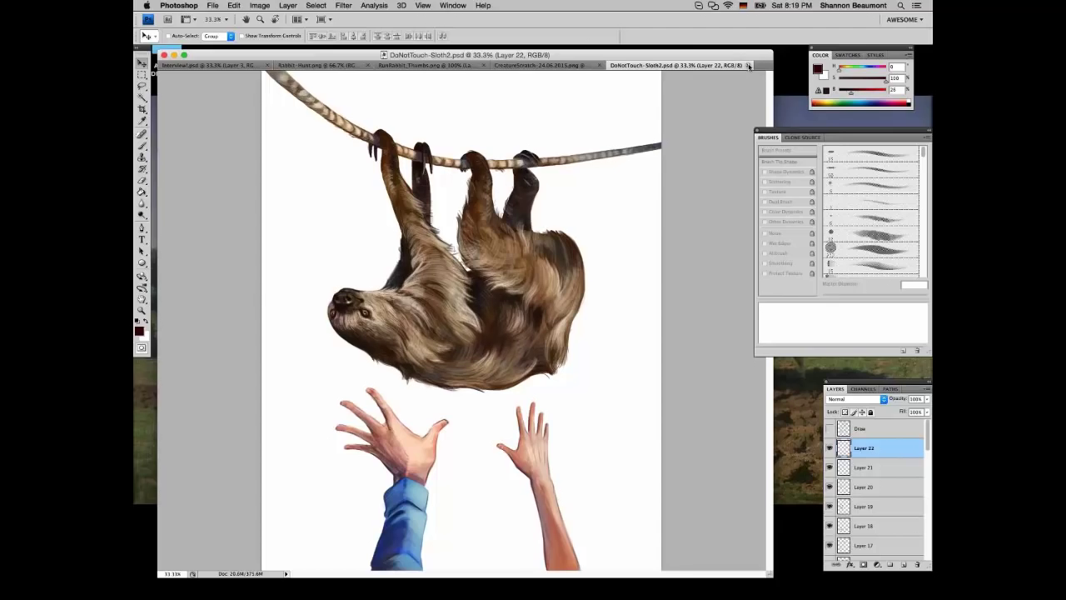
mouse_move(437, 186)
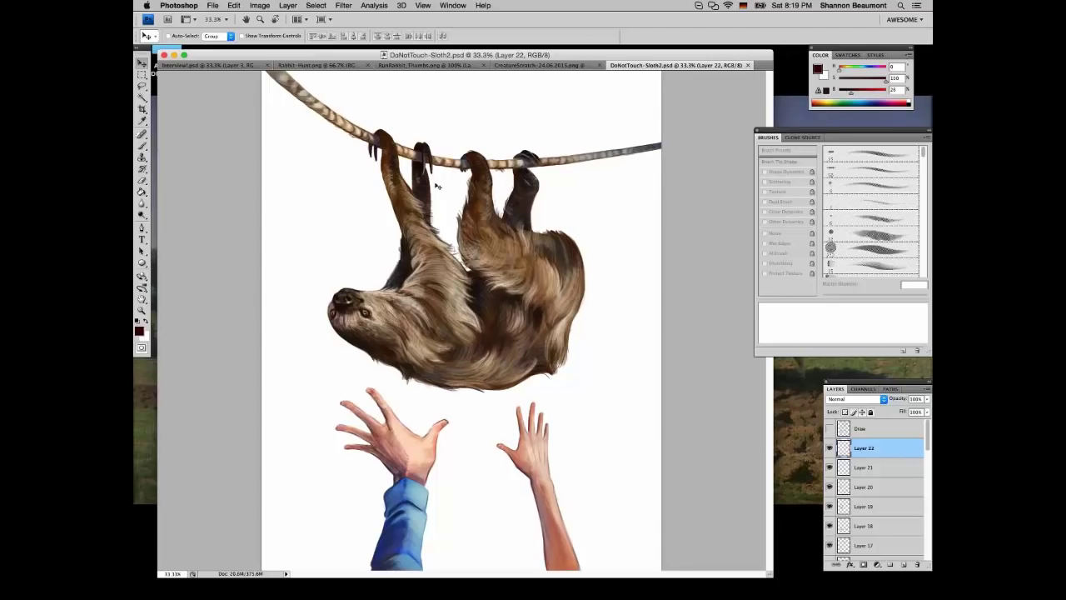
mouse_move(595, 115)
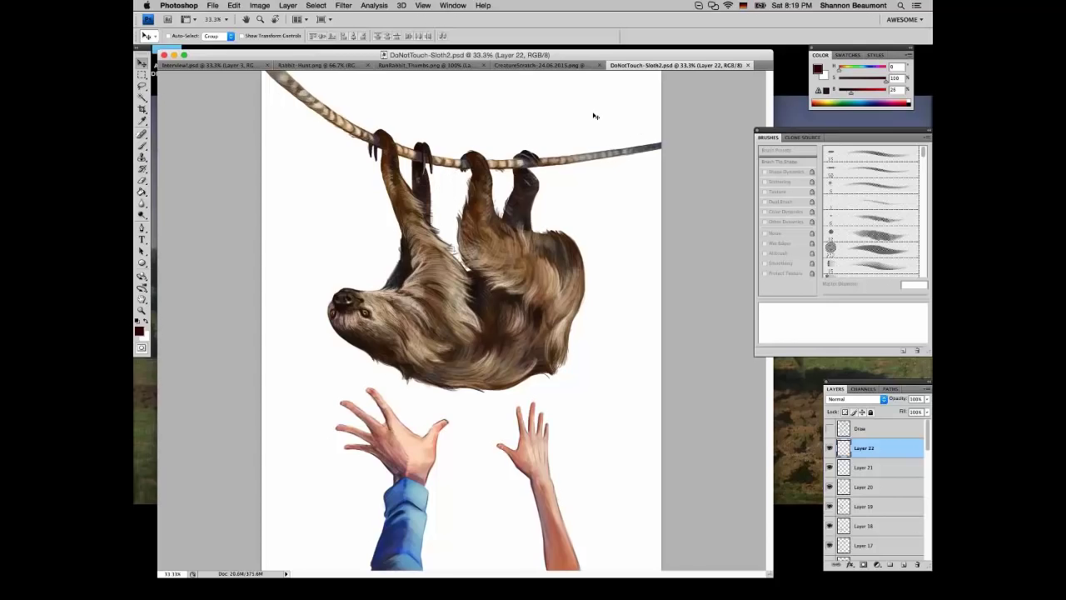
mouse_move(689, 57)
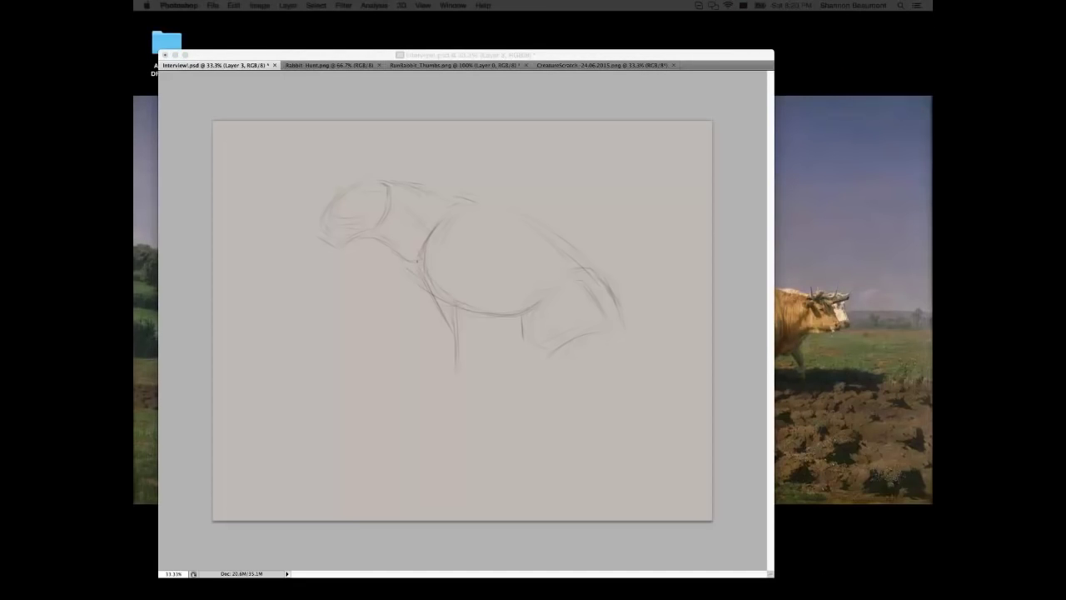
mouse_move(450, 23)
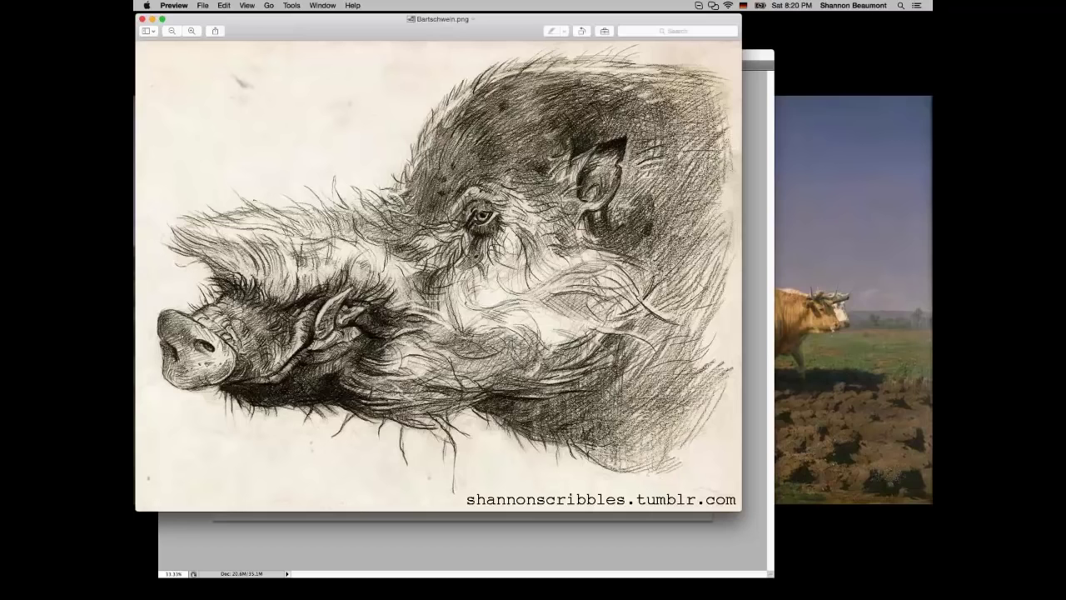
Move the Bartschwein.png Preview window right and zoom out to show the whole pig drawing
left_click_drag(441, 18, 490, 38)
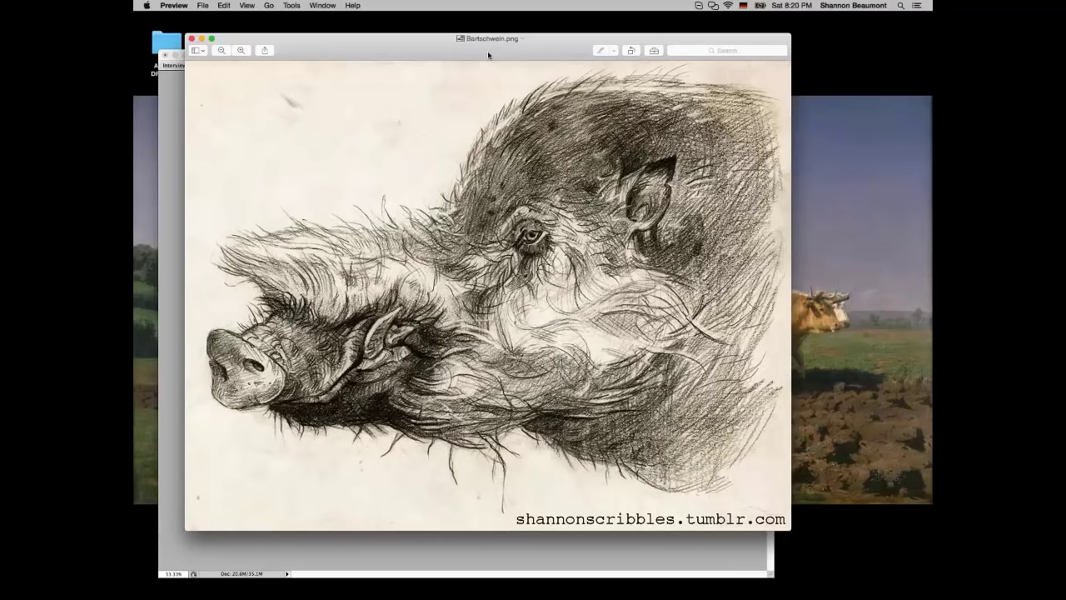
left_click_drag(489, 38, 519, 44)
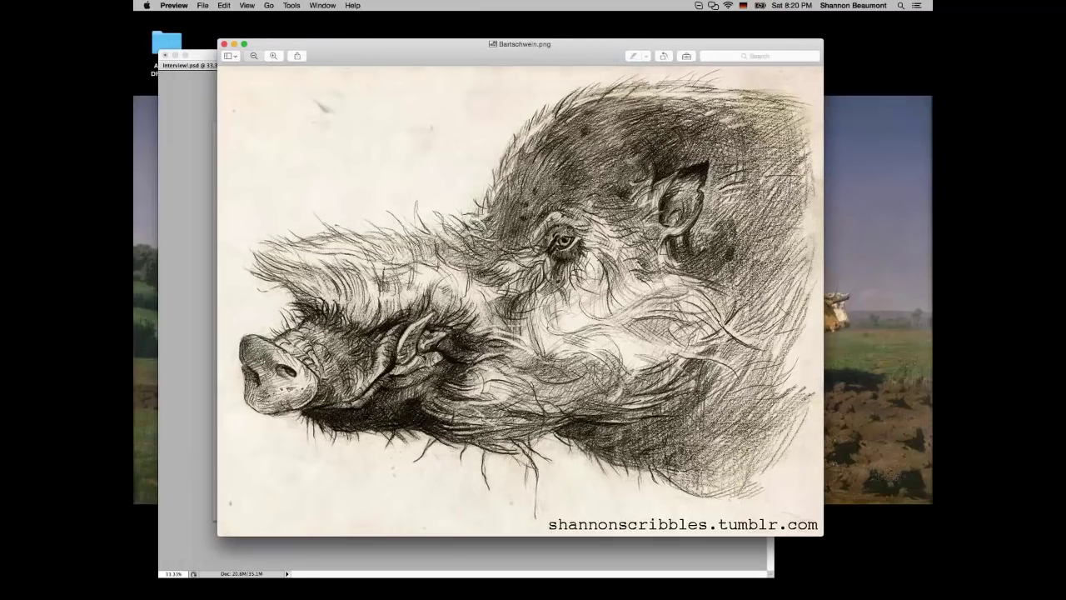
left_click(254, 56)
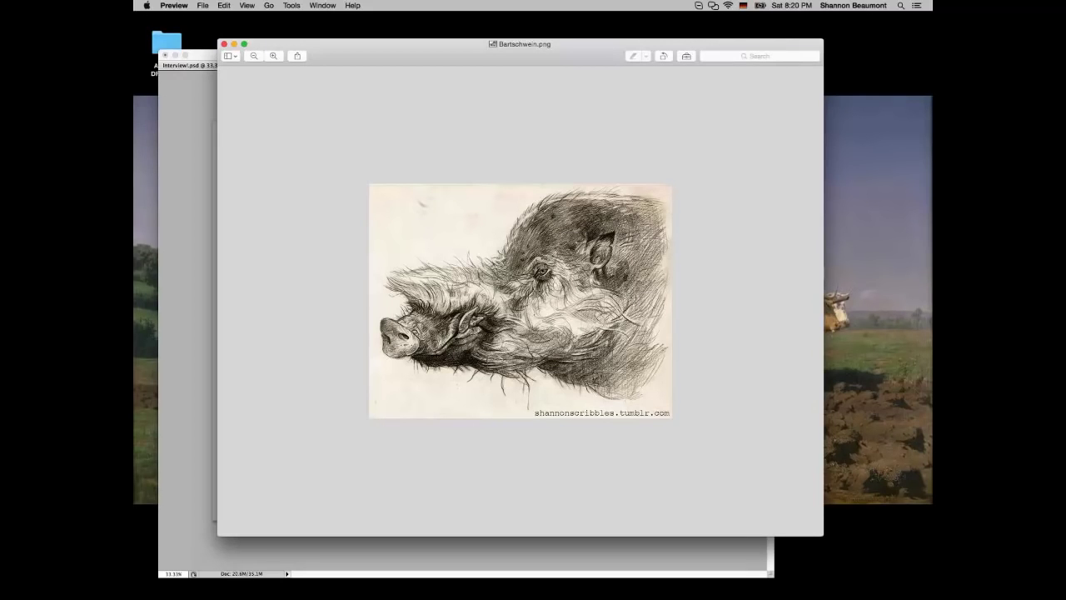
mouse_move(473, 271)
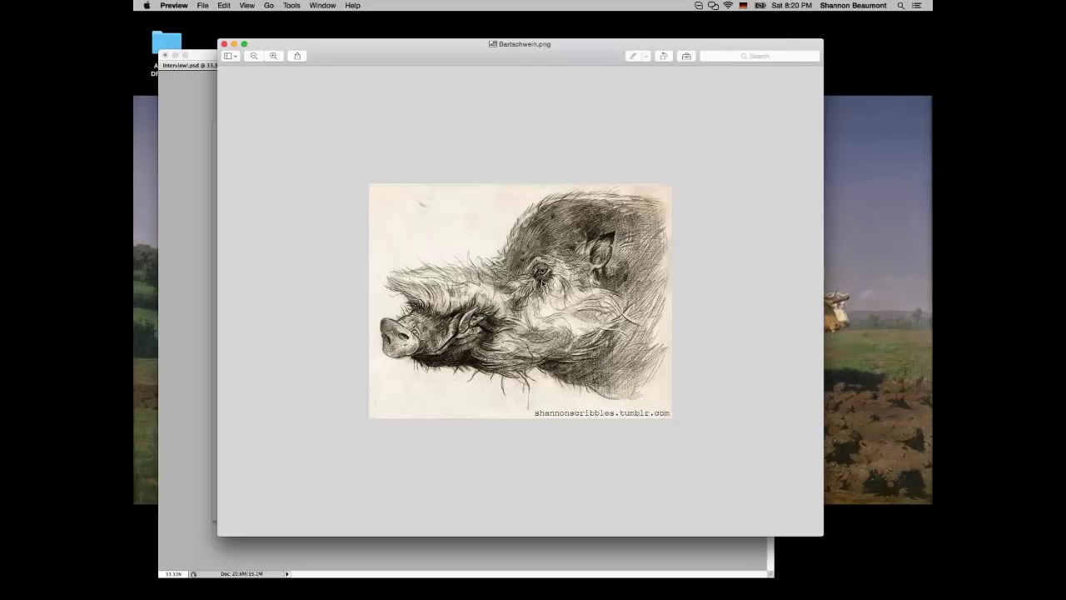
mouse_move(550, 213)
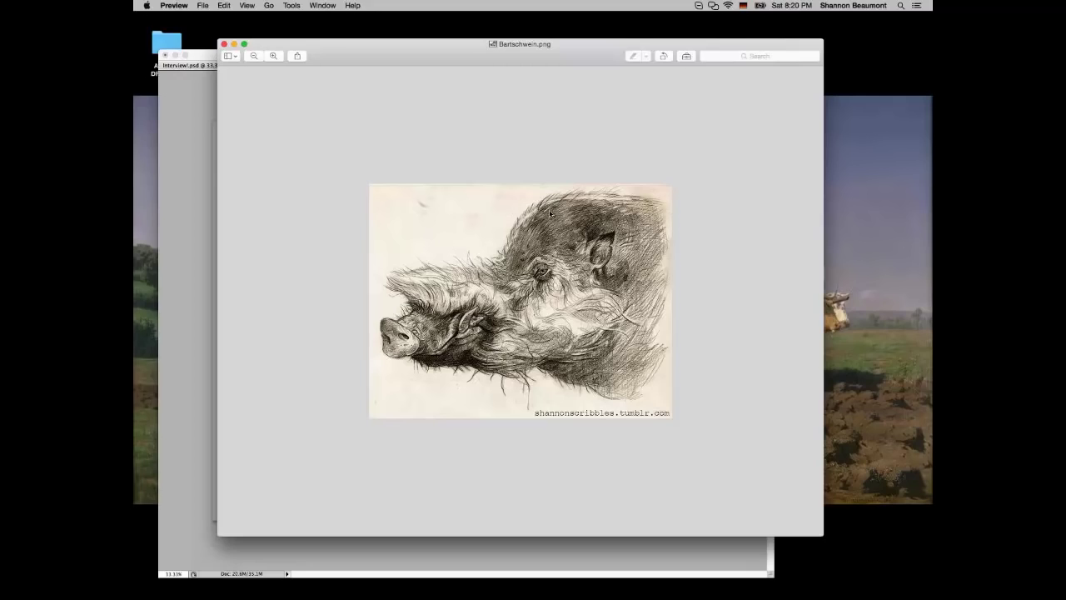
mouse_move(612, 215)
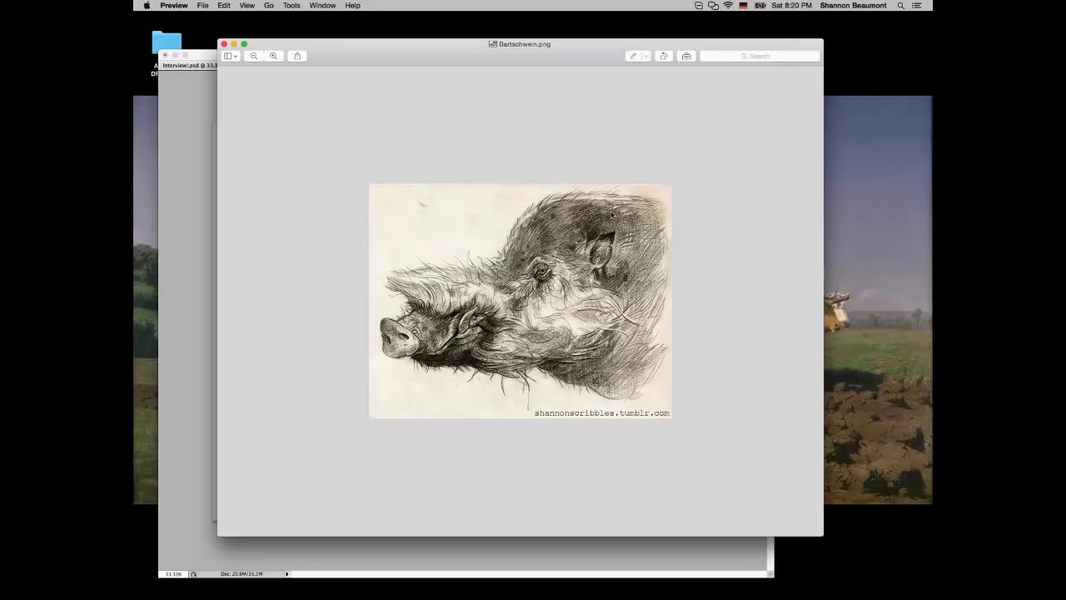
mouse_move(514, 271)
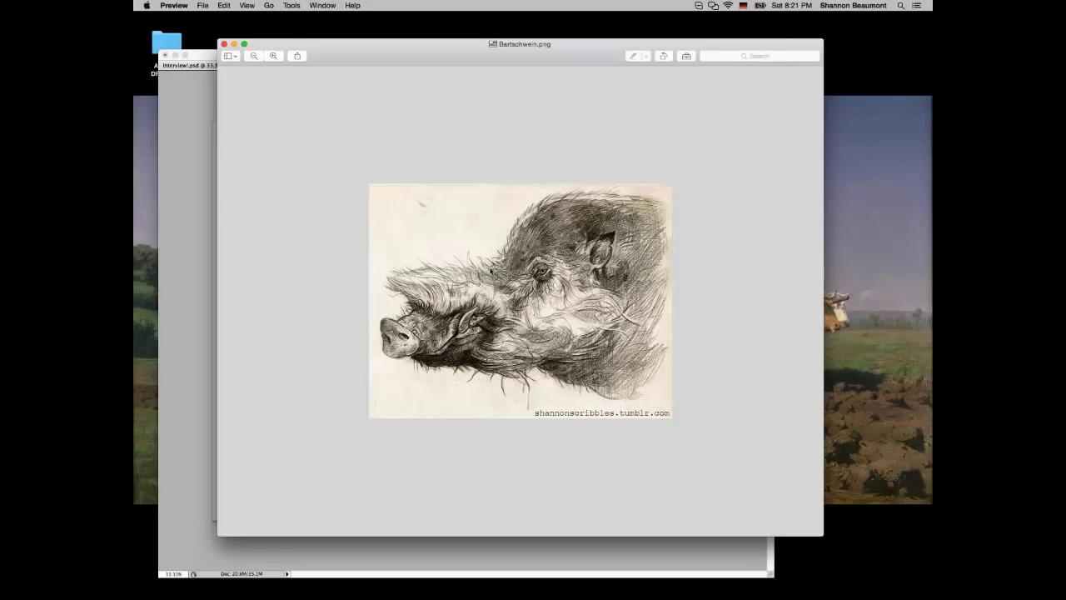
mouse_move(433, 283)
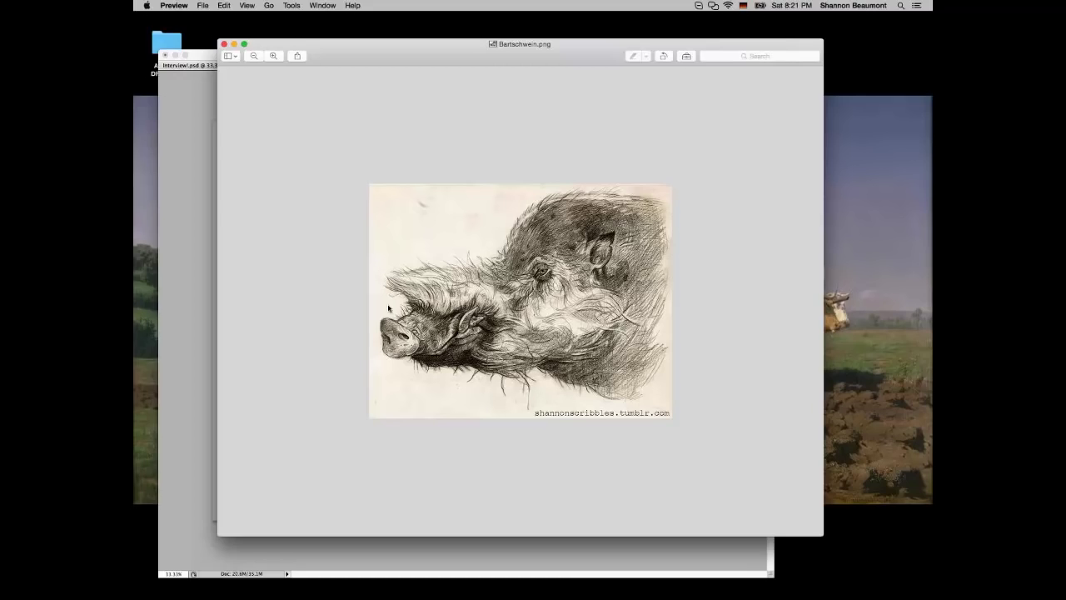
mouse_move(560, 372)
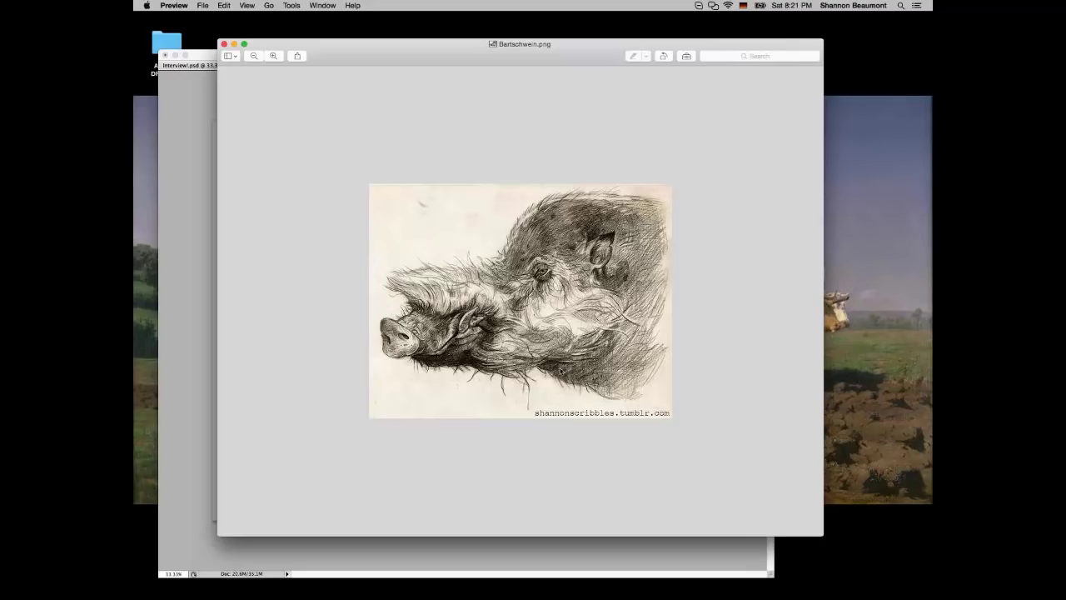
mouse_move(416, 105)
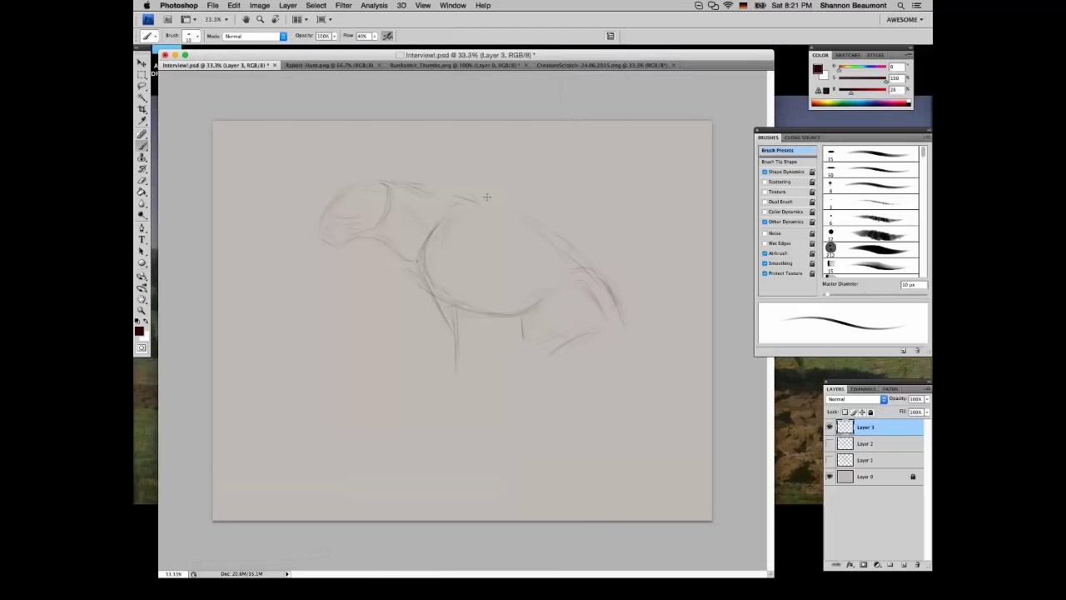
Brush firmer body, neck-and-shoulder and head contours over the rough sketch on Layer 3
left_click_drag(487, 197, 425, 259)
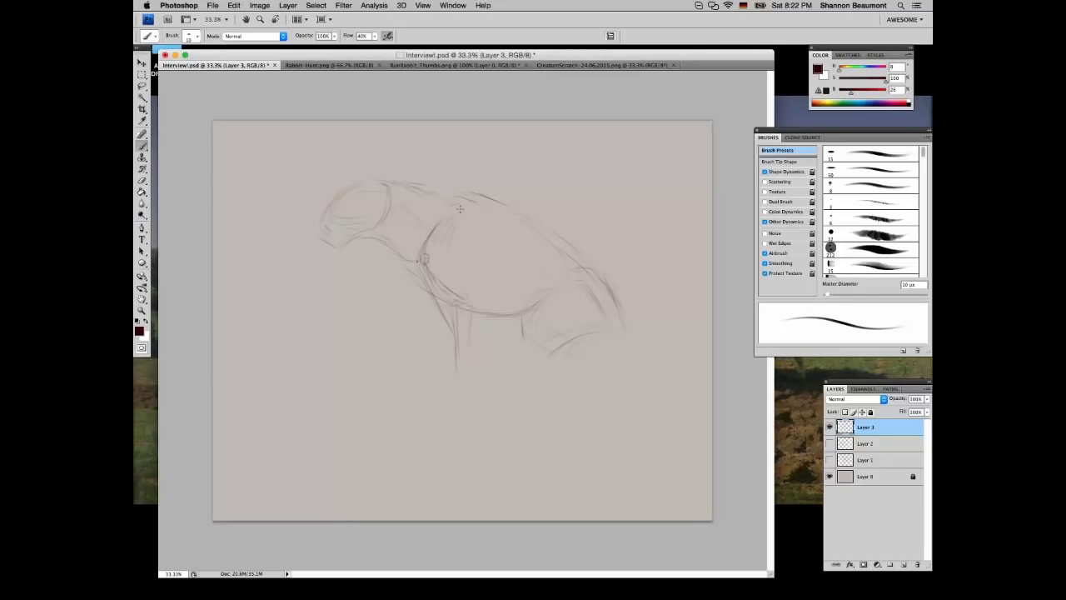
left_click_drag(460, 209, 405, 179)
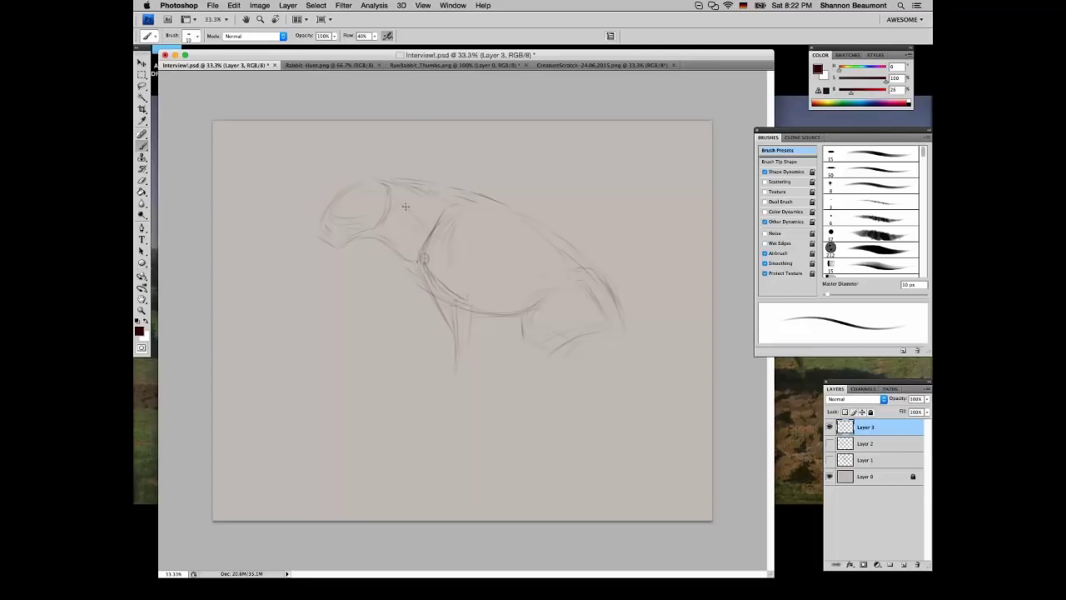
left_click_drag(405, 224, 378, 194)
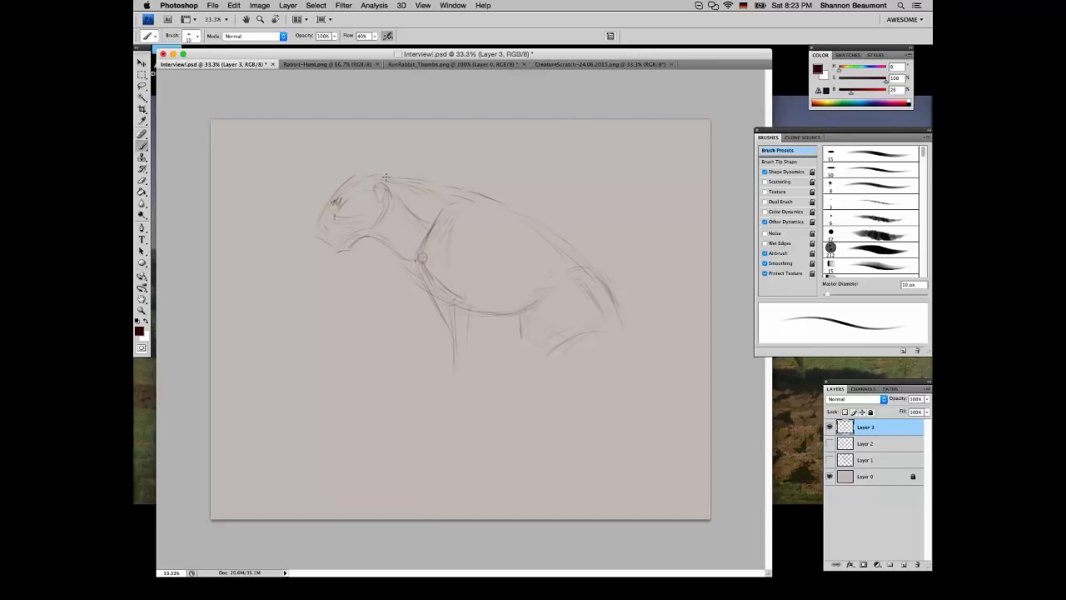
left_click_drag(386, 177, 444, 206)
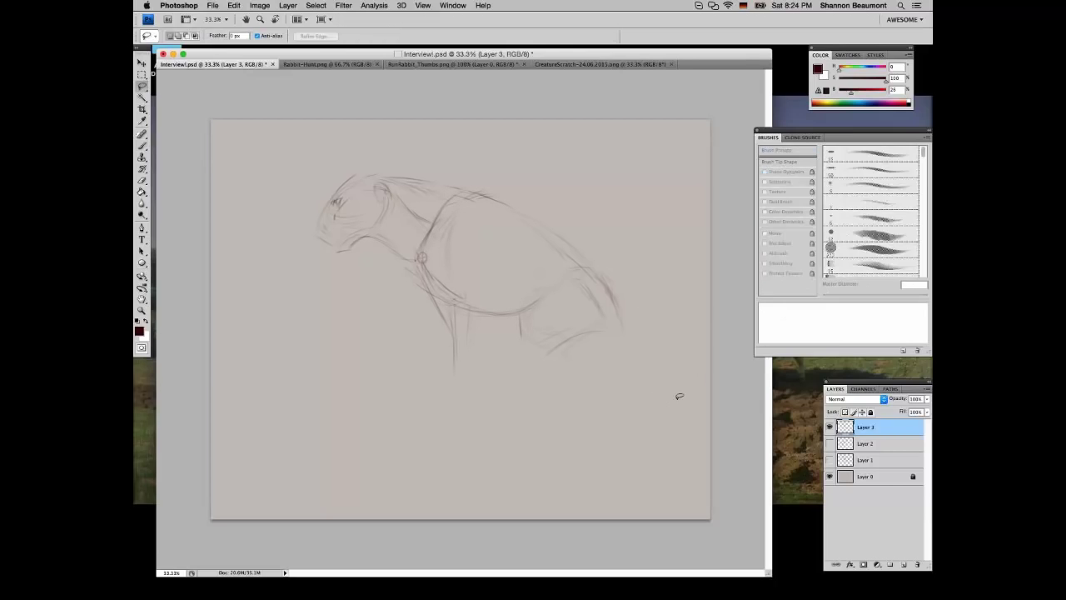
key("volumeup")
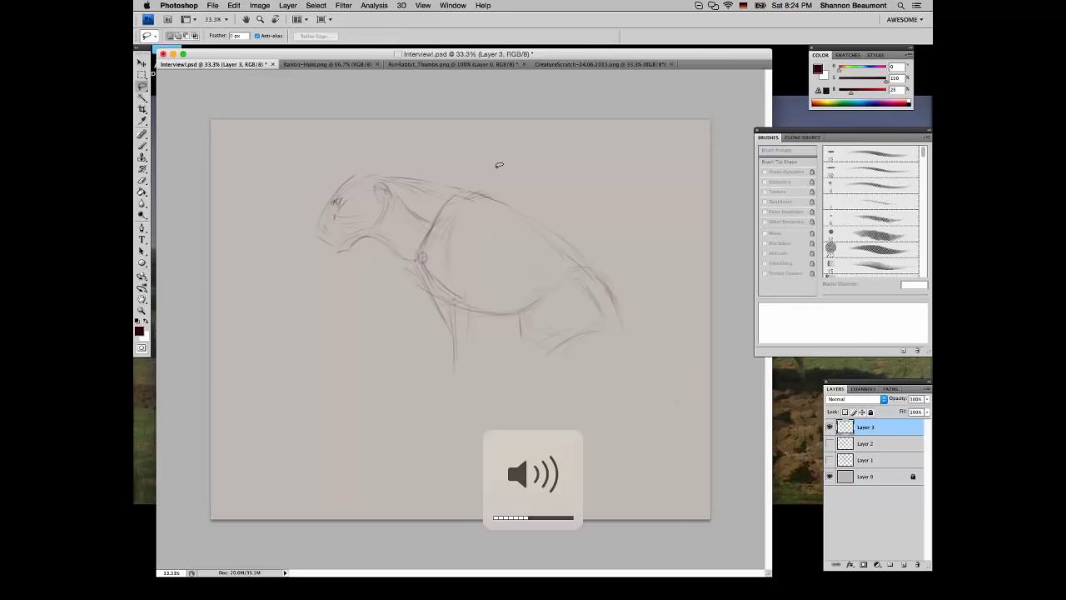
left_click_drag(495, 166, 558, 143)
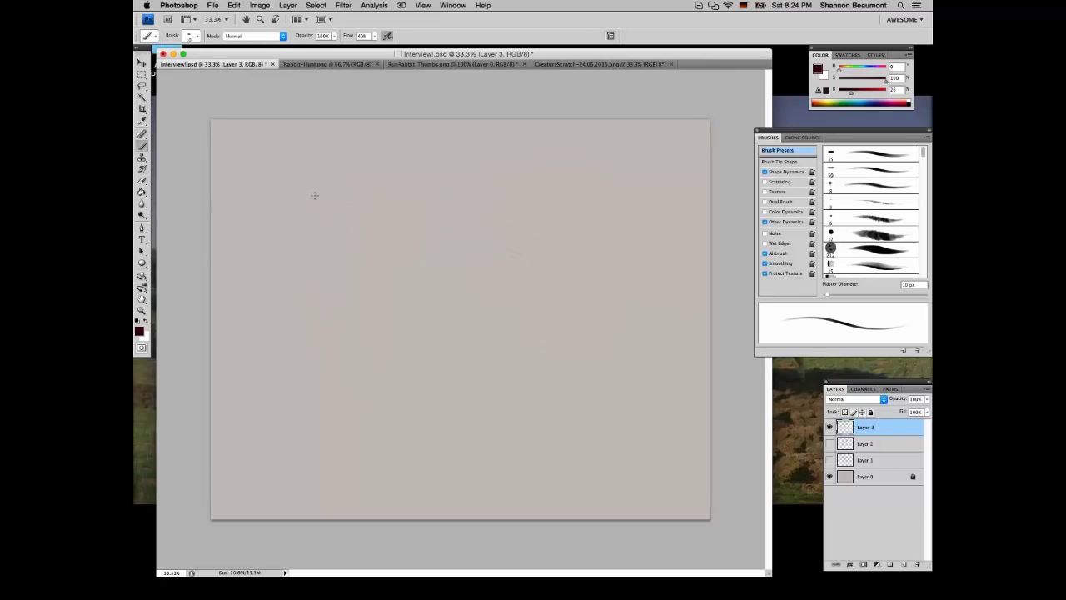
mouse_move(356, 197)
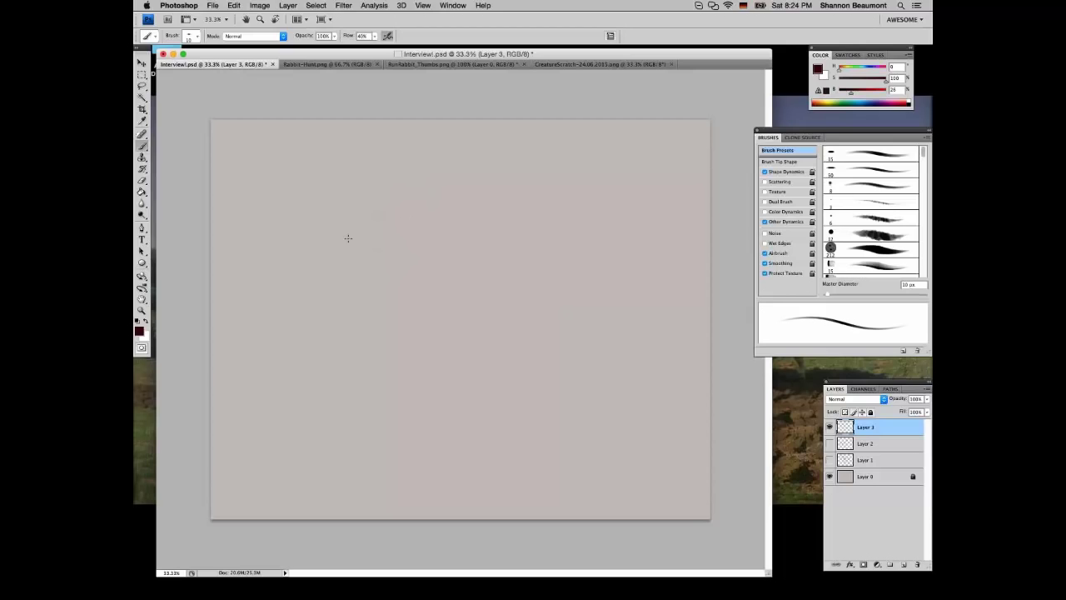
mouse_move(345, 272)
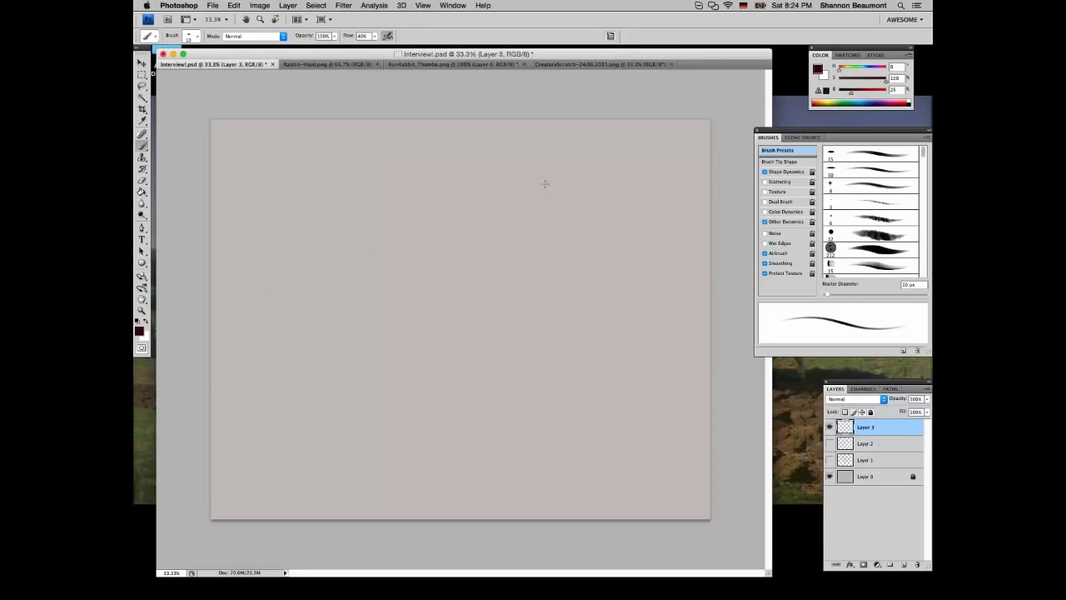
mouse_move(562, 247)
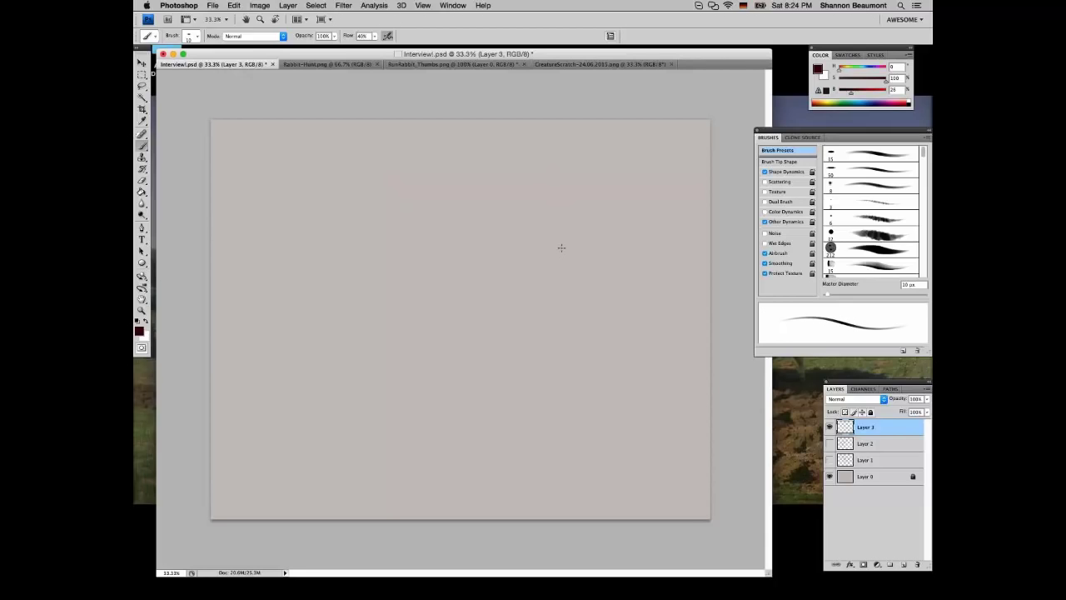
mouse_move(347, 228)
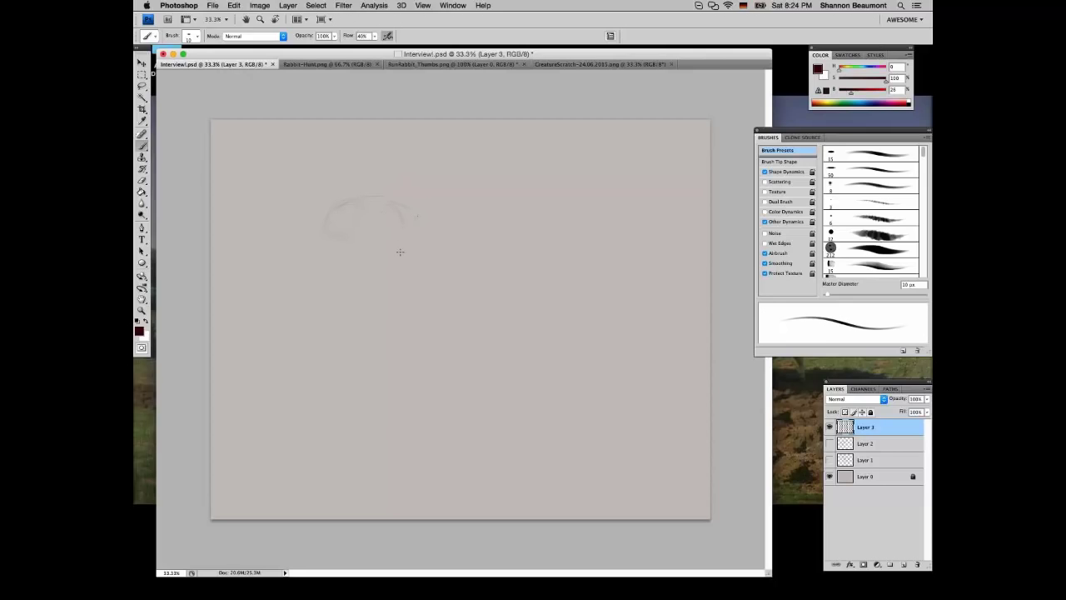
Sketch the oval head outline and a stray top-left scribble, then lasso the scribble
left_click_drag(400, 253, 354, 235)
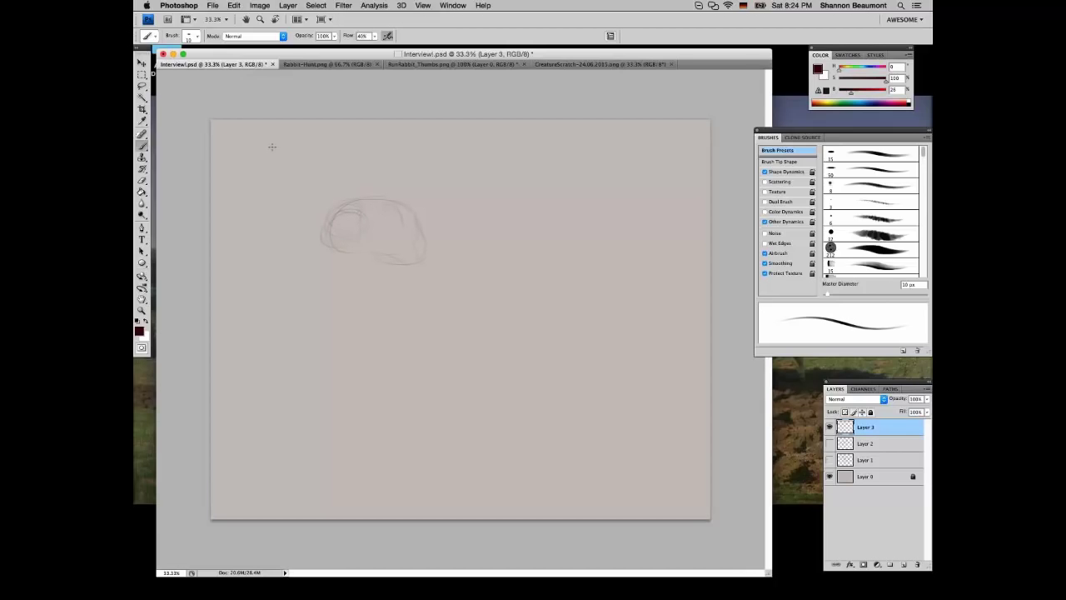
left_click_drag(270, 162, 312, 146)
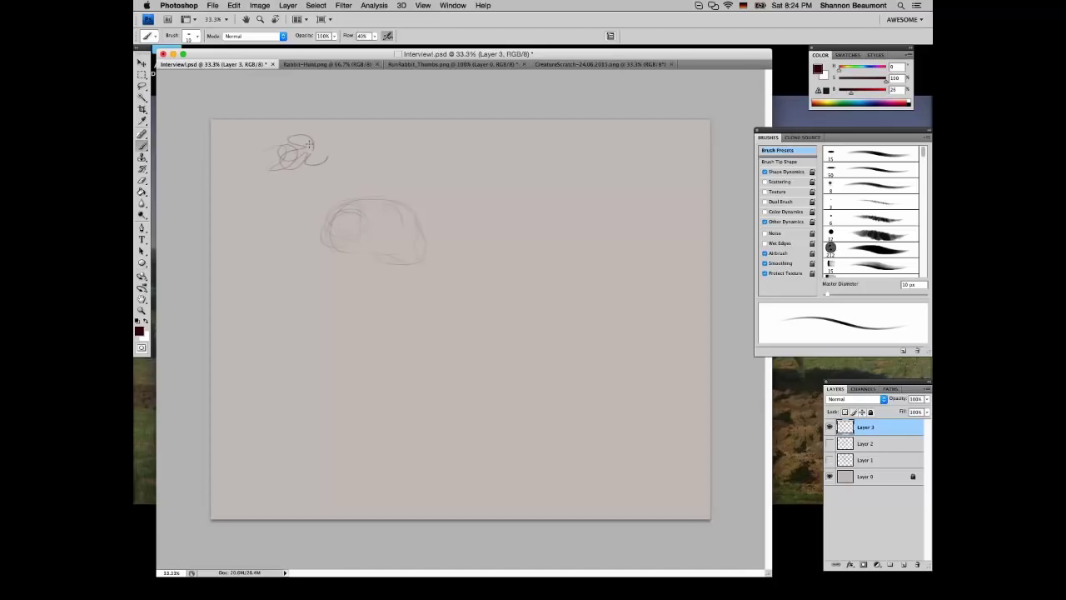
left_click_drag(300, 150, 333, 154)
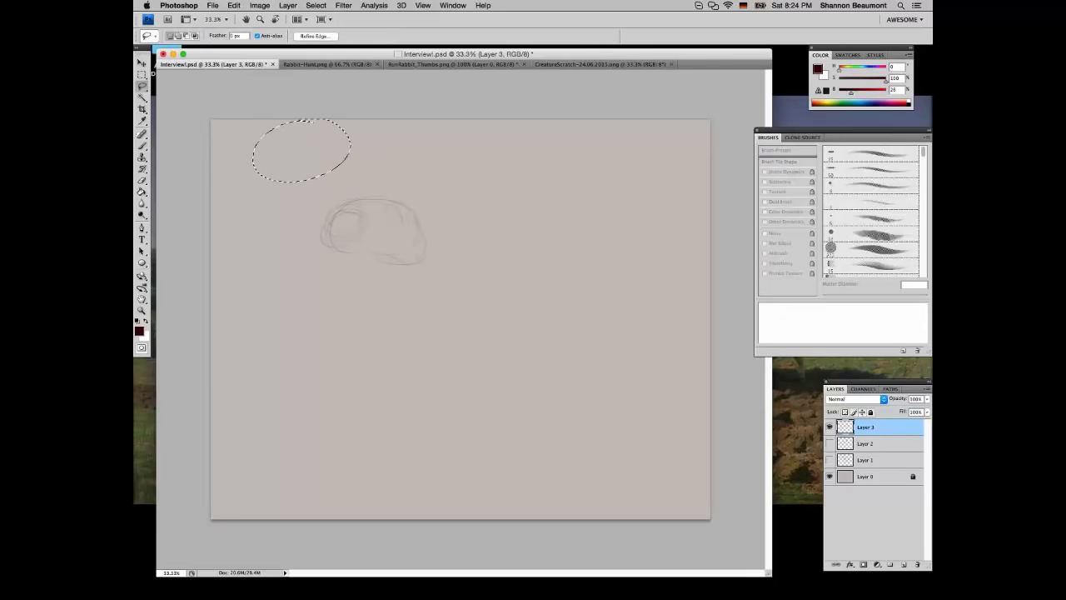
Rough in the long back line, chest curves, ribcage mass, hindquarters and rear legs
left_click(142, 134)
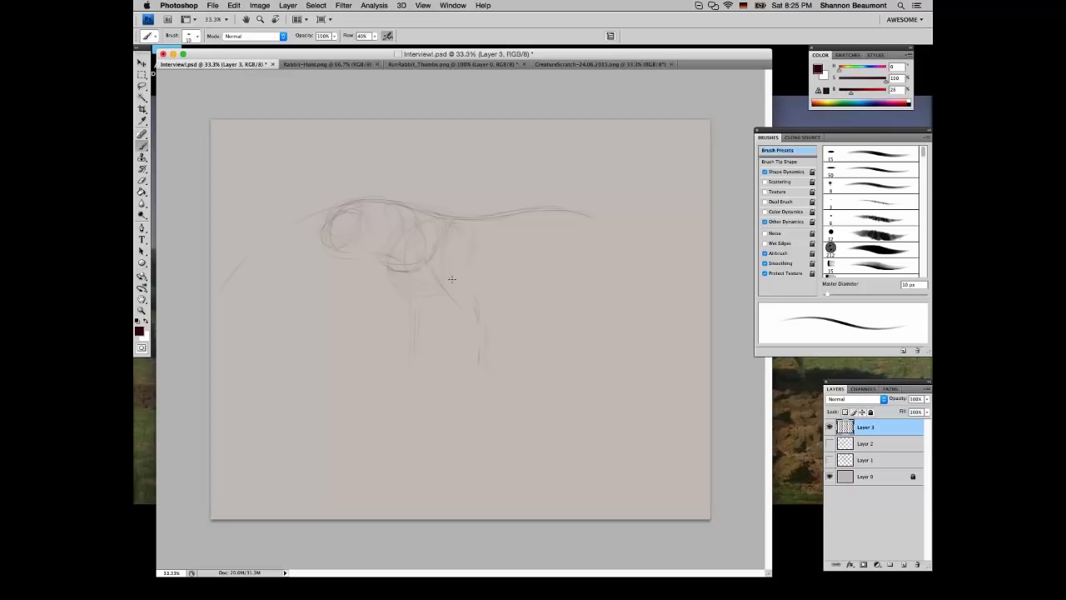
left_click_drag(452, 279, 442, 194)
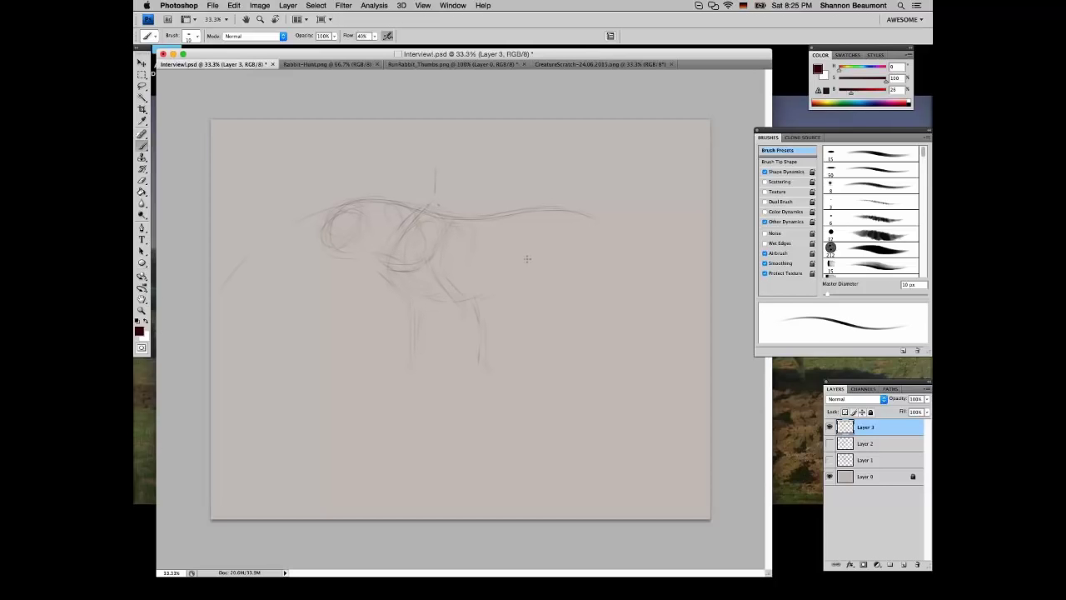
left_click_drag(527, 258, 467, 299)
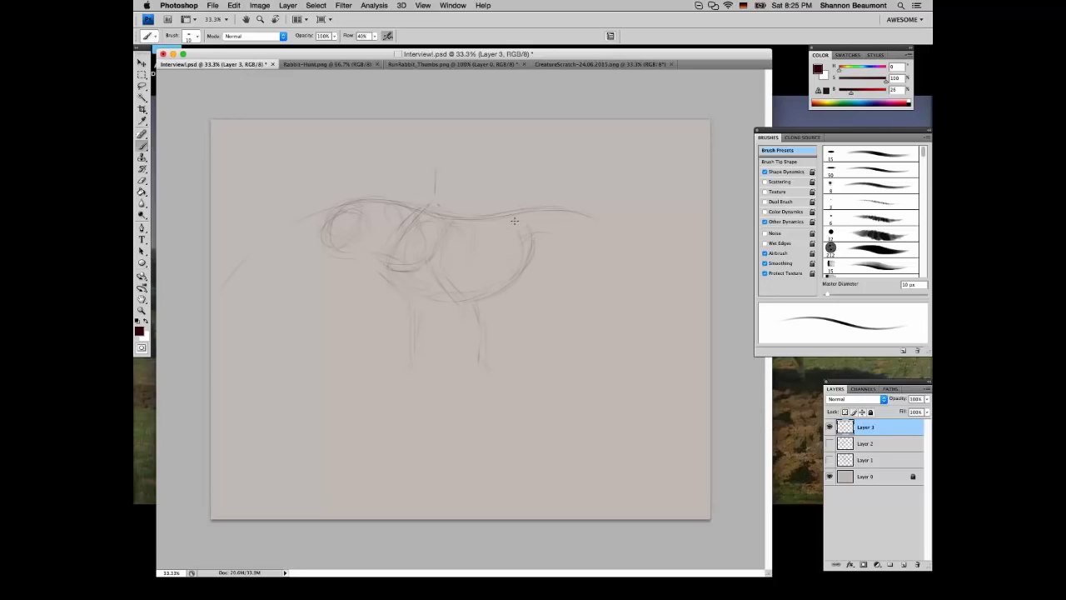
left_click_drag(516, 221, 562, 212)
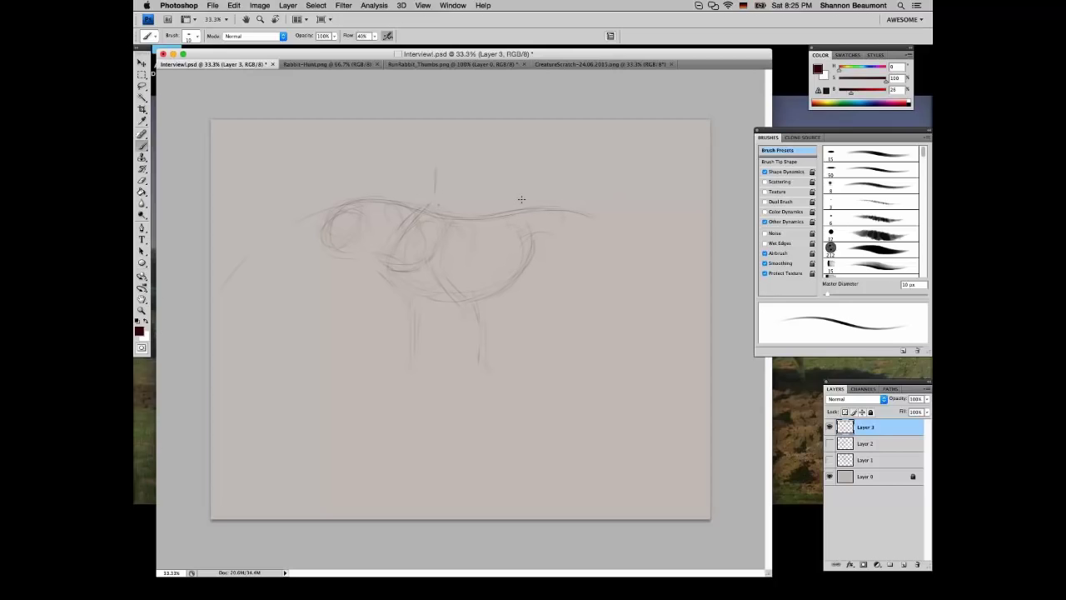
left_click_drag(520, 198, 559, 198)
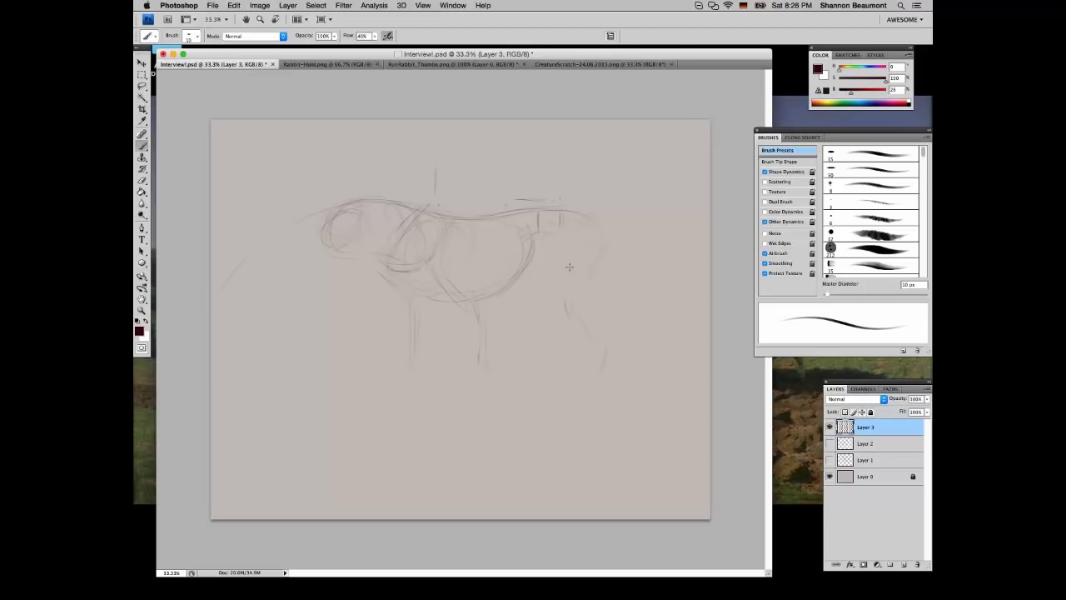
left_click_drag(571, 267, 657, 350)
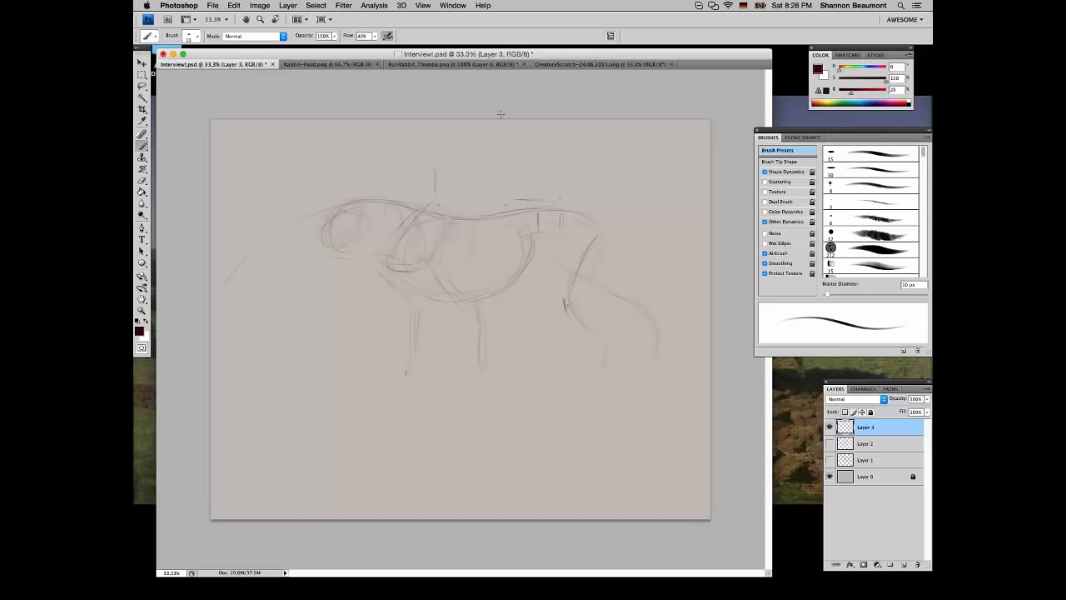
mouse_move(480, 155)
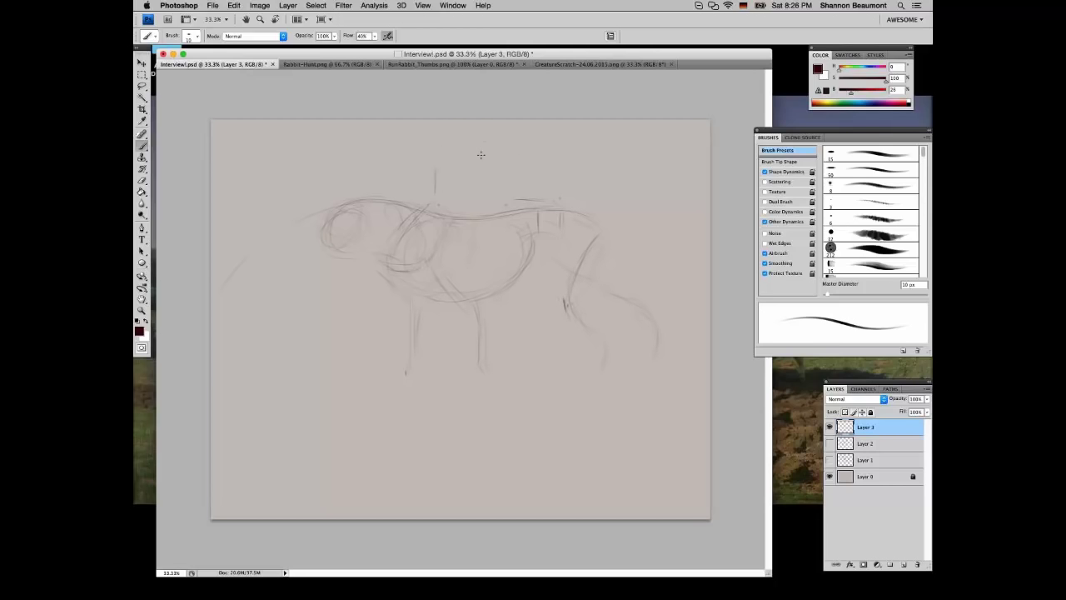
left_click_drag(471, 157, 476, 146)
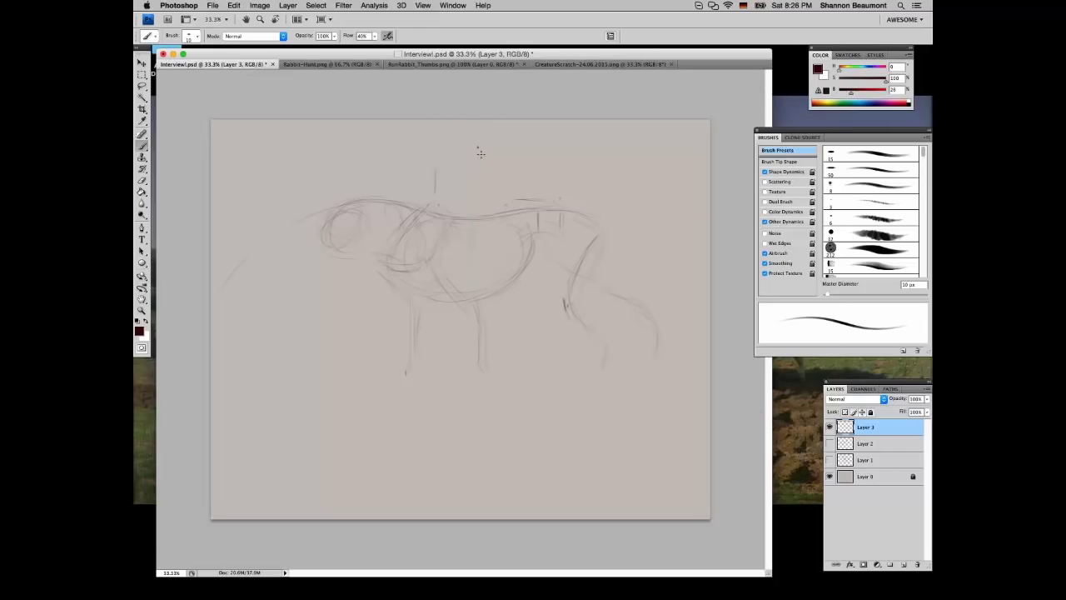
Hand-letter and underline 'CSI' above the animal, then redraw its rear leg lines
left_click_drag(470, 154, 503, 150)
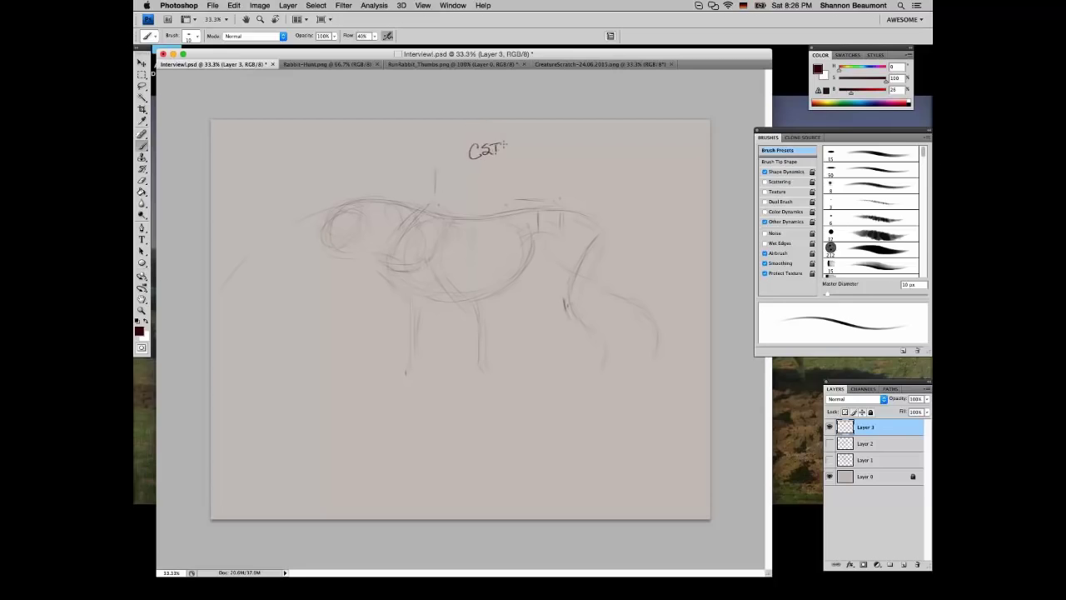
left_click_drag(462, 159, 520, 153)
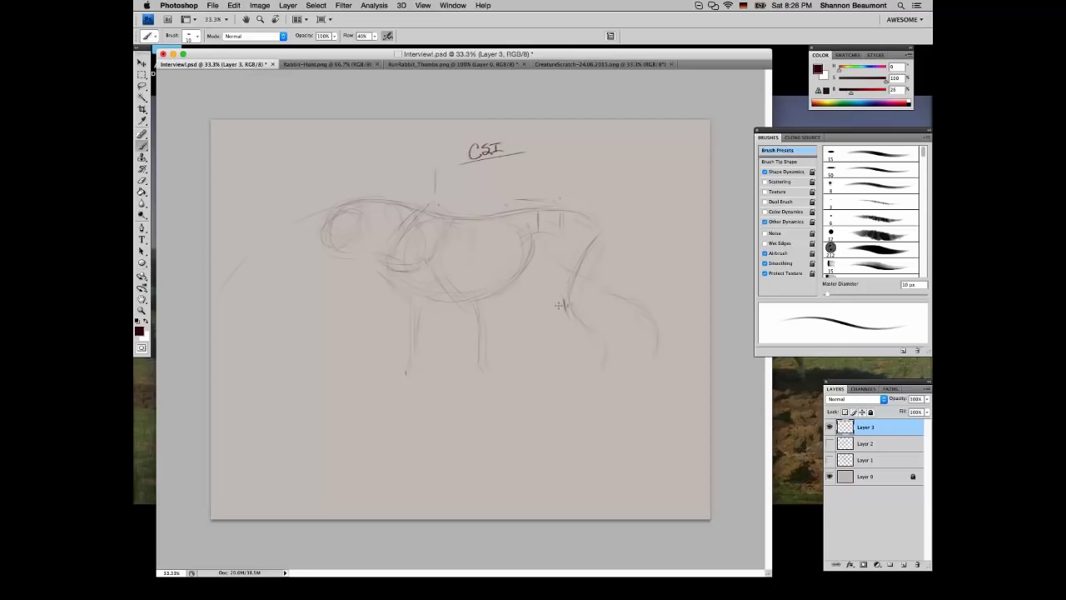
left_click_drag(579, 246, 554, 313)
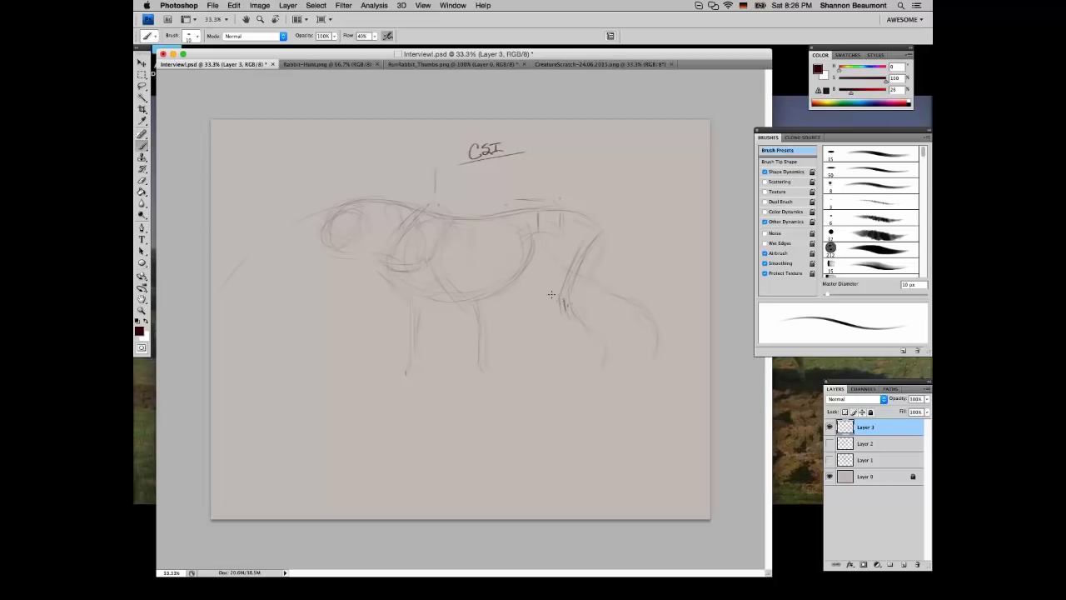
left_click_drag(552, 294, 566, 377)
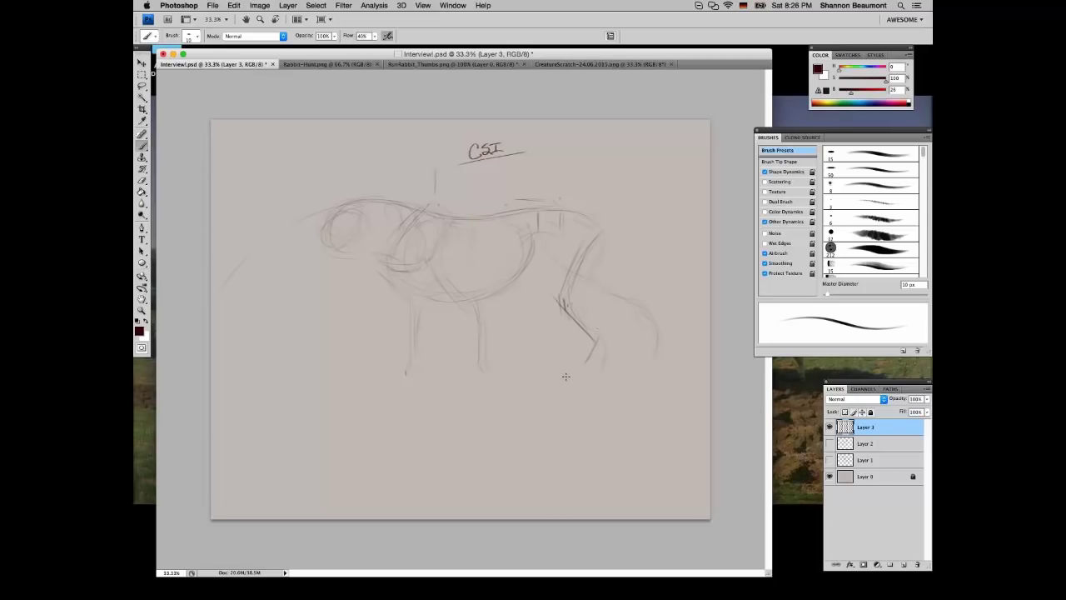
mouse_move(567, 372)
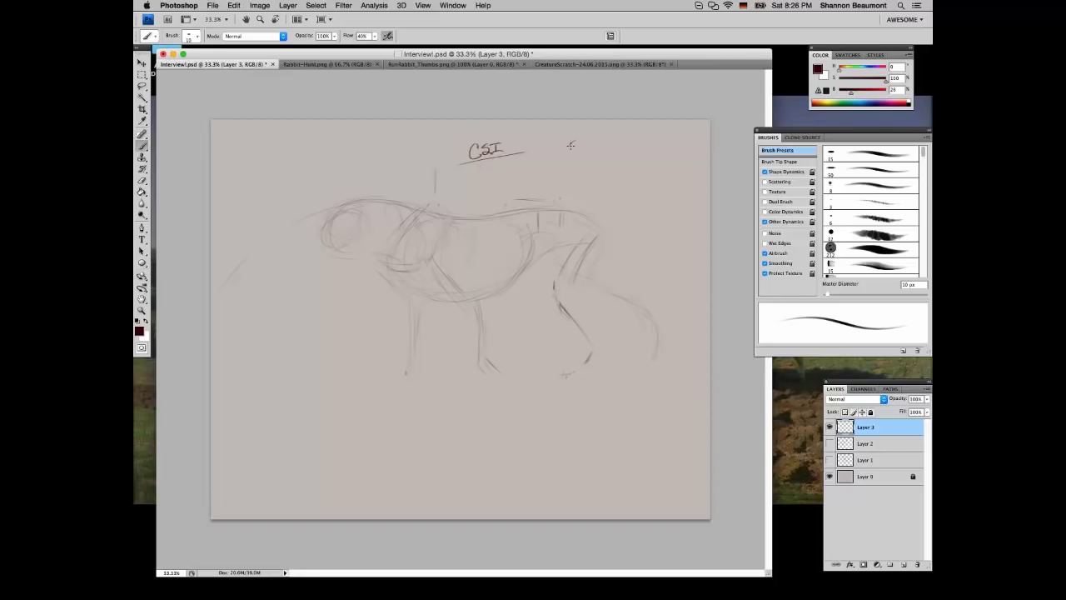
Draw a tiny stick-figure quadruped with head, body and legs near the top right
left_click(573, 144)
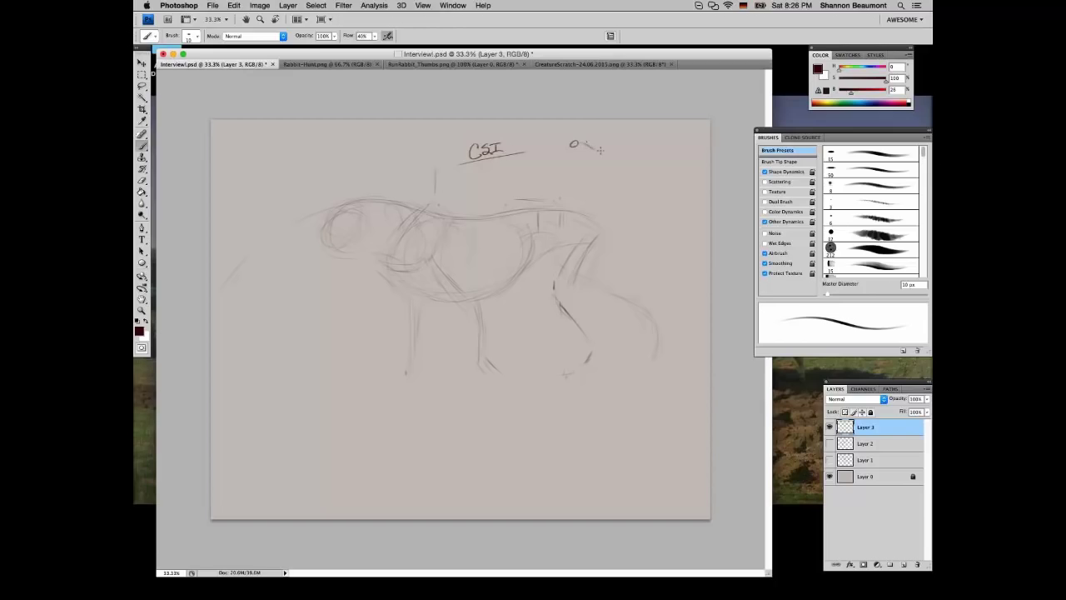
left_click_drag(591, 148, 641, 148)
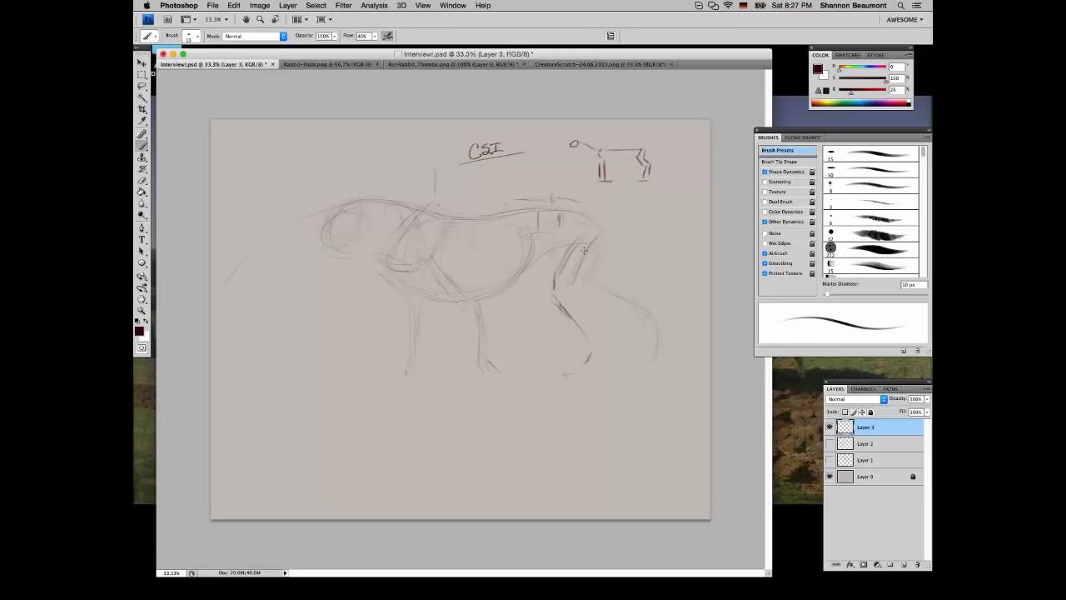
mouse_move(583, 205)
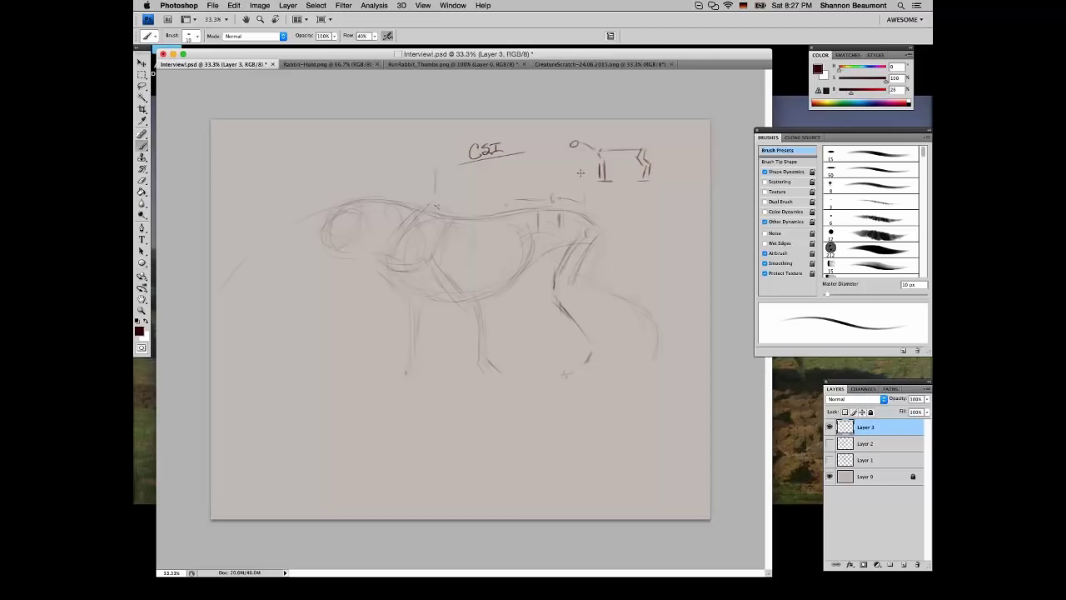
Block in the box-shaped hip mass and darken the hind leg lines
left_click_drag(580, 173, 565, 230)
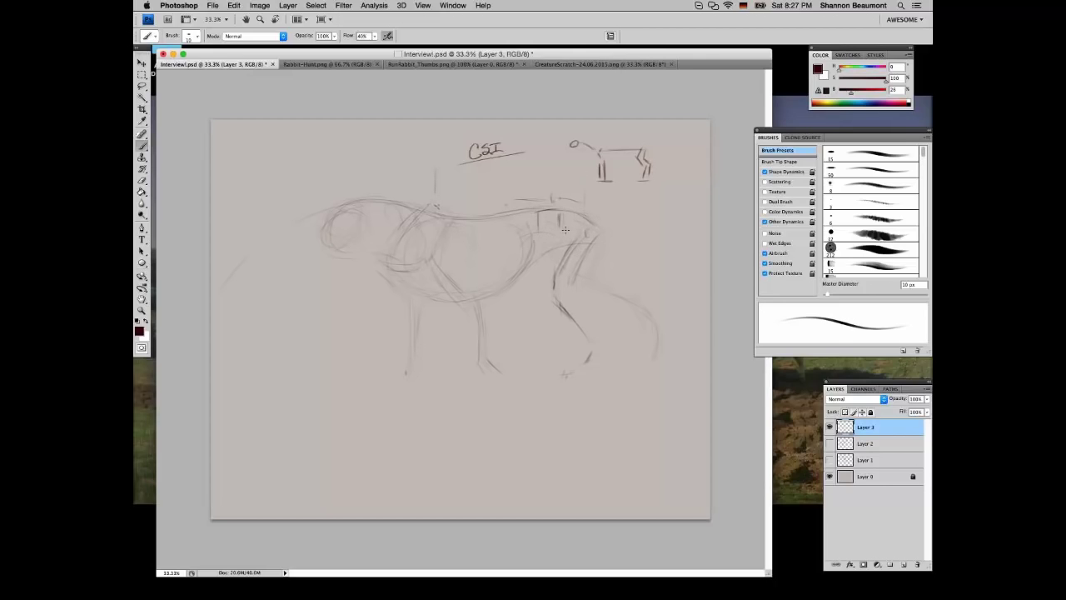
left_click_drag(564, 229, 575, 283)
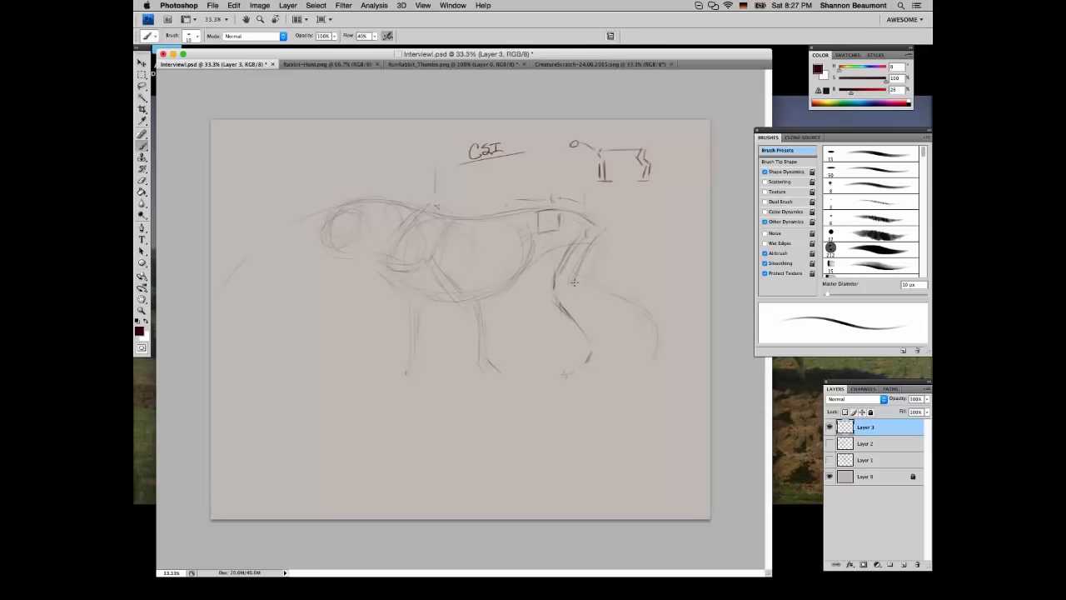
left_click_drag(556, 217, 559, 313)
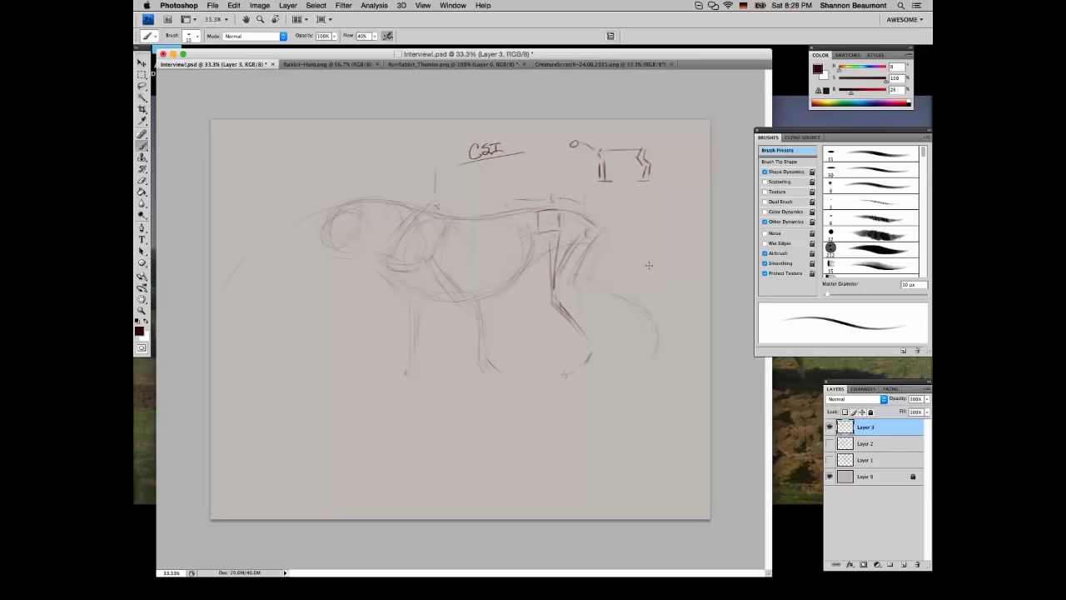
left_click_drag(491, 229, 583, 325)
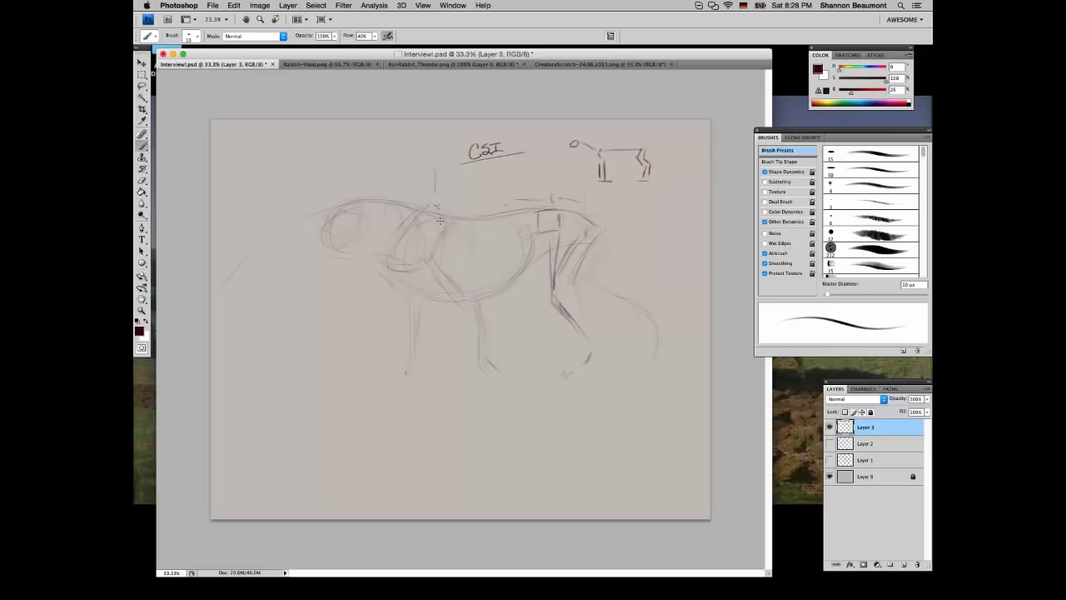
Reshape the shoulder and back, and sketch chest curves and front leg construction lines
left_click_drag(440, 218, 416, 258)
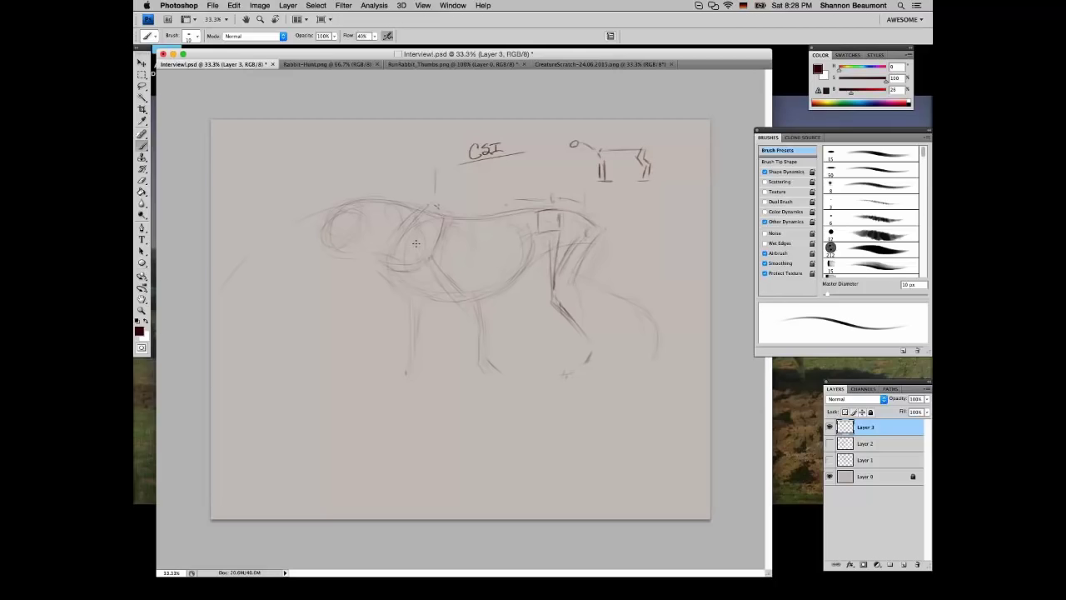
left_click_drag(417, 244, 460, 294)
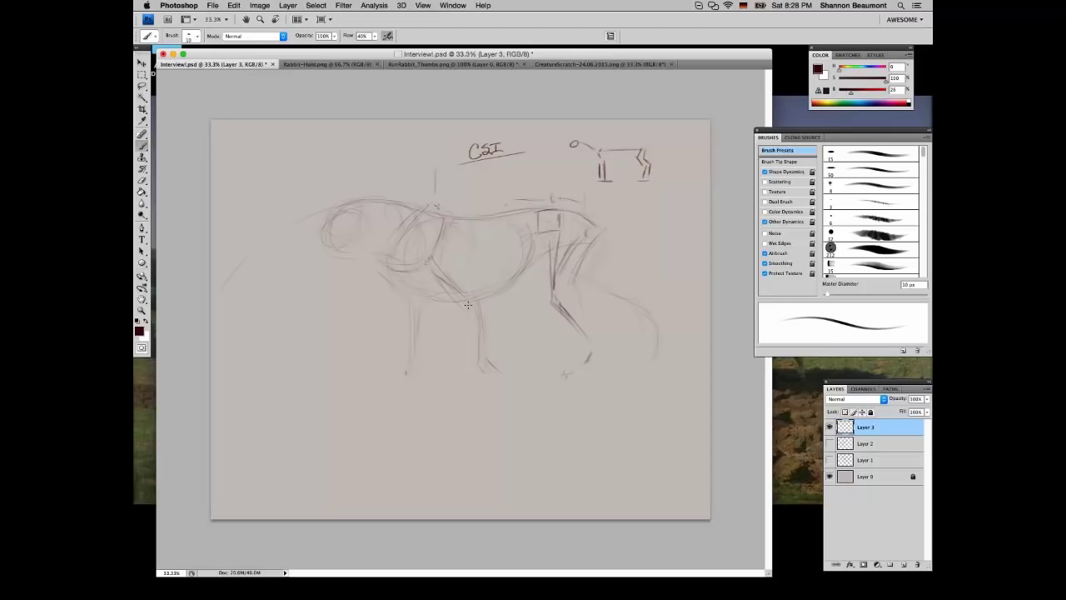
left_click_drag(466, 301, 495, 371)
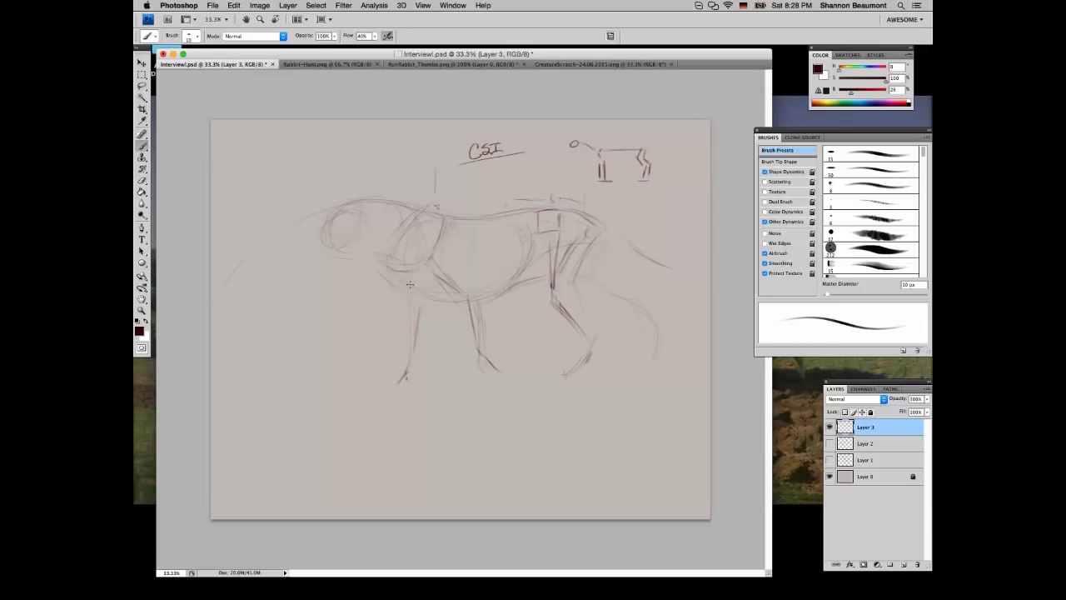
left_click_drag(410, 284, 452, 307)
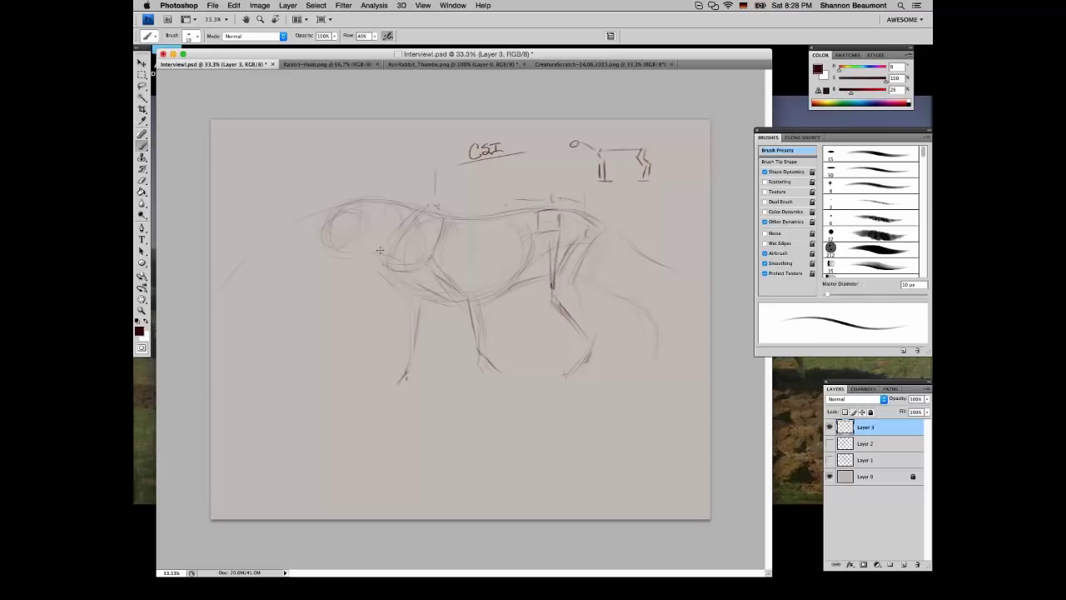
left_click_drag(379, 249, 441, 264)
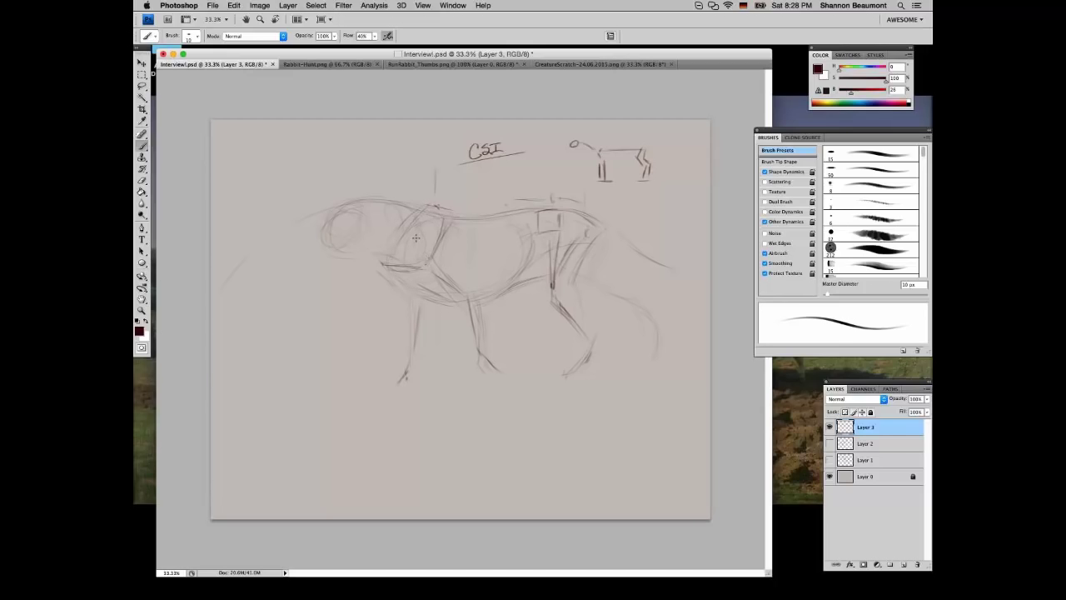
mouse_move(383, 255)
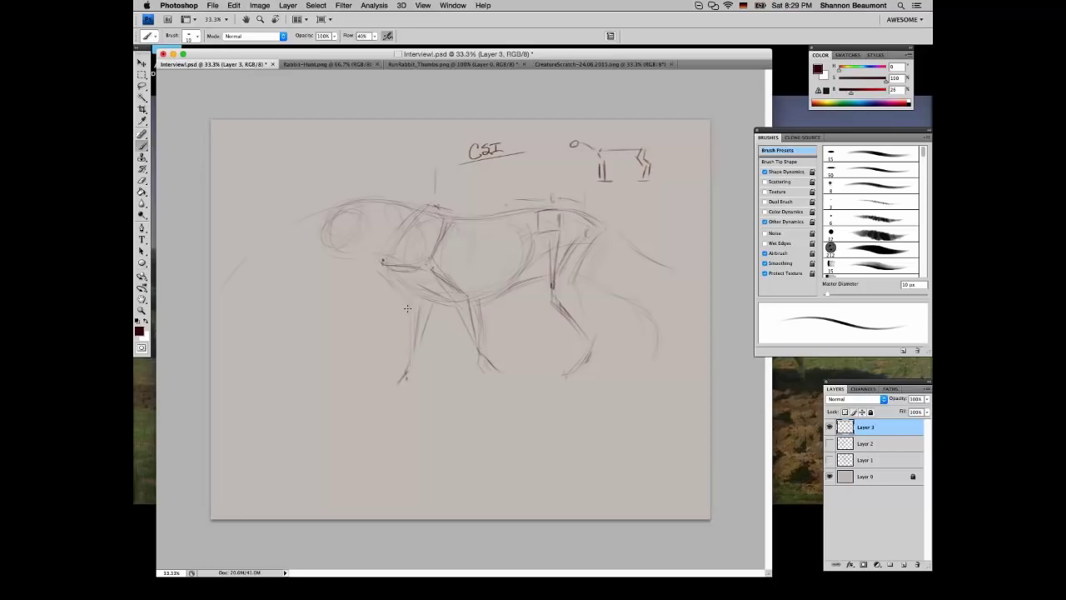
left_click_drag(408, 308, 397, 370)
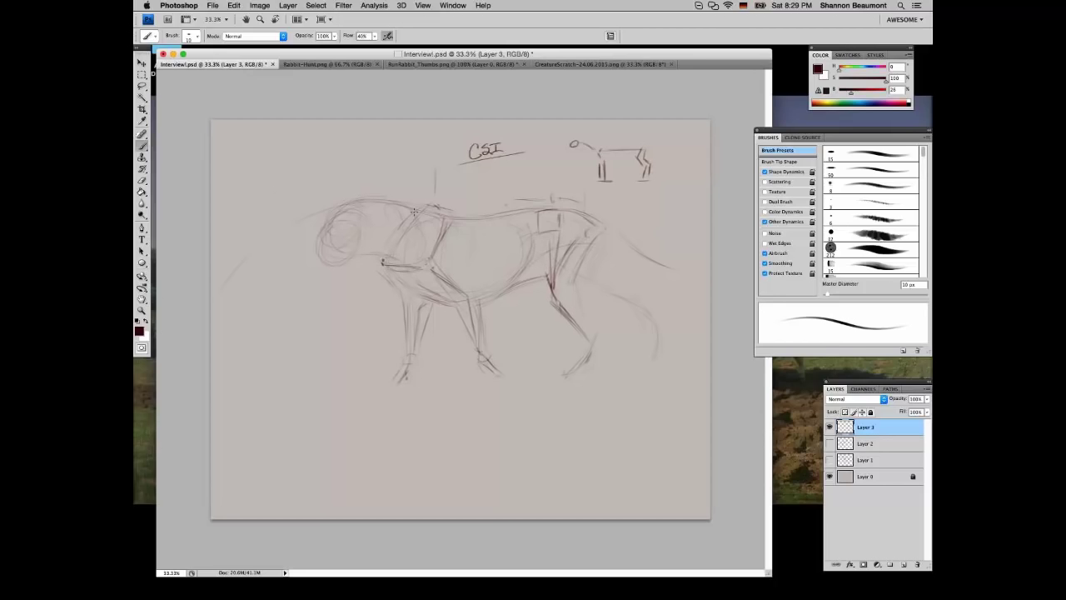
Cross out the stick figure with an X, label it 'PLZ', and refine legs and shoulders
left_click(142, 63)
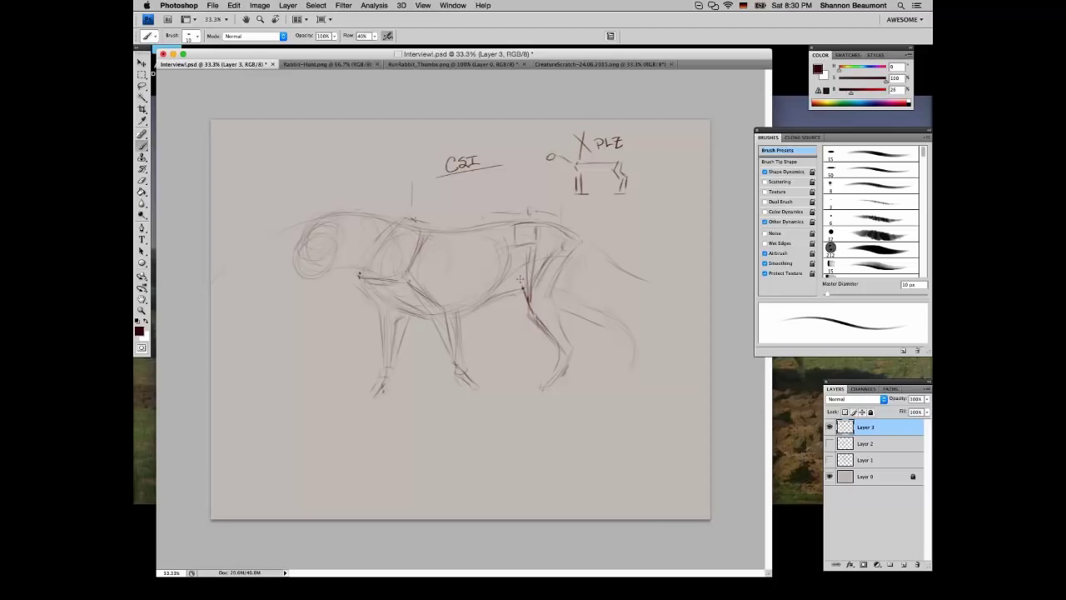
mouse_move(410, 178)
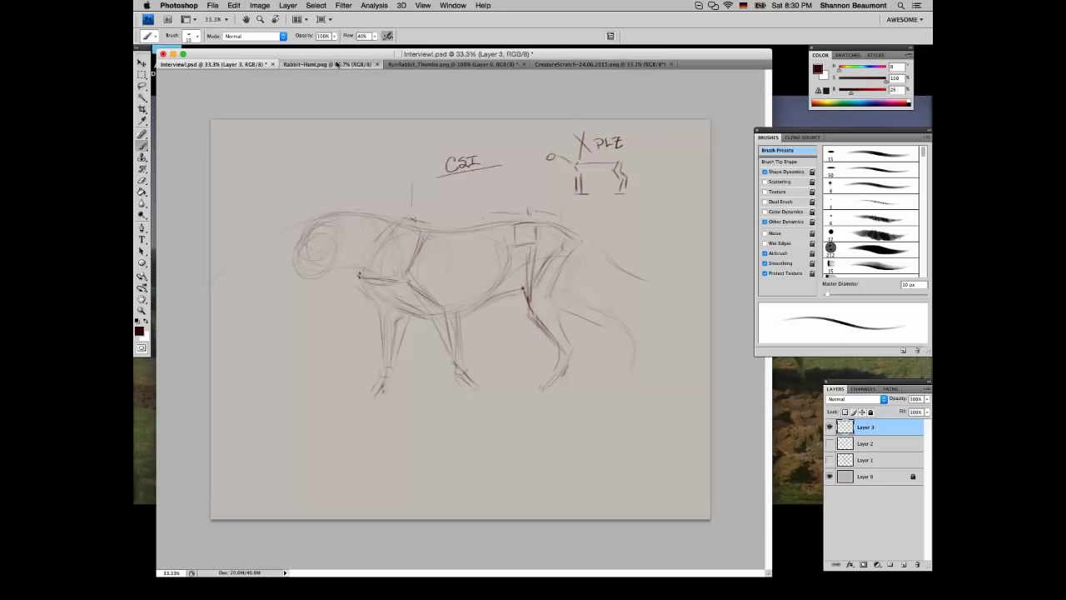
Switch to the Rabbit-Hunt.png document showing the leaping hare drawing
left_click(313, 64)
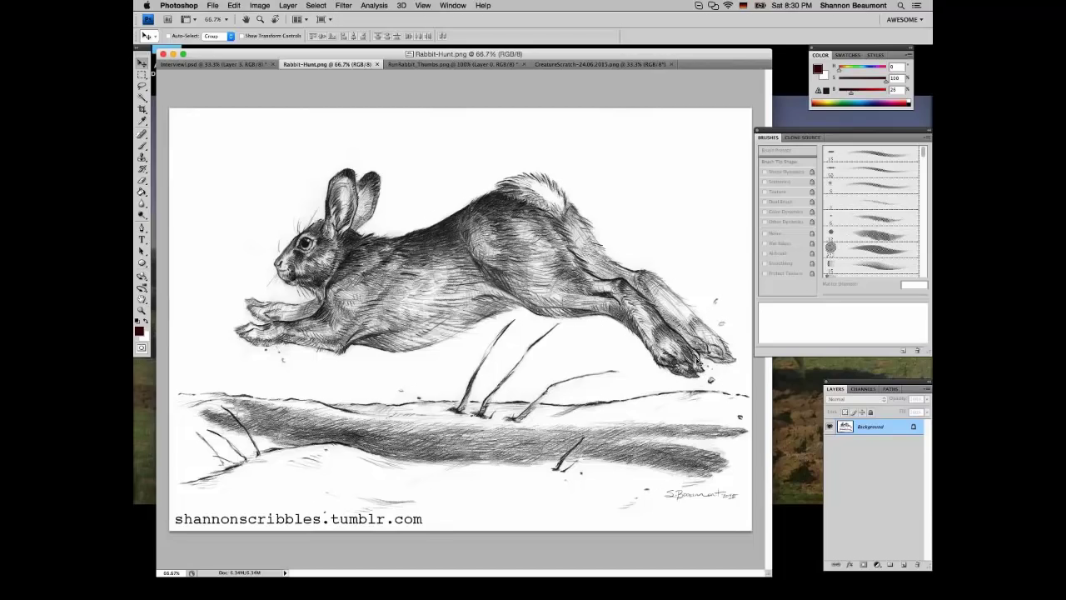
mouse_move(441, 350)
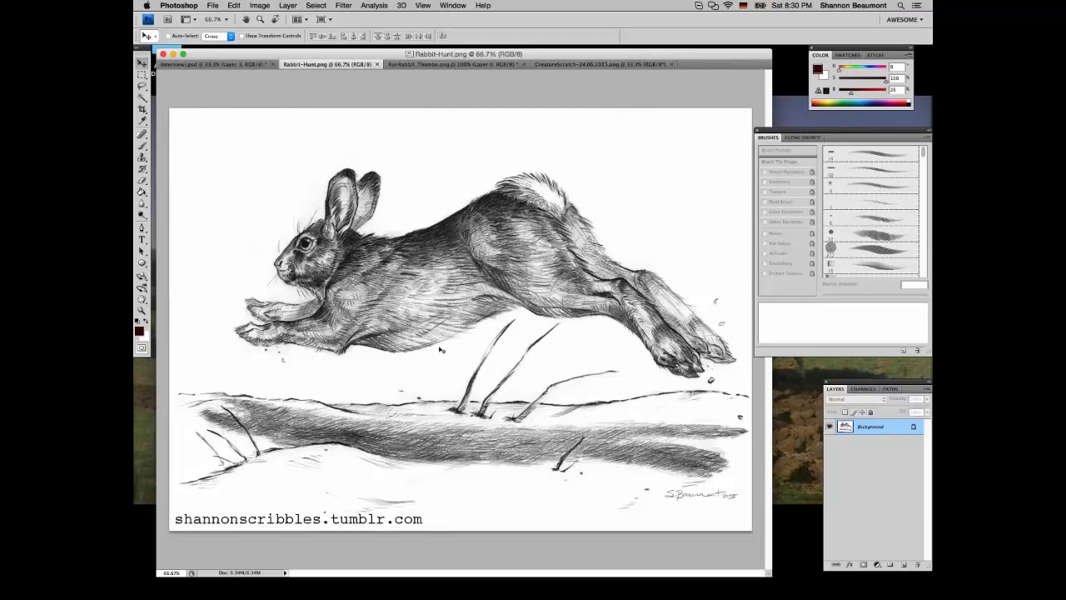
mouse_move(617, 333)
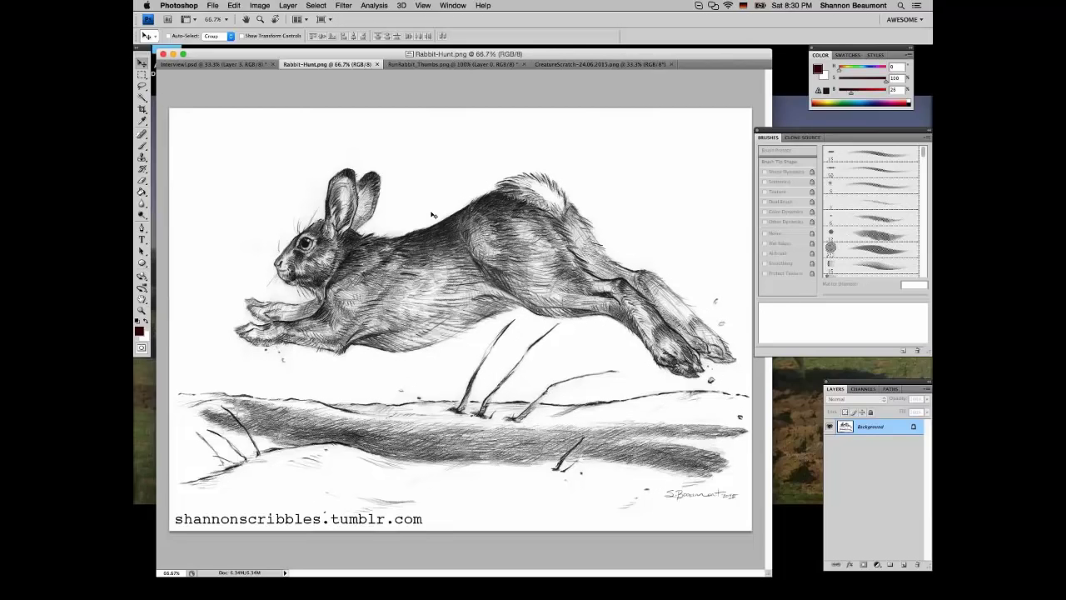
Return to Interview1.psd and add head and shoulder outline strokes
left_click(212, 64)
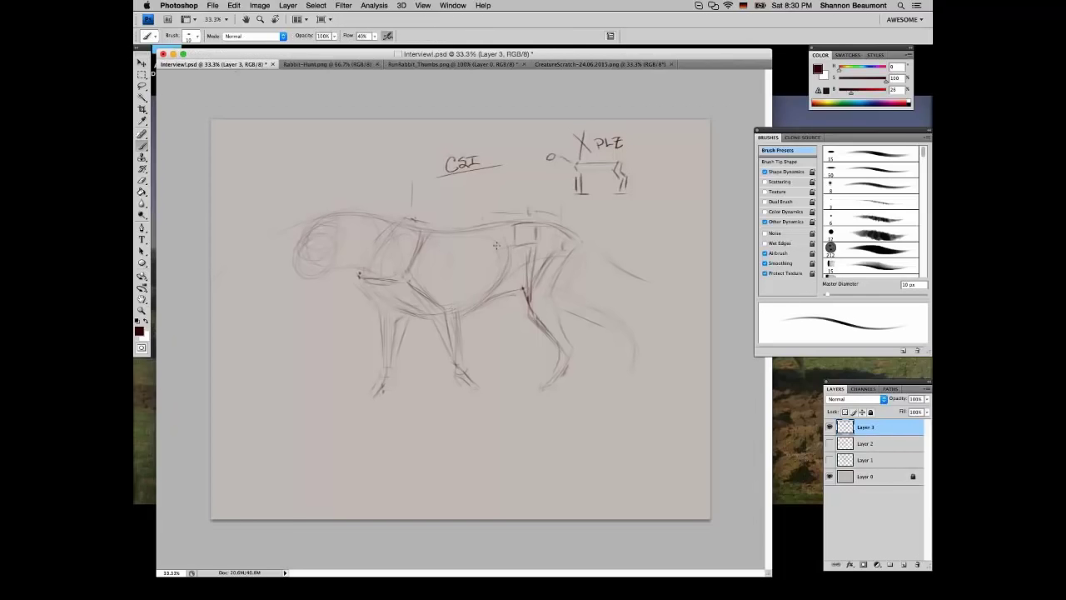
left_click_drag(495, 245, 400, 263)
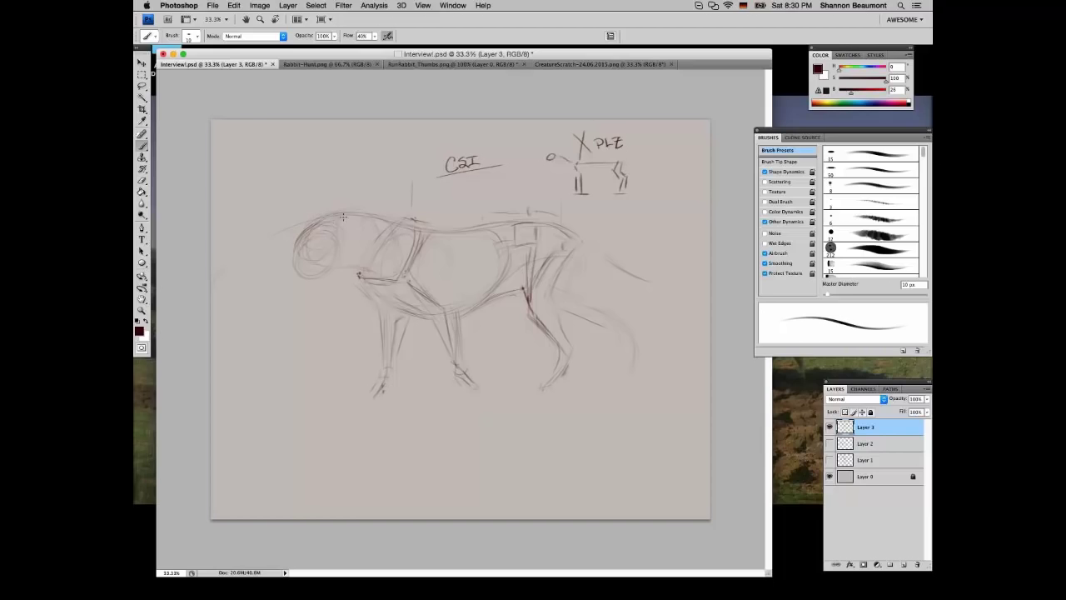
left_click_drag(312, 225, 400, 246)
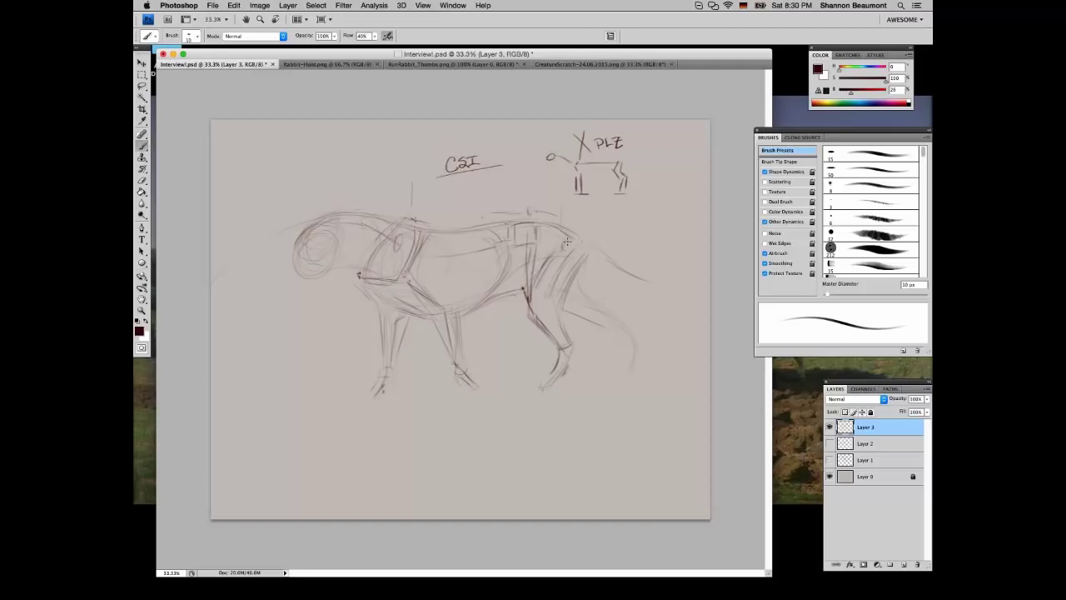
mouse_move(564, 275)
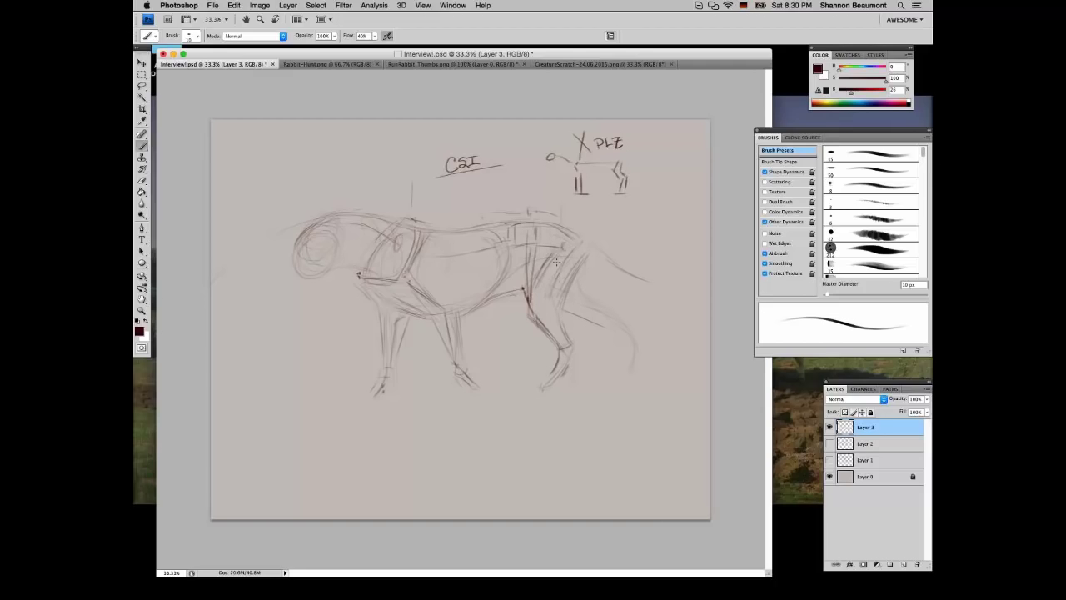
Draw hind leg and haunch construction strokes down to the rear paws
left_click_drag(557, 263, 620, 316)
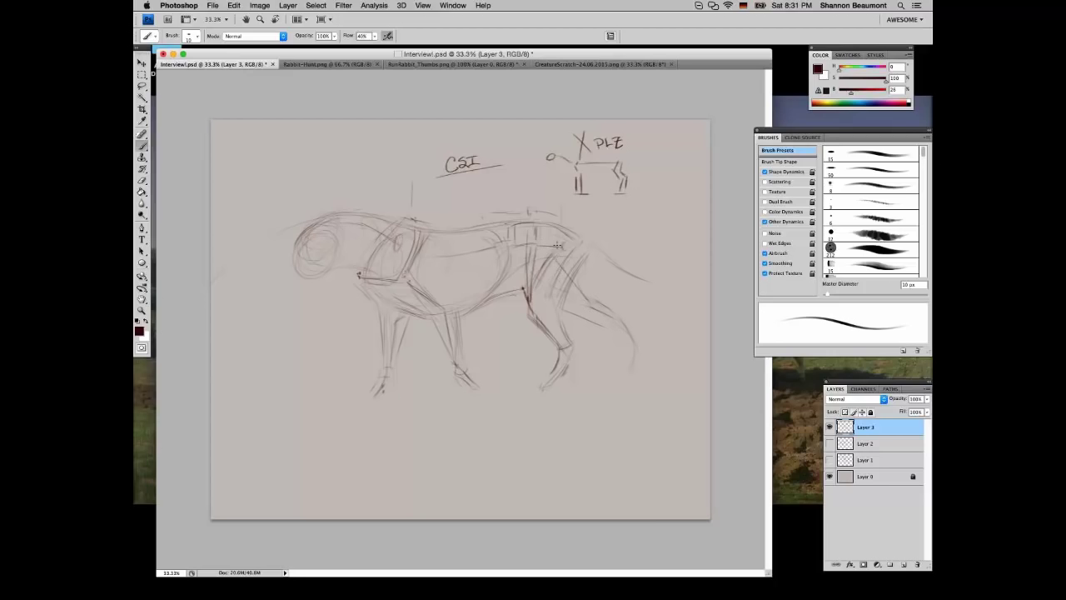
left_click_drag(558, 246, 629, 329)
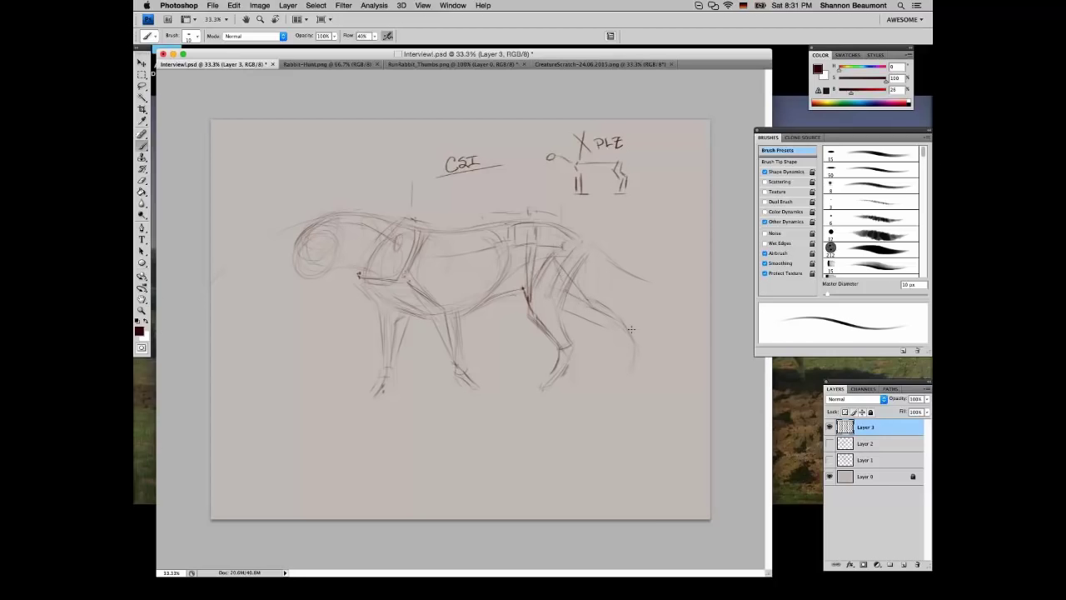
left_click_drag(631, 328, 591, 291)
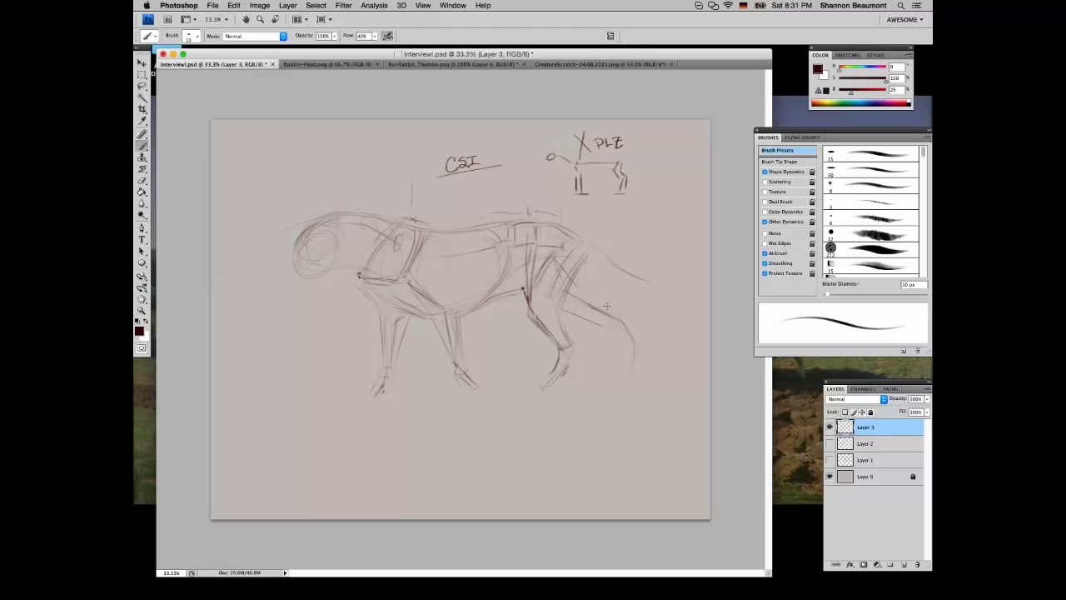
left_click_drag(607, 306, 583, 370)
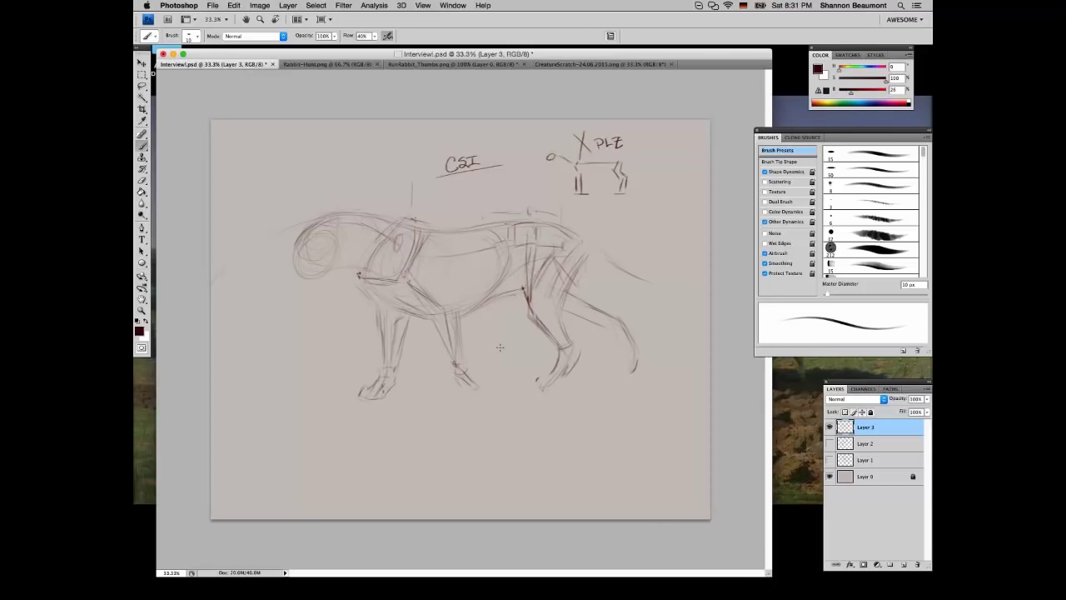
mouse_move(358, 270)
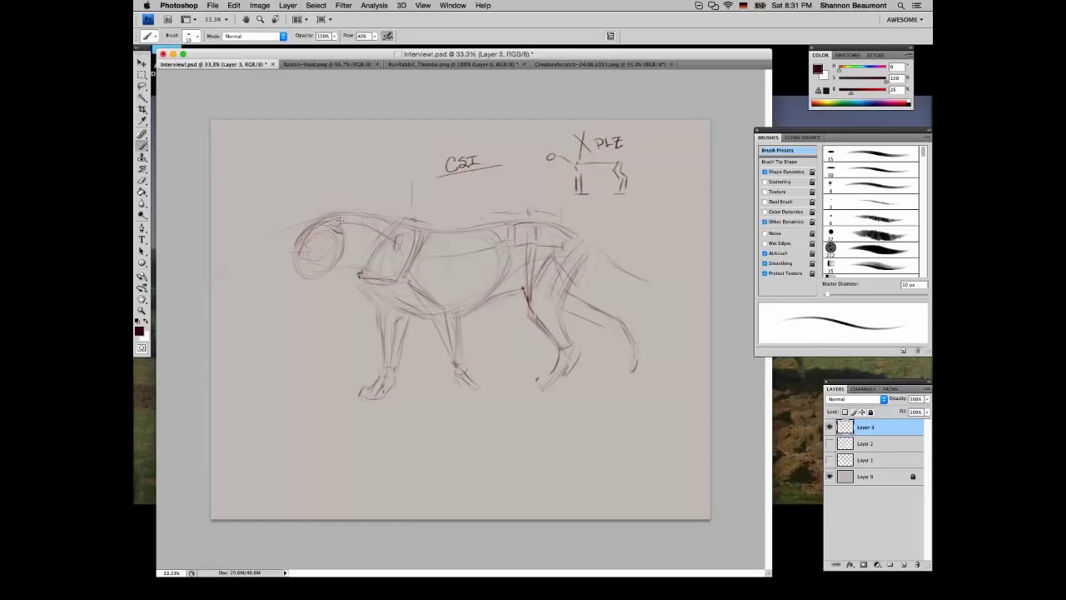
mouse_move(312, 223)
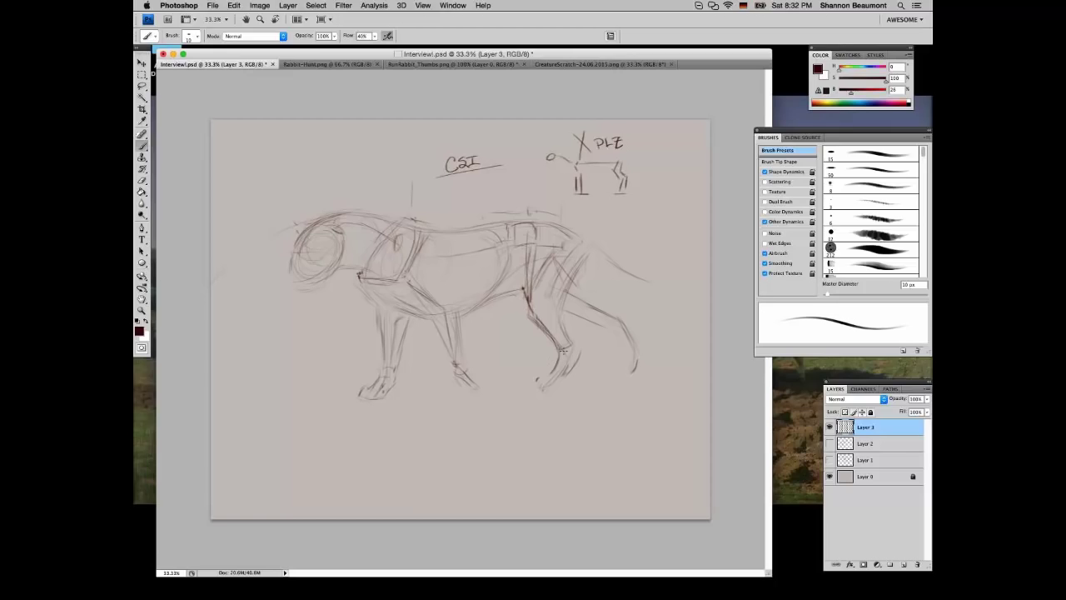
Firm up the cat's hind paw, front legs and neck, then redraw its head with a long fang
left_click_drag(525, 283, 575, 358)
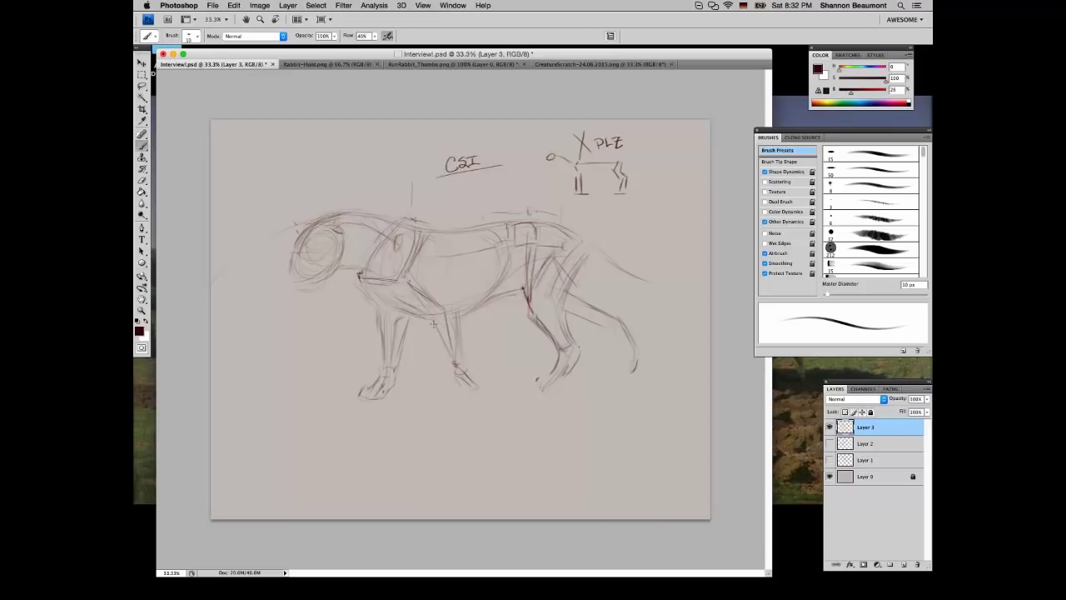
left_click_drag(433, 324, 462, 379)
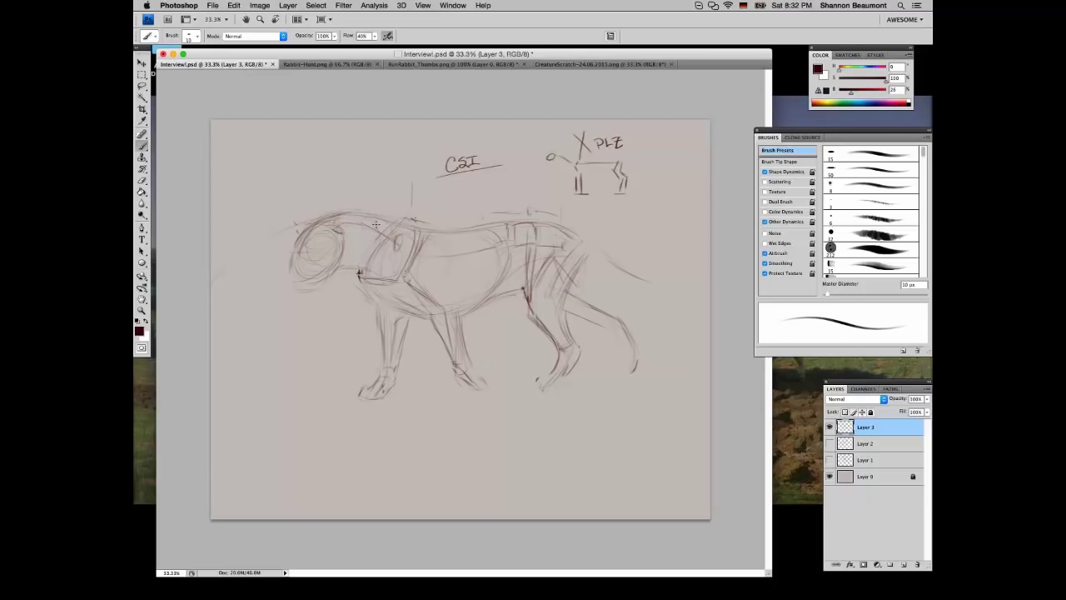
left_click_drag(358, 271, 408, 271)
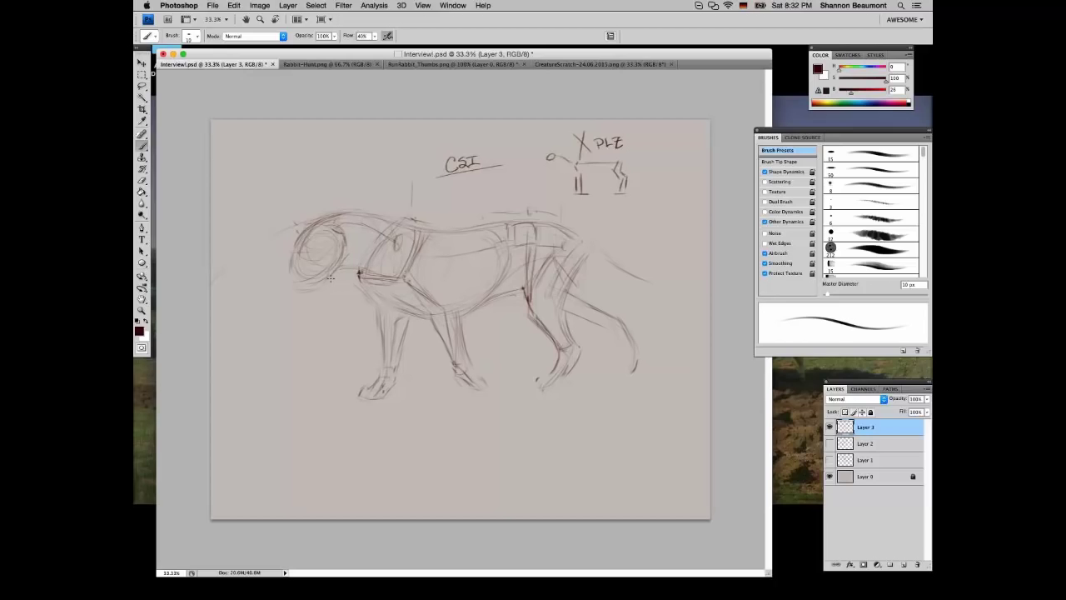
mouse_move(325, 252)
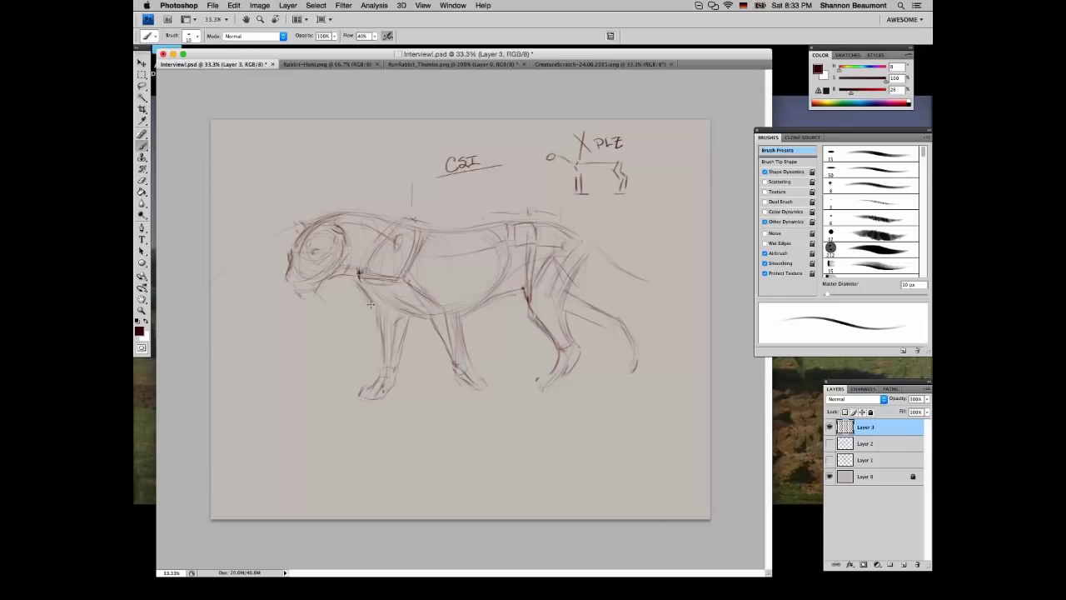
left_click_drag(370, 304, 397, 392)
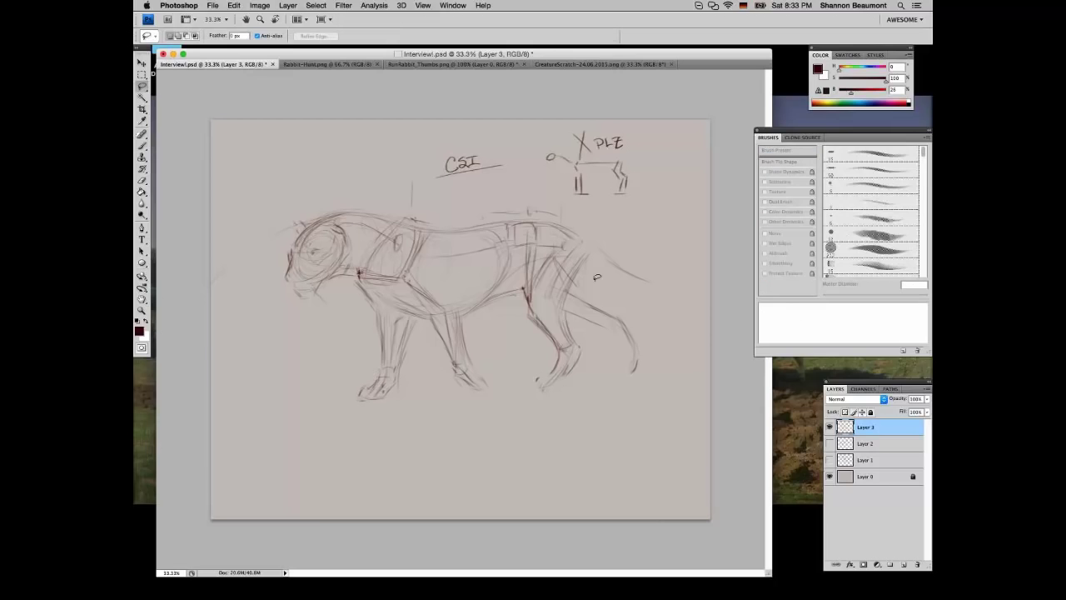
left_click_drag(595, 277, 400, 308)
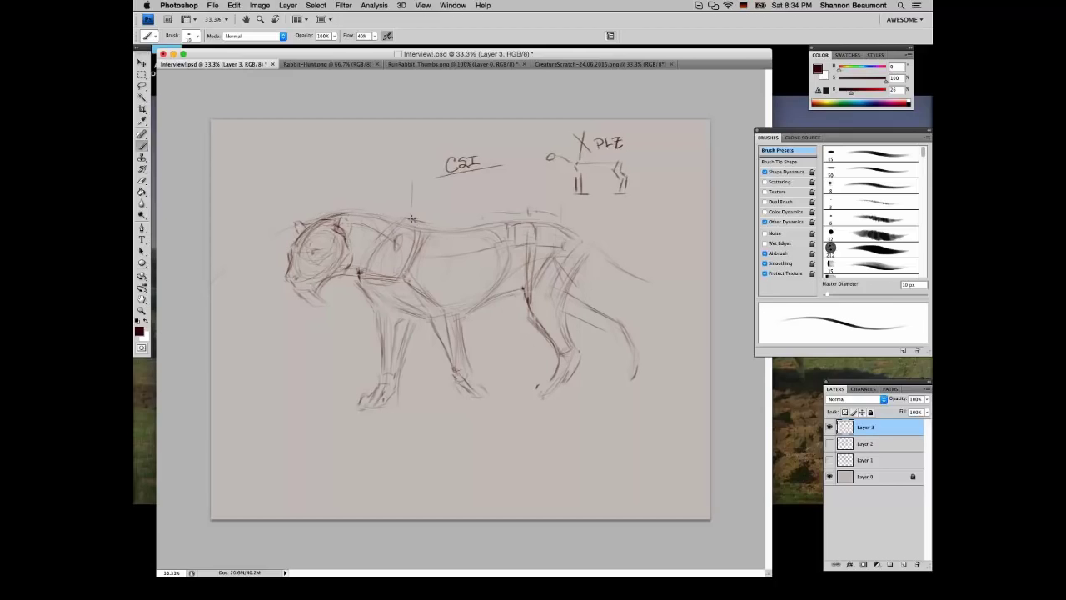
Brush an ear, a shoulder oval, darker neck and chest lines, and front-leg outlines
left_click_drag(408, 220, 444, 241)
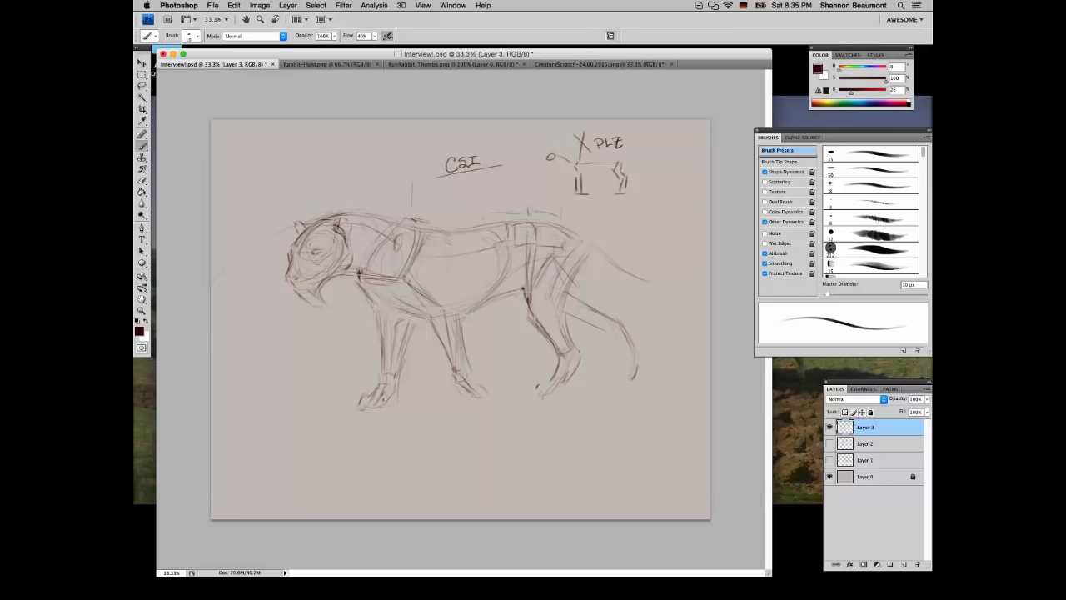
left_click_drag(308, 250, 350, 274)
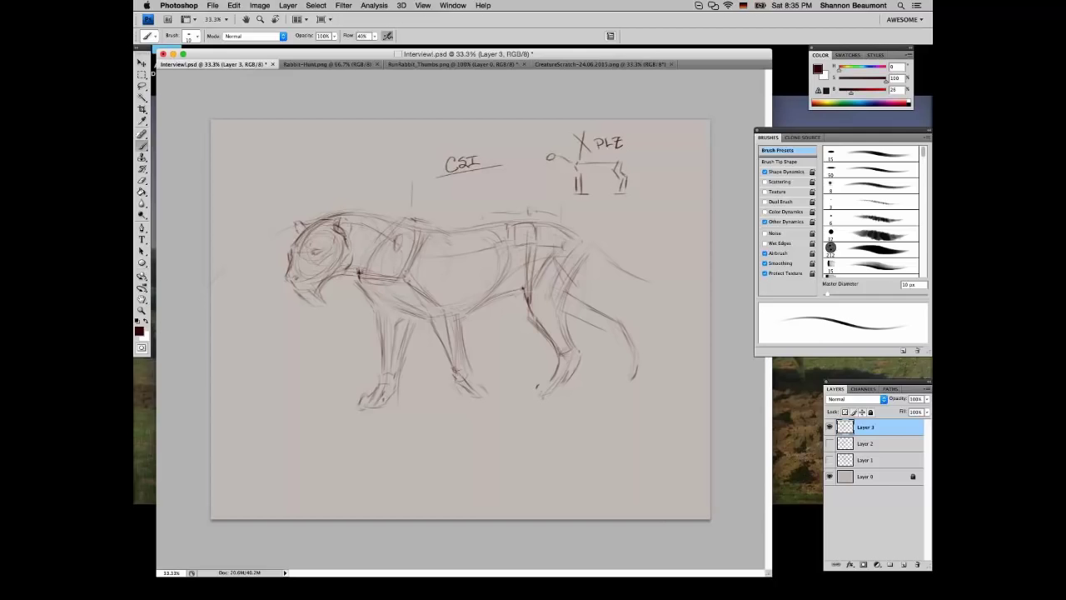
mouse_move(356, 187)
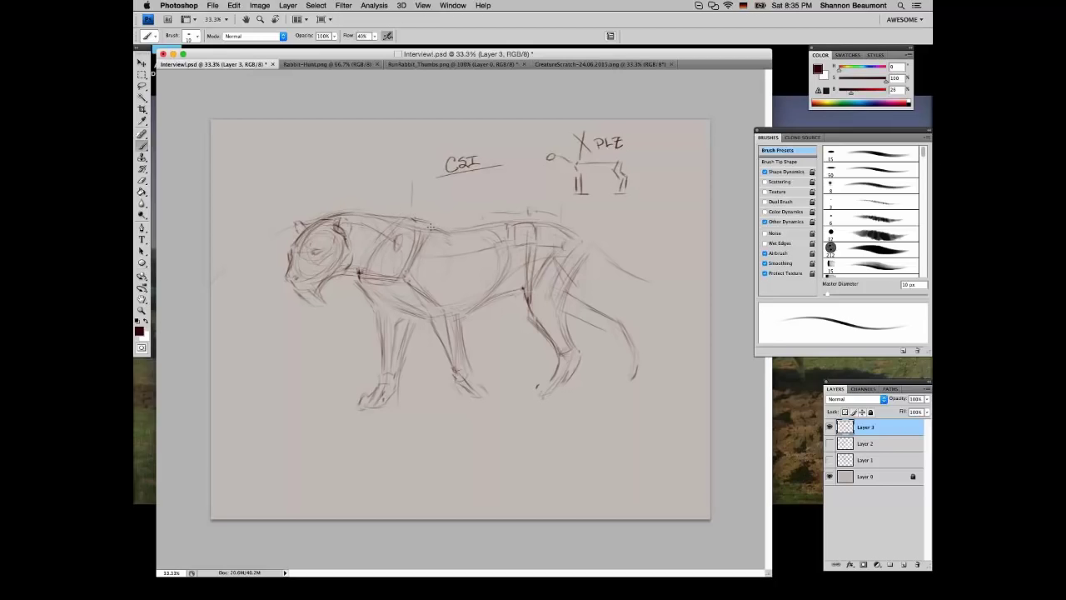
left_click_drag(429, 226, 508, 219)
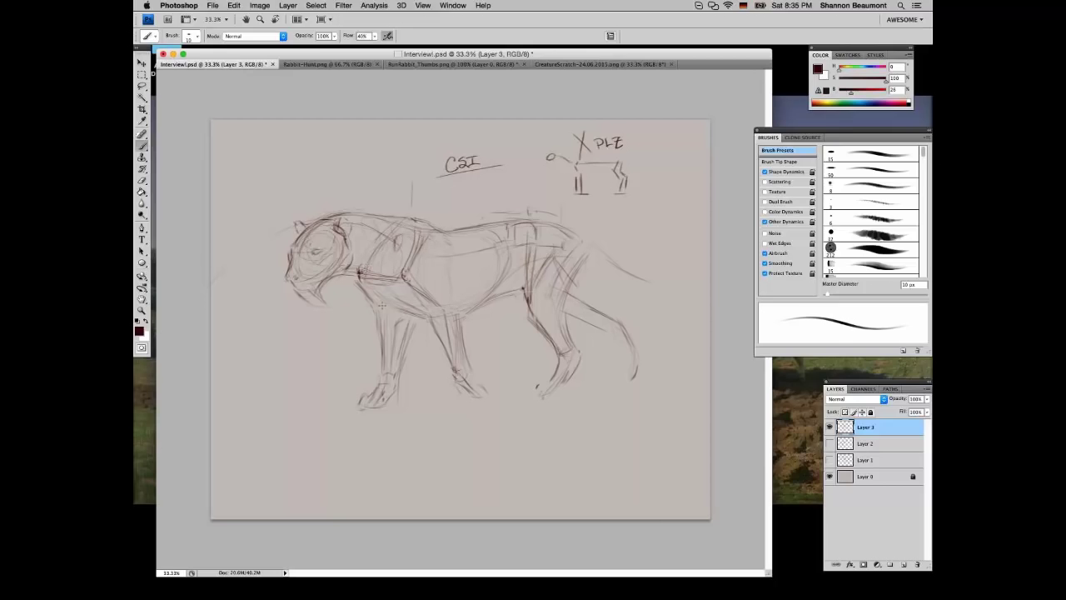
left_click_drag(363, 279, 441, 344)
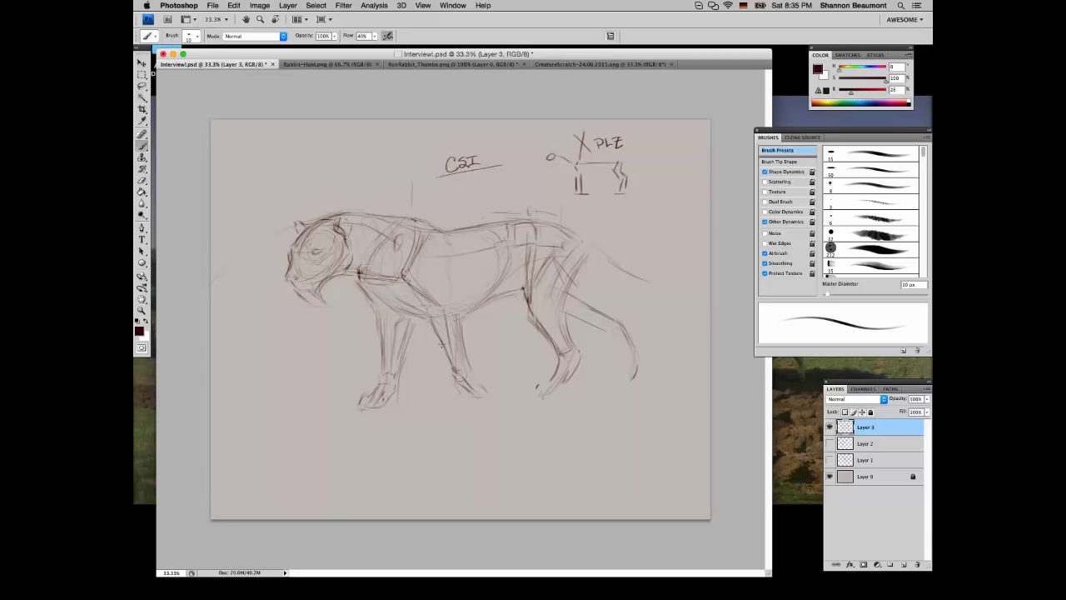
left_click_drag(441, 341, 475, 395)
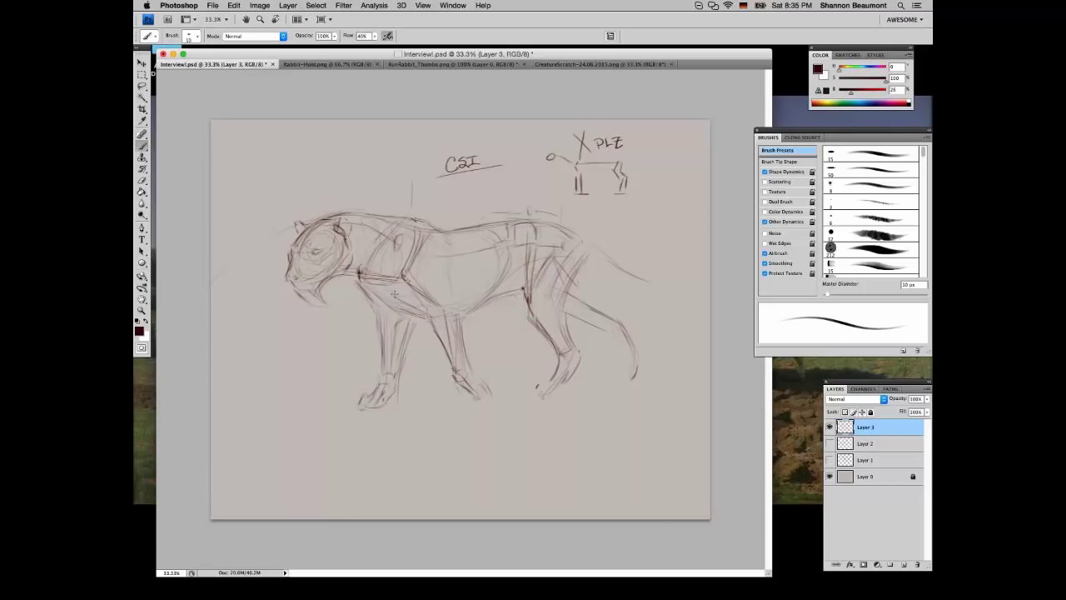
left_click_drag(392, 296, 420, 318)
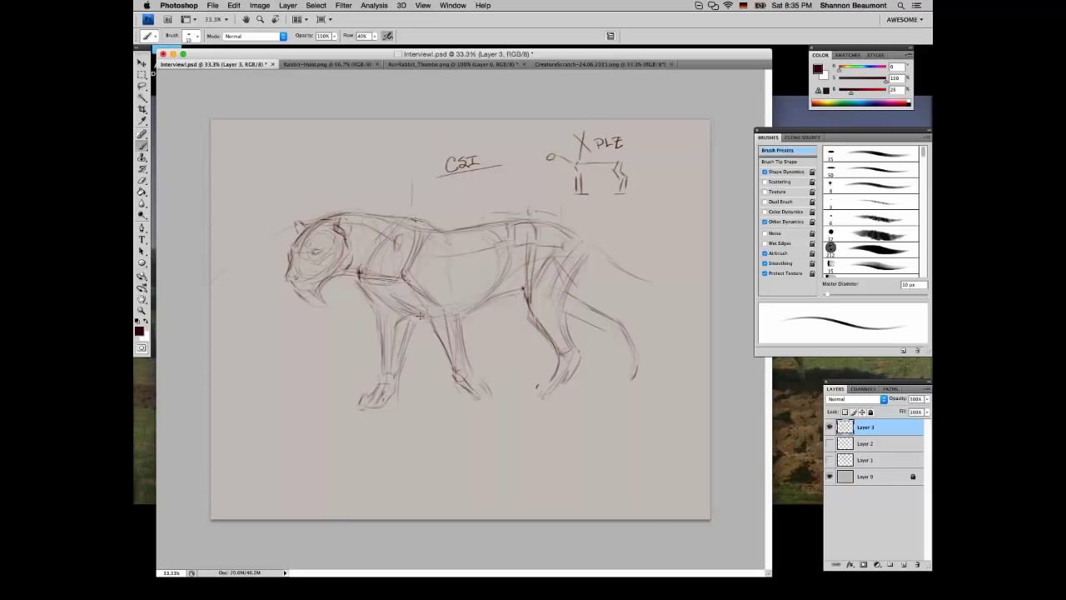
left_click_drag(420, 316, 391, 399)
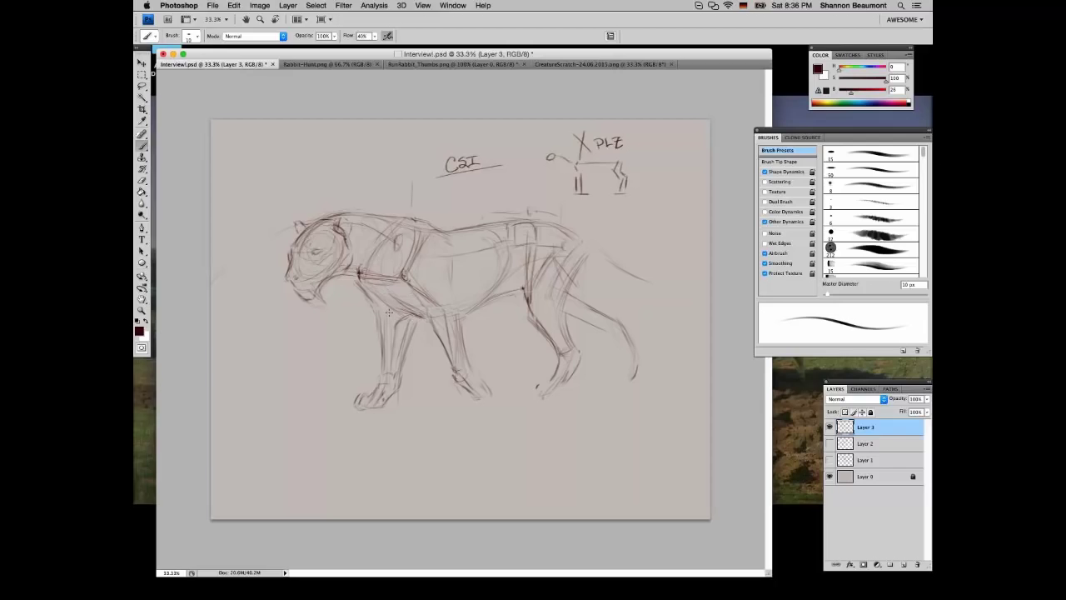
Darken the front leg, belly line, hind leg, hindquarters and tail curve
left_click_drag(390, 313, 408, 290)
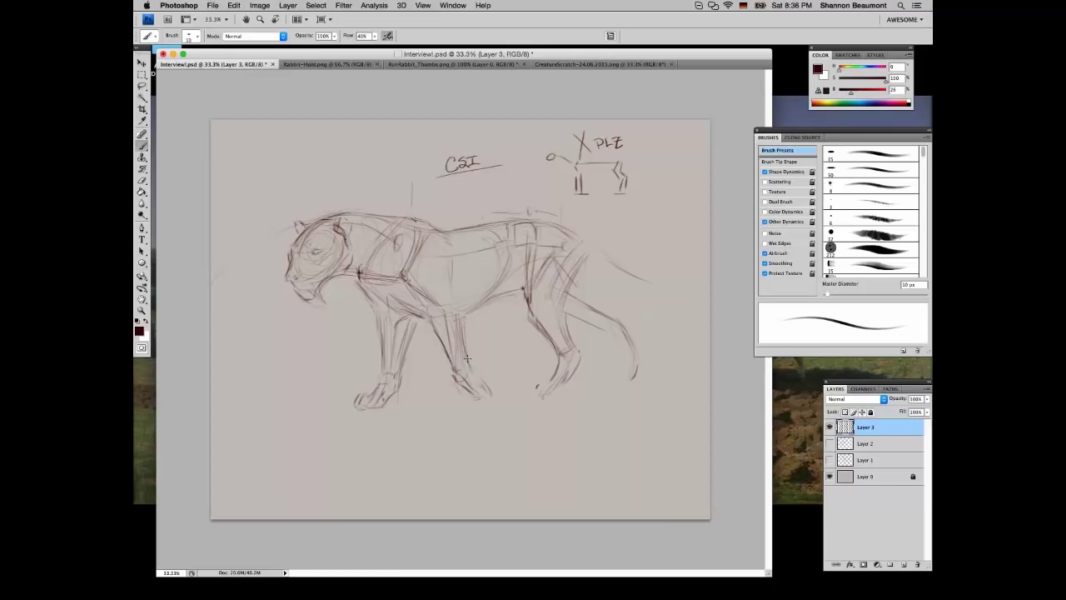
left_click_drag(468, 358, 453, 292)
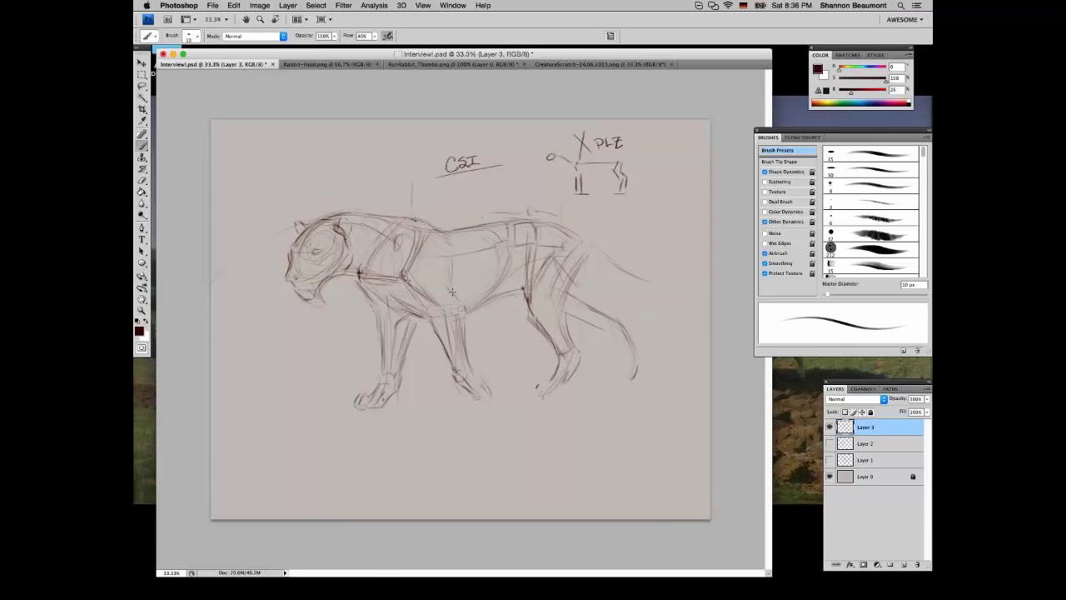
left_click_drag(452, 290, 493, 302)
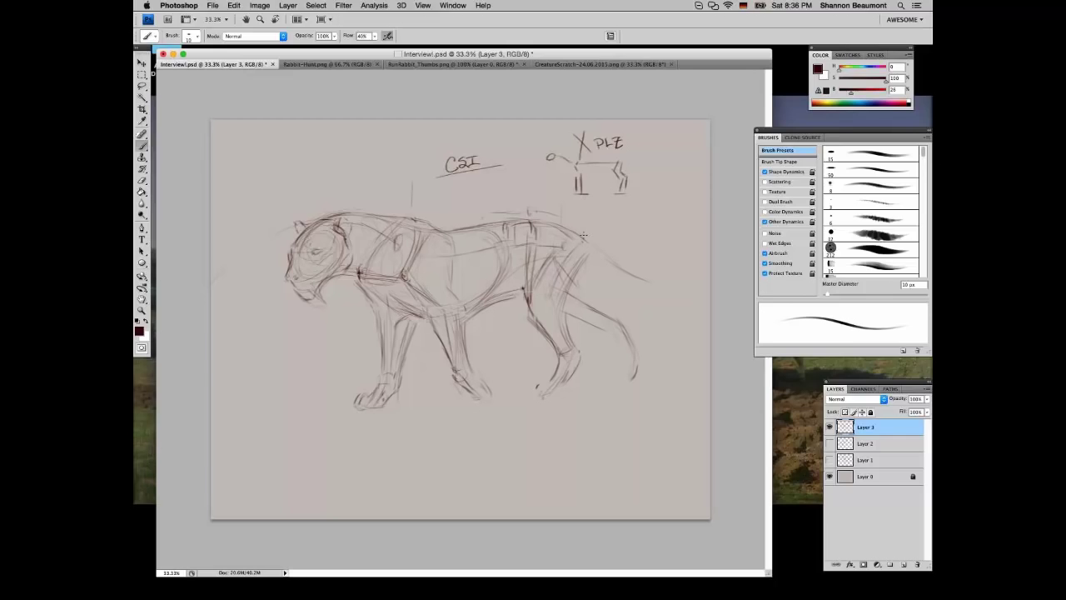
left_click_drag(583, 237, 566, 304)
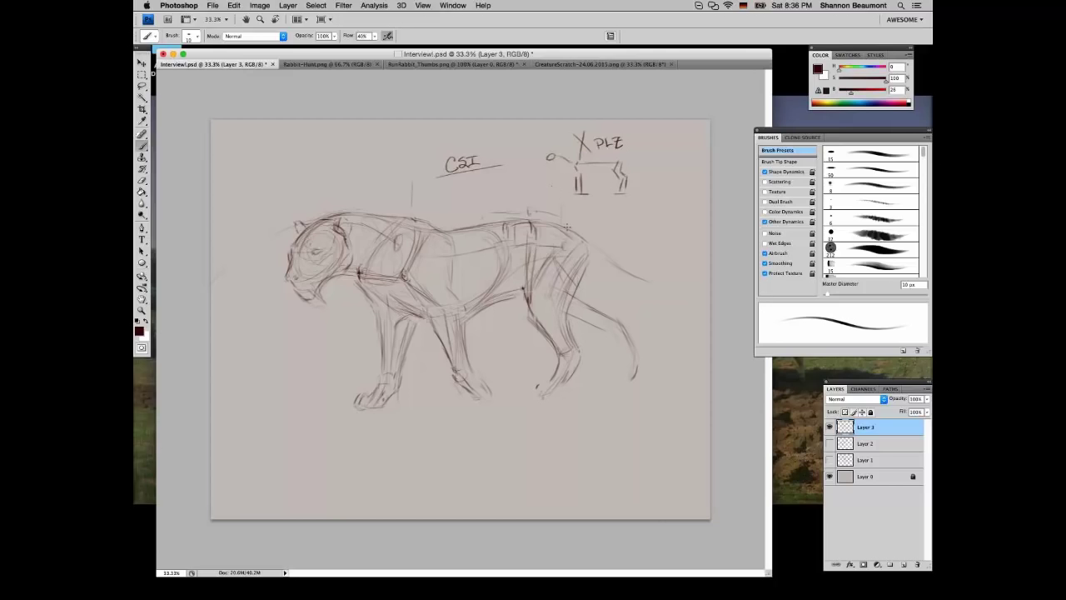
left_click_drag(566, 229, 649, 279)
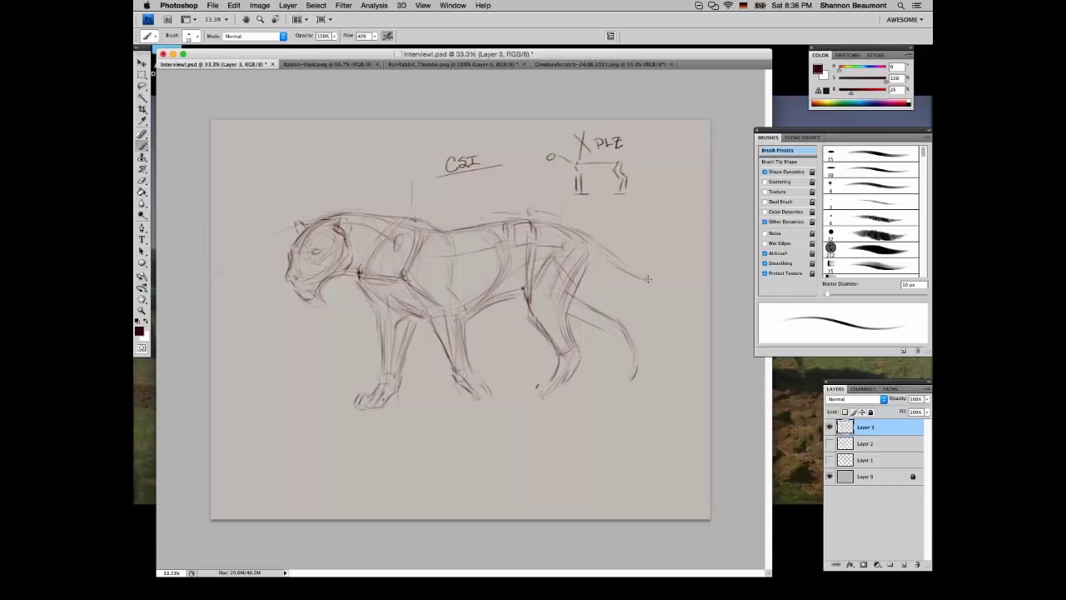
left_click_drag(646, 279, 683, 283)
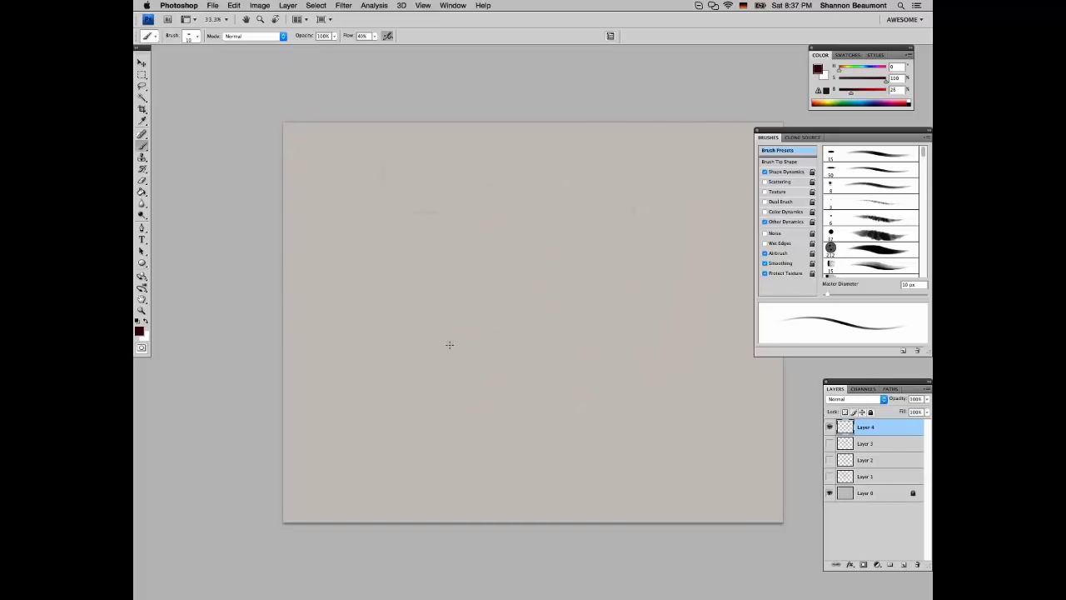
mouse_move(411, 194)
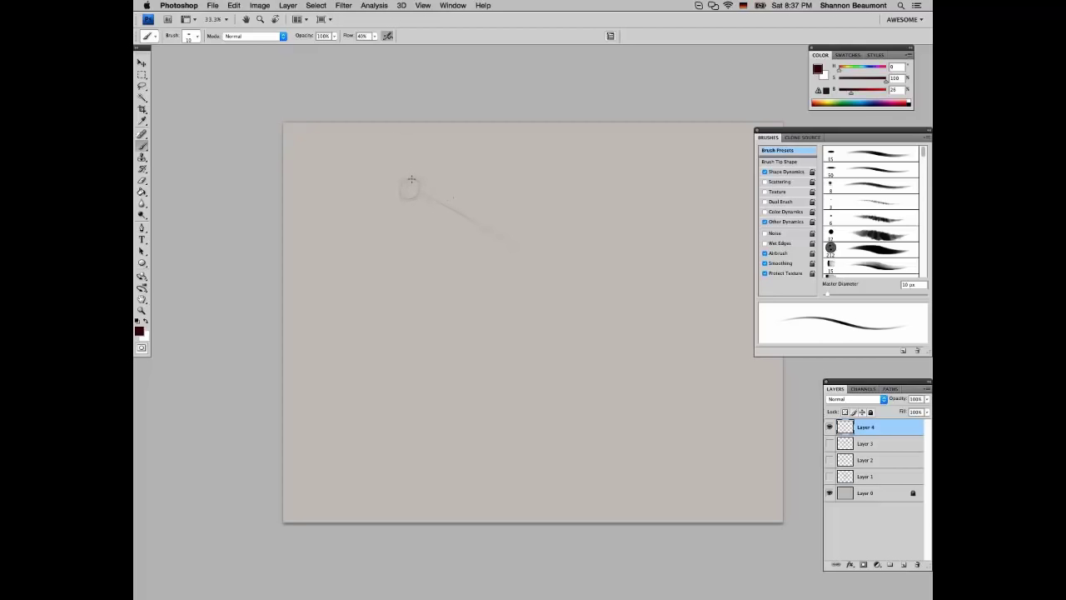
mouse_move(465, 197)
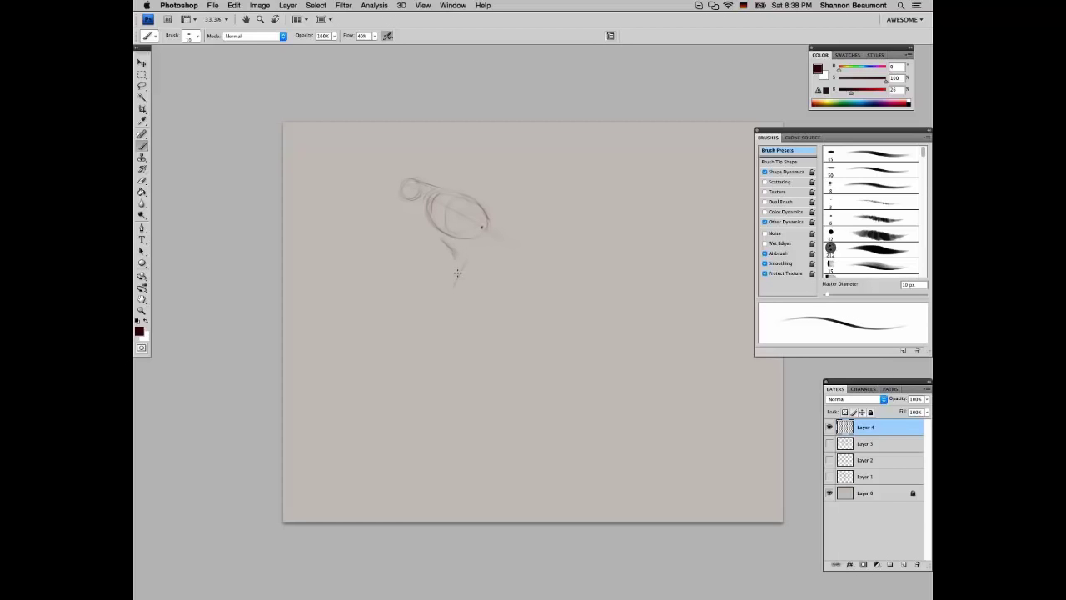
mouse_move(494, 291)
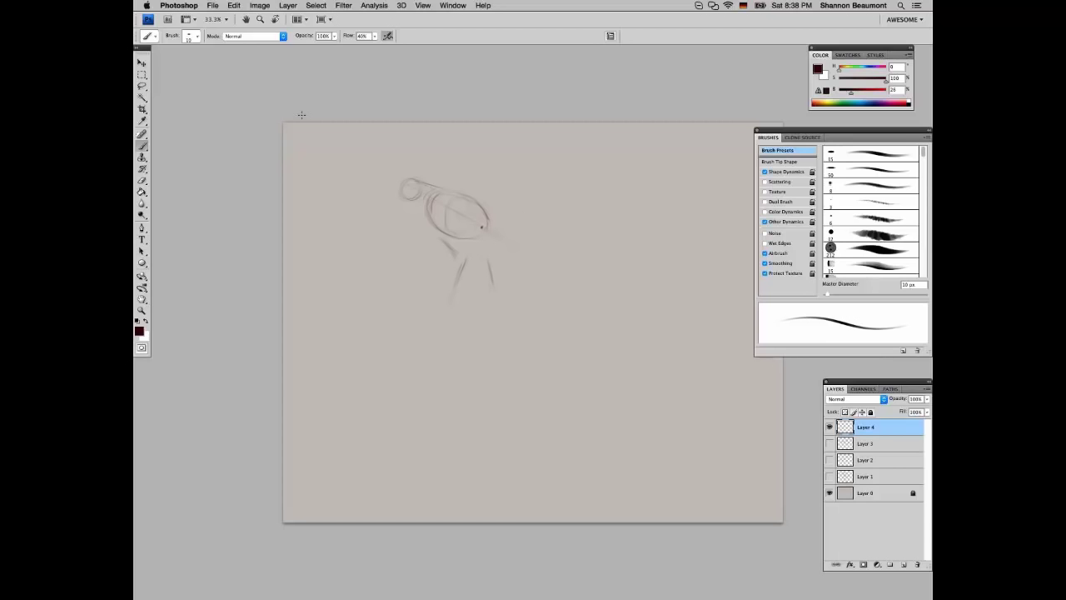
mouse_move(505, 136)
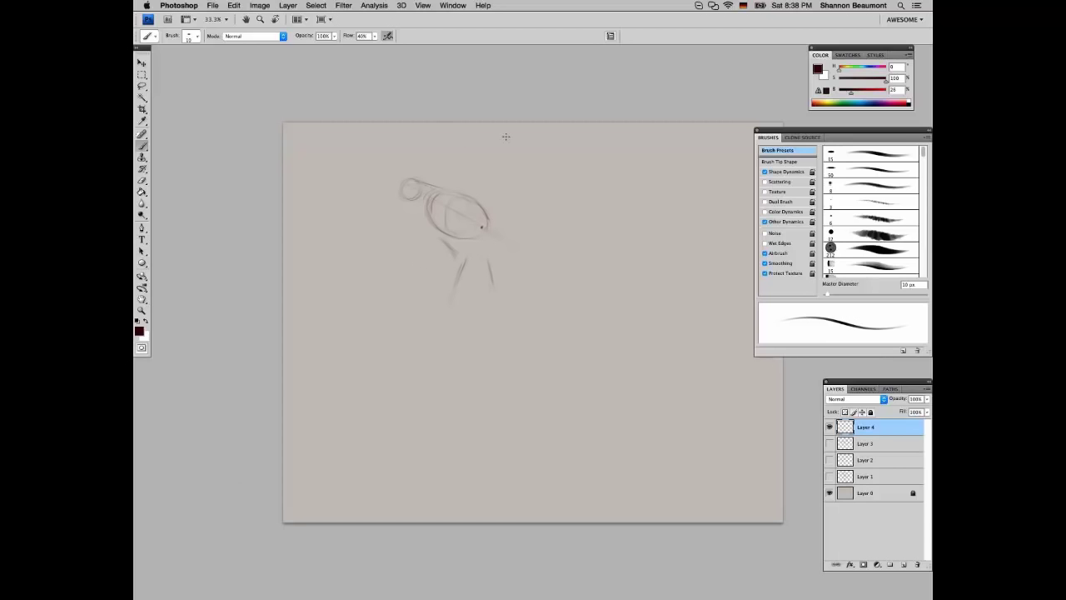
Brush neck lines, boxy head planes and a long guideline extending from the head
left_click(473, 280)
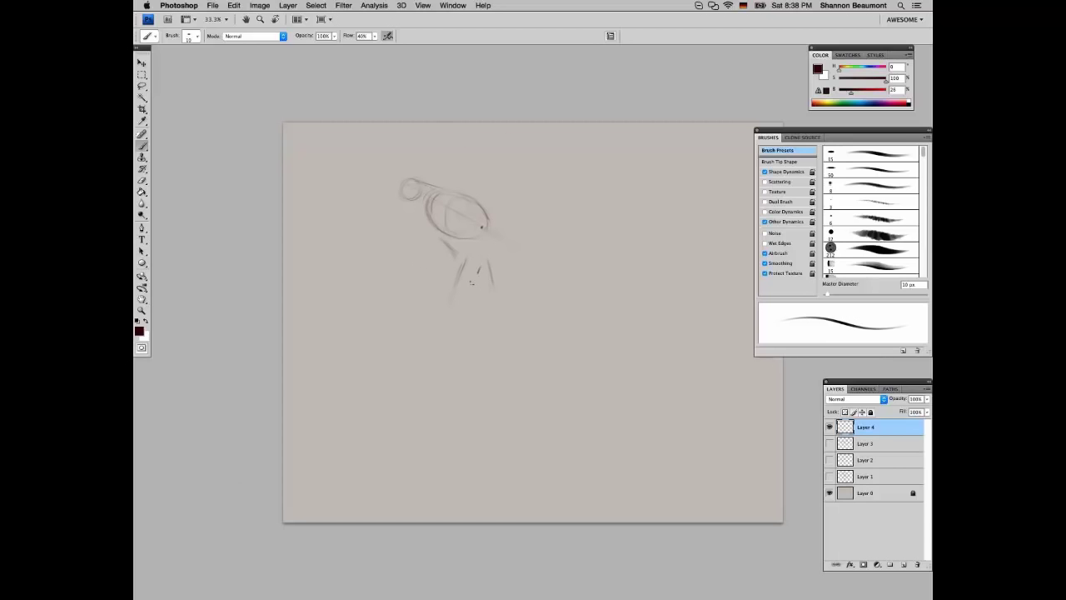
left_click_drag(467, 234, 448, 300)
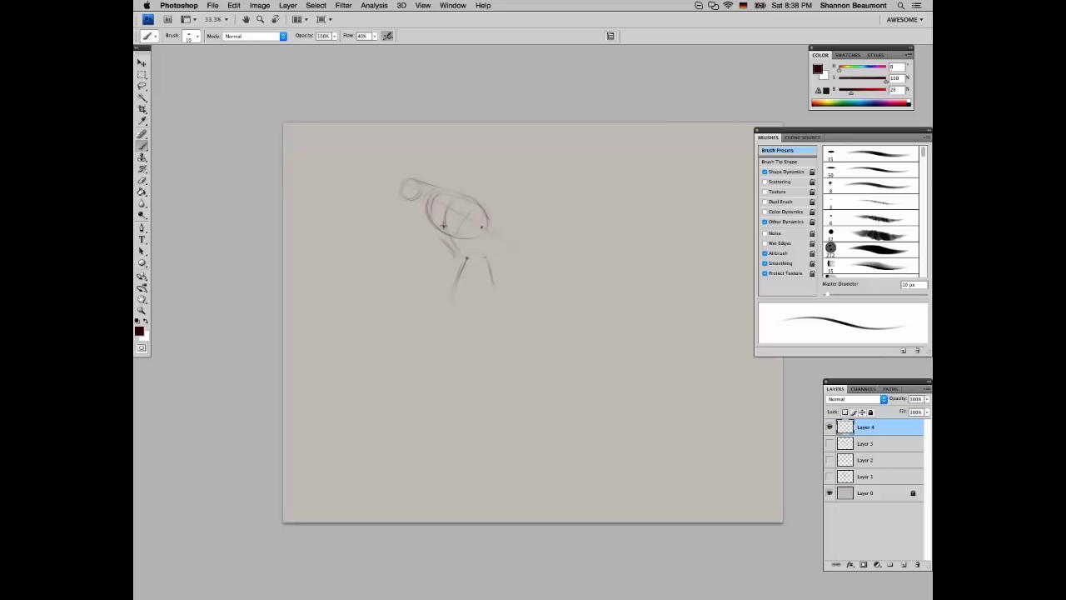
left_click_drag(446, 225, 466, 258)
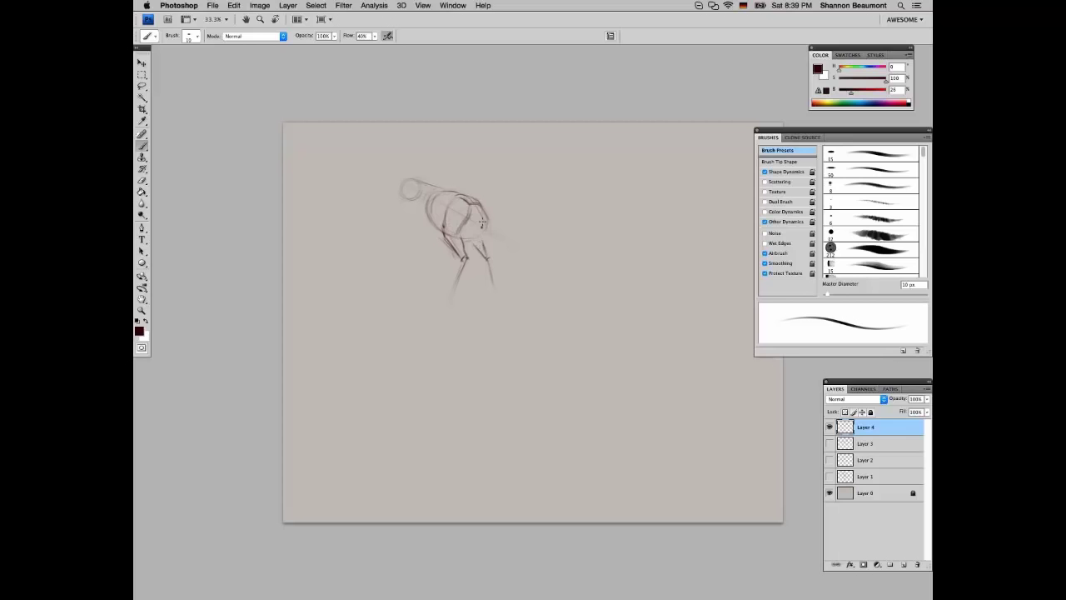
left_click_drag(474, 221, 516, 237)
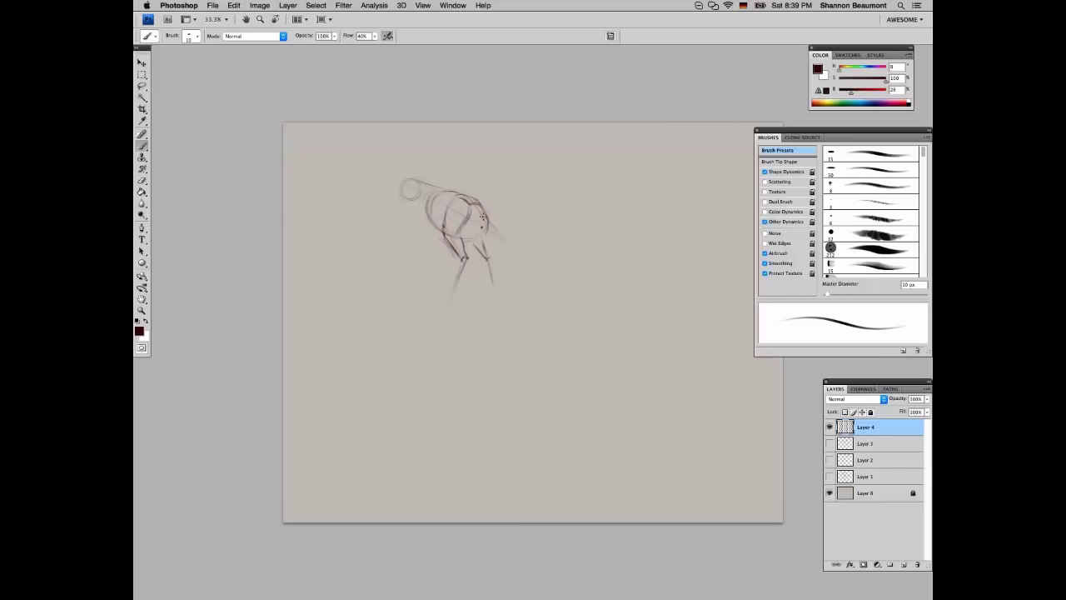
left_click_drag(483, 221, 528, 271)
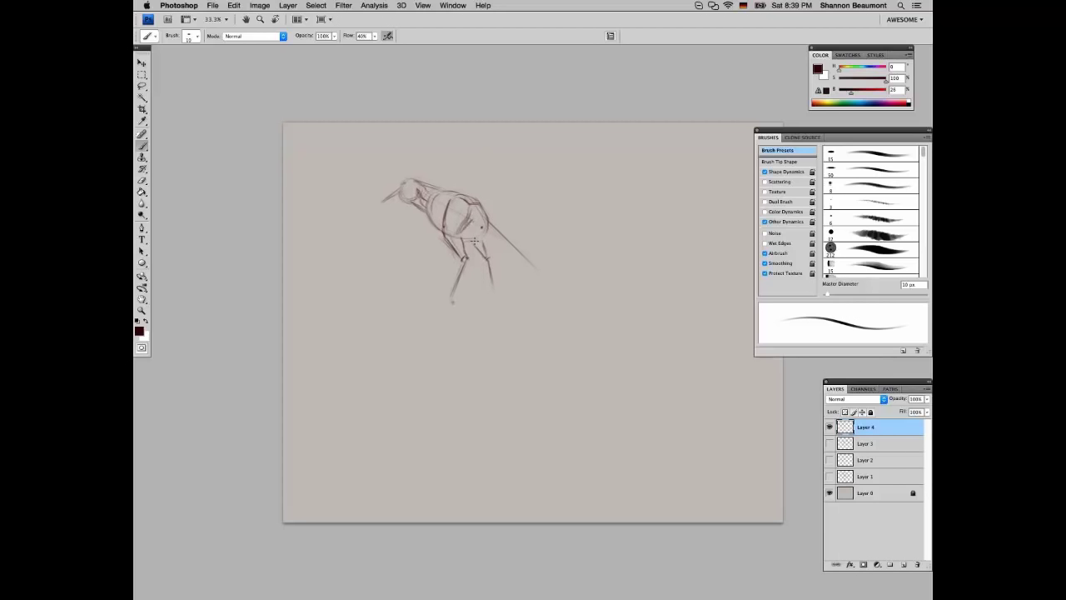
left_click_drag(475, 242, 491, 287)
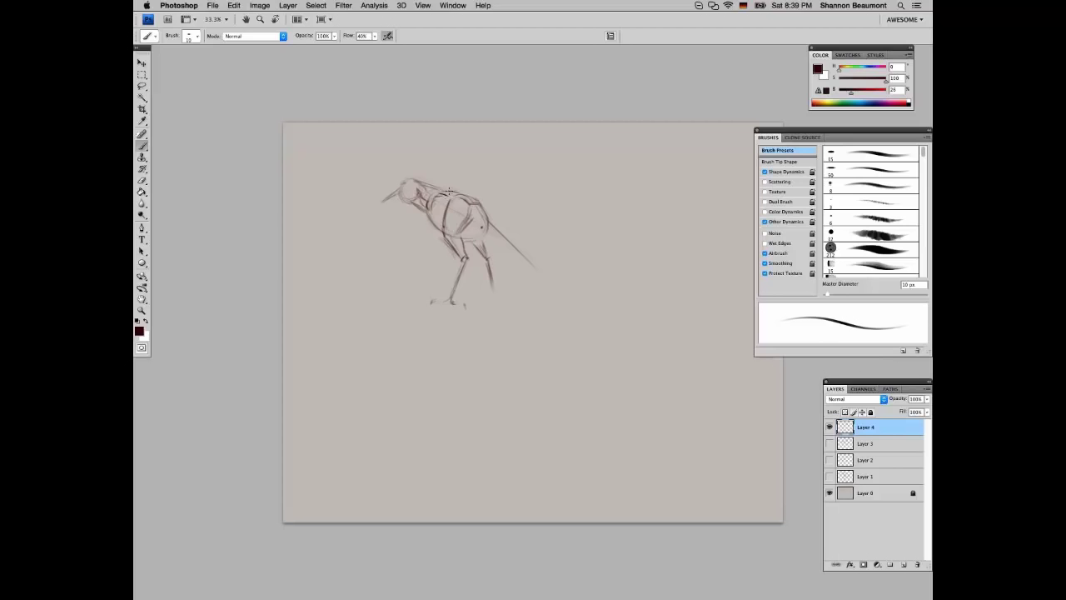
mouse_move(501, 297)
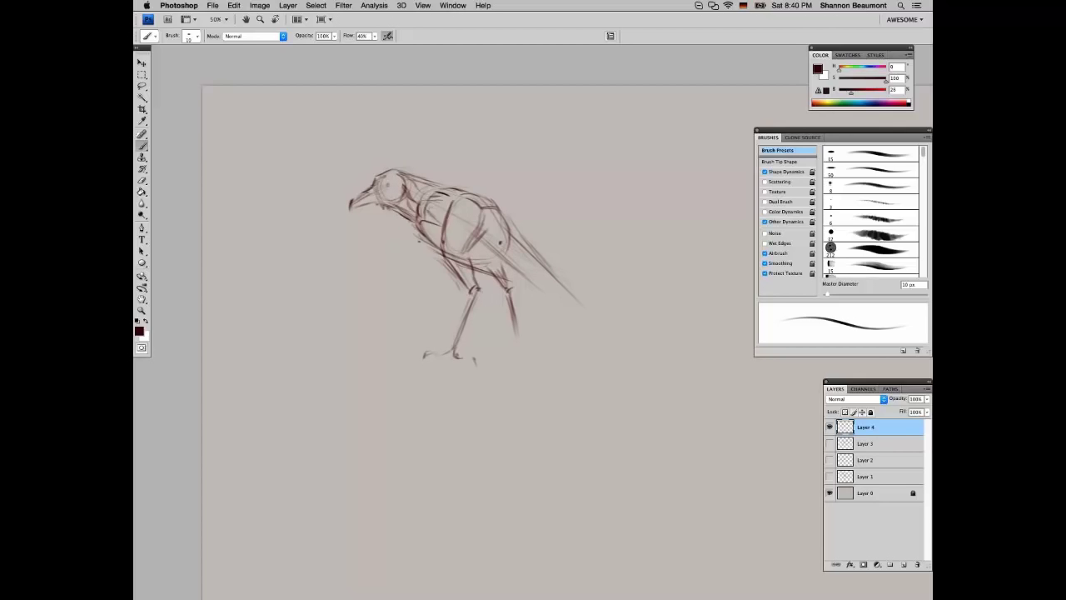
Add two long construction strokes extending the bird's body and tail
left_click_drag(450, 262, 558, 300)
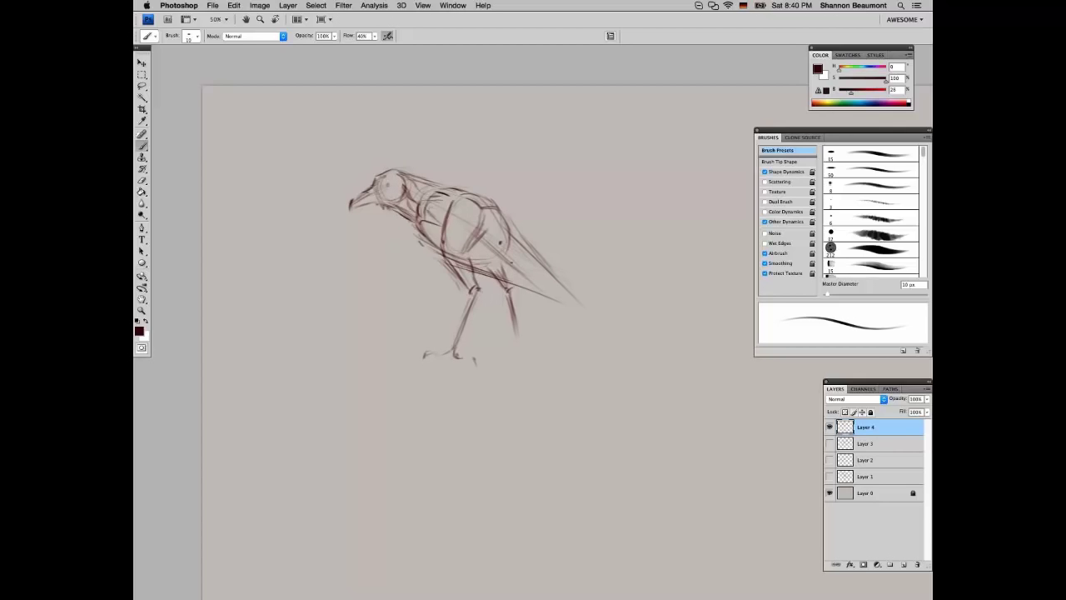
left_click_drag(466, 250, 567, 313)
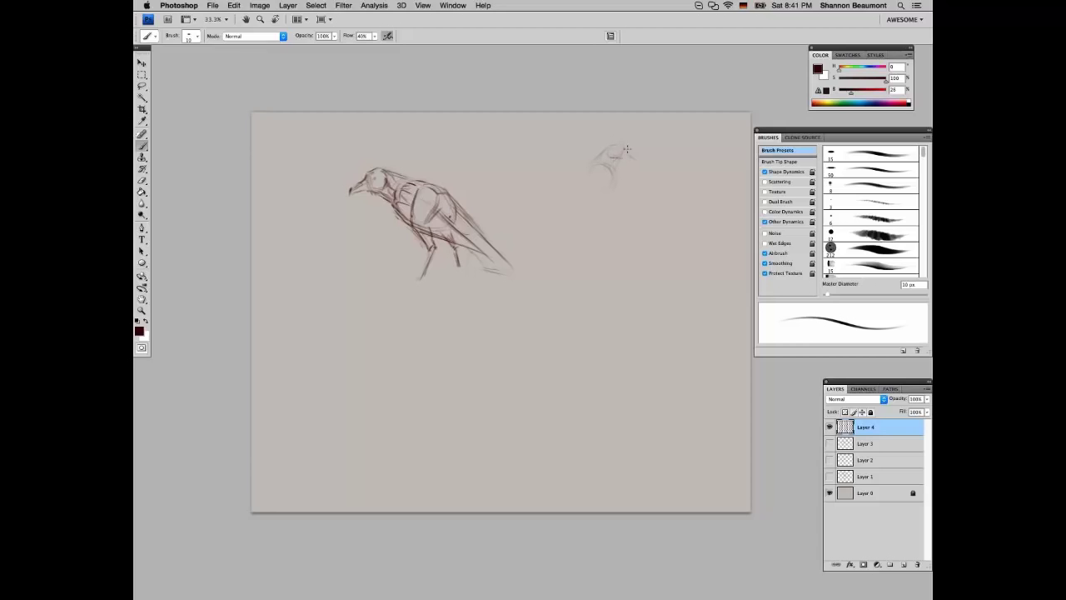
Rough in the second bird's head and body at the upper right
left_click_drag(608, 154, 599, 193)
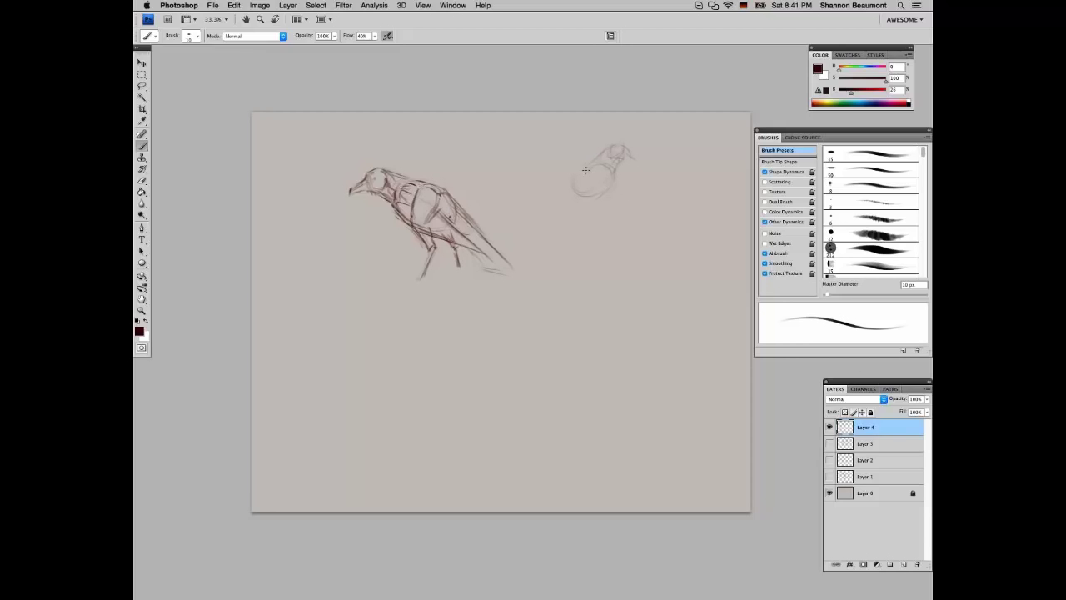
left_click_drag(600, 175, 621, 162)
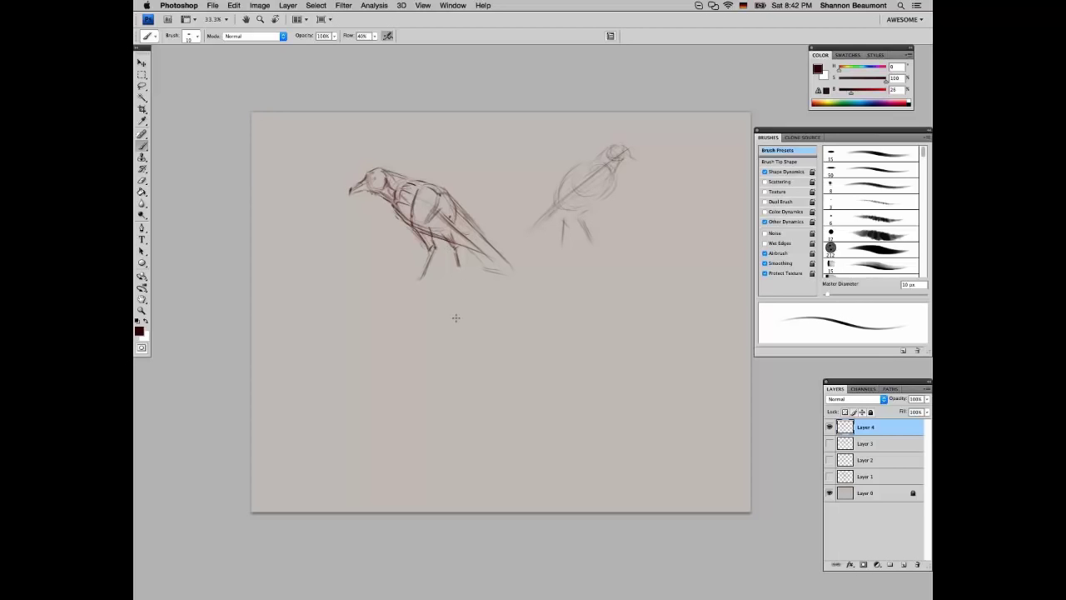
mouse_move(422, 308)
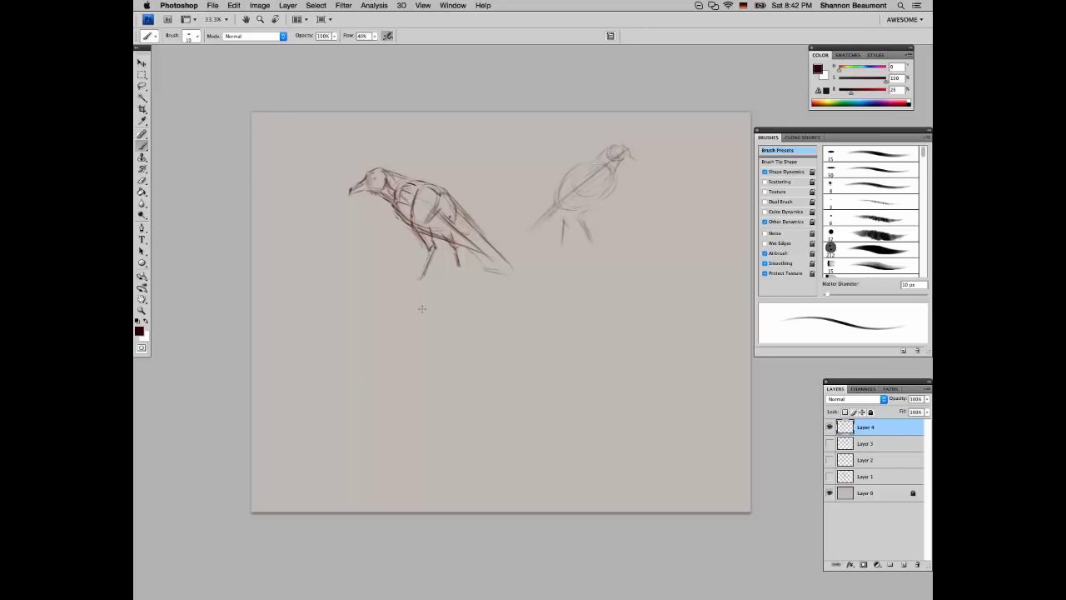
mouse_move(401, 320)
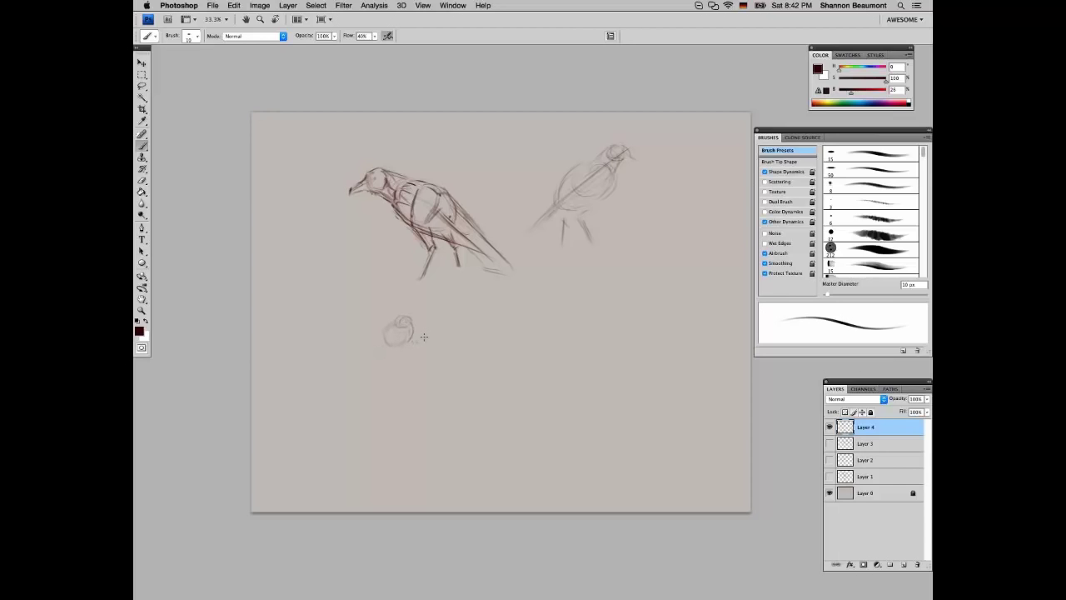
Draw spread wing lines on the lower sketch and add body and tail strokes to the second bird
left_click_drag(424, 337, 368, 332)
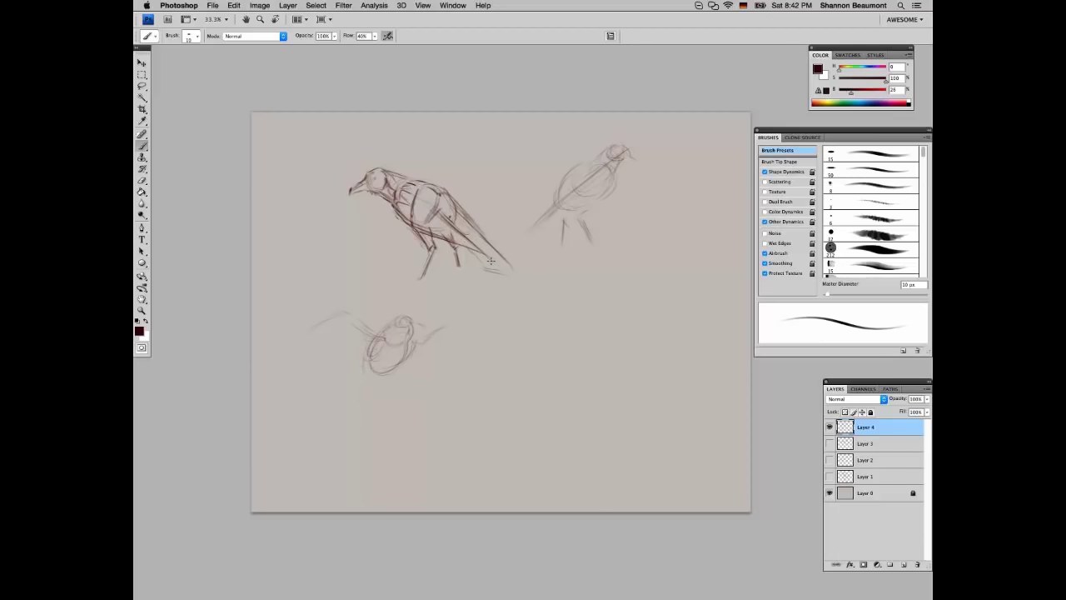
left_click_drag(391, 198, 491, 260)
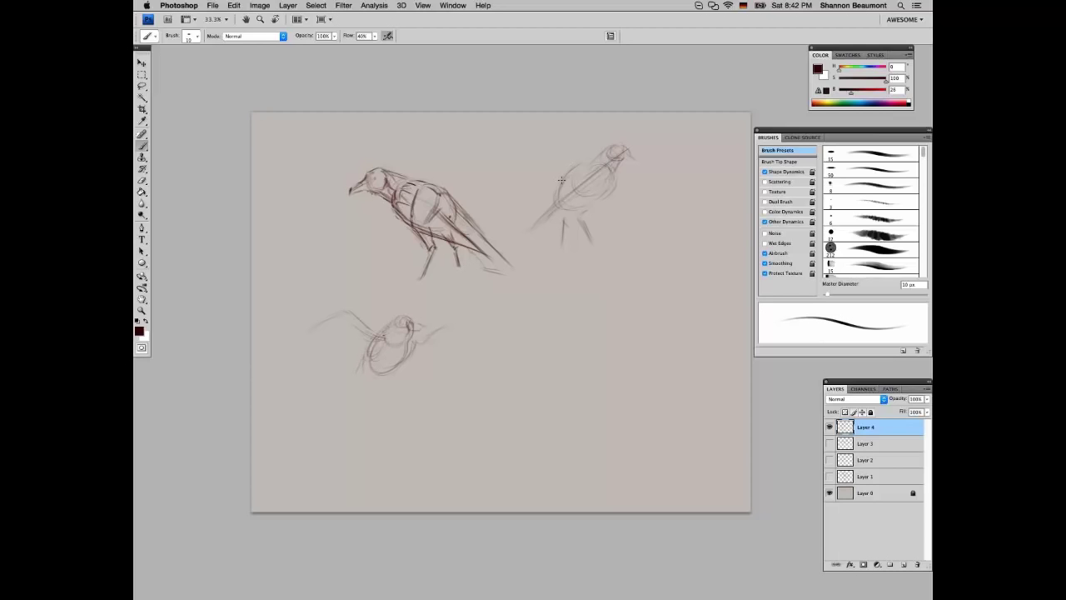
left_click_drag(562, 180, 609, 142)
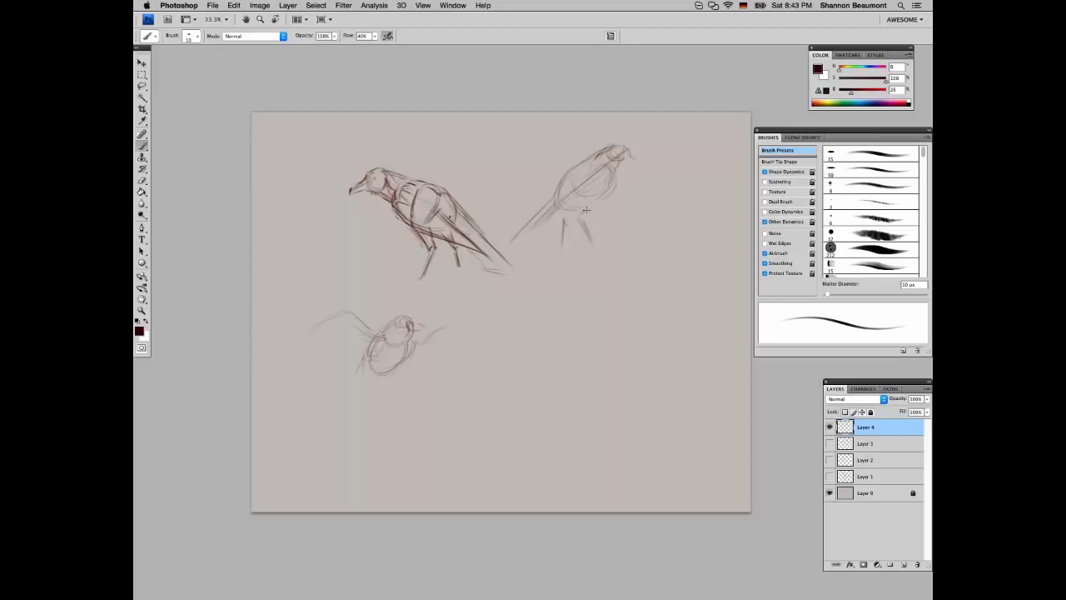
left_click_drag(587, 210, 562, 239)
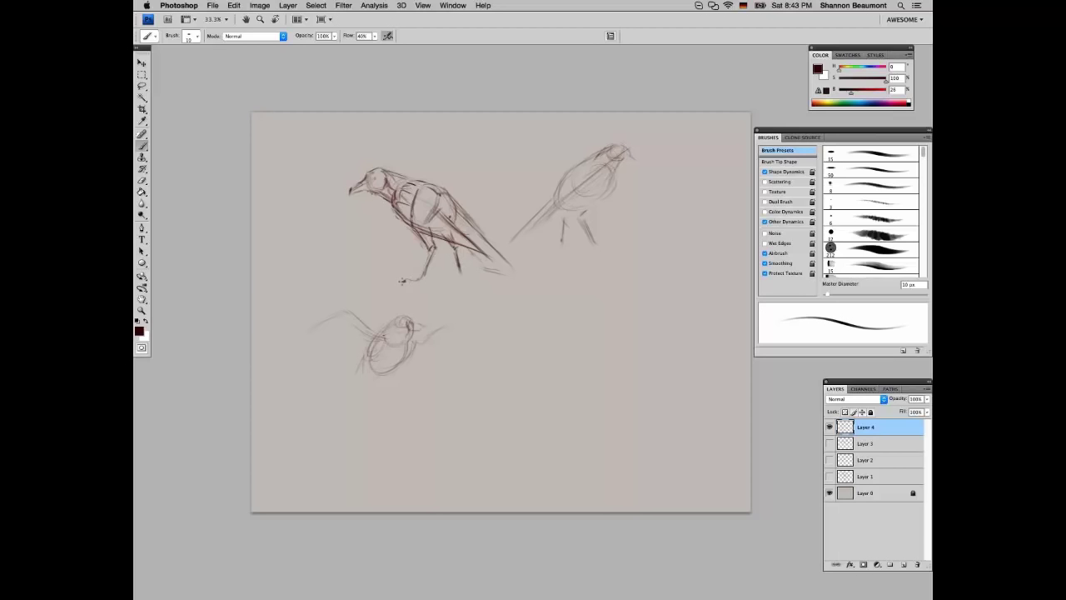
Draw the crow's foot and toe, then build up the lower bird's wings and body
left_click_drag(404, 279, 433, 279)
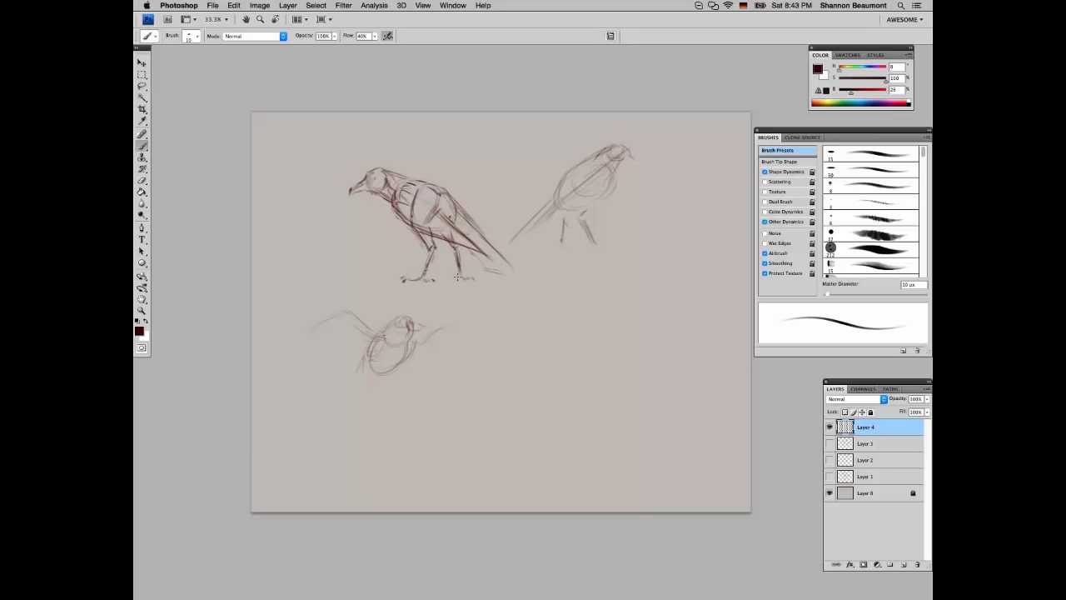
left_click(458, 279)
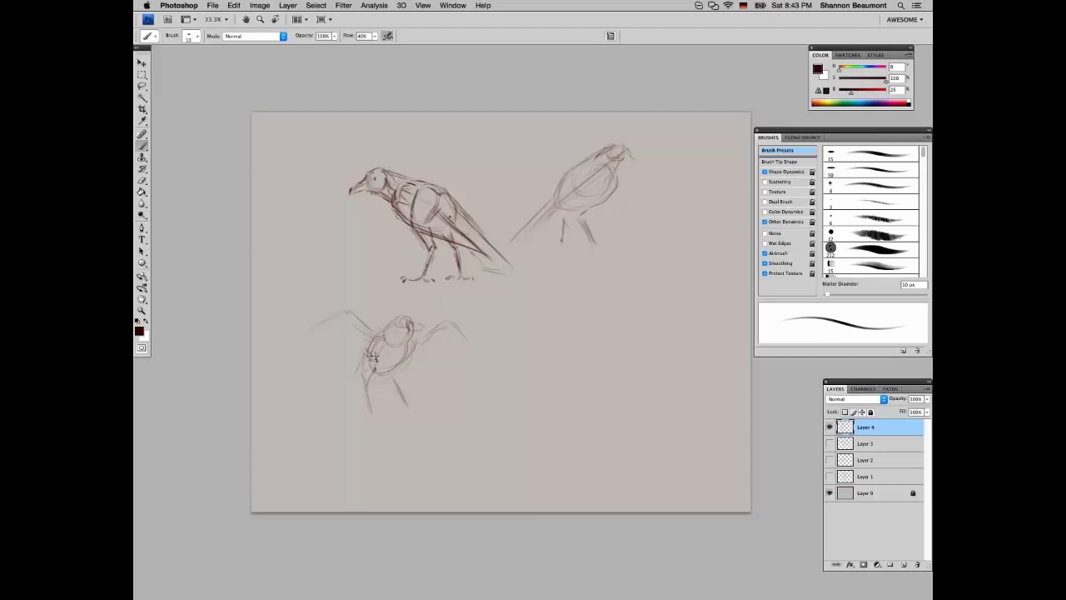
left_click_drag(364, 349, 368, 399)
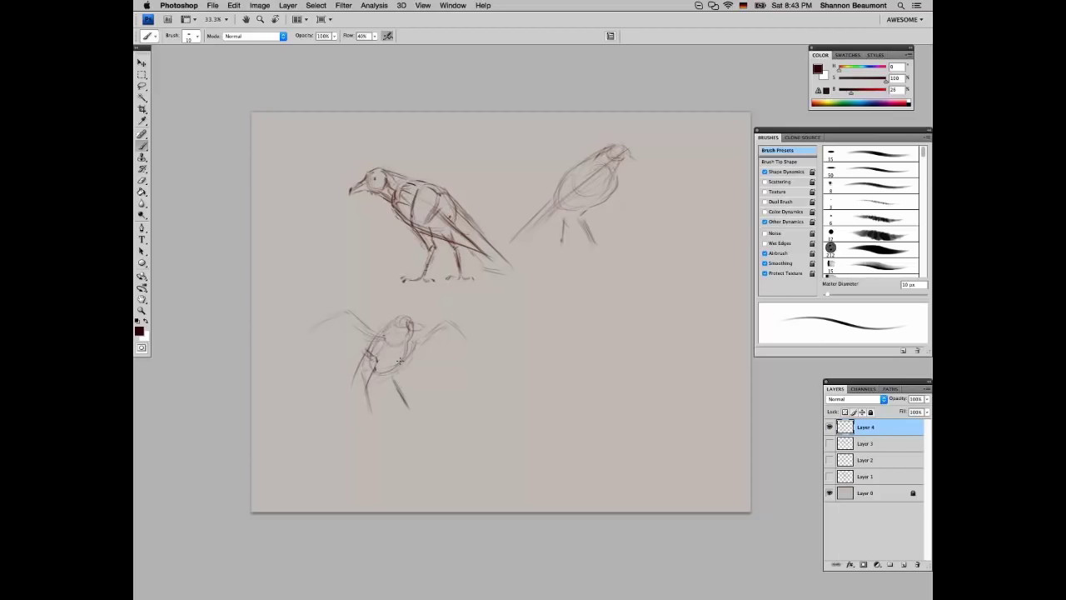
left_click_drag(374, 341, 403, 367)
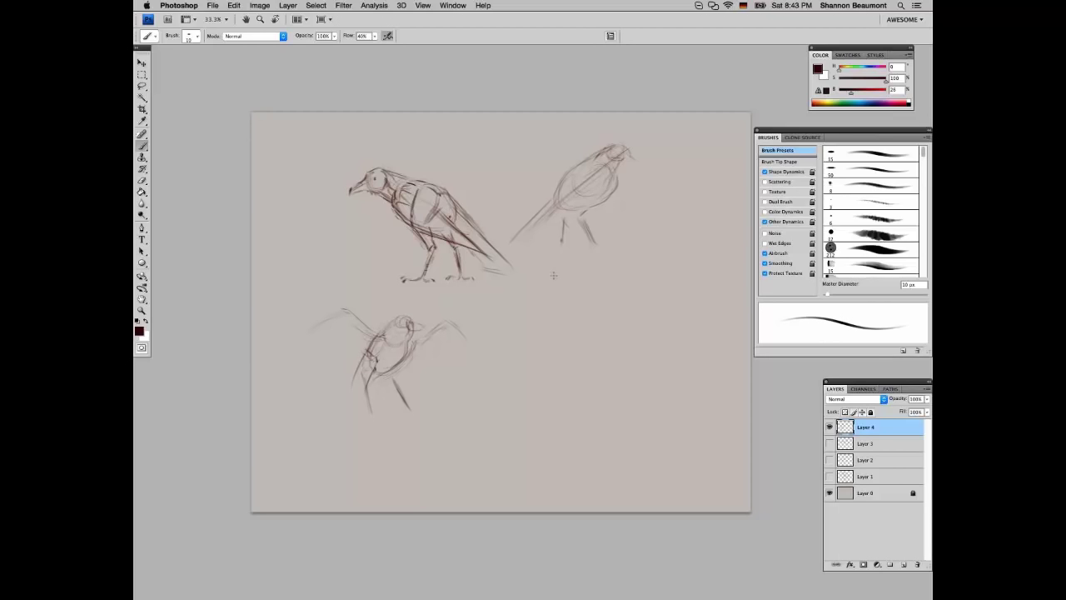
mouse_move(614, 349)
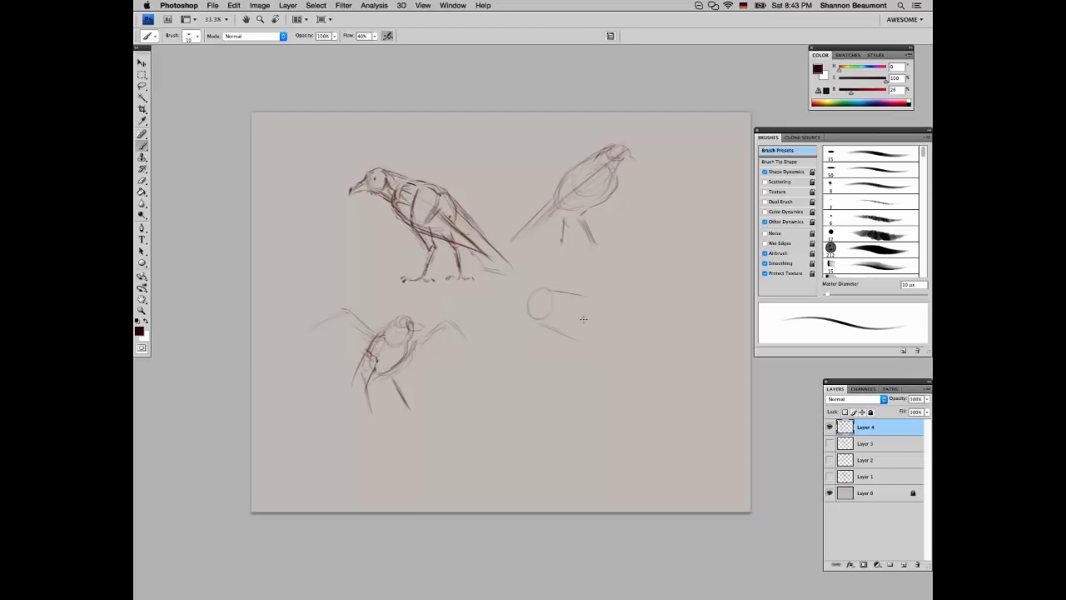
Sketch a boxy horned head with a cylindrical neck right of the lower bird
left_click_drag(566, 300, 583, 341)
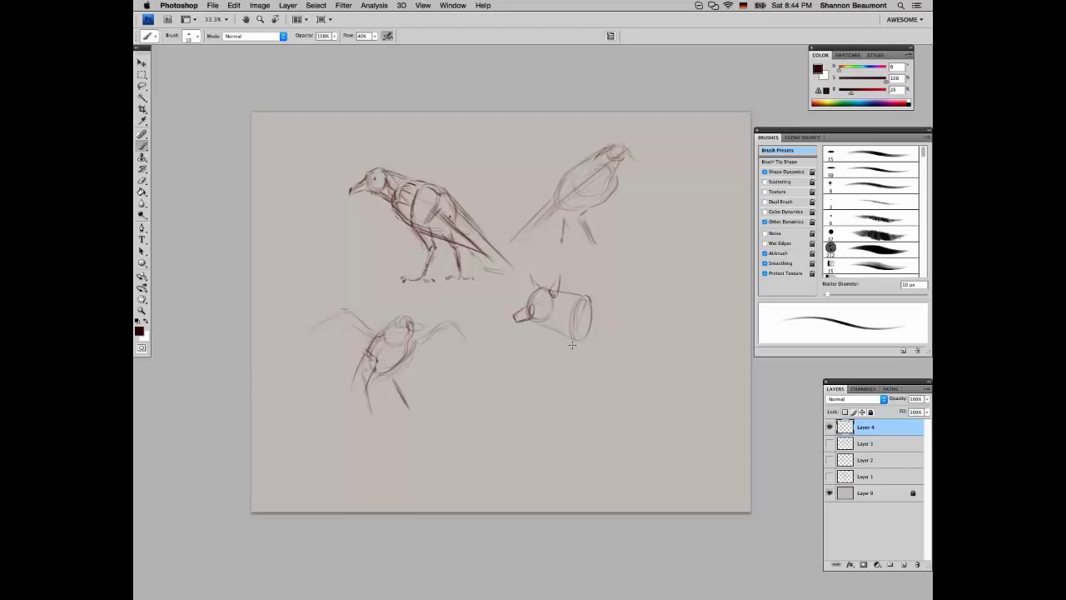
mouse_move(526, 353)
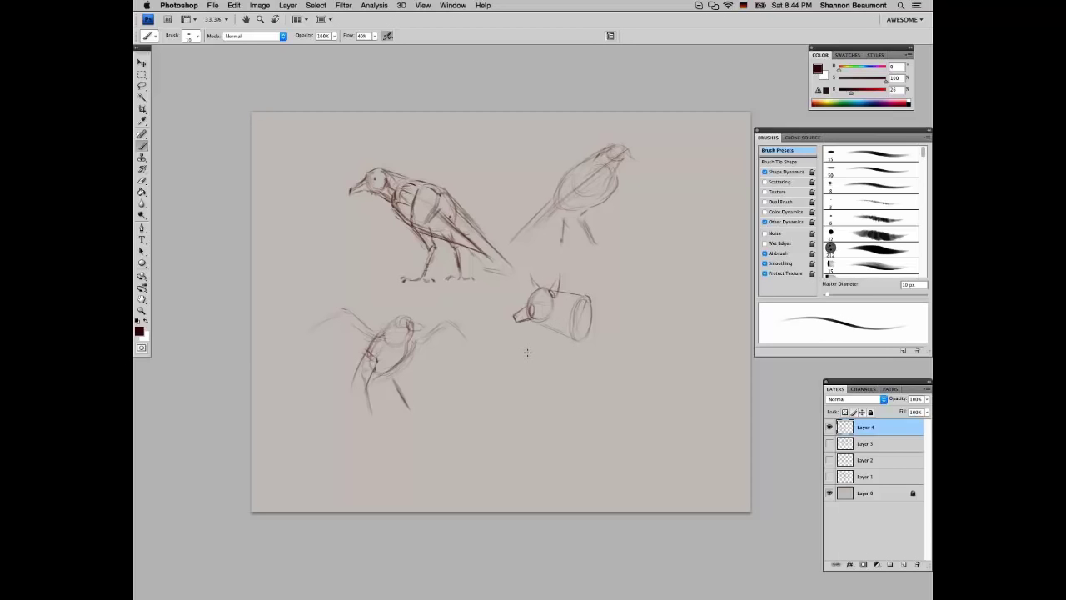
left_click_drag(374, 358, 350, 378)
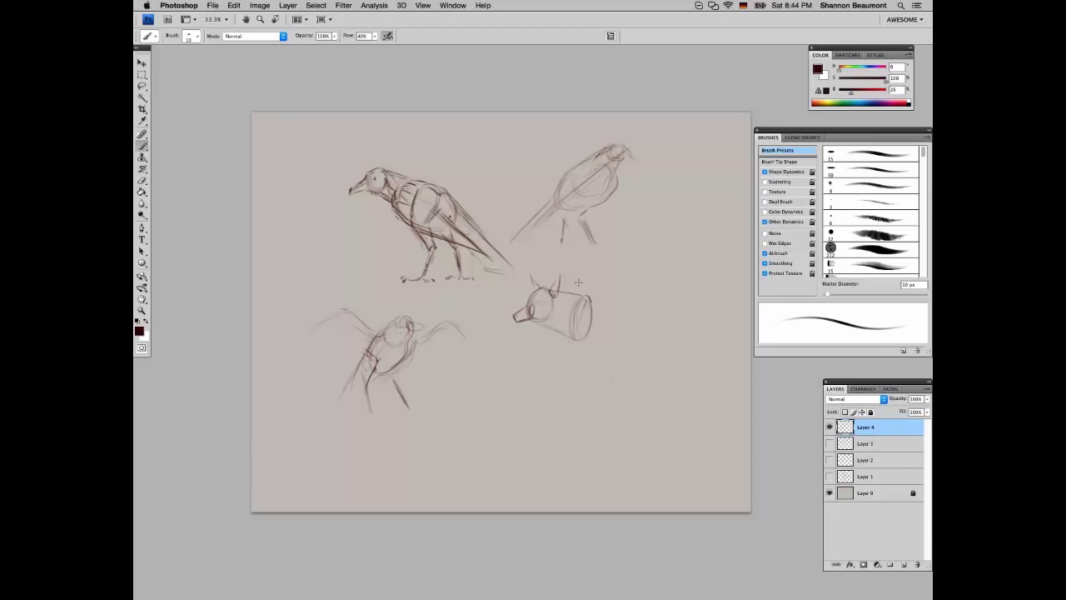
mouse_move(573, 285)
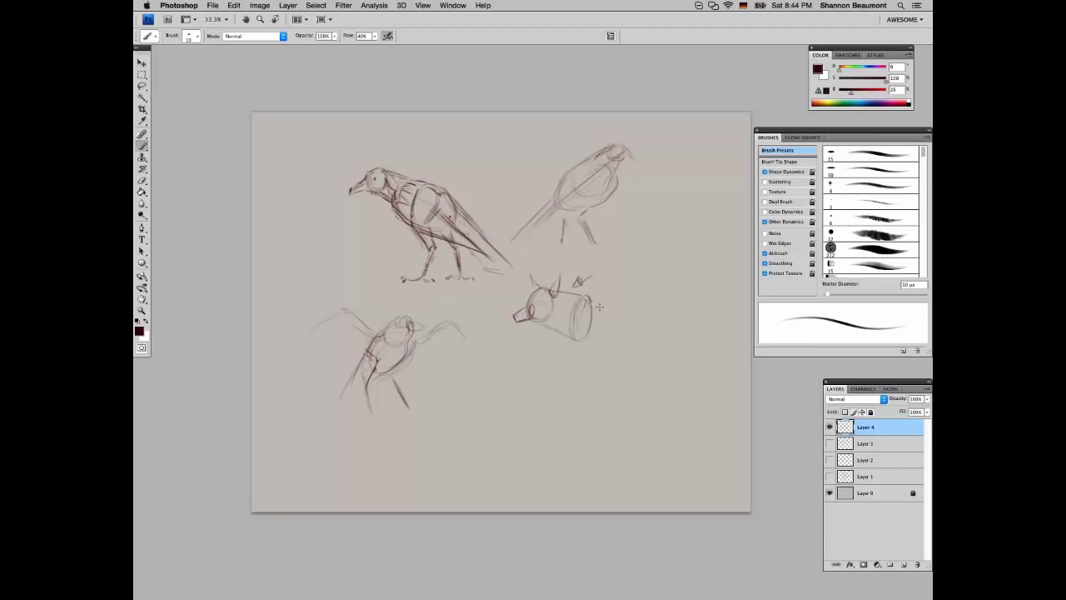
mouse_move(638, 377)
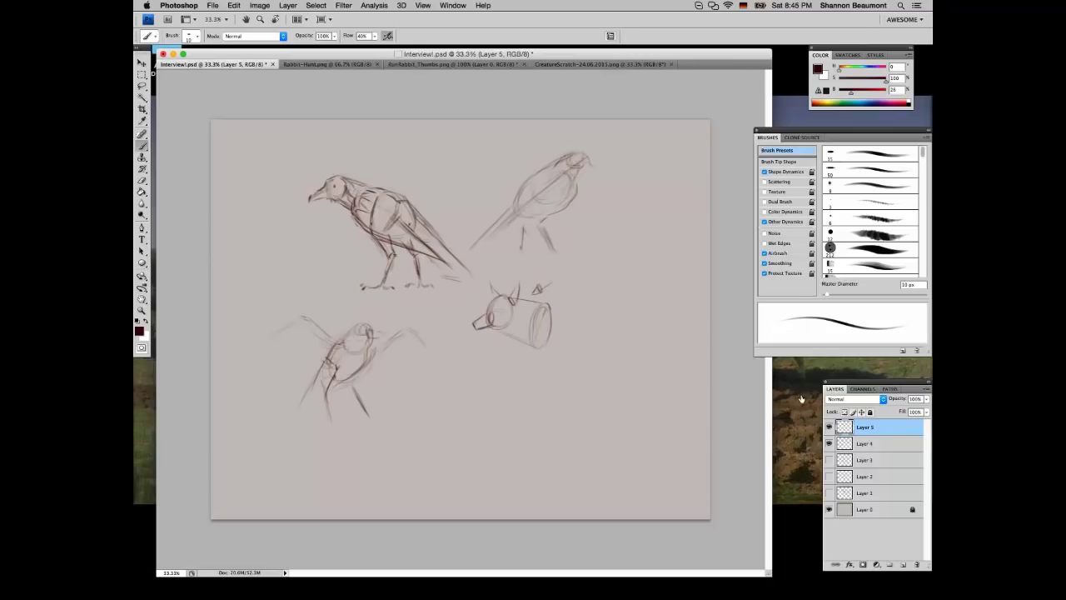
On Layer 5, mark beside the horned head, sketch a coil by the second bird, then hide it
left_click(828, 442)
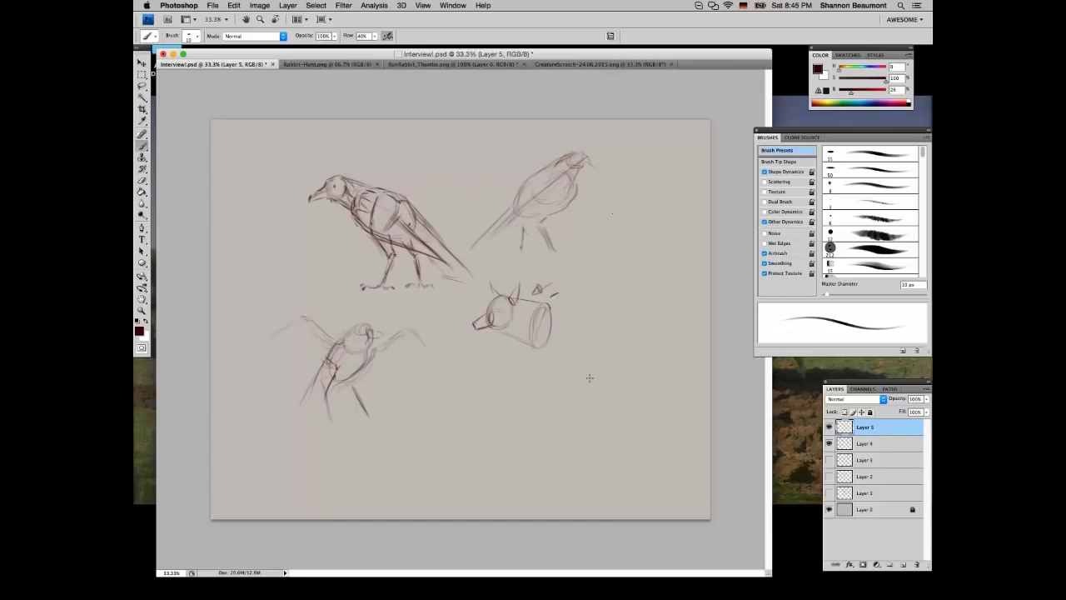
mouse_move(599, 318)
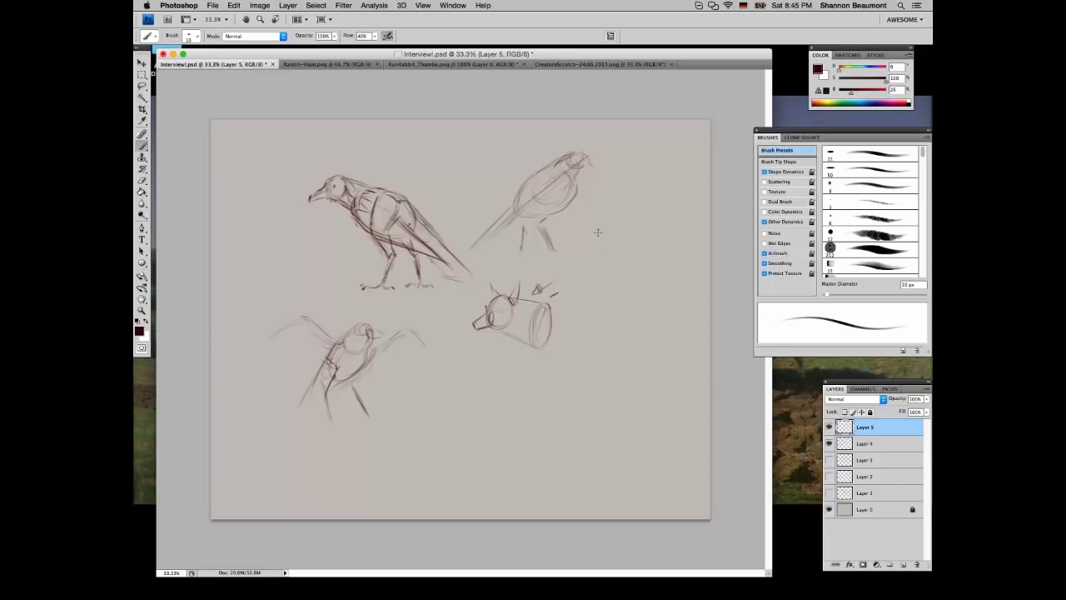
left_click_drag(595, 234, 620, 259)
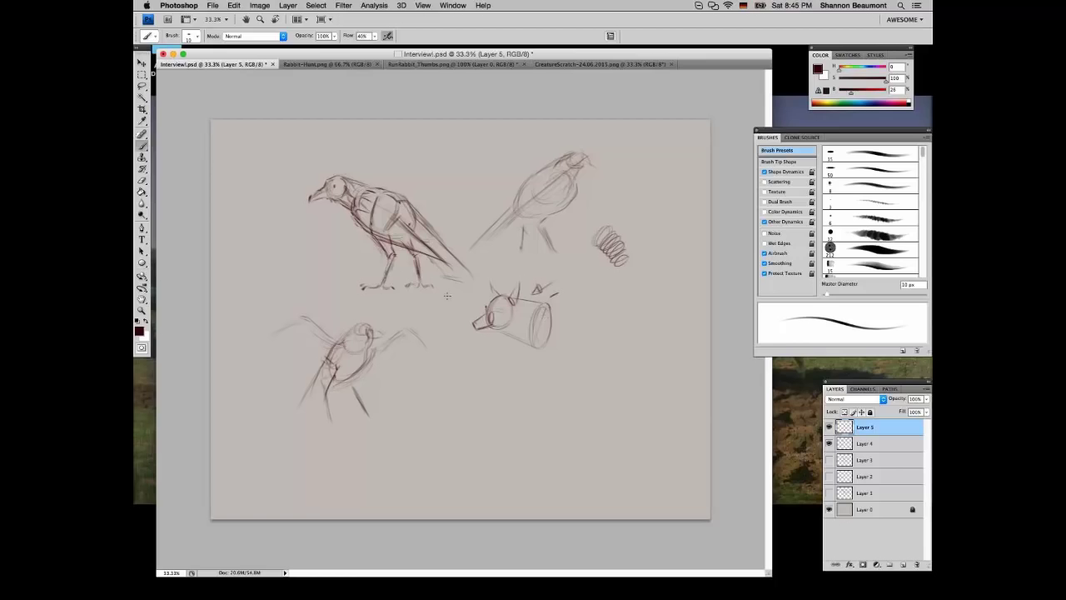
mouse_move(569, 381)
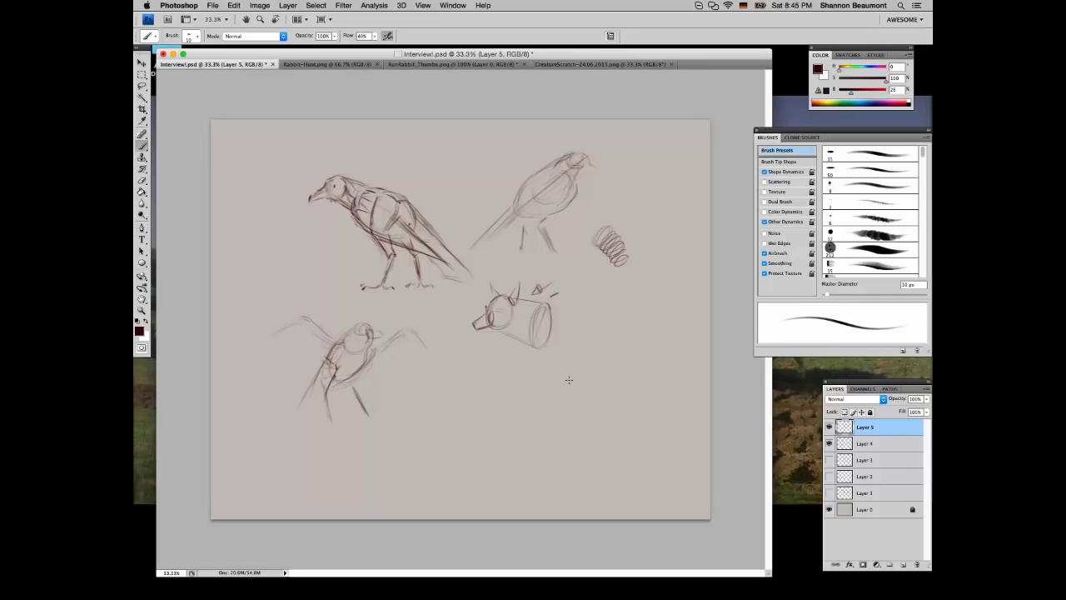
mouse_move(364, 317)
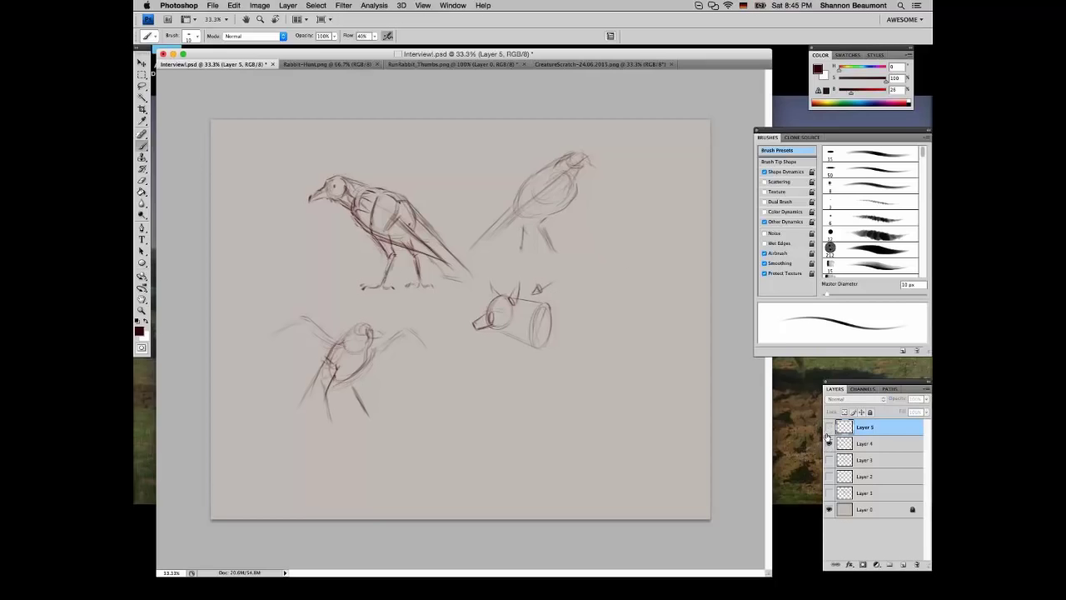
left_click(828, 443)
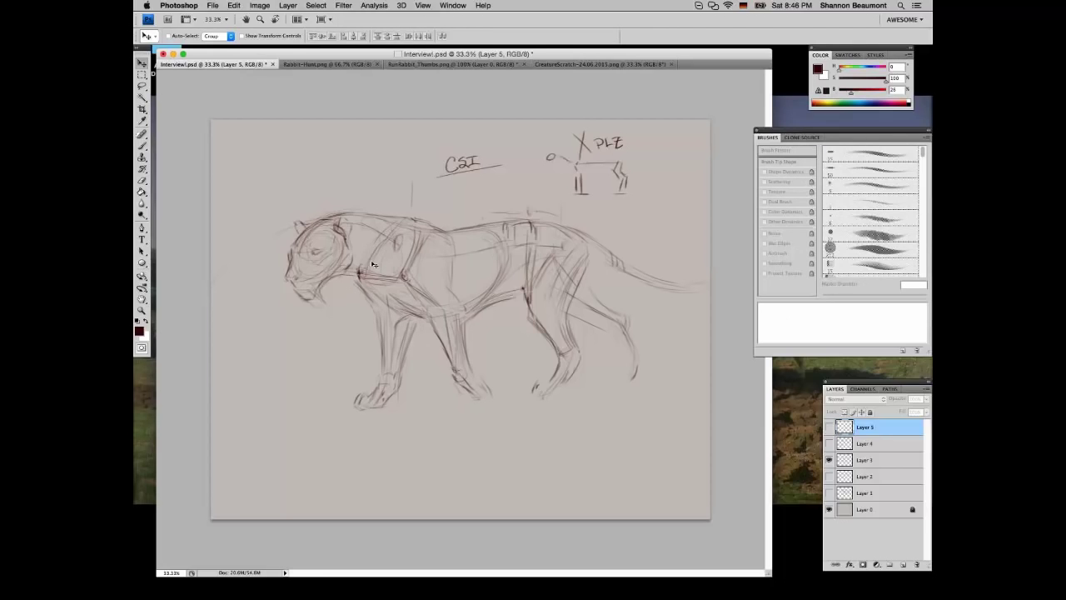
Pick the Brush tool and make Layer 3, the lion sketch layer, active
left_click(141, 133)
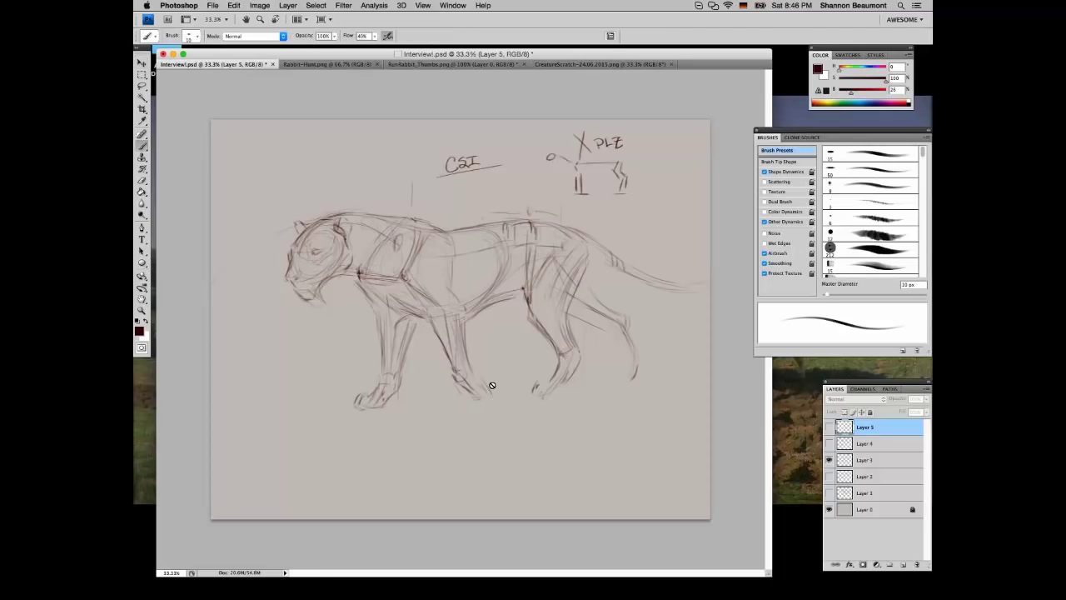
left_click(864, 459)
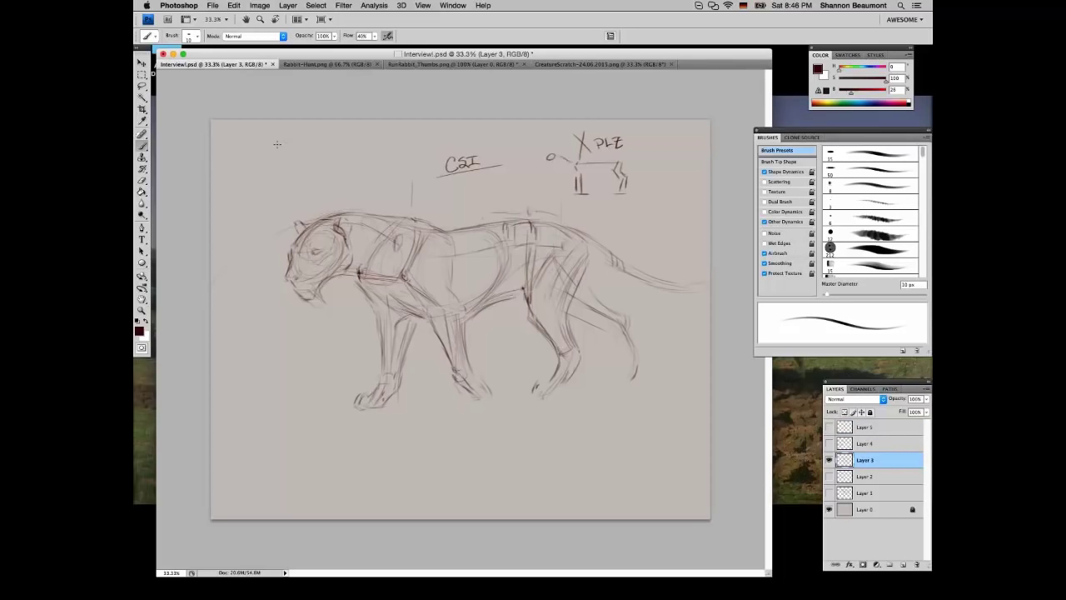
Draw a small cylinder study top-left and rough in a crouching cat figure bottom-left
left_click_drag(279, 143, 324, 139)
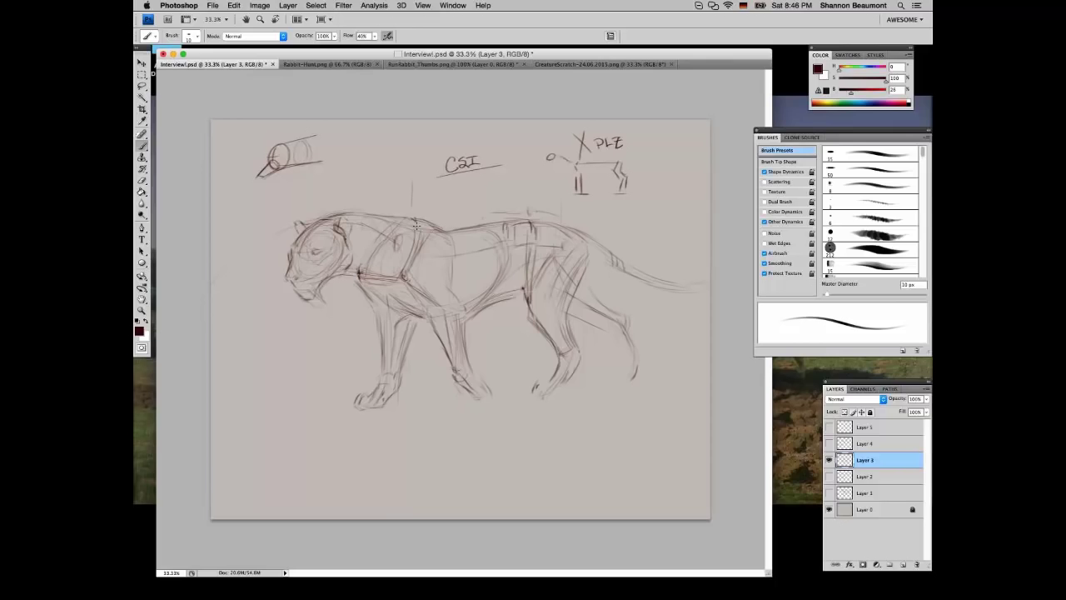
mouse_move(269, 472)
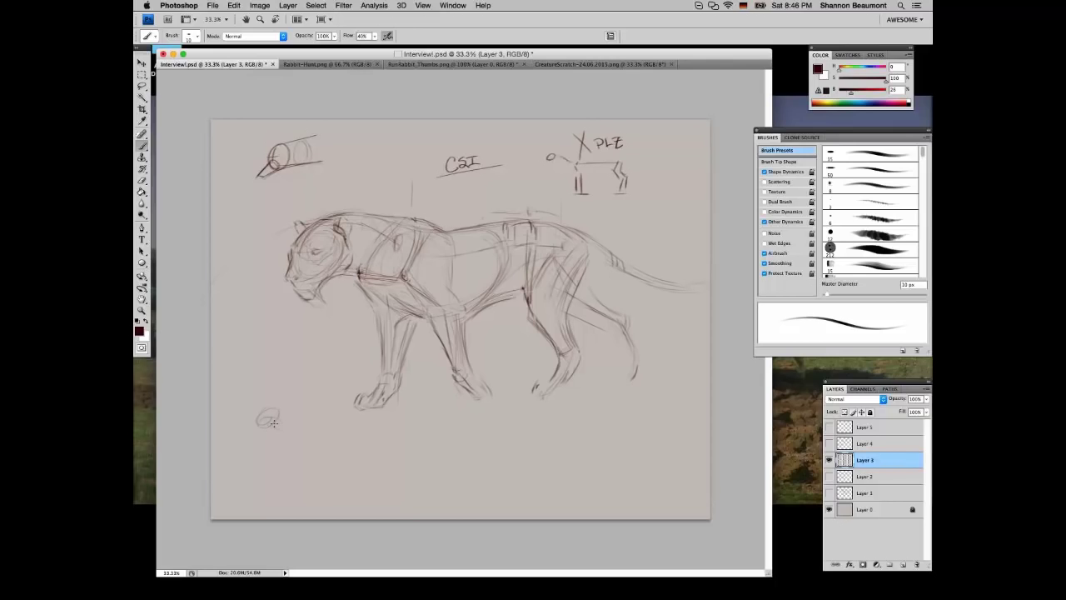
left_click_drag(275, 425, 364, 458)
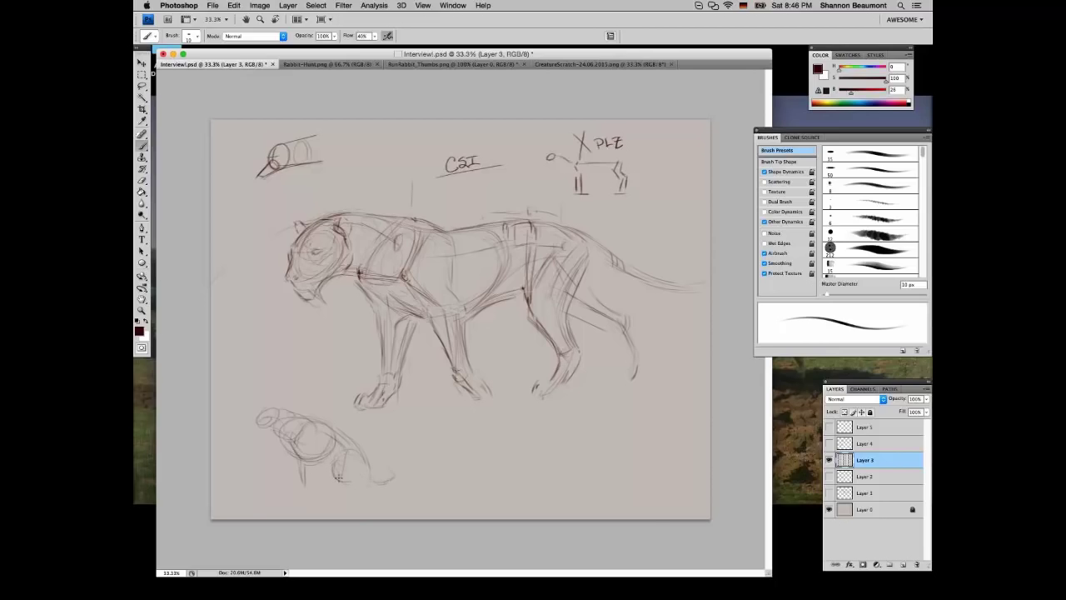
left_click_drag(333, 462, 375, 479)
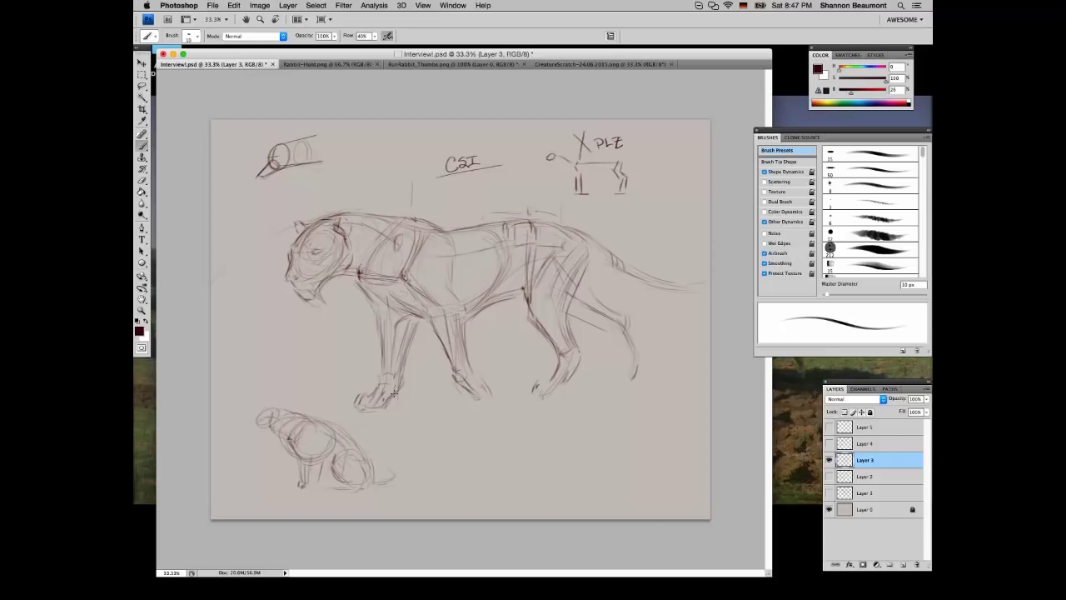
mouse_move(309, 422)
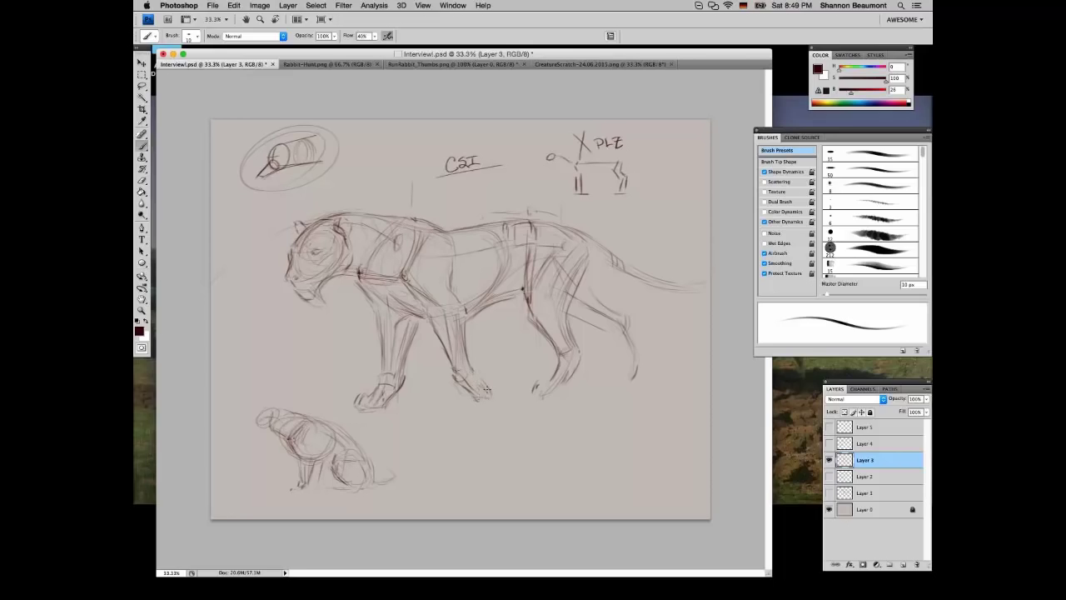
mouse_move(325, 306)
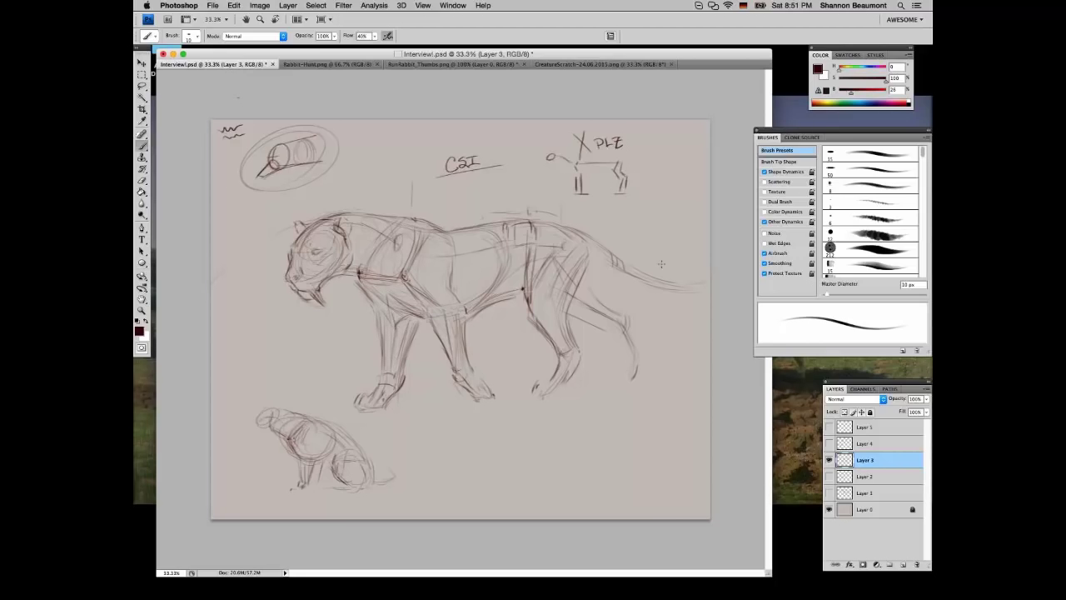
mouse_move(619, 216)
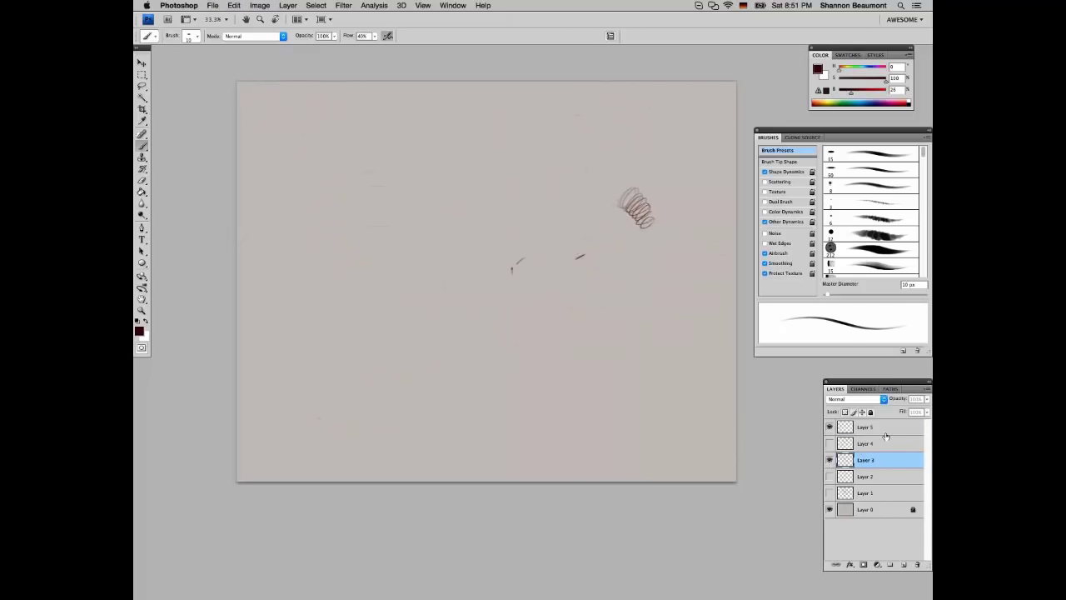
Make Layer 5 active and rough in the rounded deer head with its nose circle
left_click(866, 427)
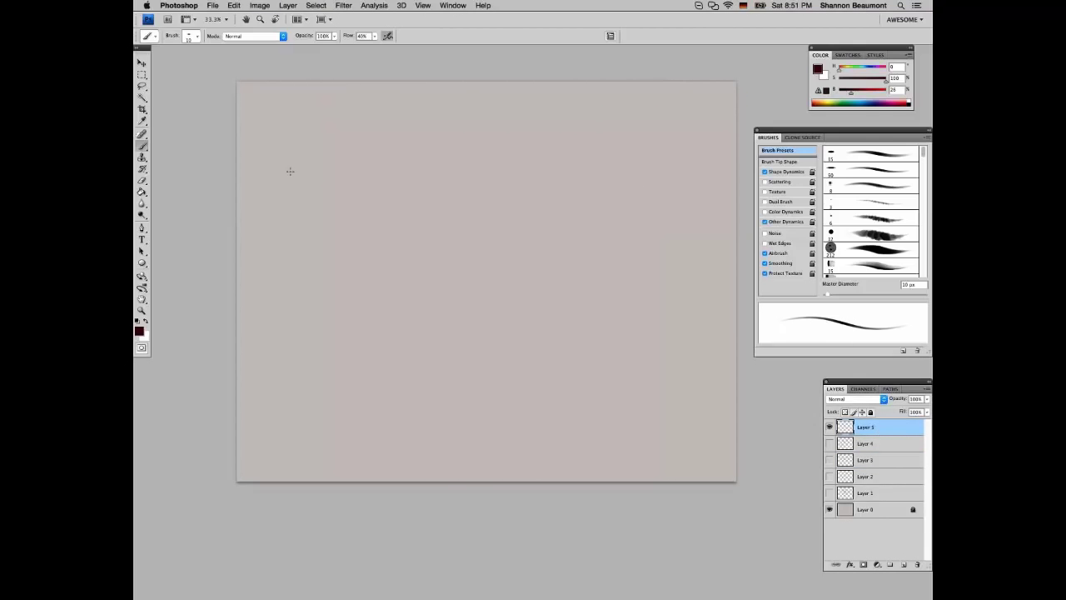
mouse_move(399, 134)
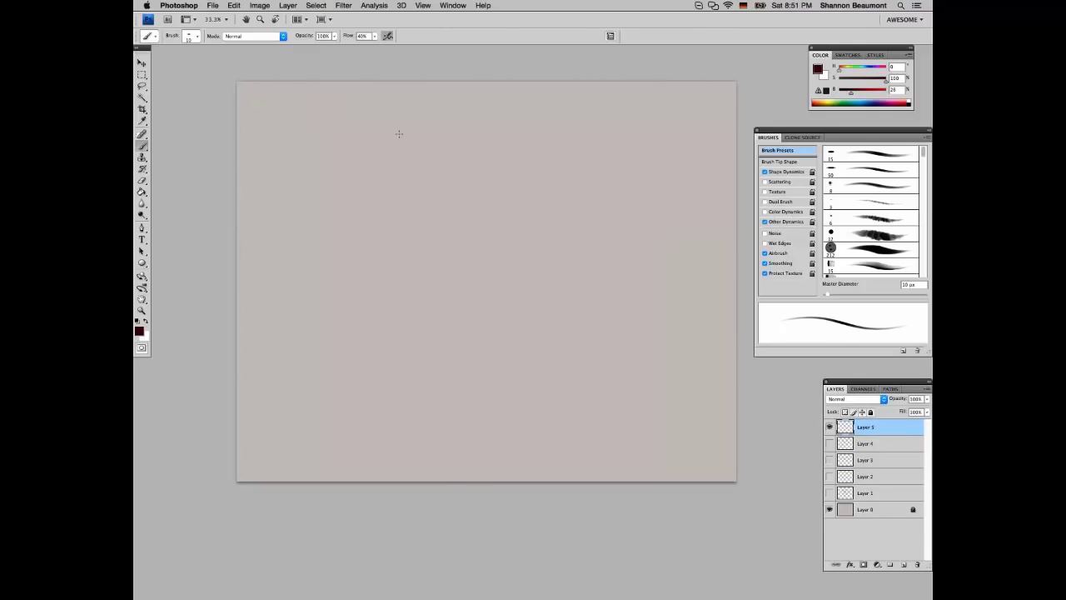
mouse_move(416, 144)
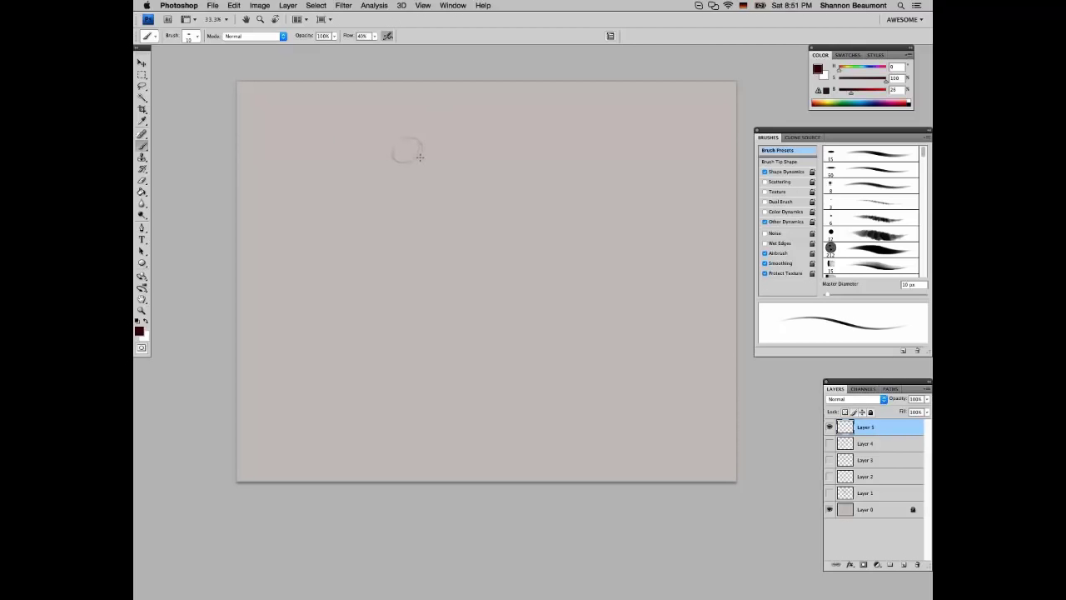
left_click_drag(420, 156, 389, 206)
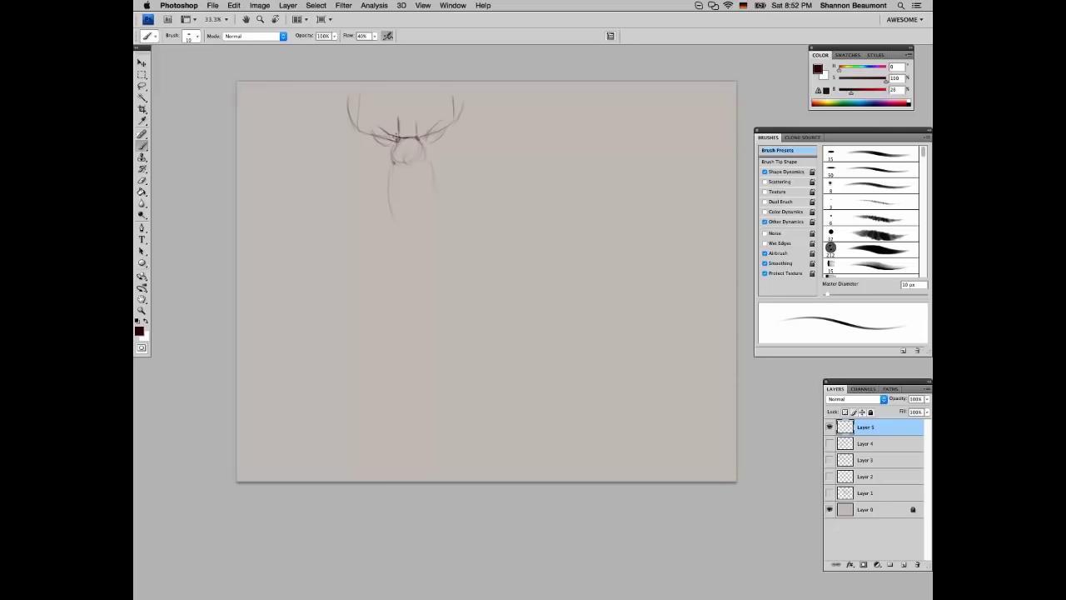
left_click(398, 148)
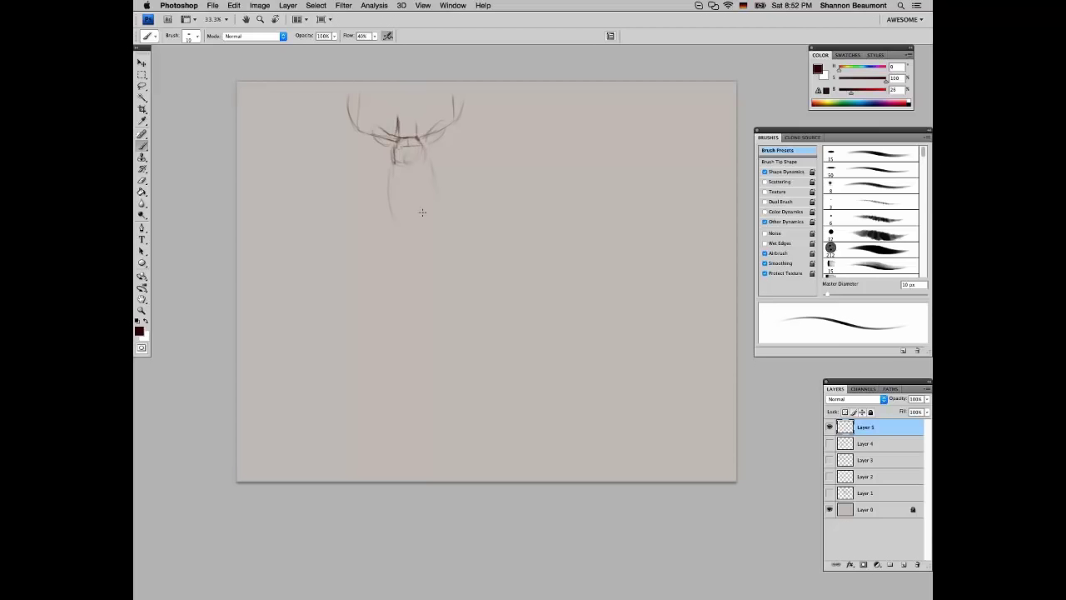
left_click_drag(422, 212, 559, 266)
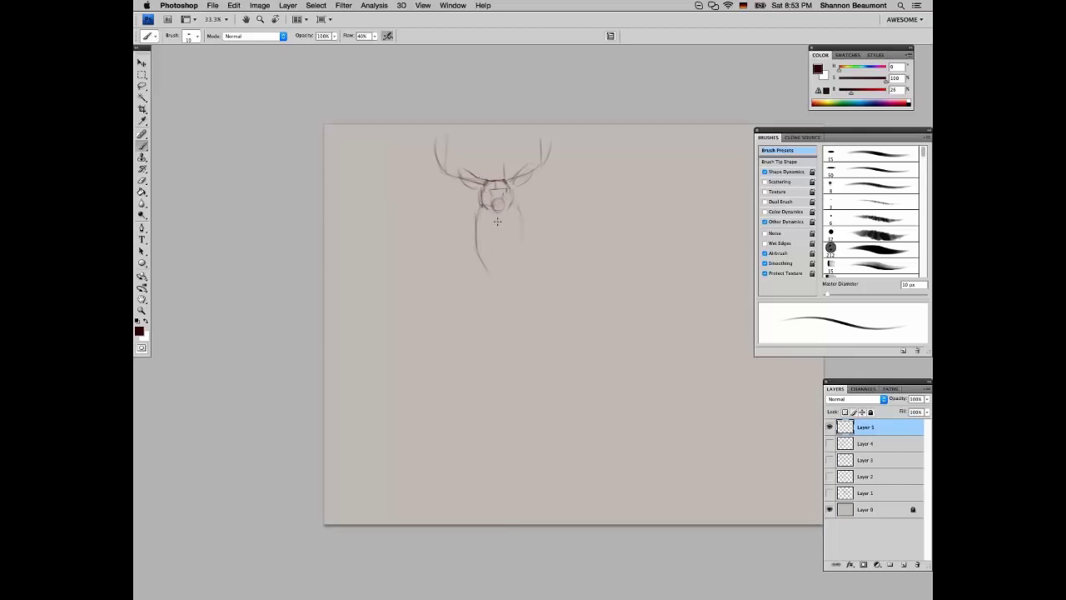
Add antler tines, darken the head and antler strokes, and refine the neck outline
left_click_drag(497, 223, 493, 275)
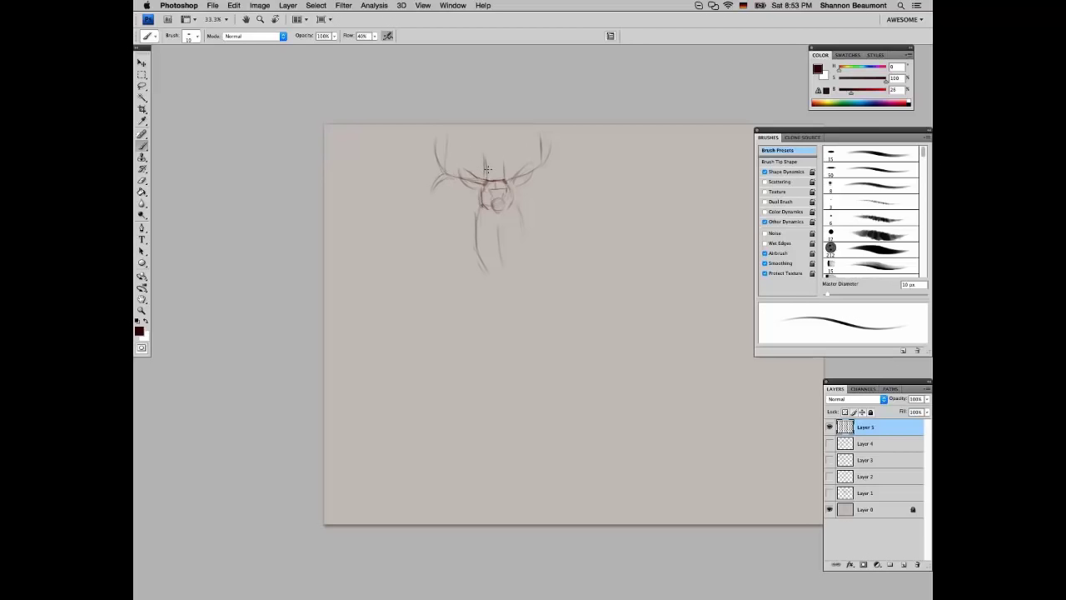
left_click_drag(487, 171, 470, 188)
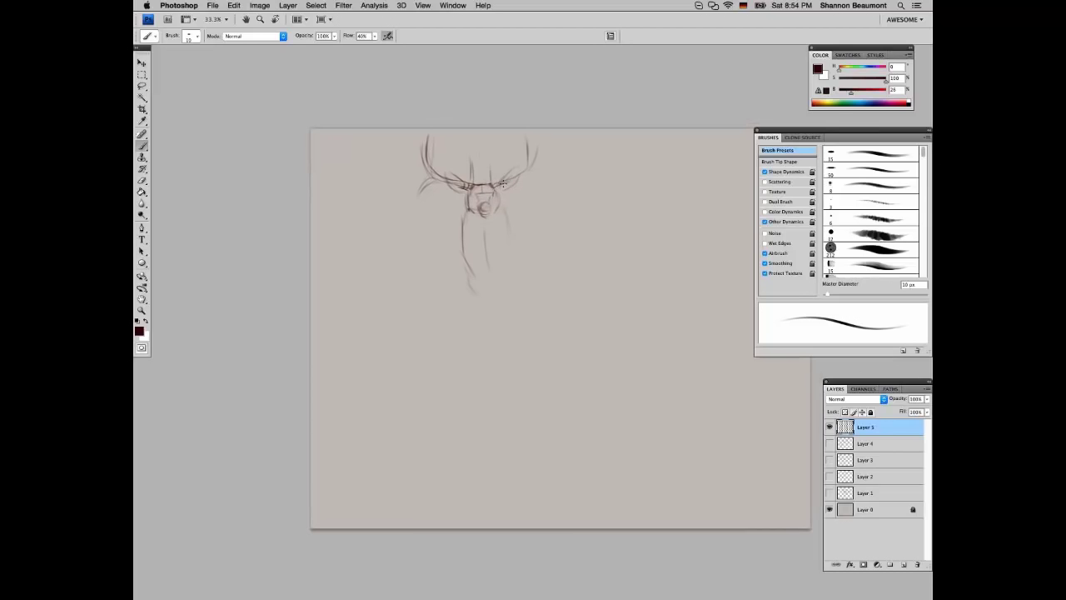
left_click_drag(491, 183, 487, 154)
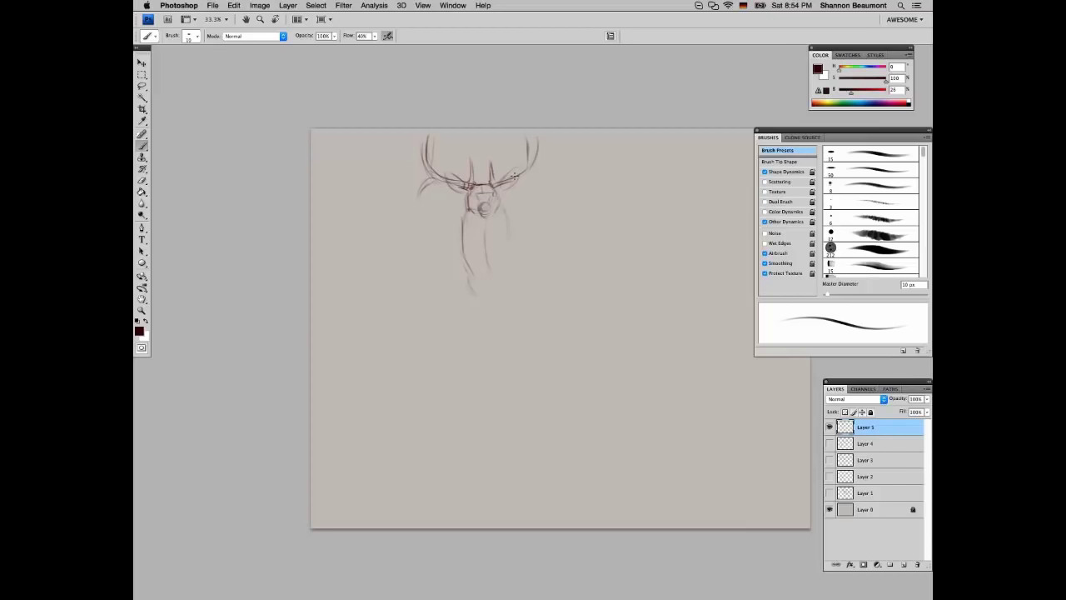
left_click_drag(491, 181, 514, 175)
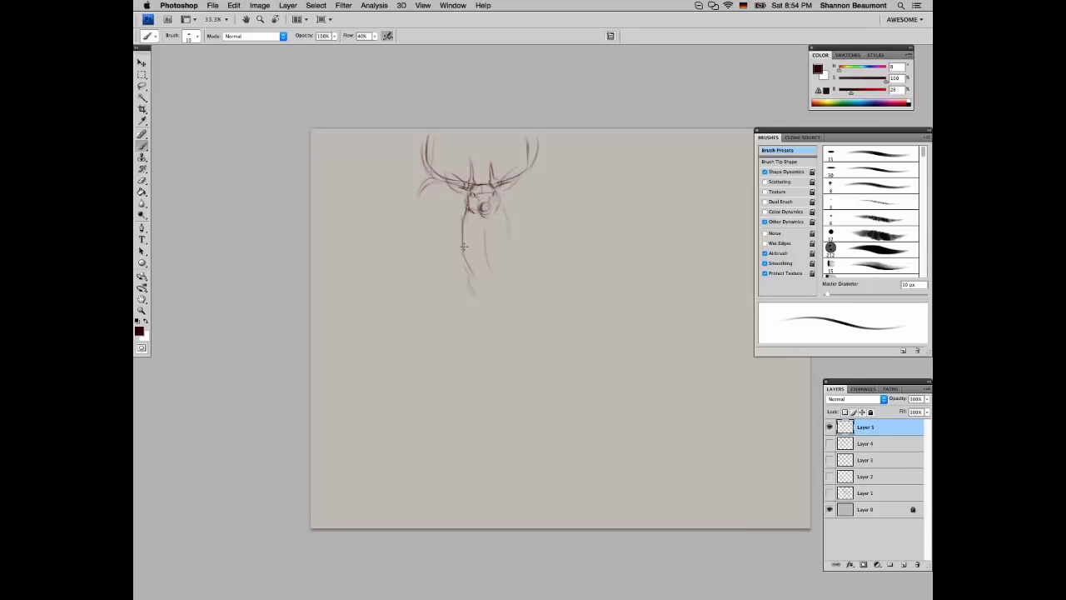
left_click_drag(465, 204, 473, 287)
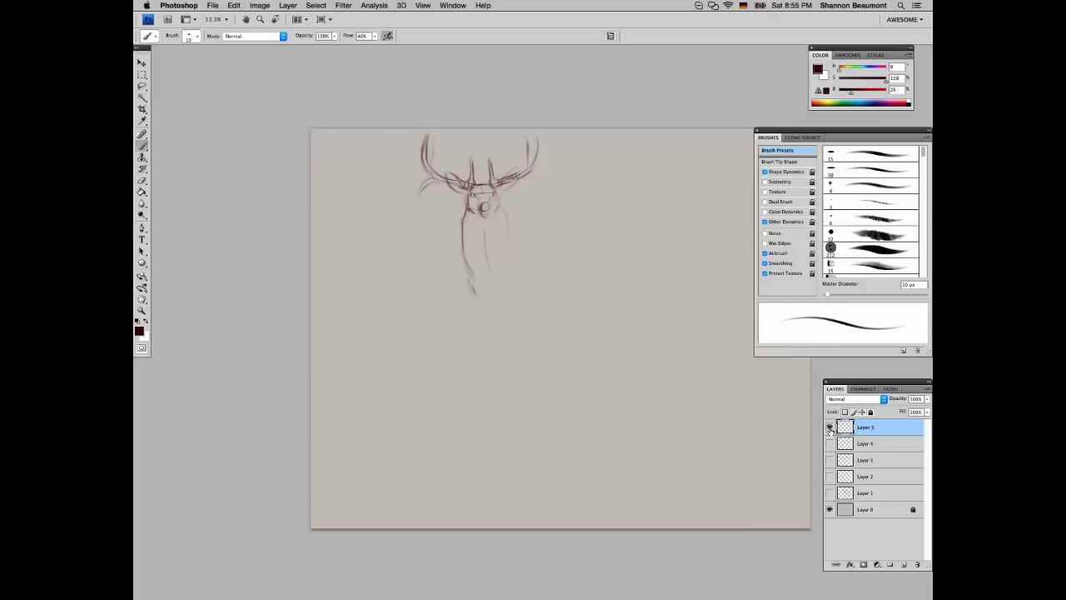
Hide Layer 5's deer head and make Layer 4's bird sketches visible
left_click(828, 427)
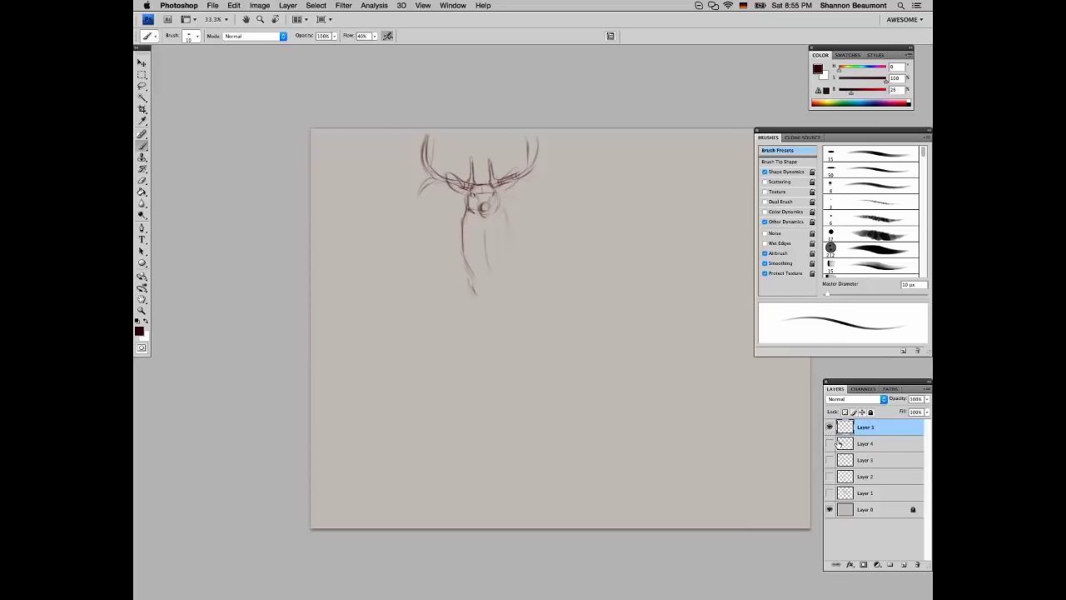
mouse_move(839, 444)
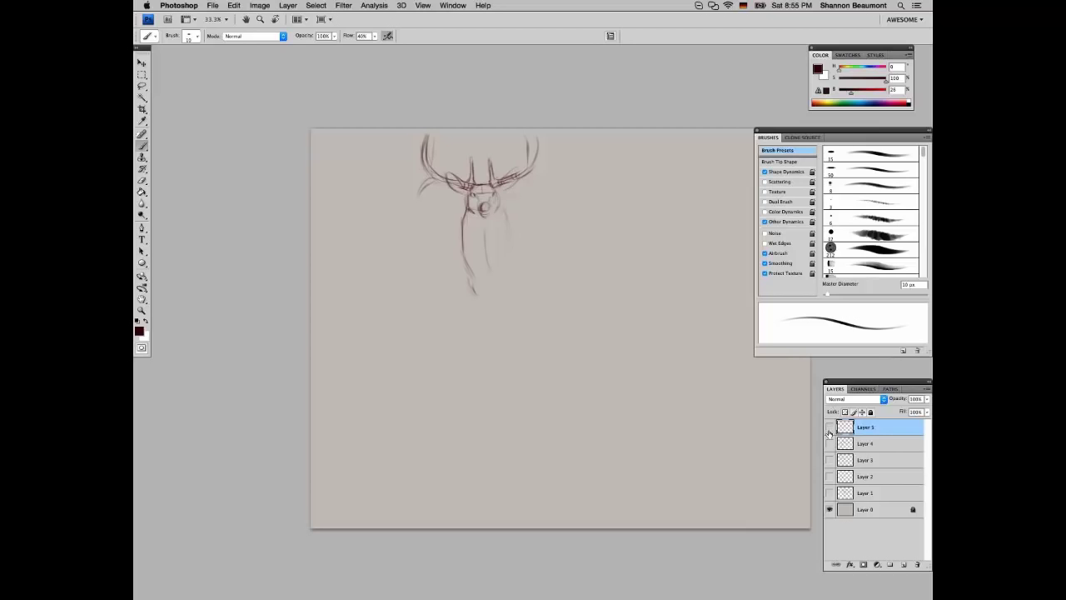
left_click(828, 426)
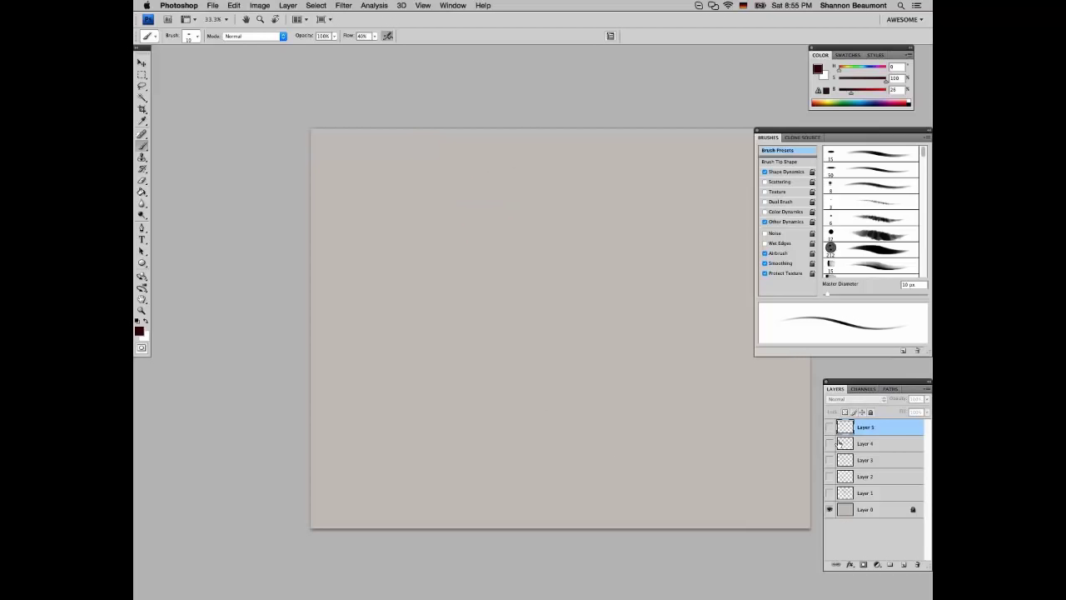
mouse_move(846, 443)
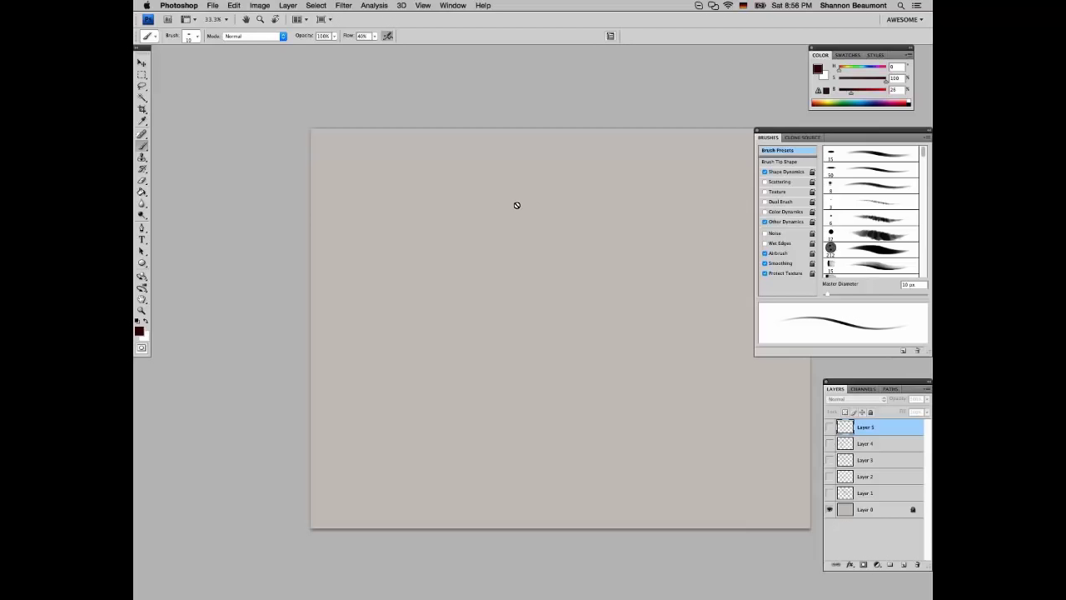
mouse_move(539, 251)
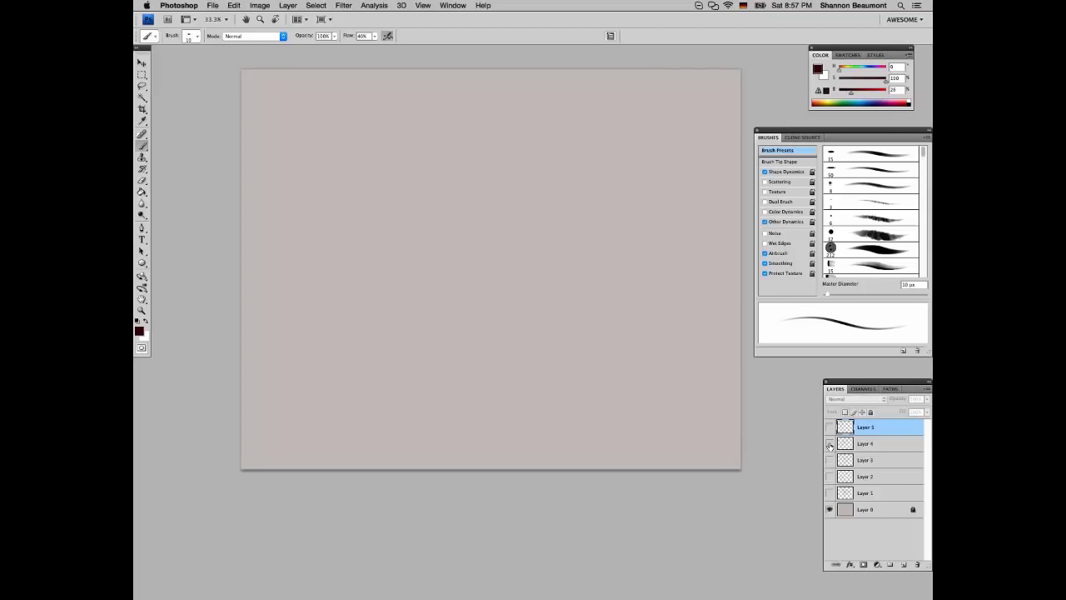
left_click(829, 443)
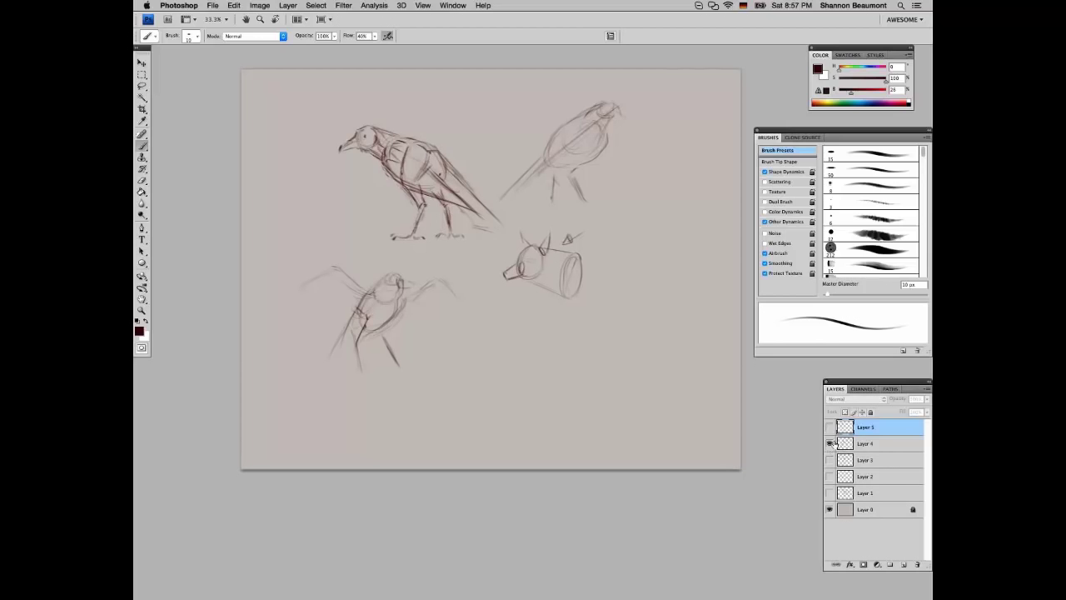
Hide Layer 4, show and select Layer 3, and strengthen the cat's shoulder lines
left_click(828, 443)
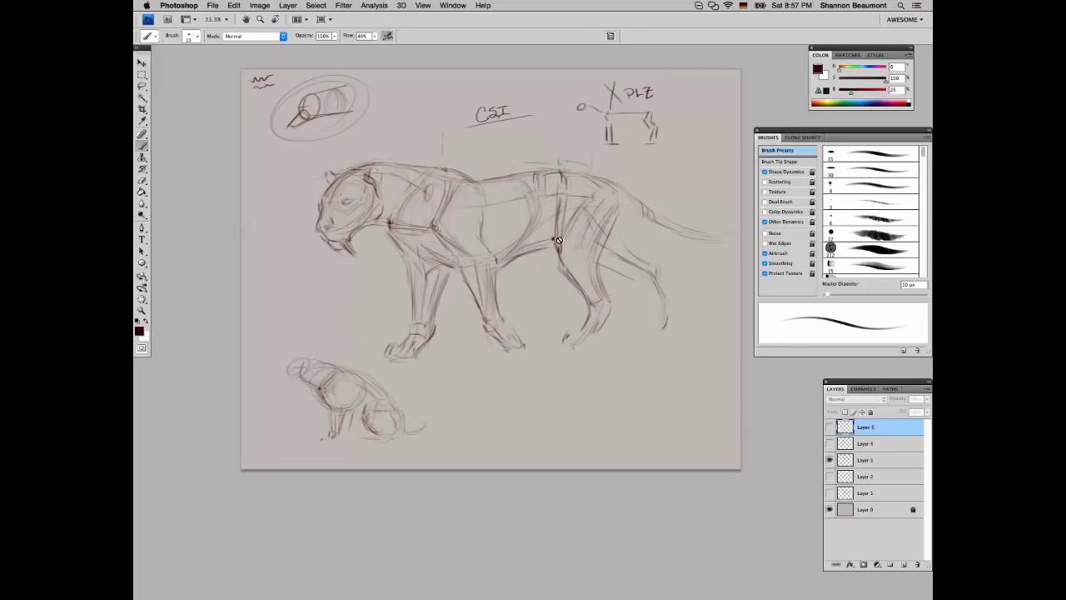
left_click(866, 459)
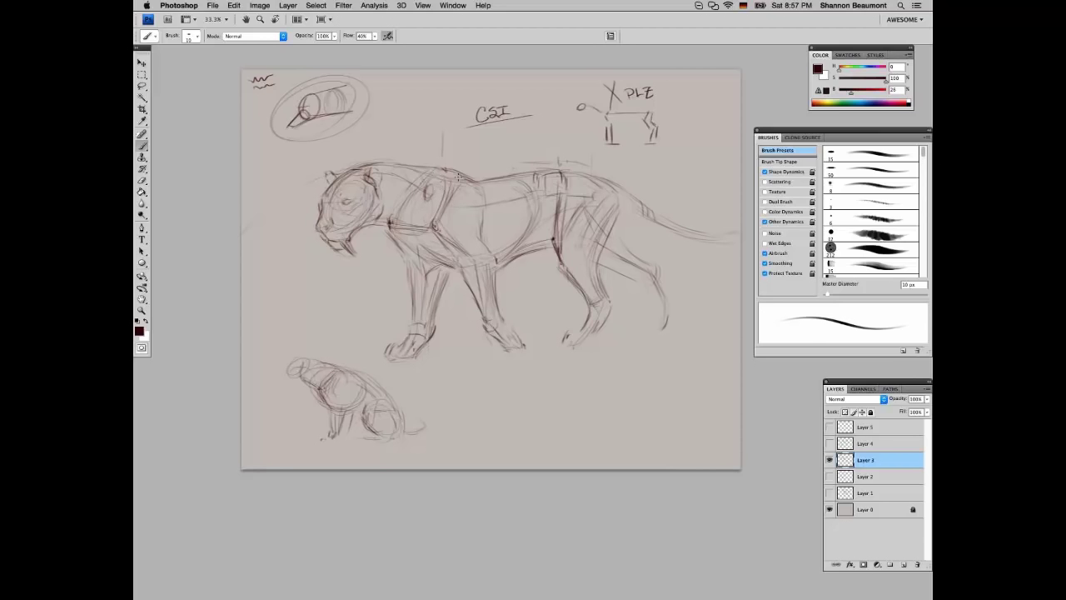
left_click_drag(458, 176, 417, 213)
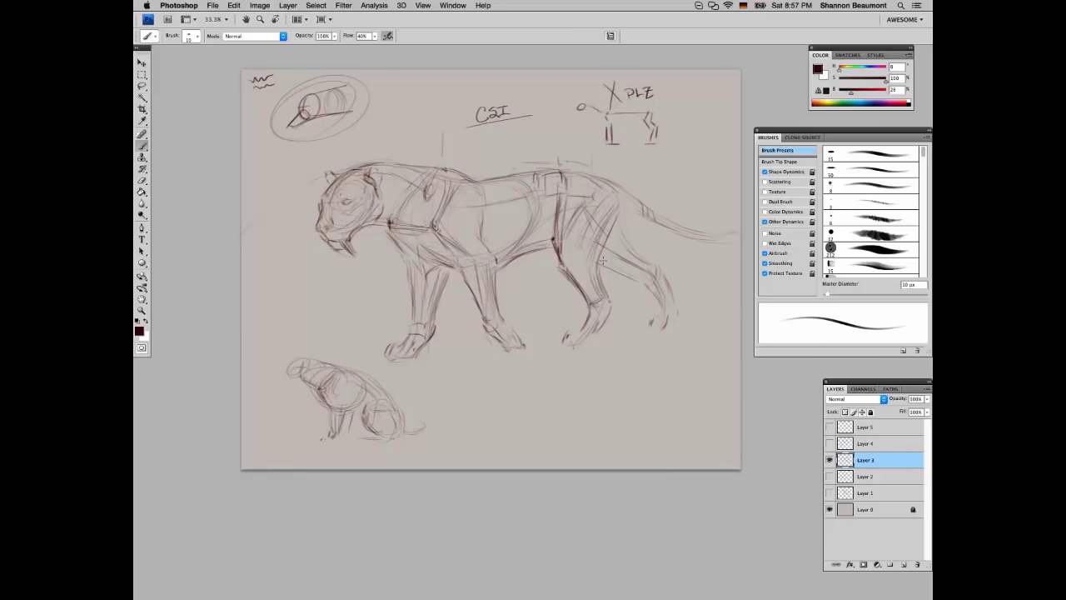
Darken the cat's hind leg, paw and chest contours
left_click_drag(602, 259, 608, 304)
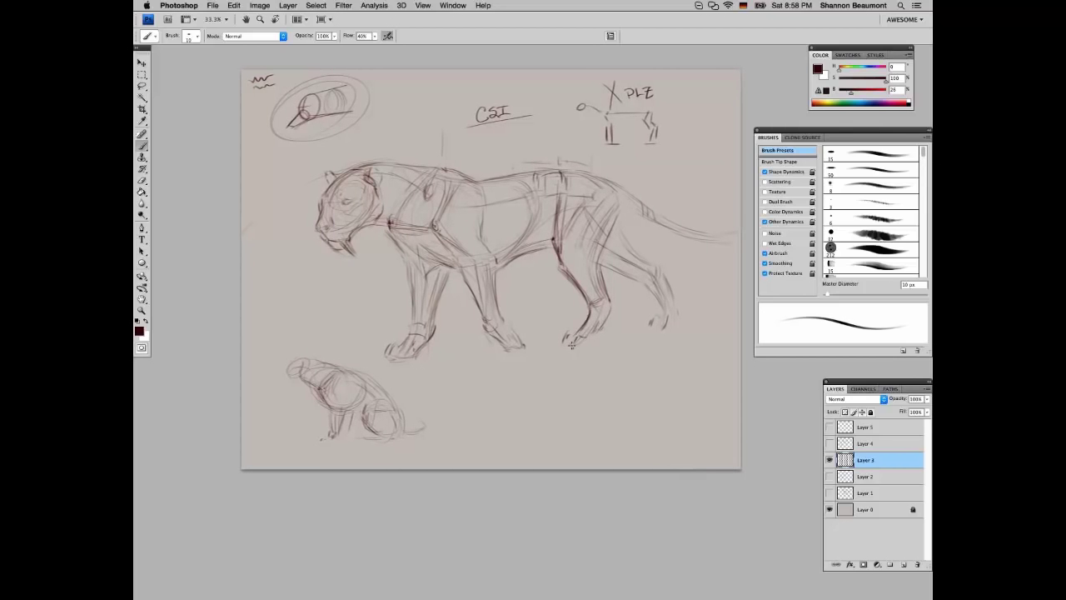
left_click(570, 337)
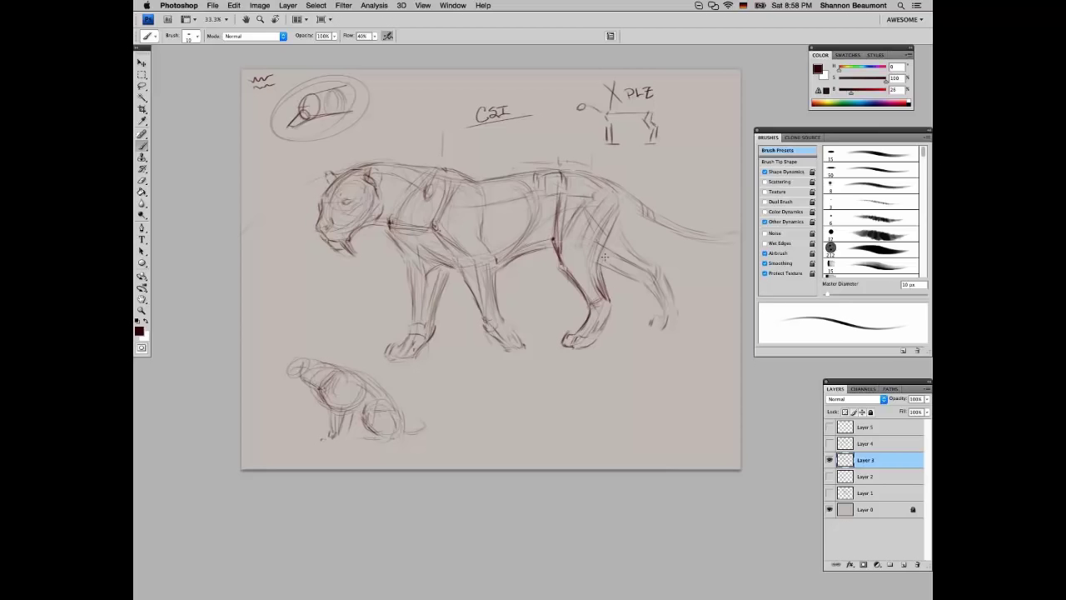
left_click_drag(612, 292, 587, 341)
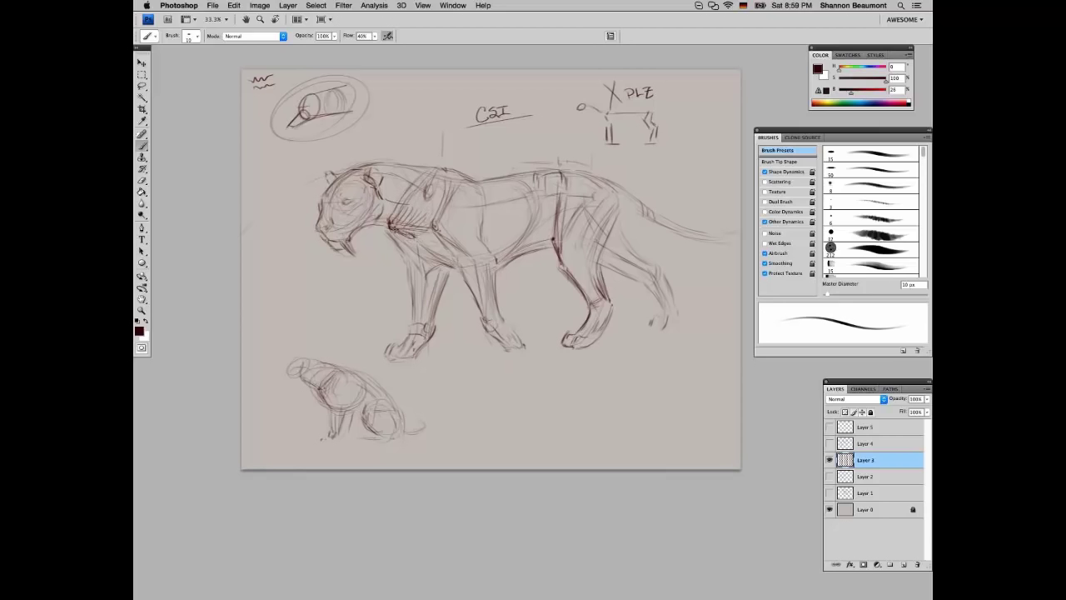
left_click_drag(391, 225, 416, 241)
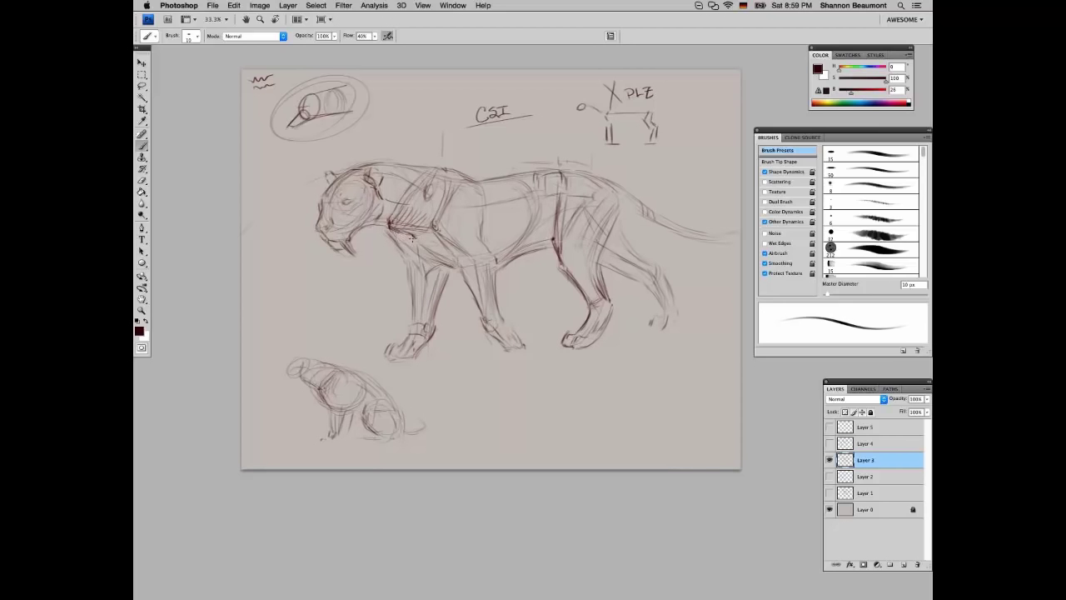
Add muscle and hatching strokes across the chest, shoulder, front leg and belly
left_click_drag(392, 237, 450, 263)
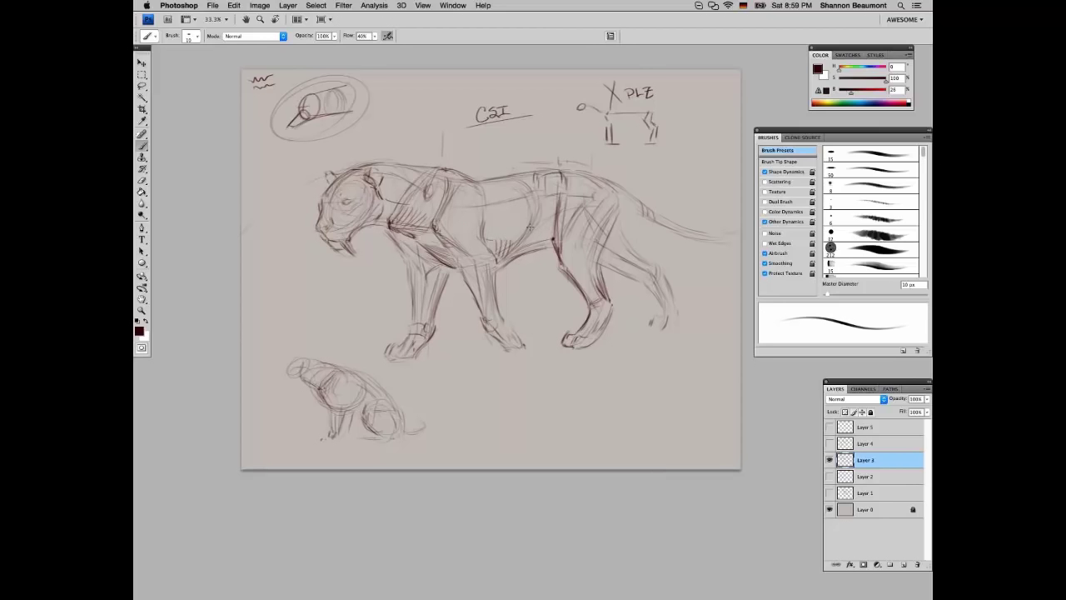
left_click_drag(480, 233, 541, 223)
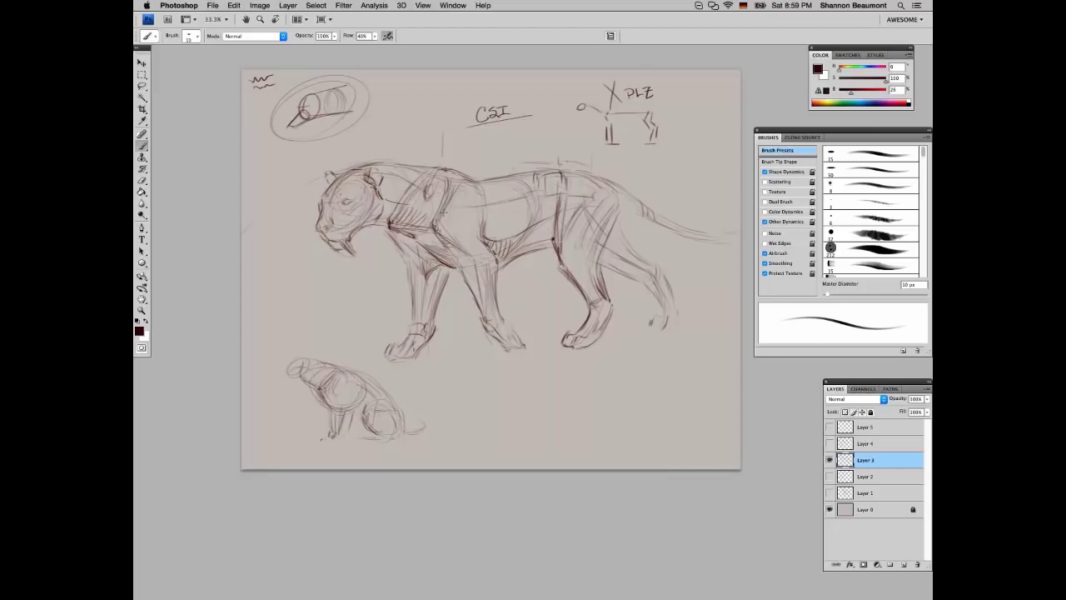
left_click_drag(387, 240, 445, 212)
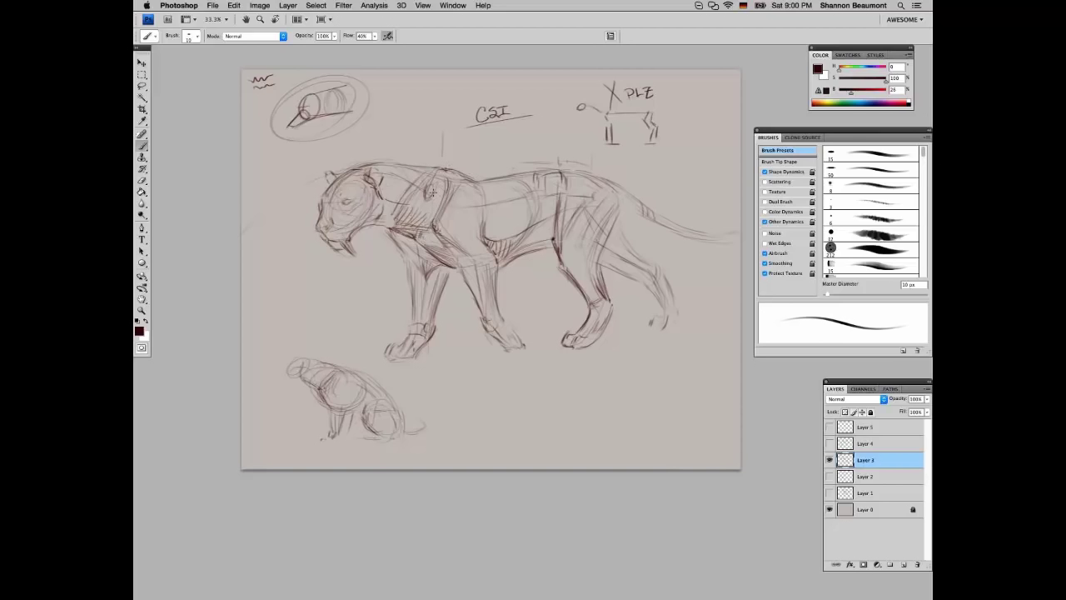
left_click(433, 191)
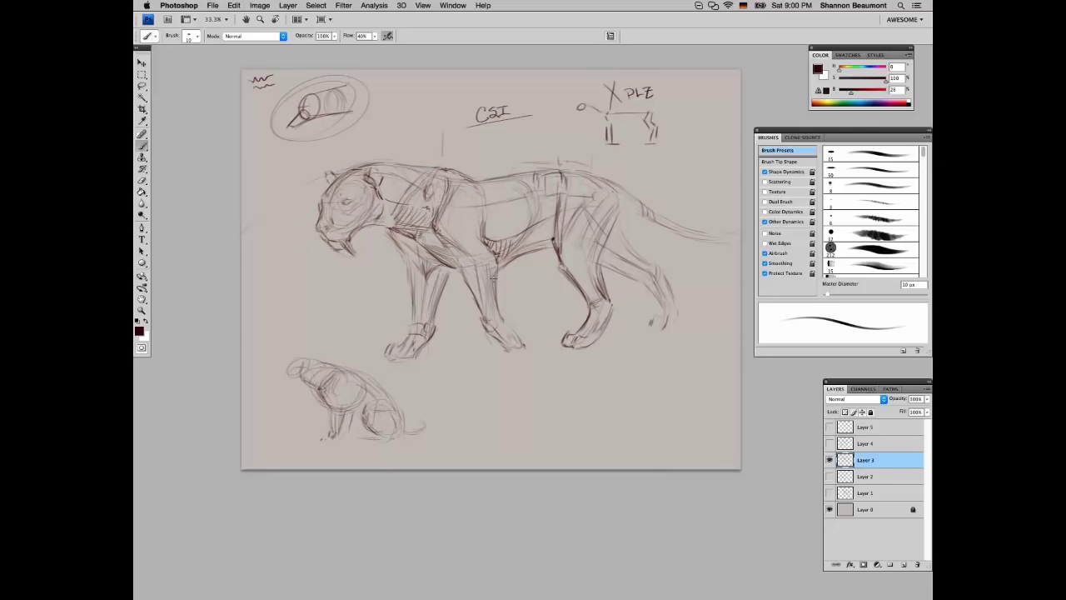
left_click_drag(495, 258, 495, 333)
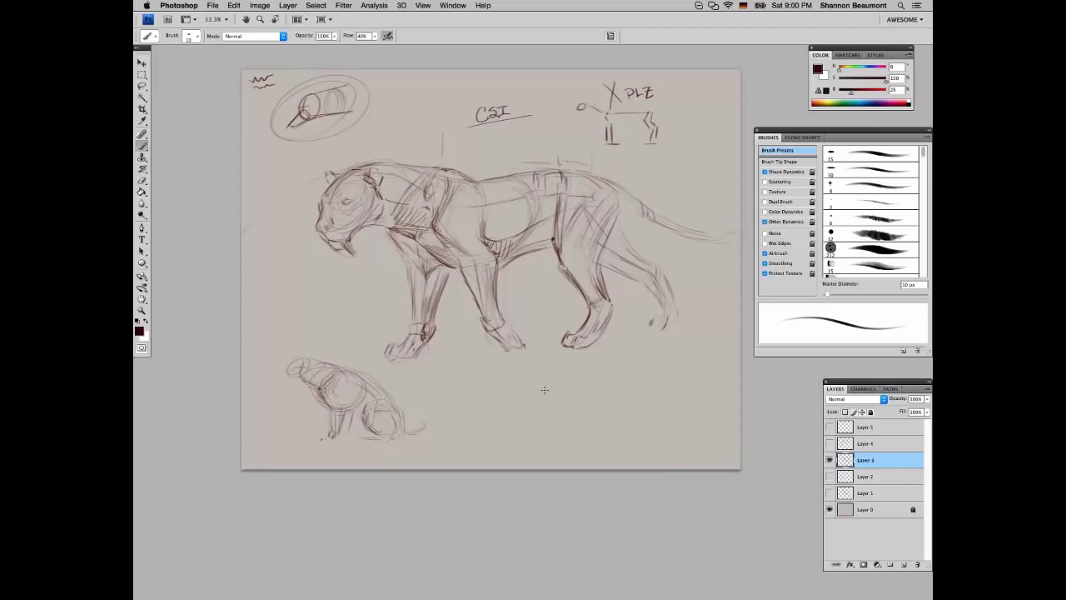
mouse_move(525, 417)
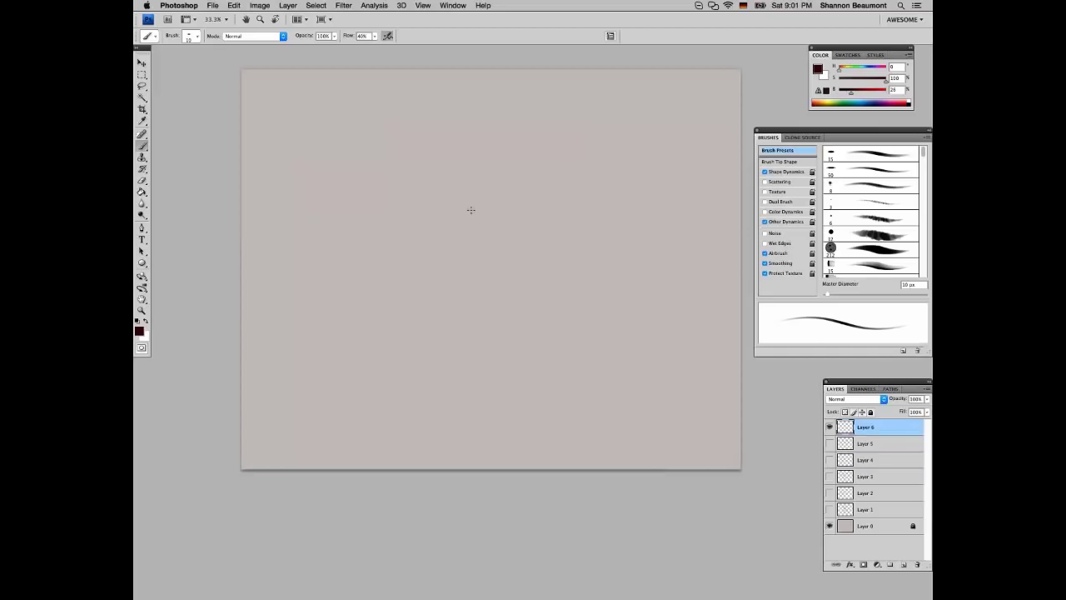
mouse_move(527, 181)
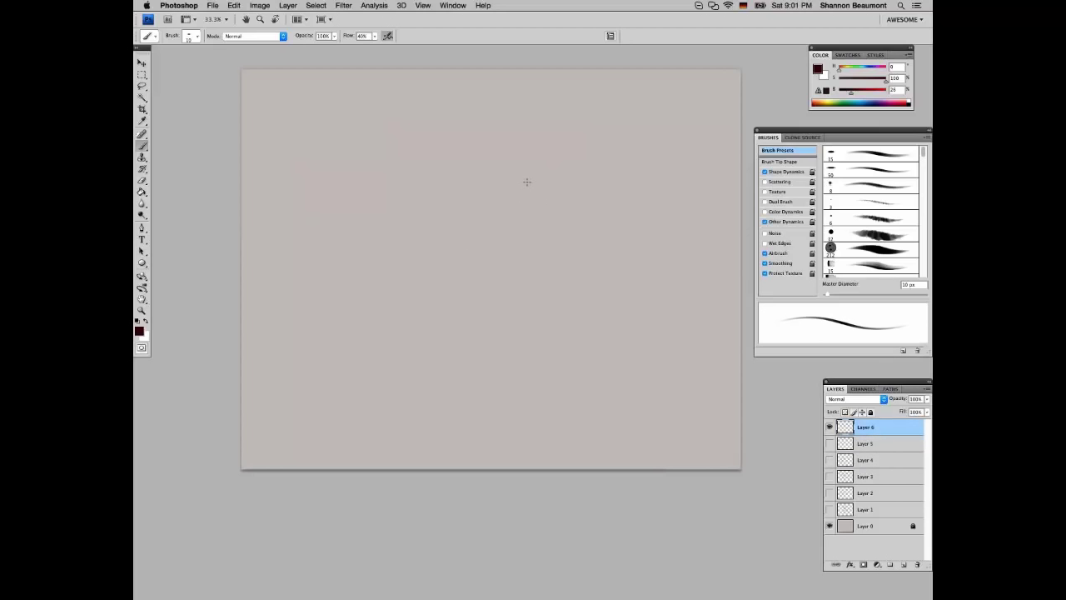
Brush the first top-edge and top-plane lines of a box head on Layer 6
left_click_drag(527, 181, 546, 157)
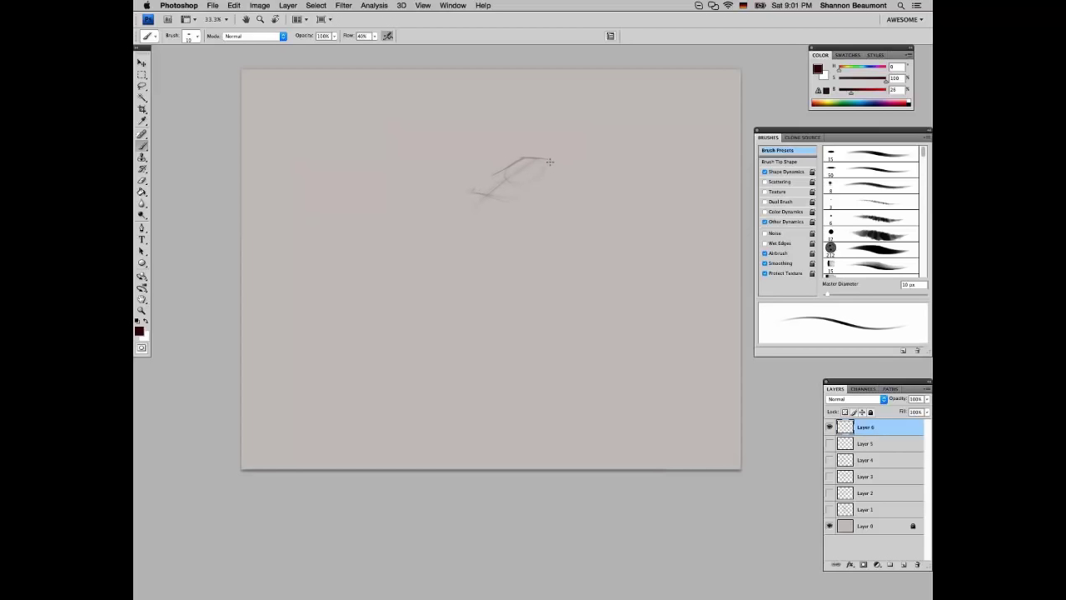
left_click_drag(549, 161, 466, 218)
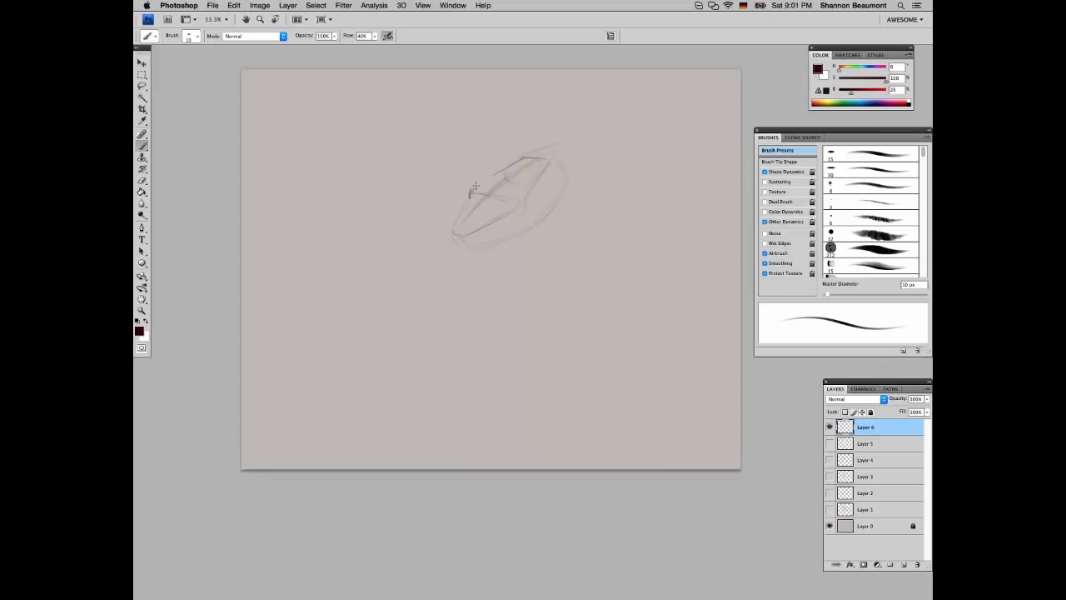
Add the head's oval, snout and jaw, side planes, curving back line, and firmer edges
left_click_drag(478, 183, 454, 236)
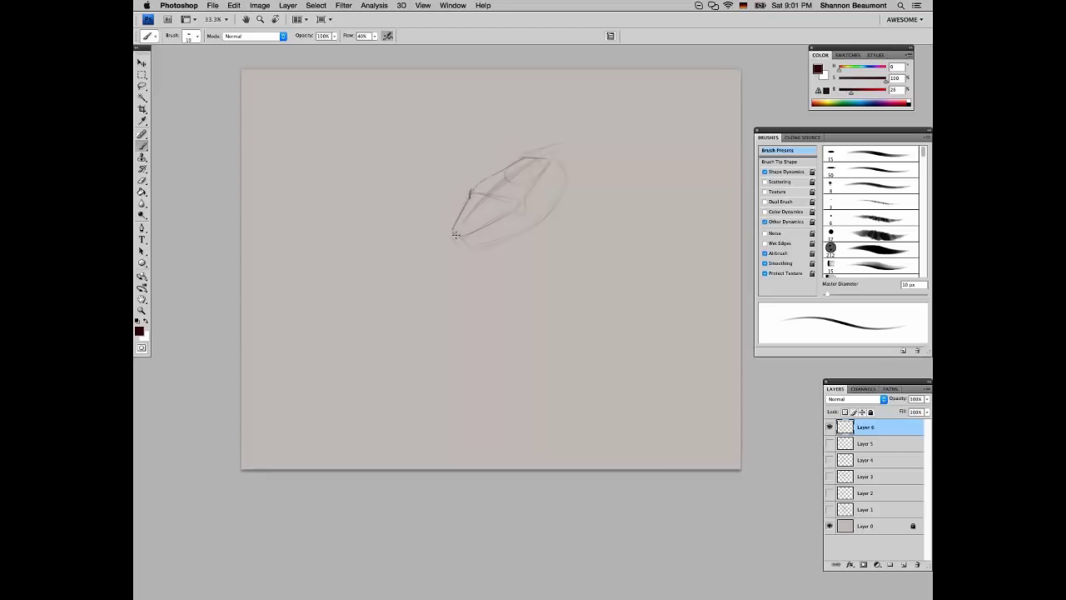
left_click_drag(455, 235, 487, 189)
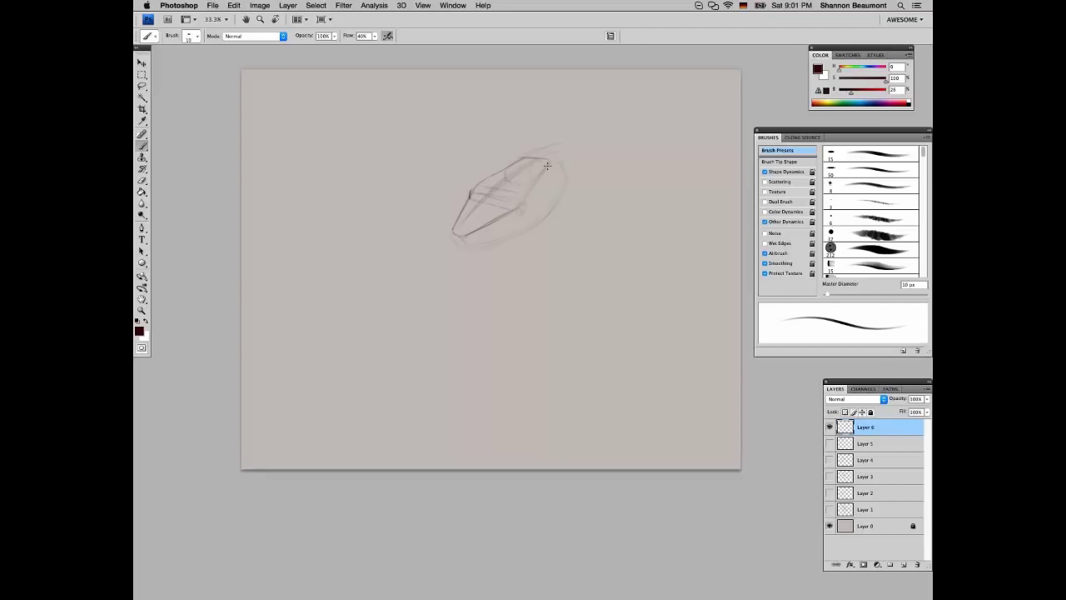
mouse_move(535, 148)
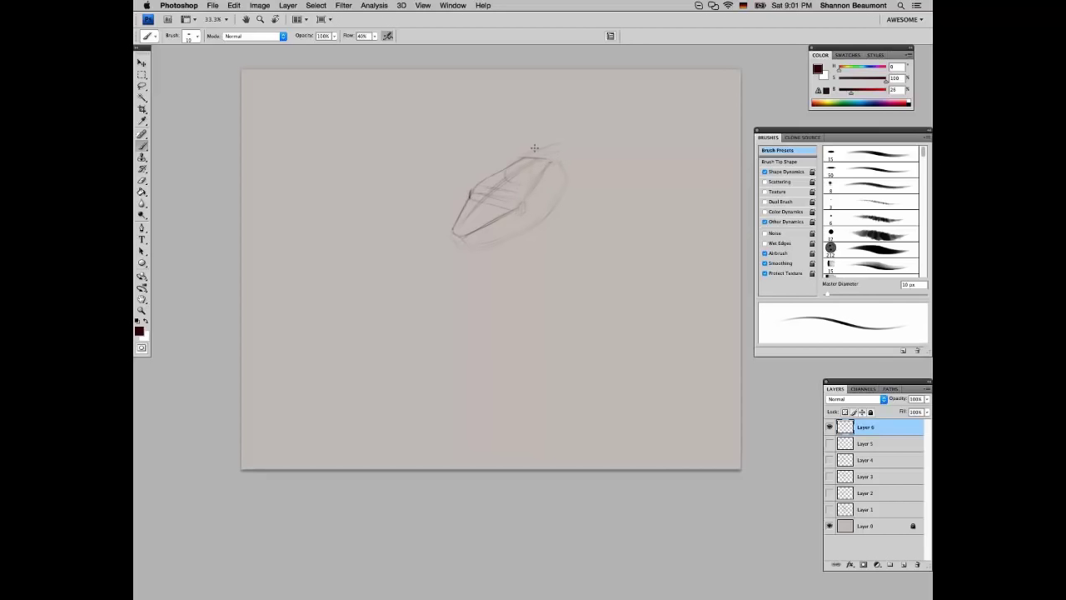
left_click_drag(529, 156, 570, 146)
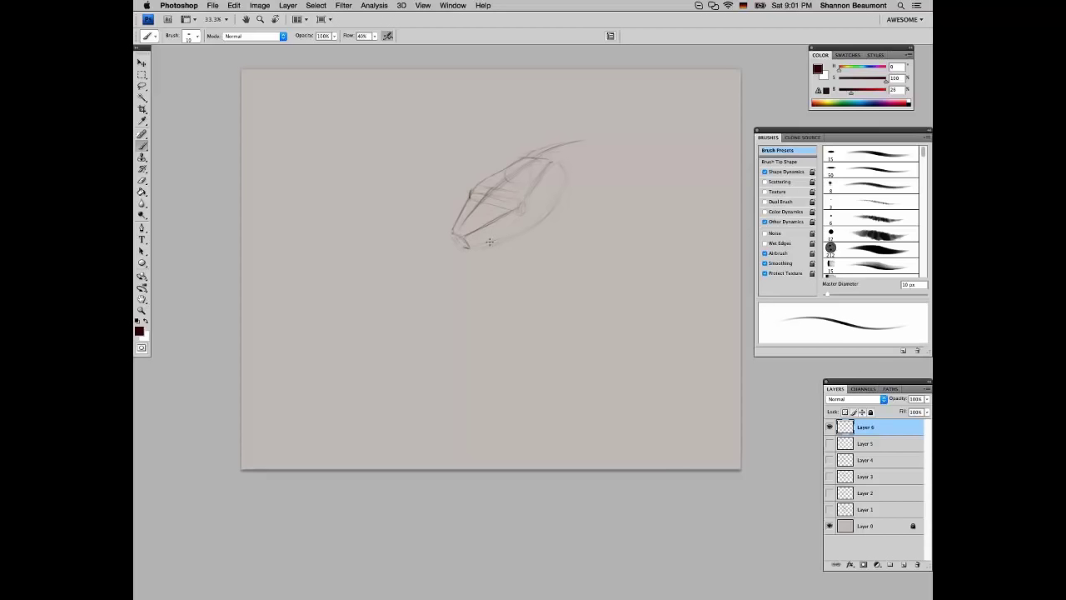
left_click_drag(489, 242, 545, 214)
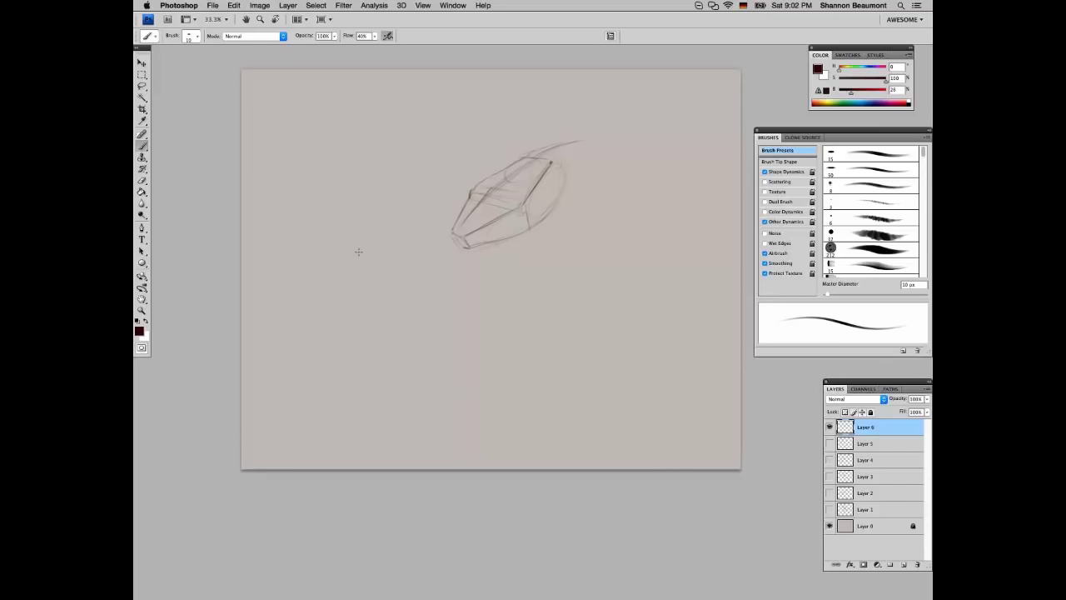
mouse_move(413, 126)
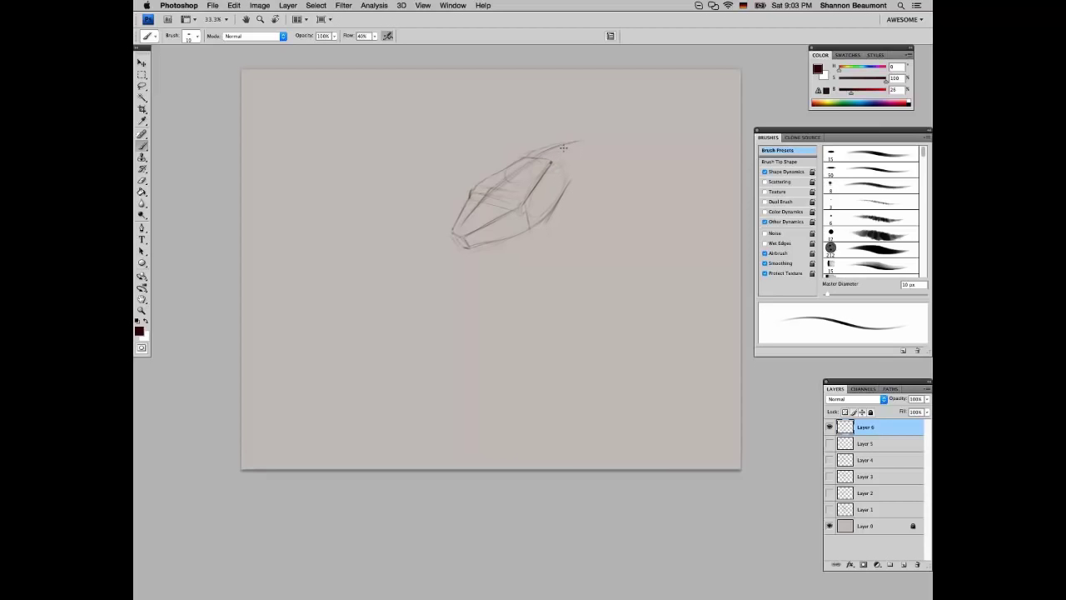
left_click_drag(567, 148, 537, 155)
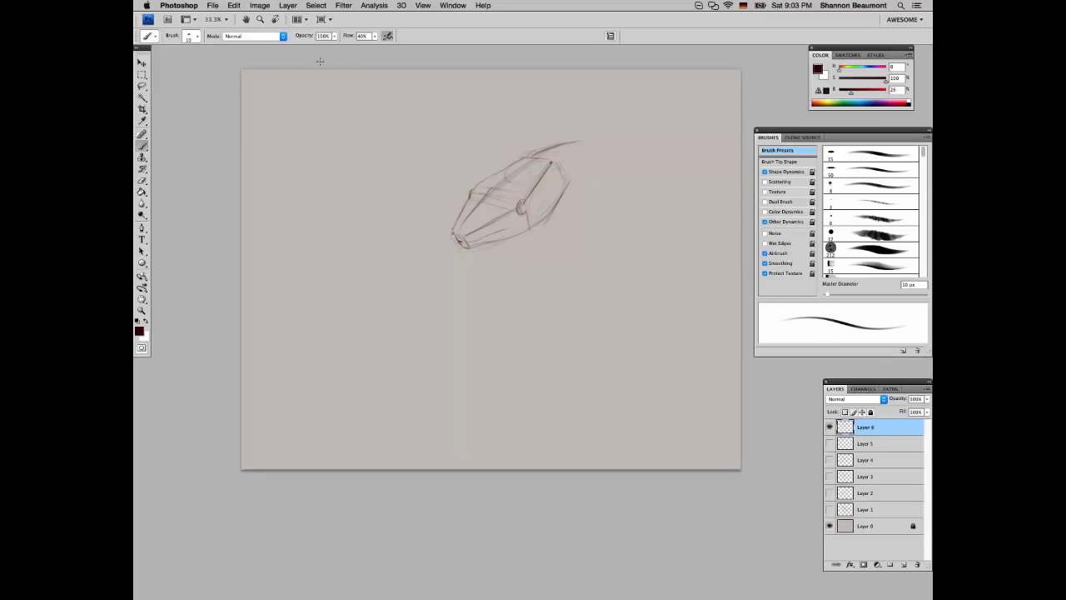
mouse_move(346, 86)
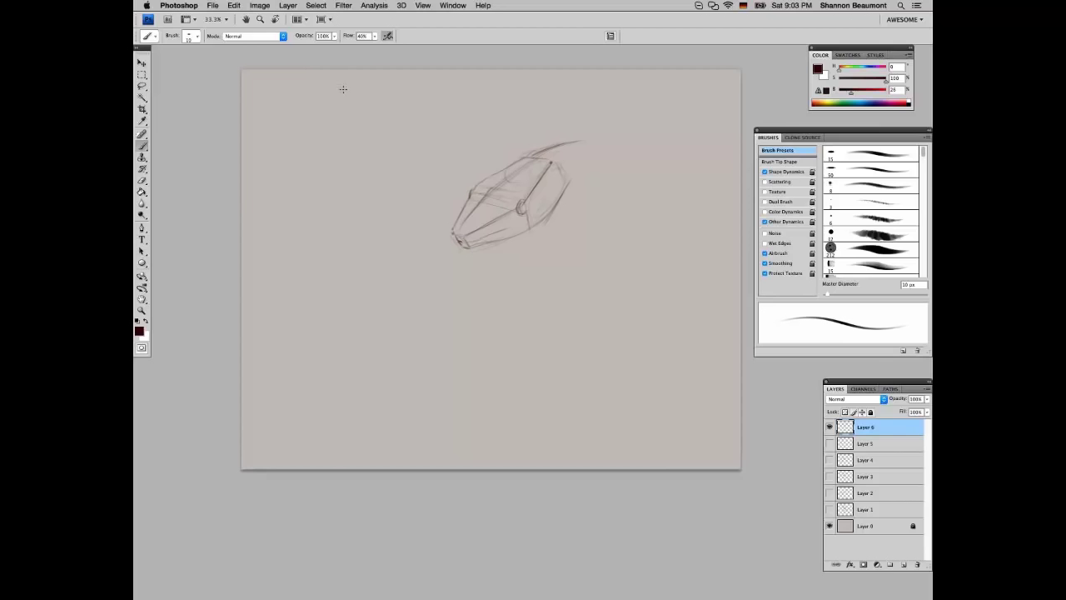
mouse_move(350, 98)
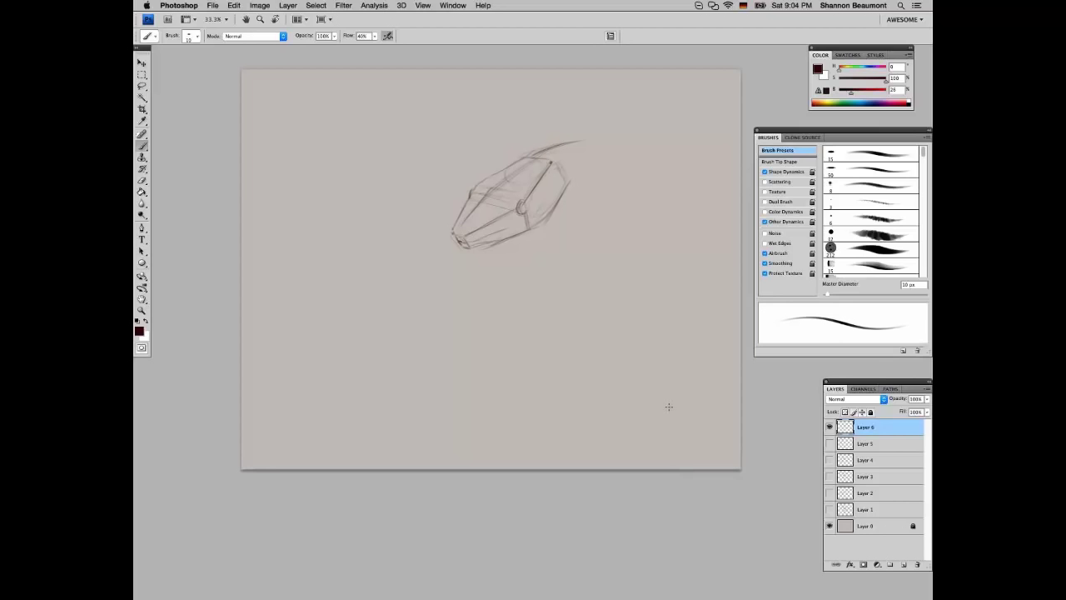
mouse_move(364, 249)
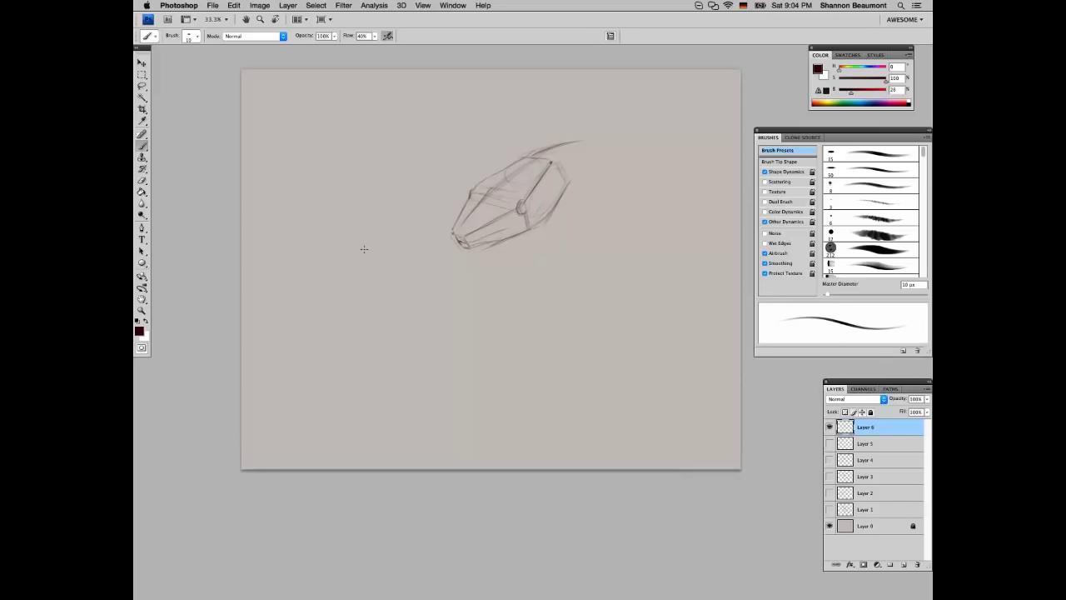
mouse_move(353, 237)
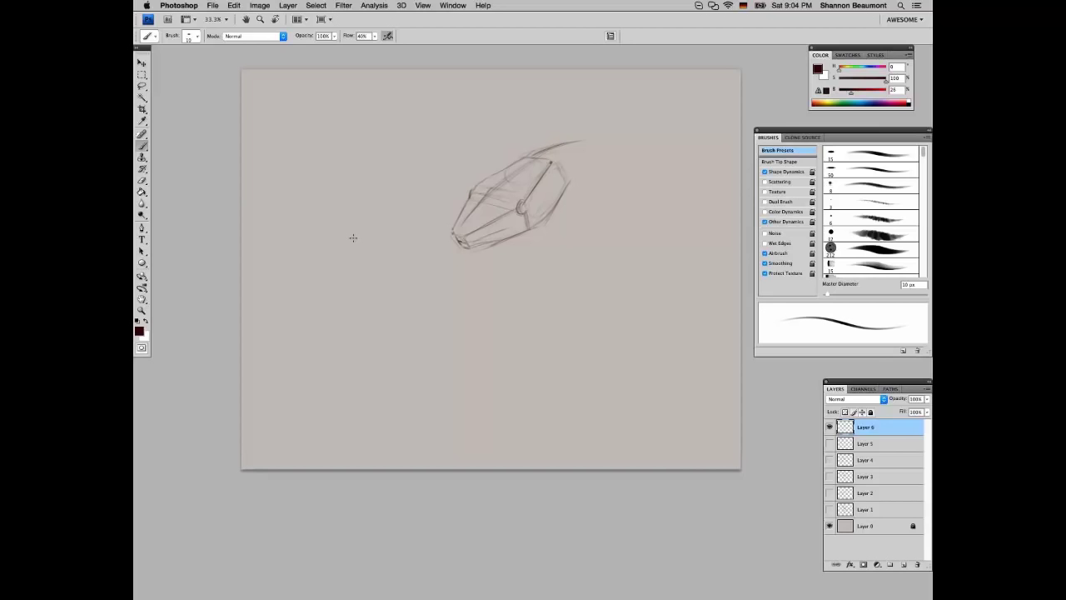
mouse_move(376, 264)
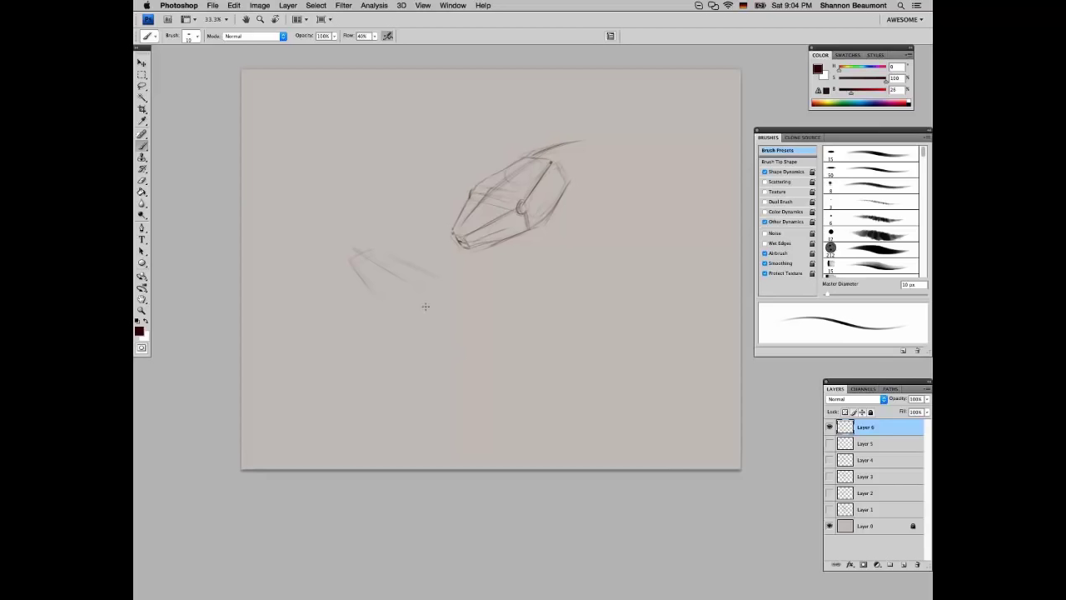
Brush the second head's front edge, side plane, snout edge and nostril mark
left_click_drag(445, 294, 405, 321)
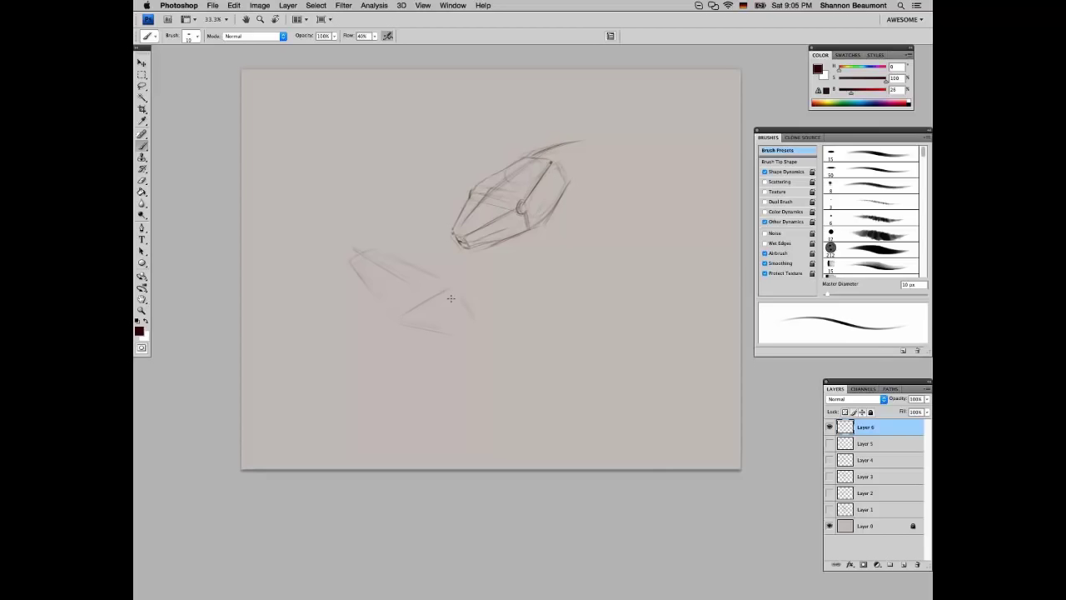
left_click_drag(454, 291, 479, 337)
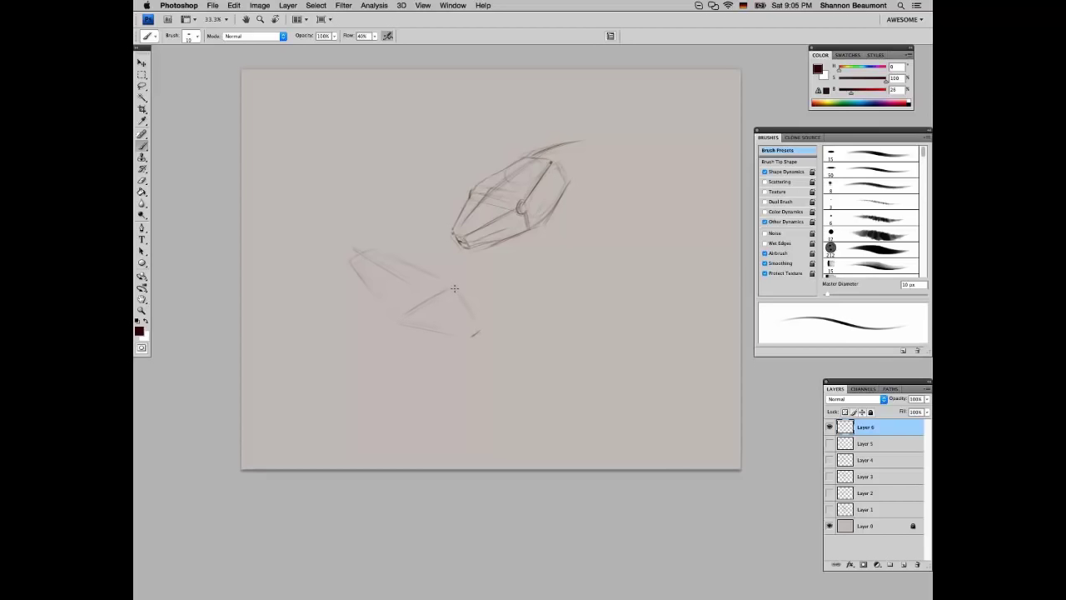
left_click_drag(456, 289, 400, 329)
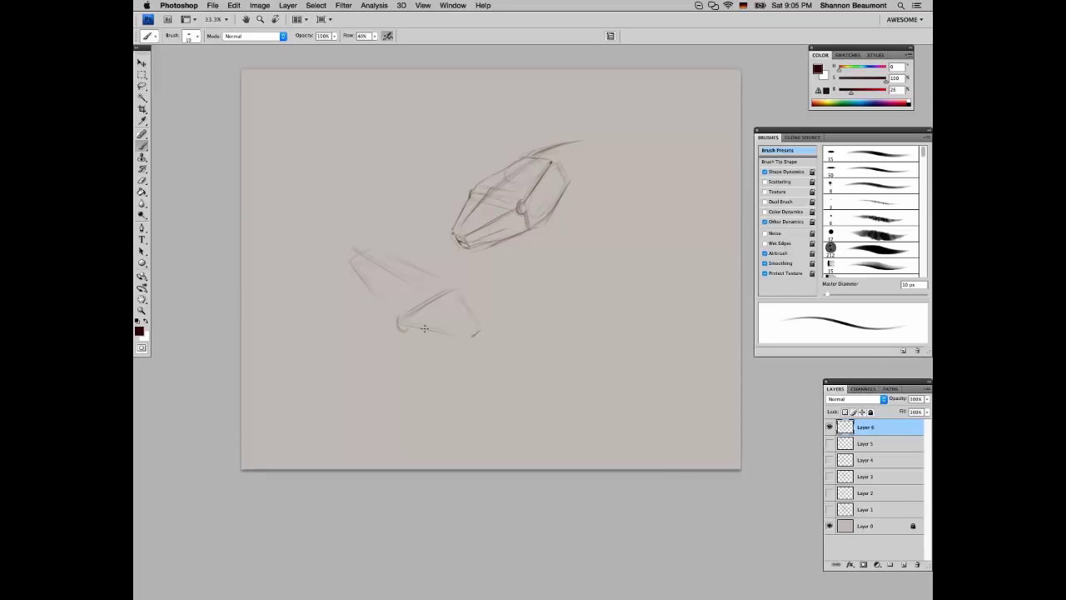
left_click_drag(412, 320, 408, 354)
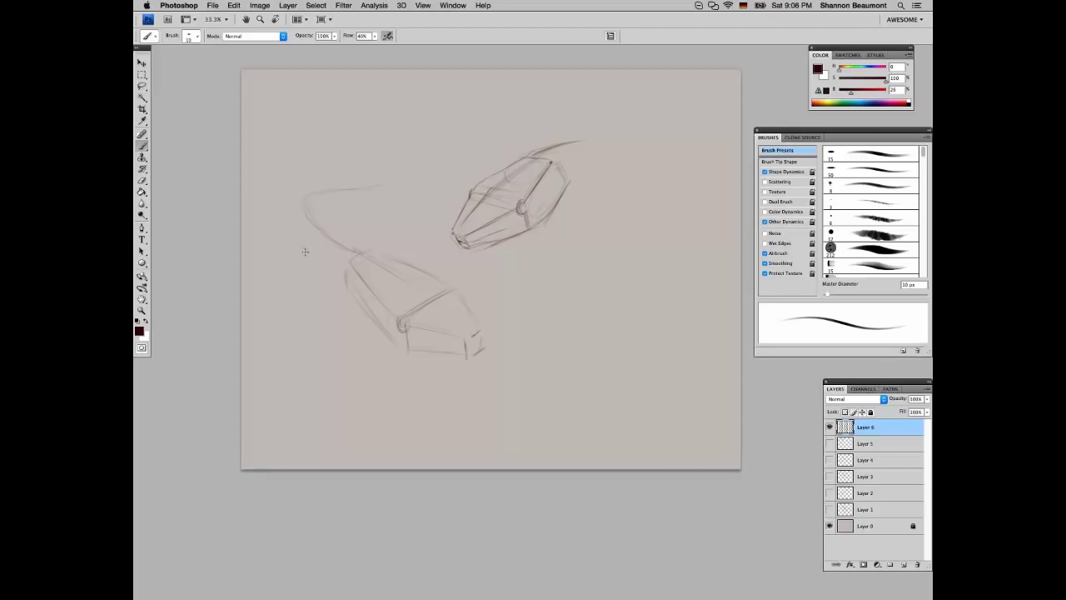
mouse_move(419, 245)
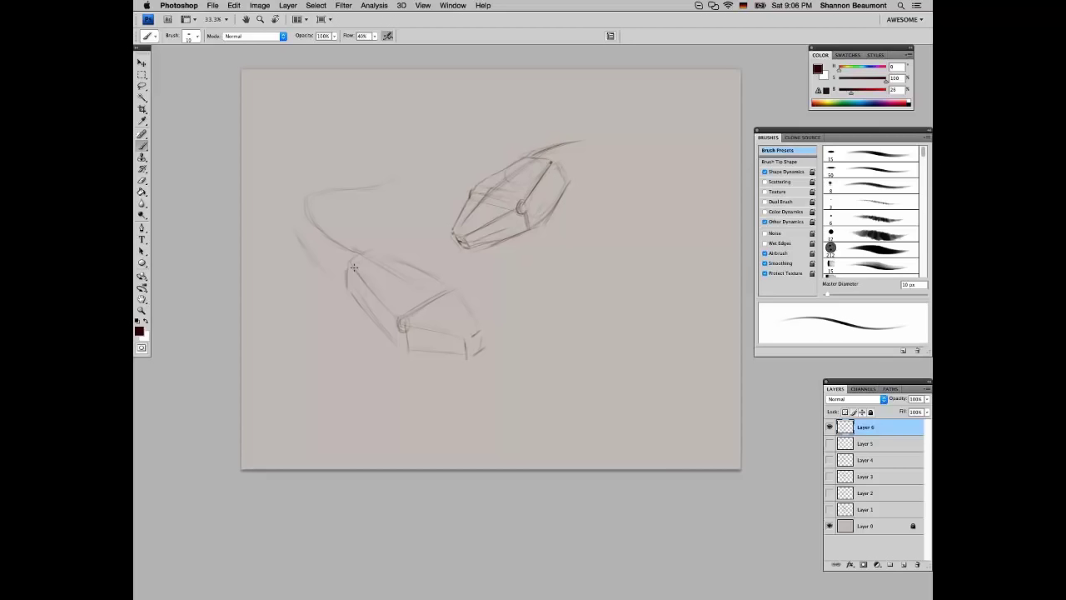
mouse_move(348, 261)
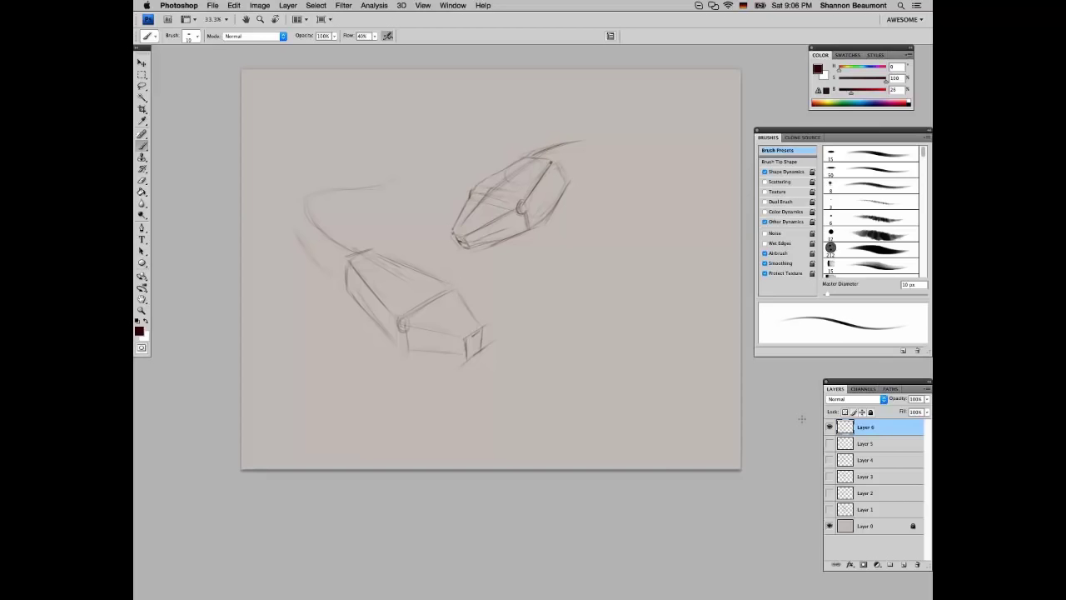
mouse_move(437, 302)
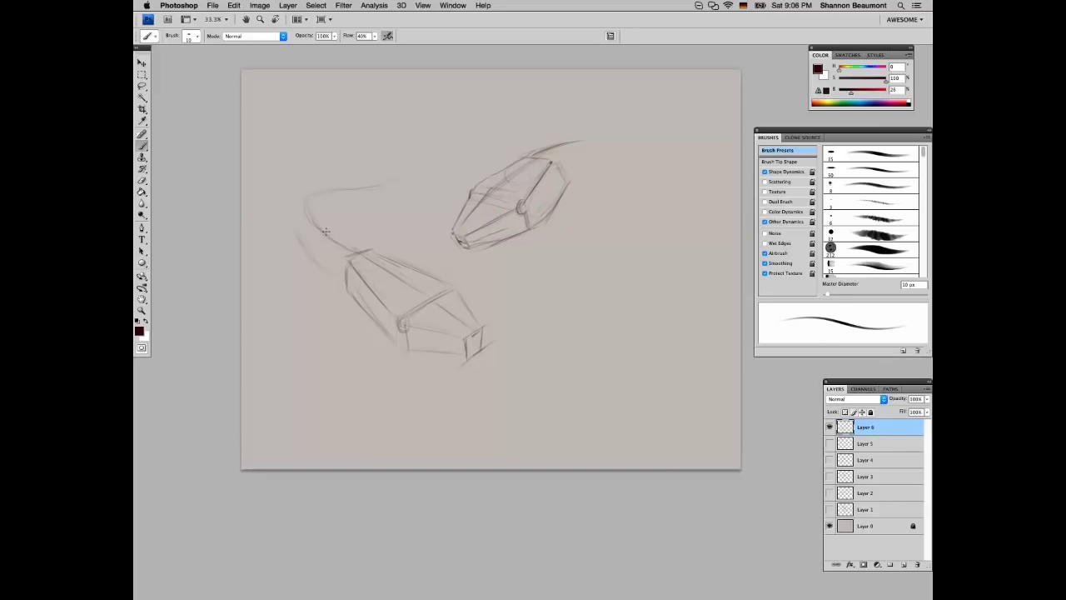
Brush a neck curve extending from the lower head and strengthen its outer edge
left_click_drag(325, 232, 373, 247)
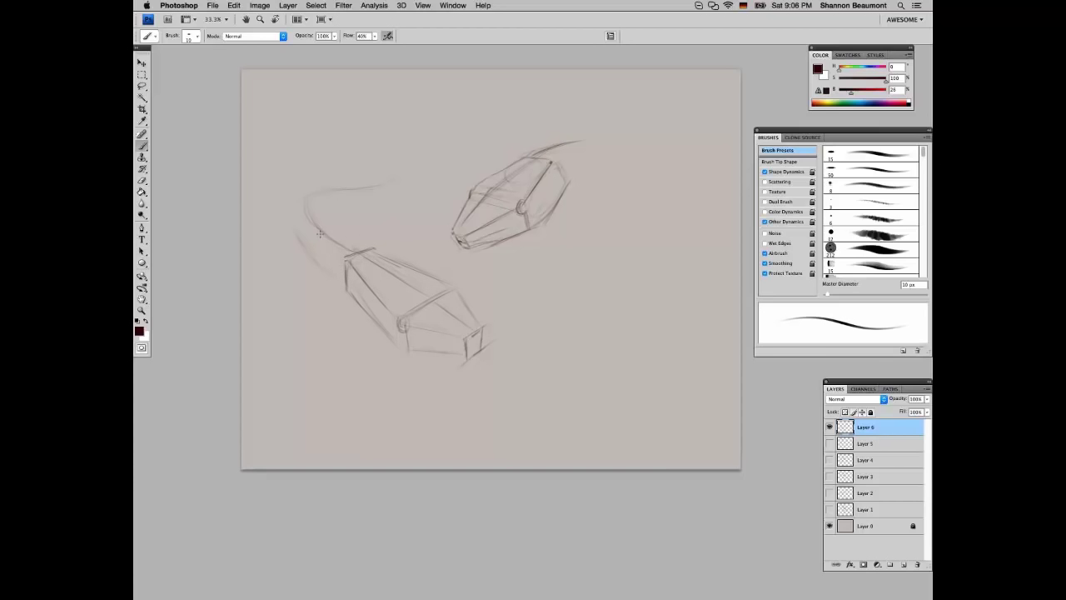
left_click_drag(320, 234, 302, 202)
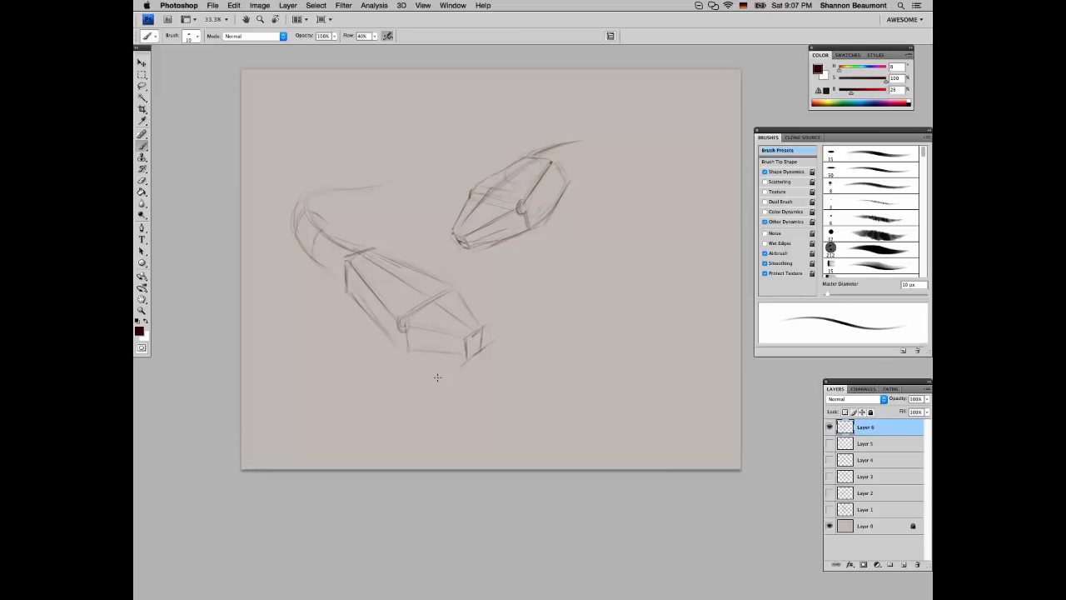
mouse_move(460, 322)
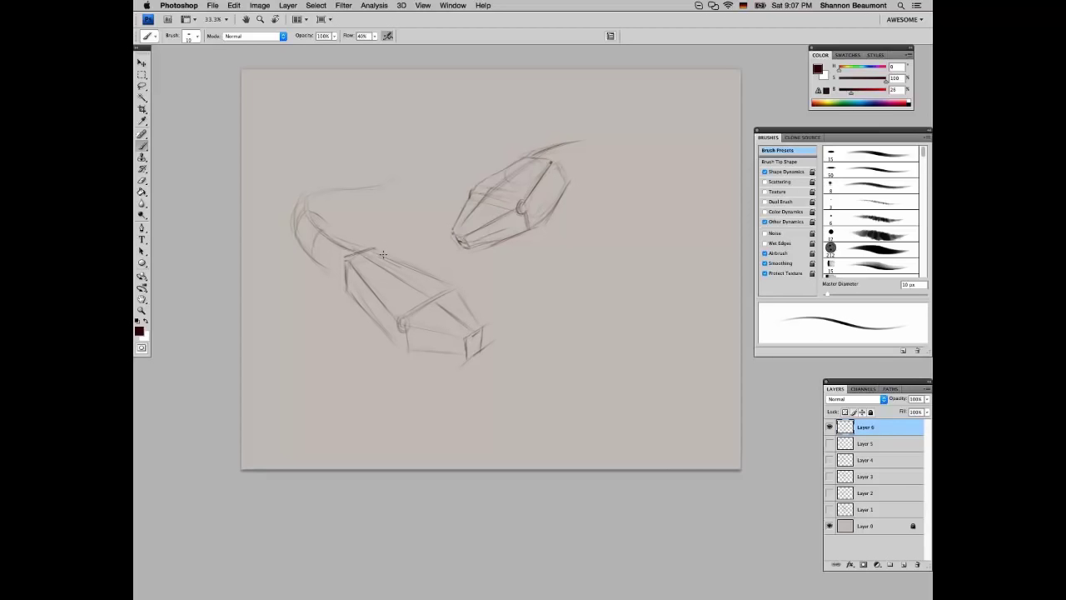
Brush a neck line, lower-head front-face edges, and a jaw line under the upper head
left_click_drag(383, 254, 479, 325)
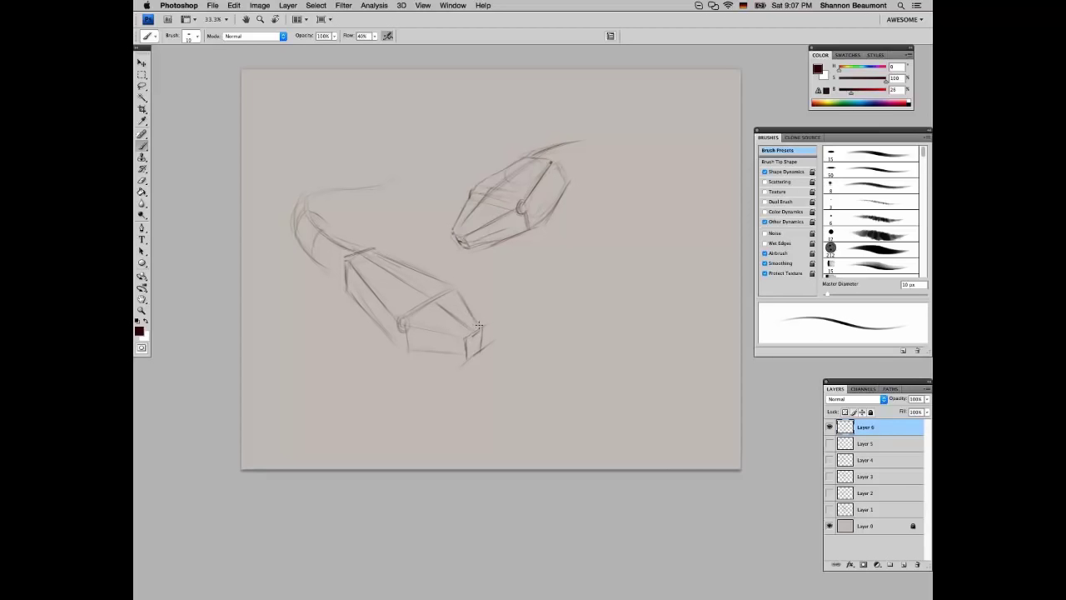
left_click_drag(479, 325, 479, 350)
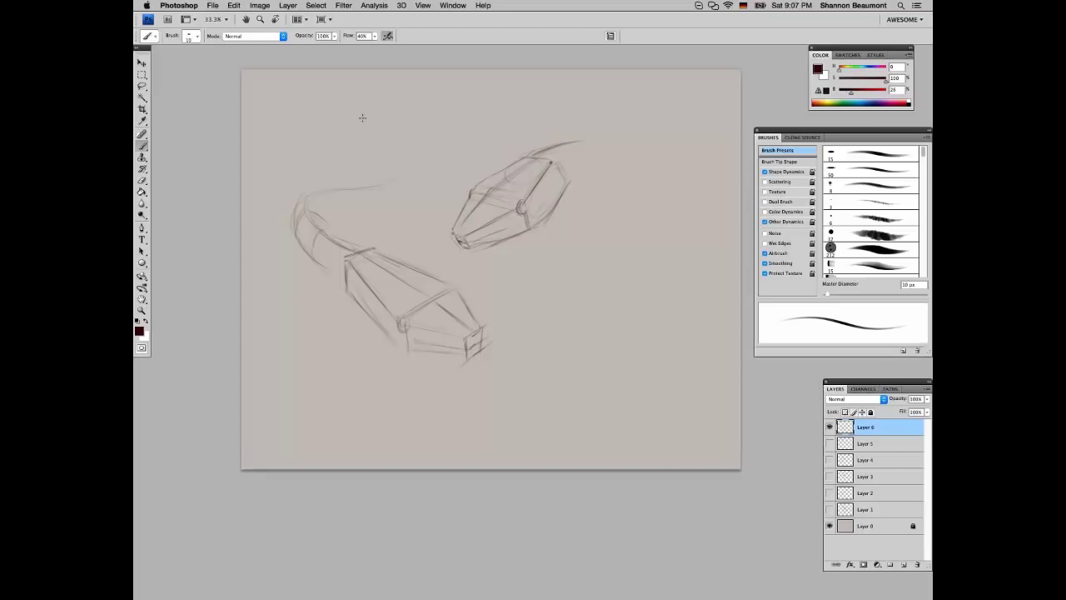
mouse_move(284, 267)
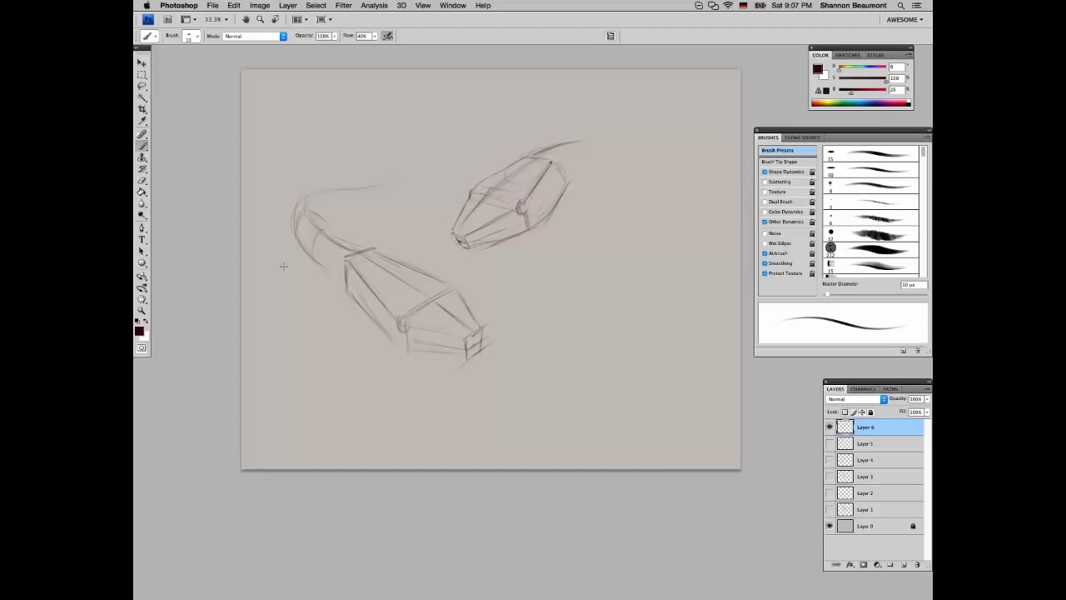
mouse_move(521, 236)
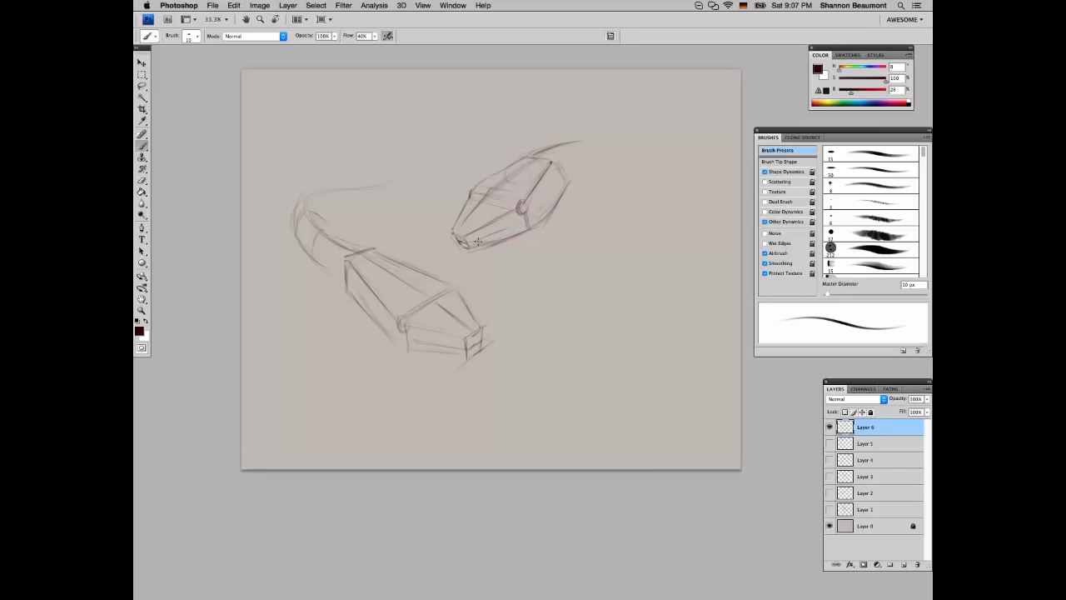
mouse_move(450, 249)
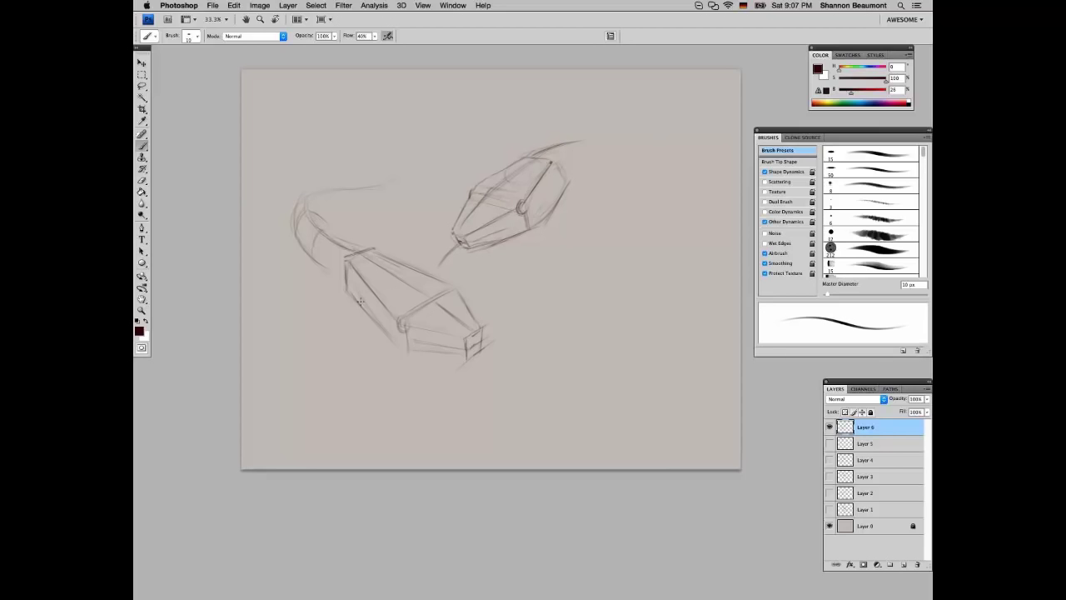
left_click_drag(360, 300, 400, 341)
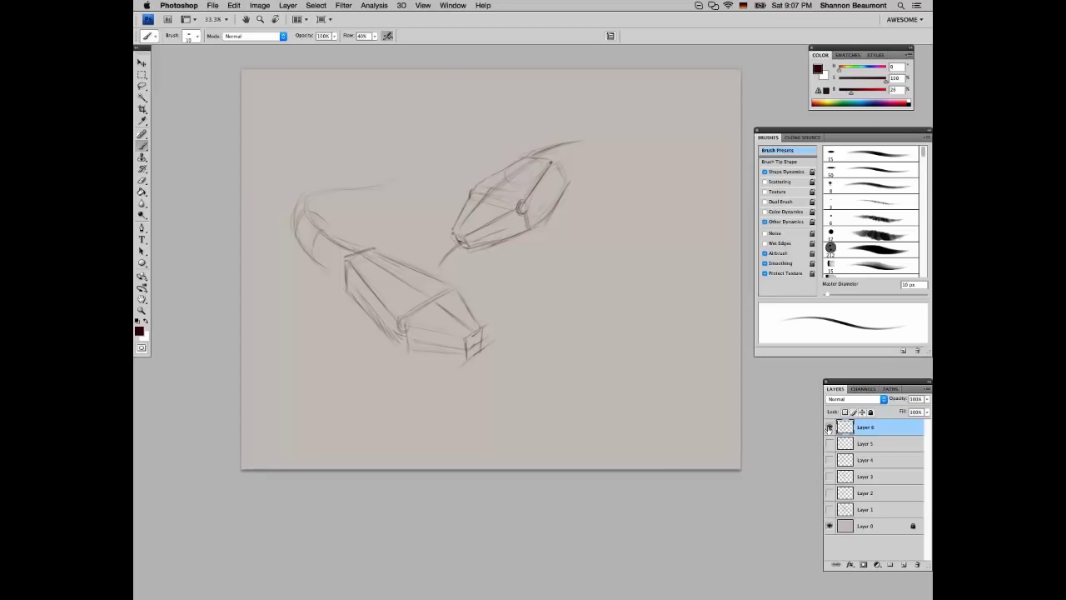
left_click(829, 426)
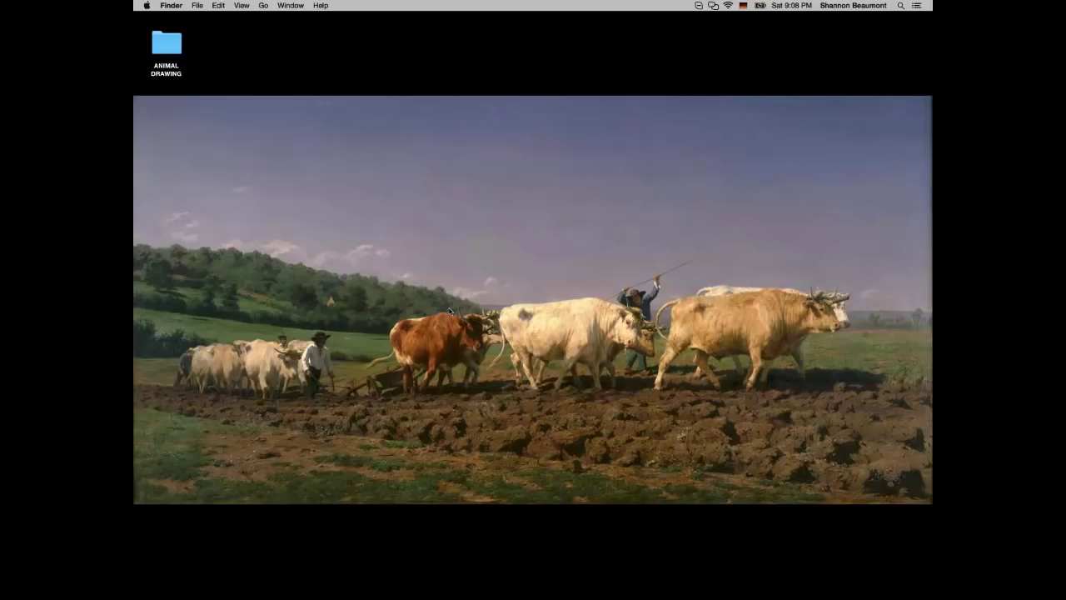
mouse_move(361, 153)
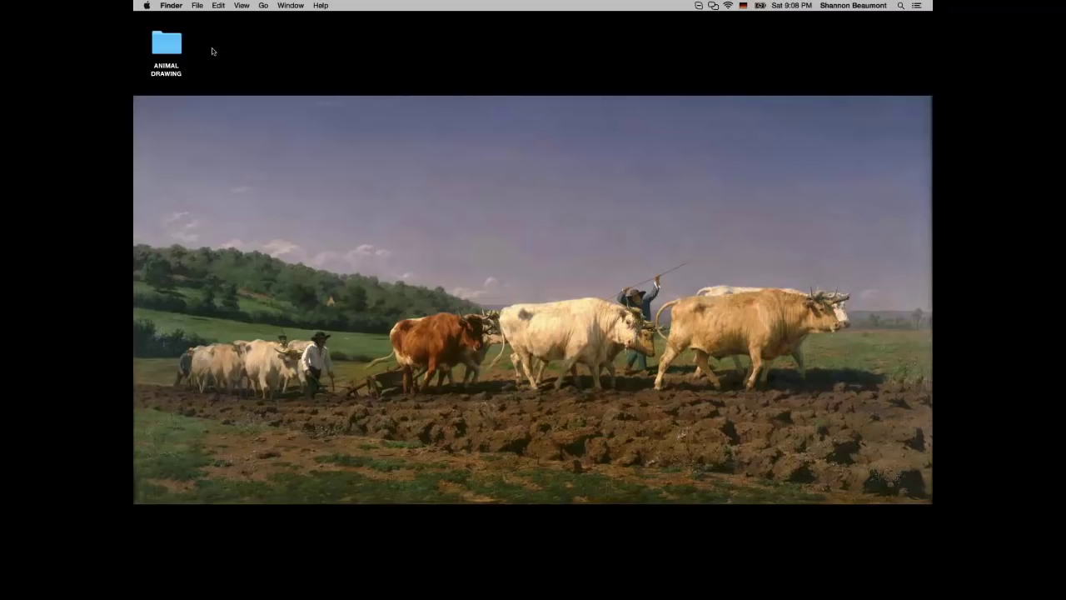
mouse_move(154, 101)
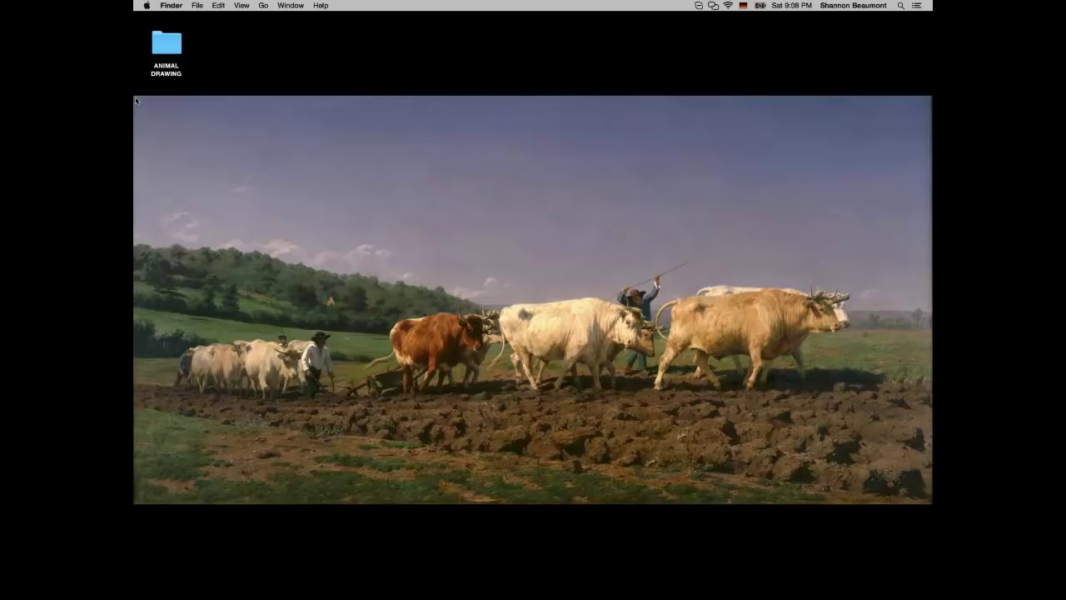
Drag across the empty Finder desktop beside the Animal Drawing folder
left_click_drag(136, 101, 236, 192)
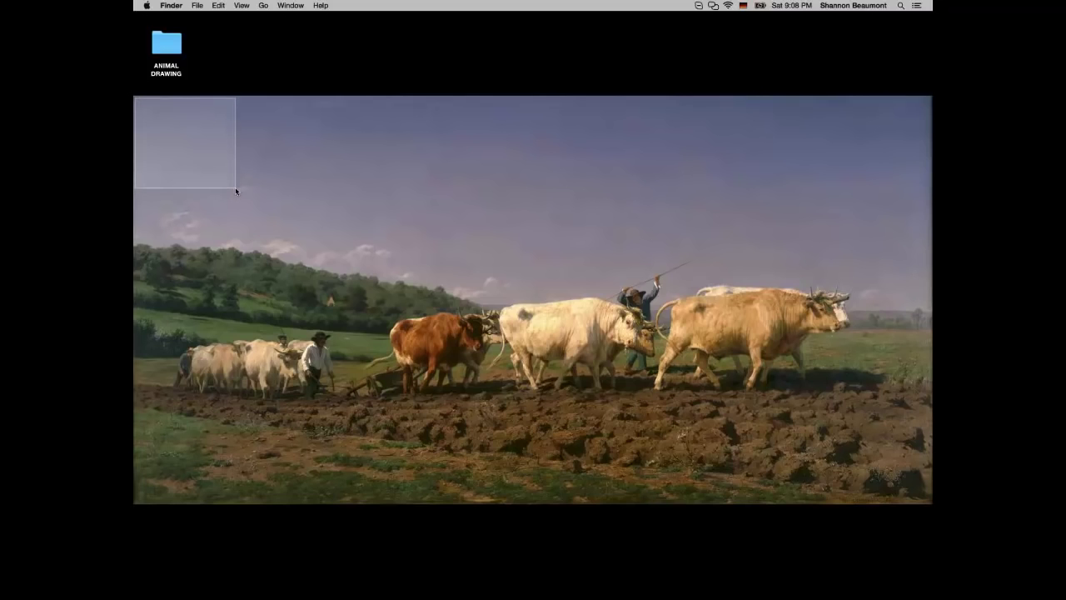